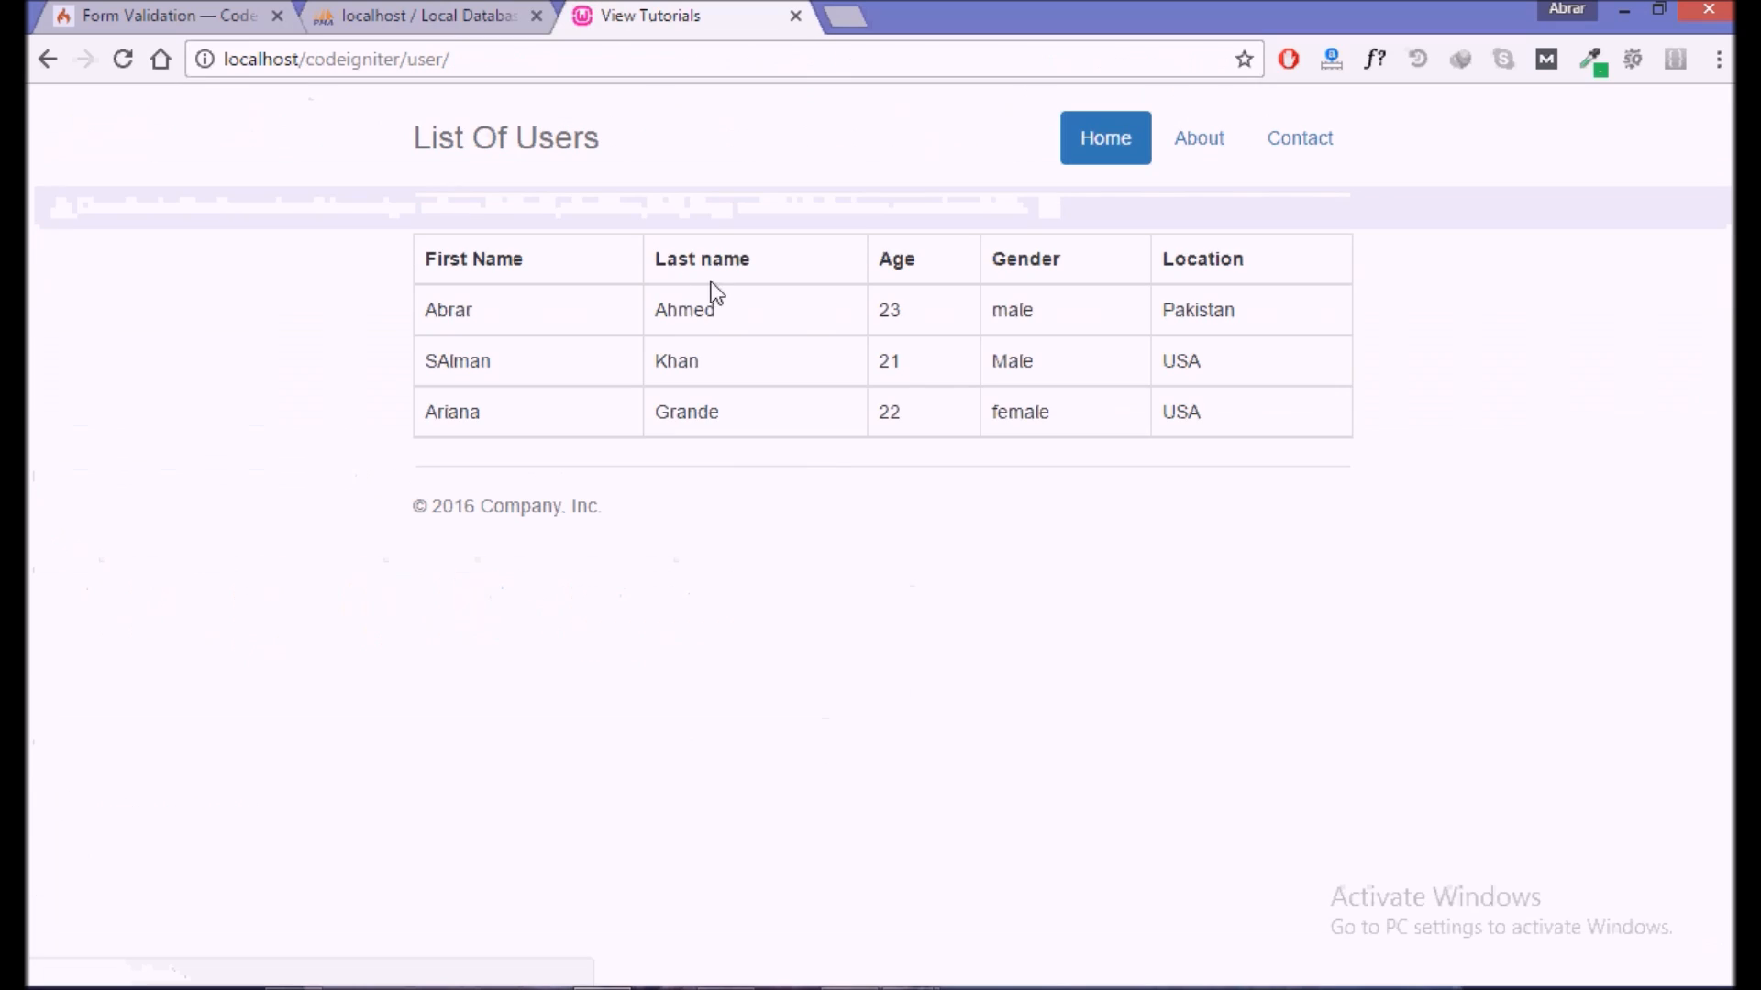
mouse_move(609, 603)
type("re")
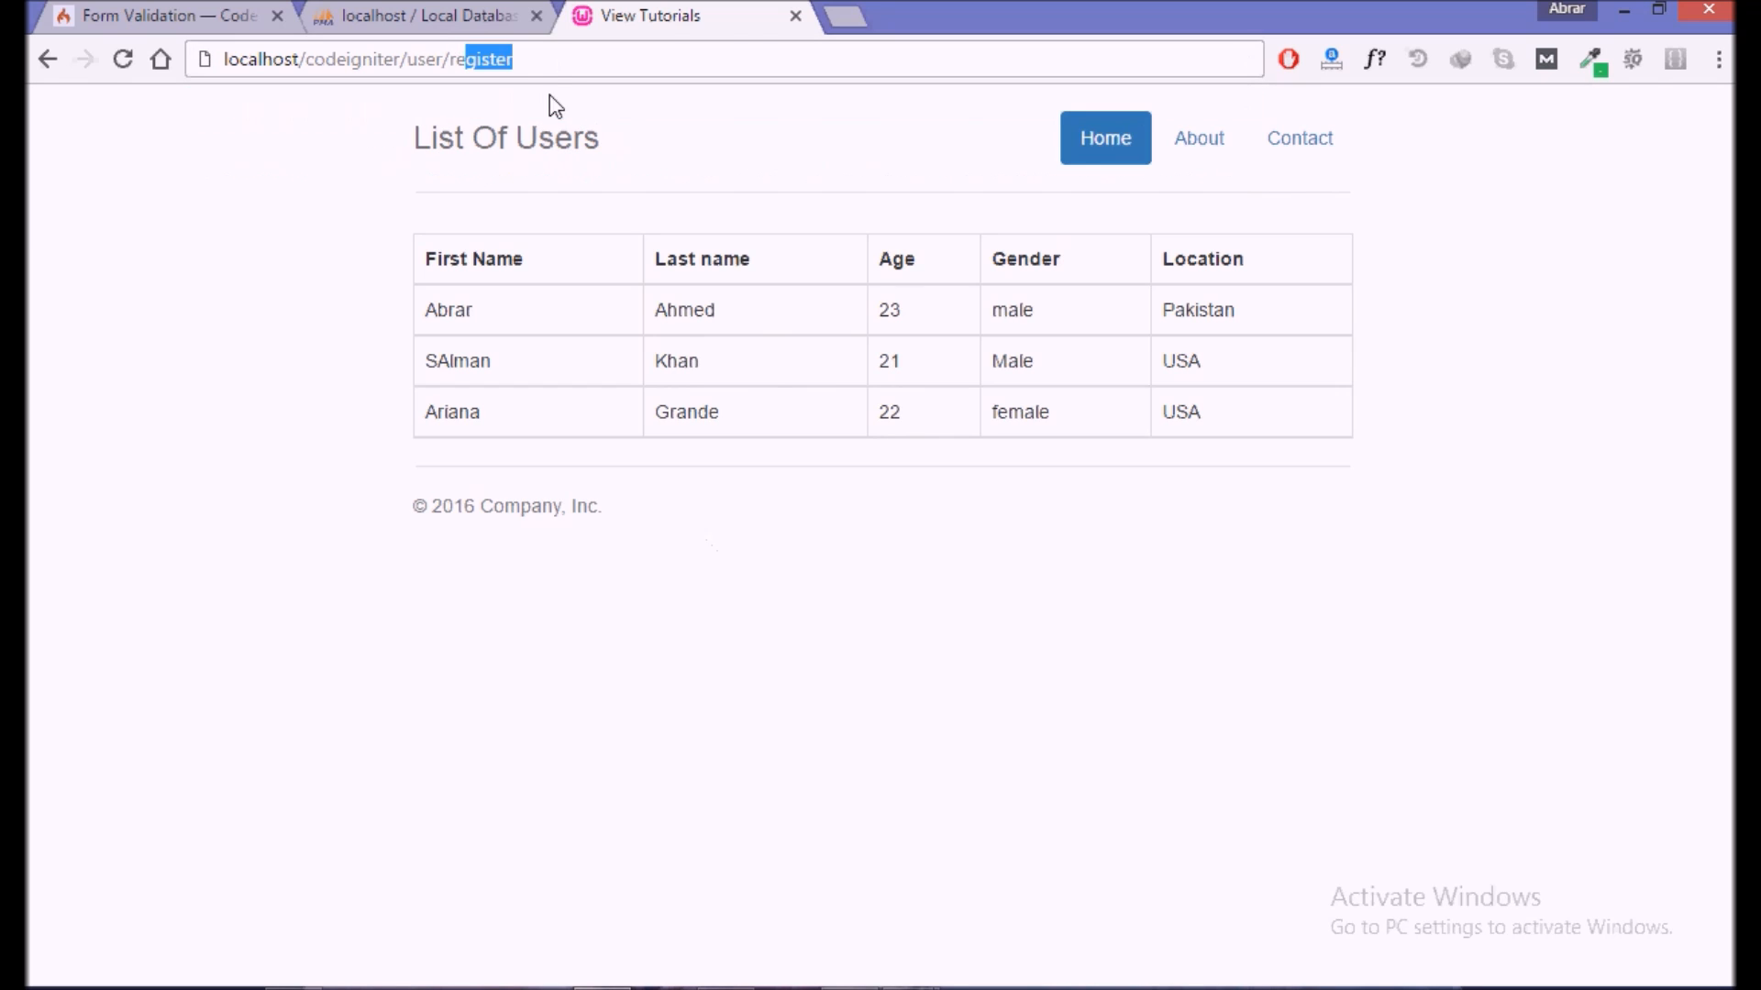
- Load localhost/codeigniter/user/register to reach the Register Account form
key("Return")
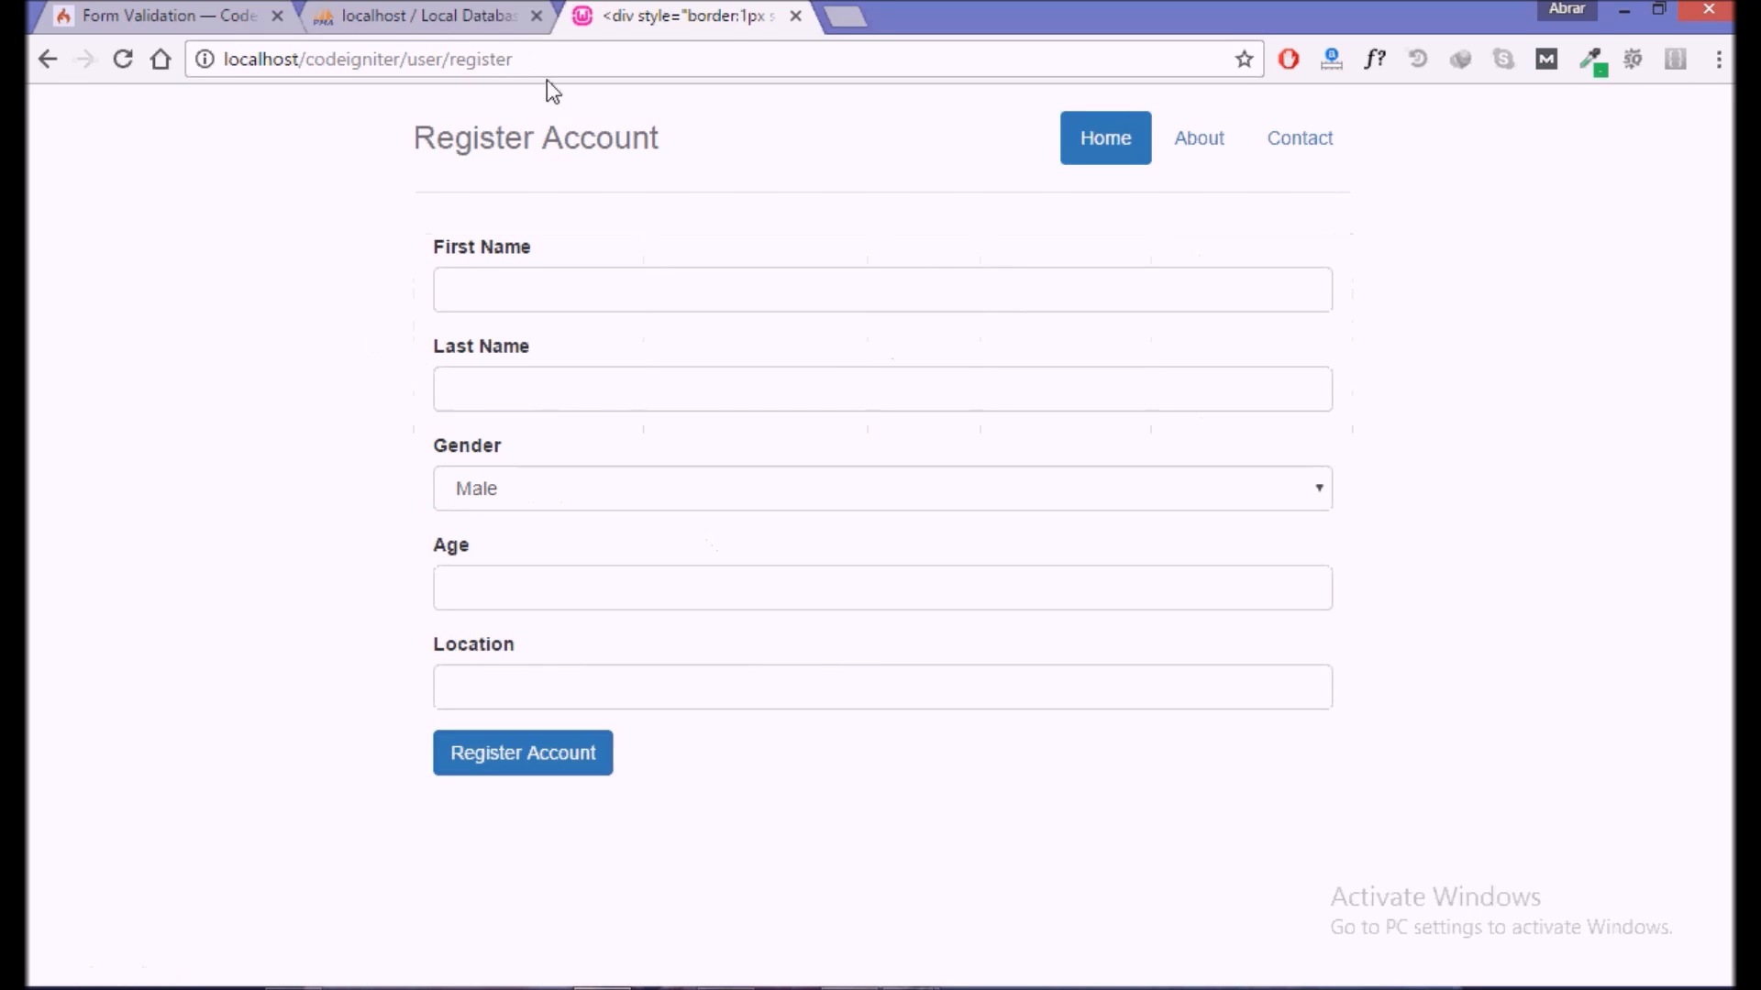
mouse_move(484, 275)
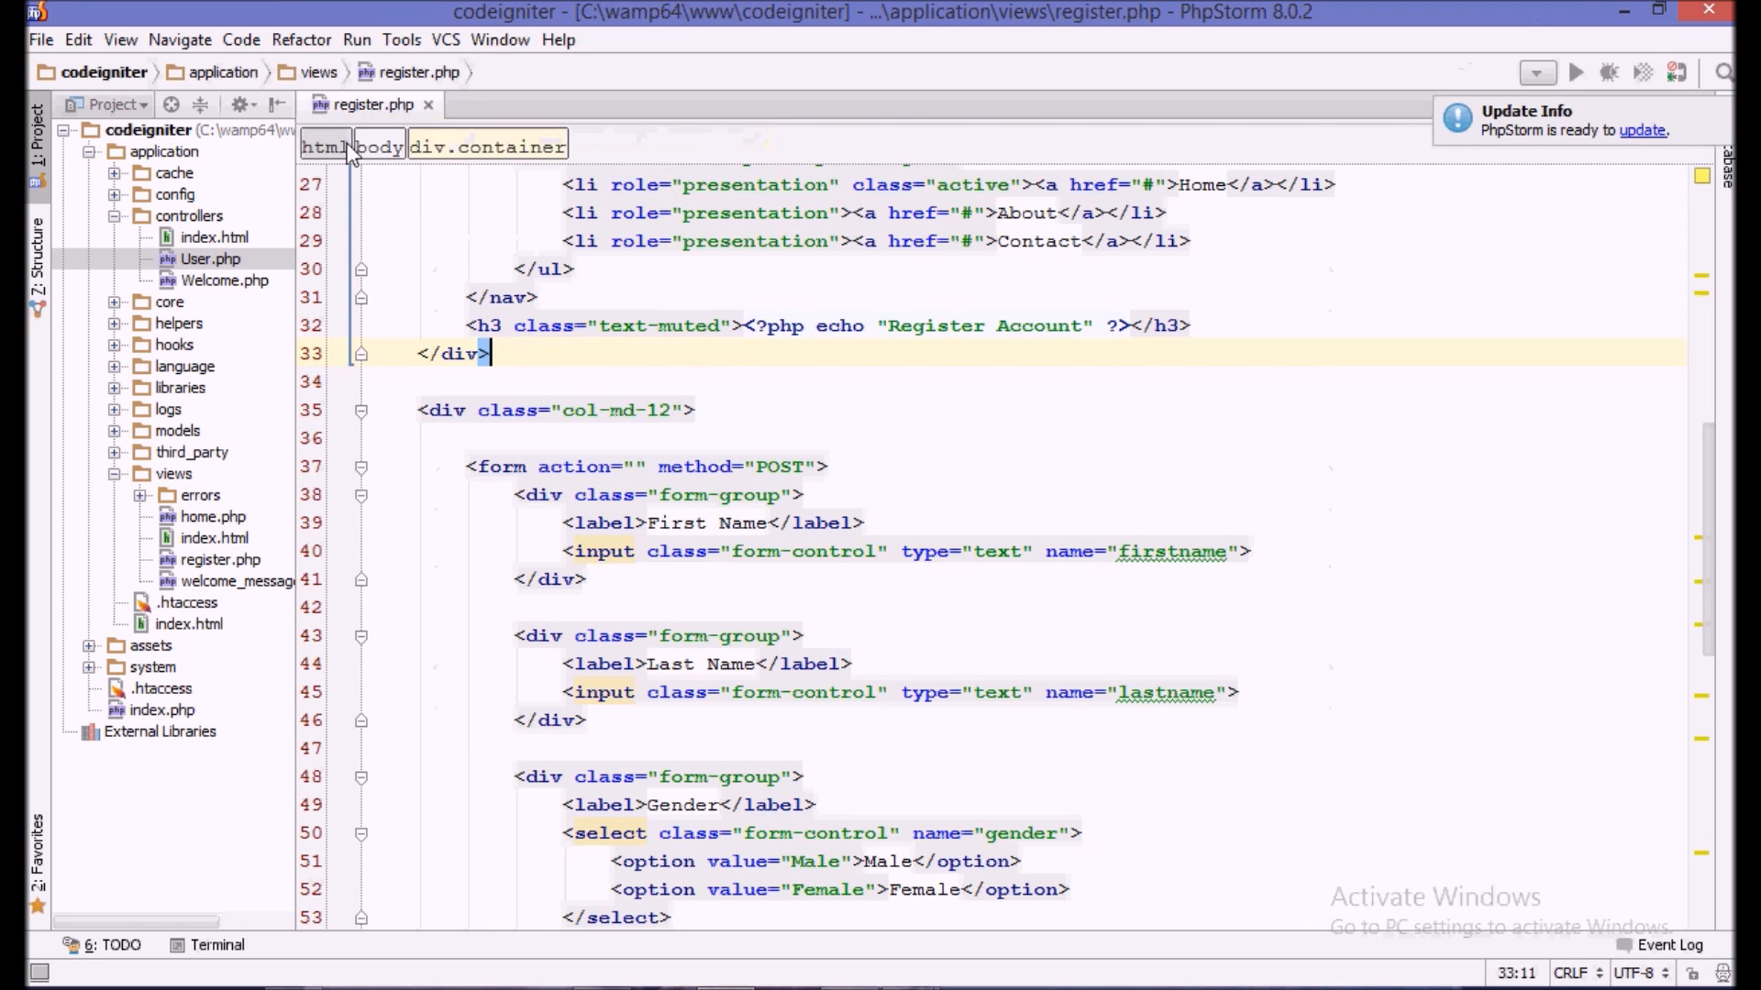
scroll("up", 3)
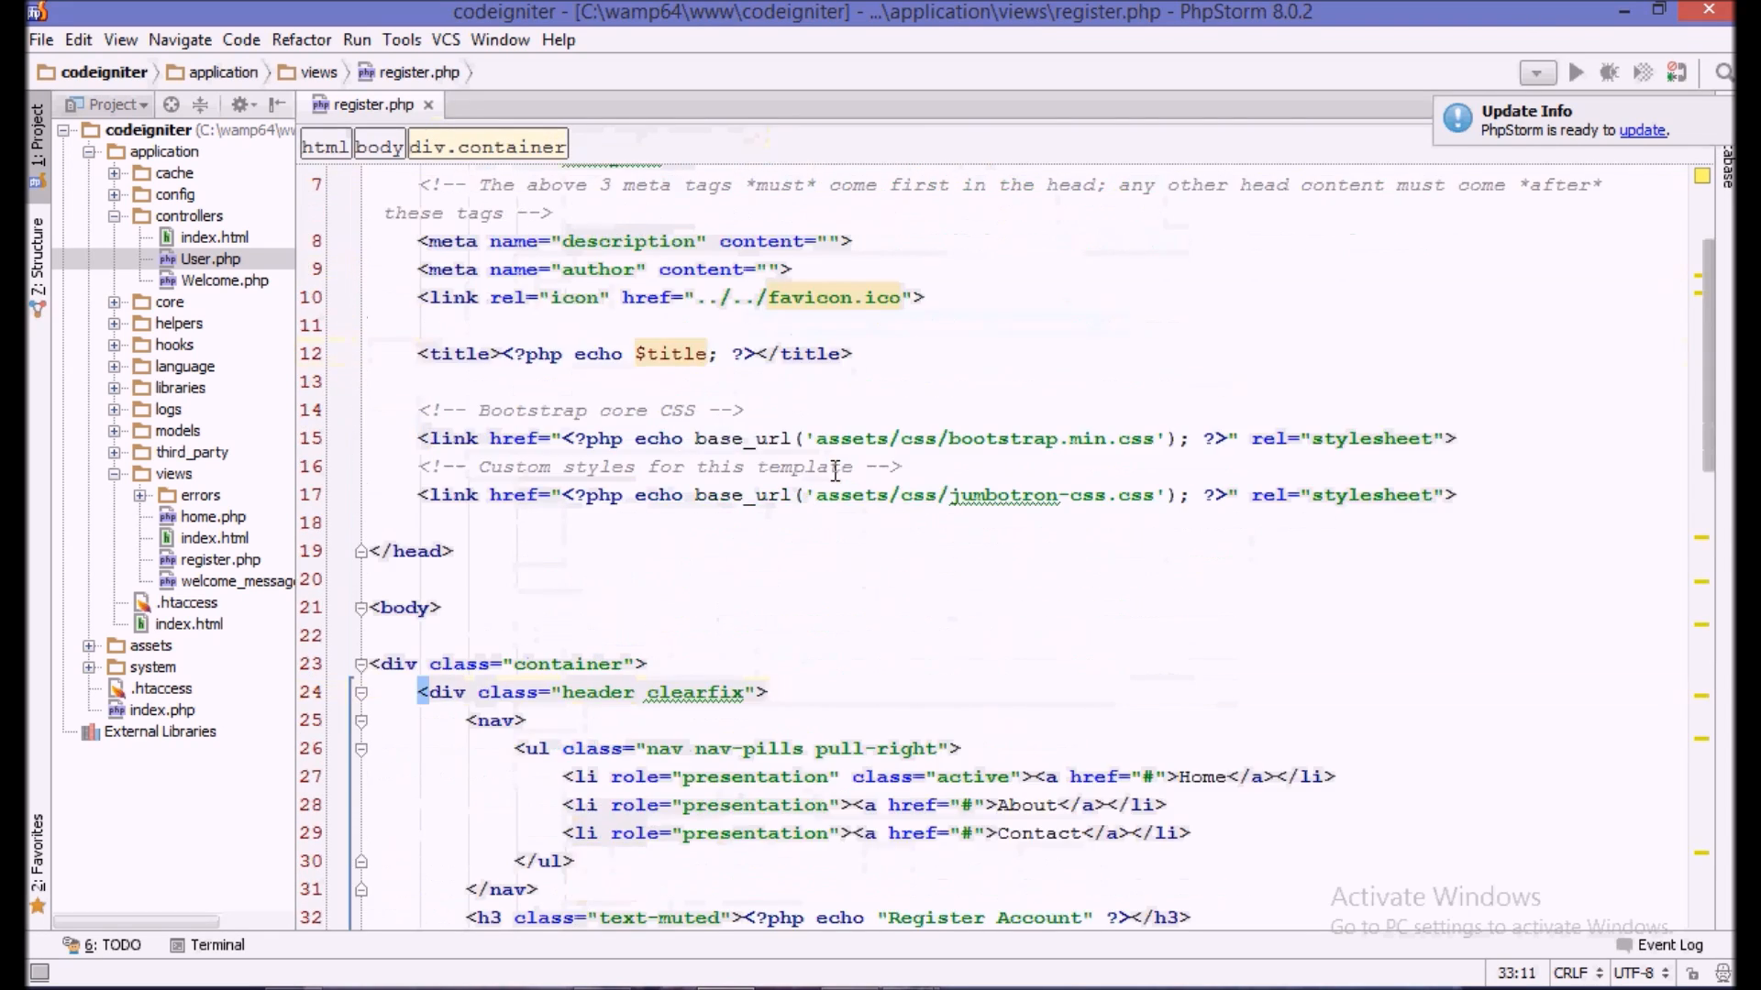
scroll("down", 3)
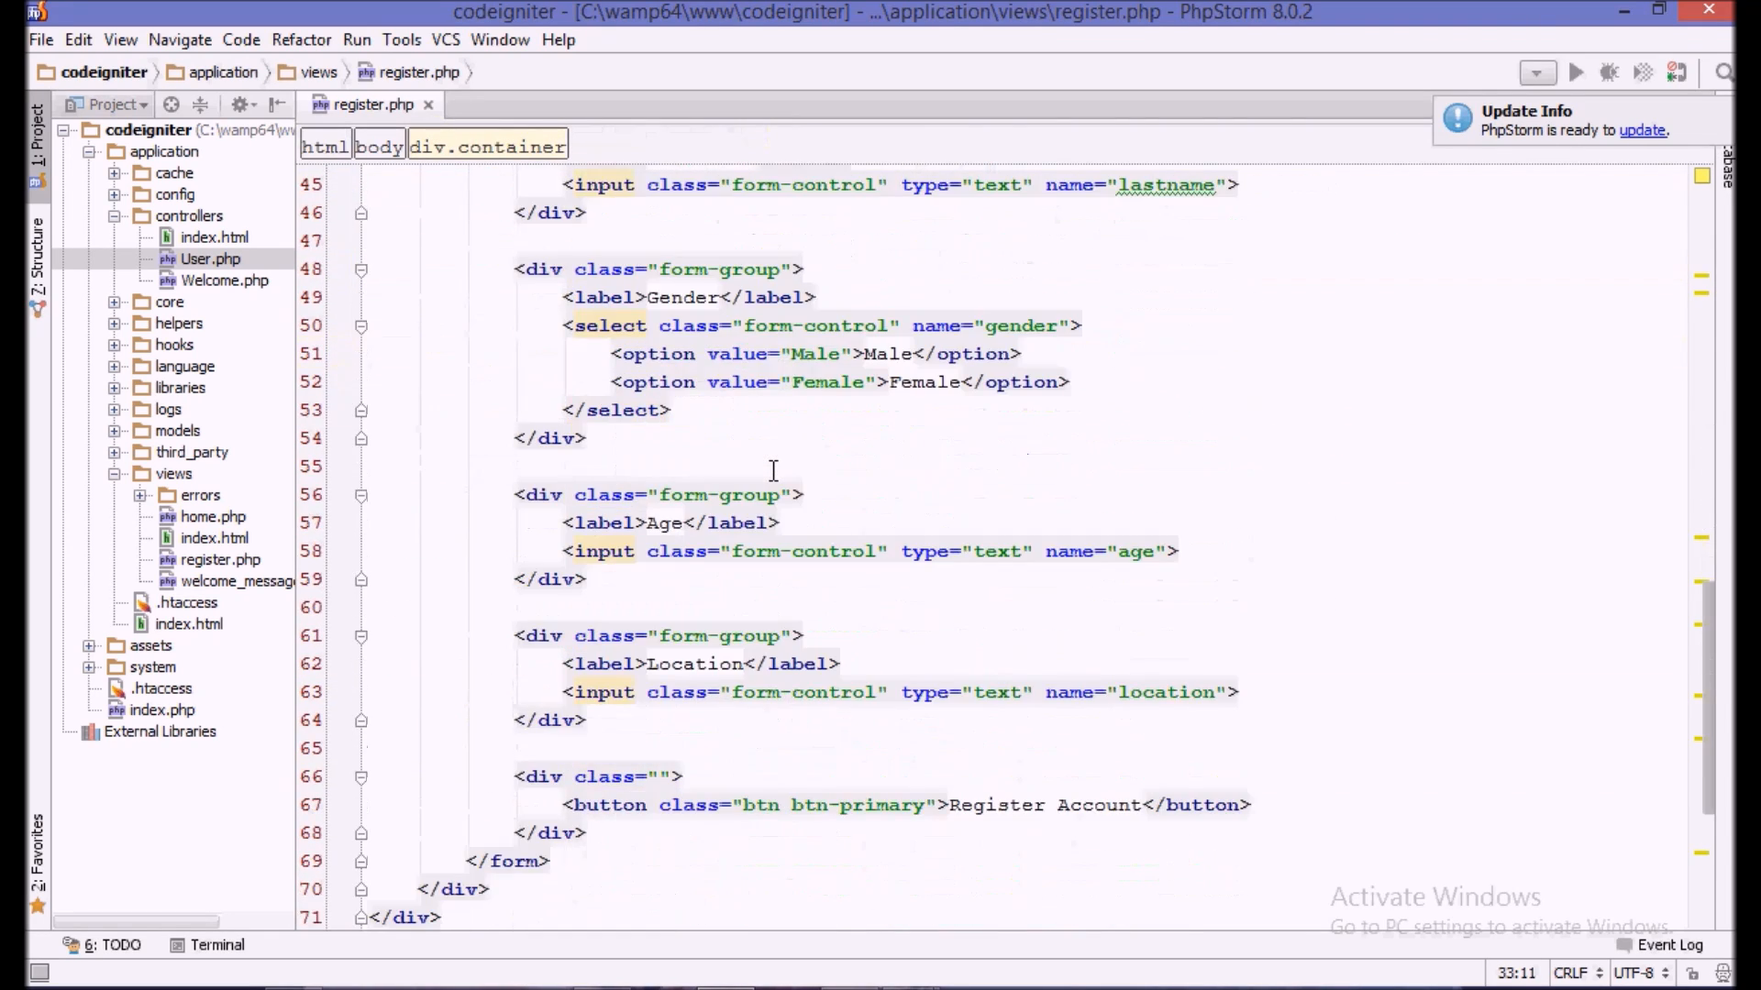
scroll("up", 3)
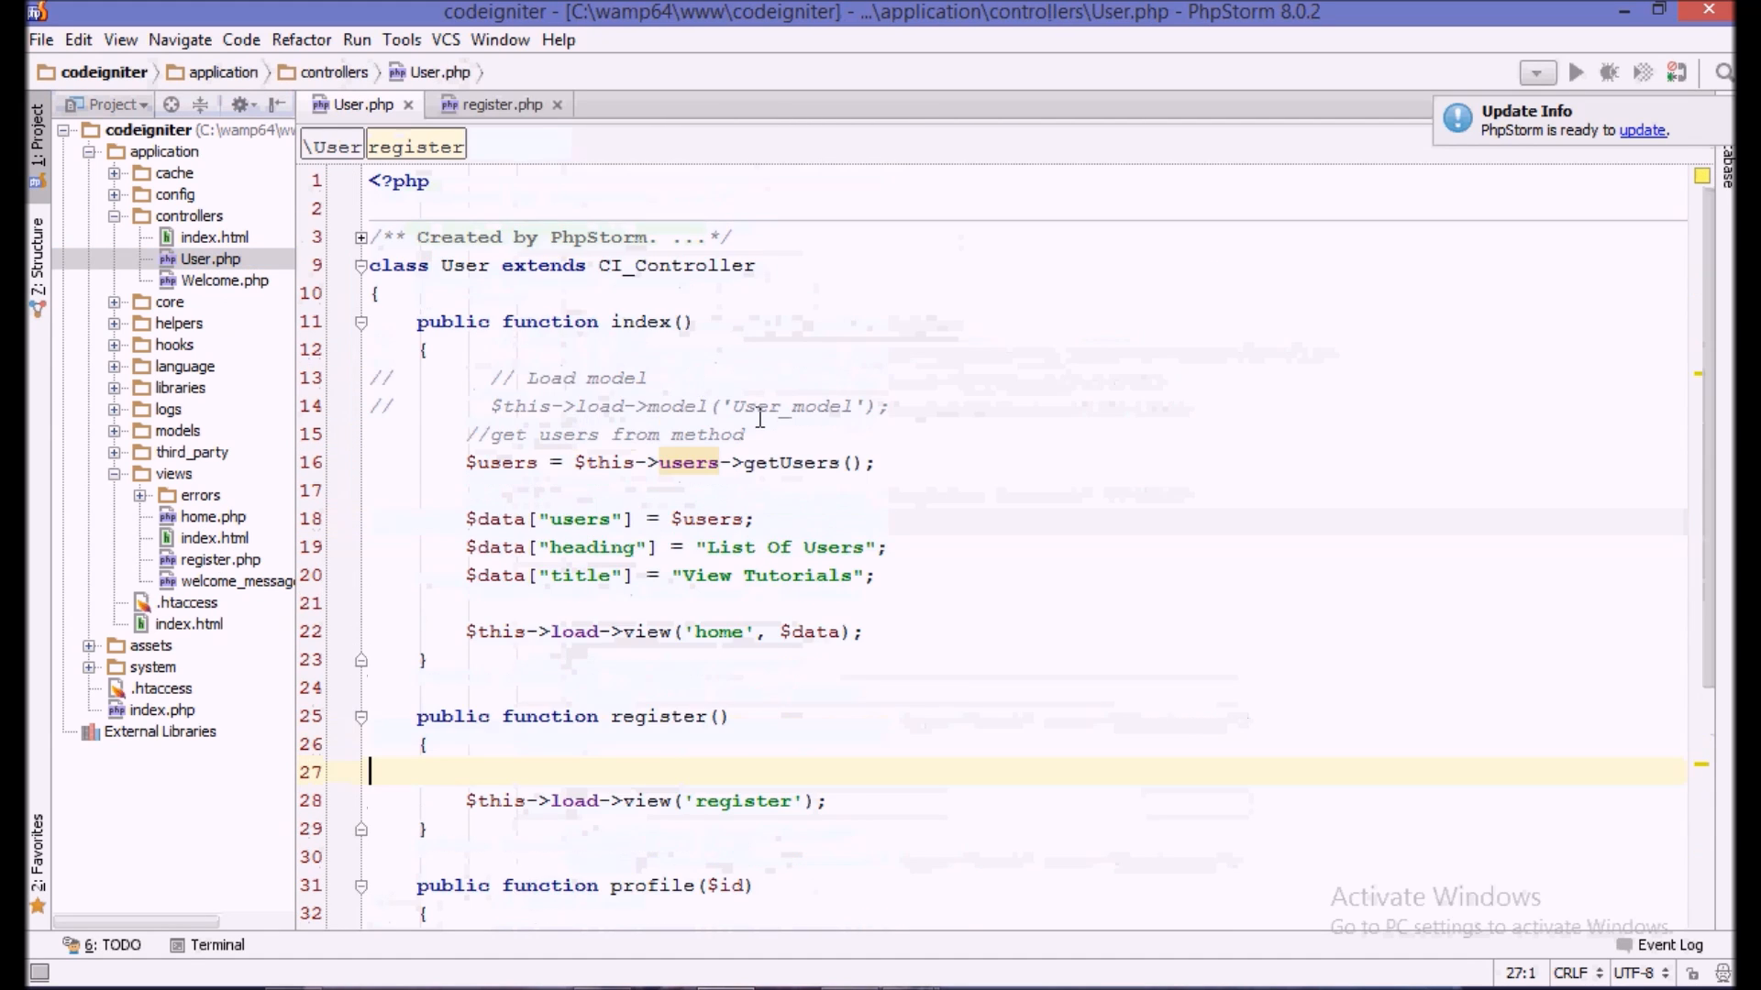
- Add $this->load->library('form_validation'); inside the User controller's register() method
scroll("down", 3)
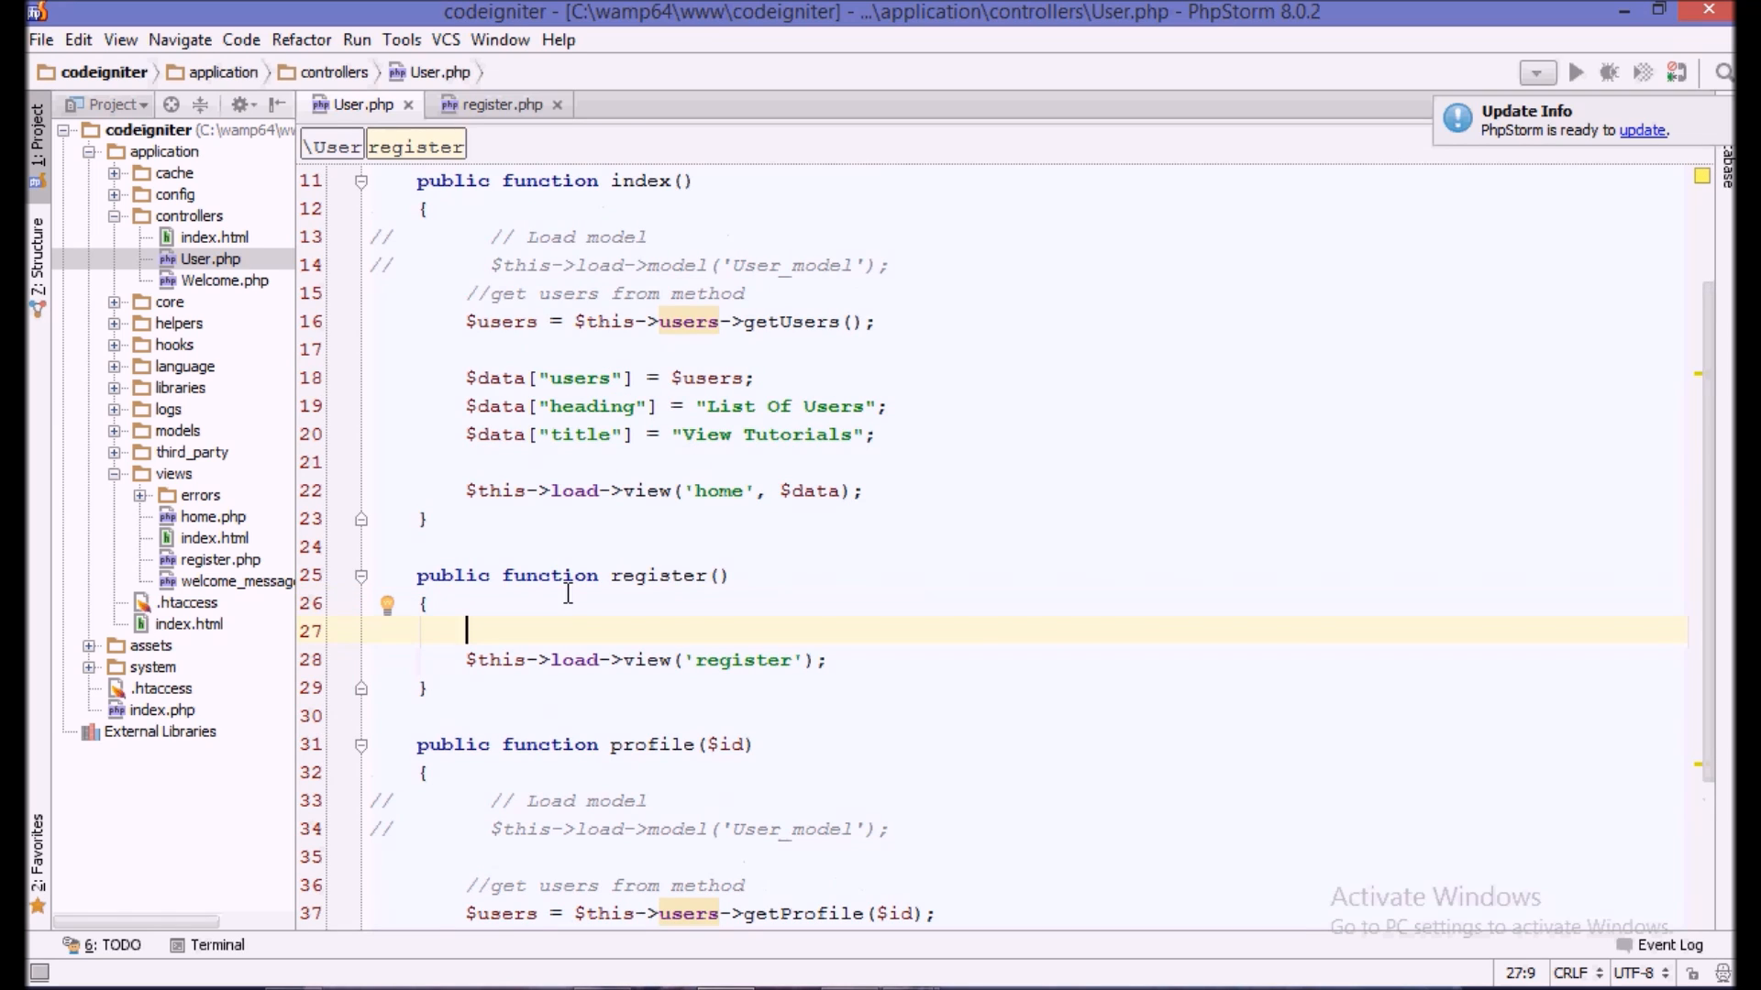
key("enter")
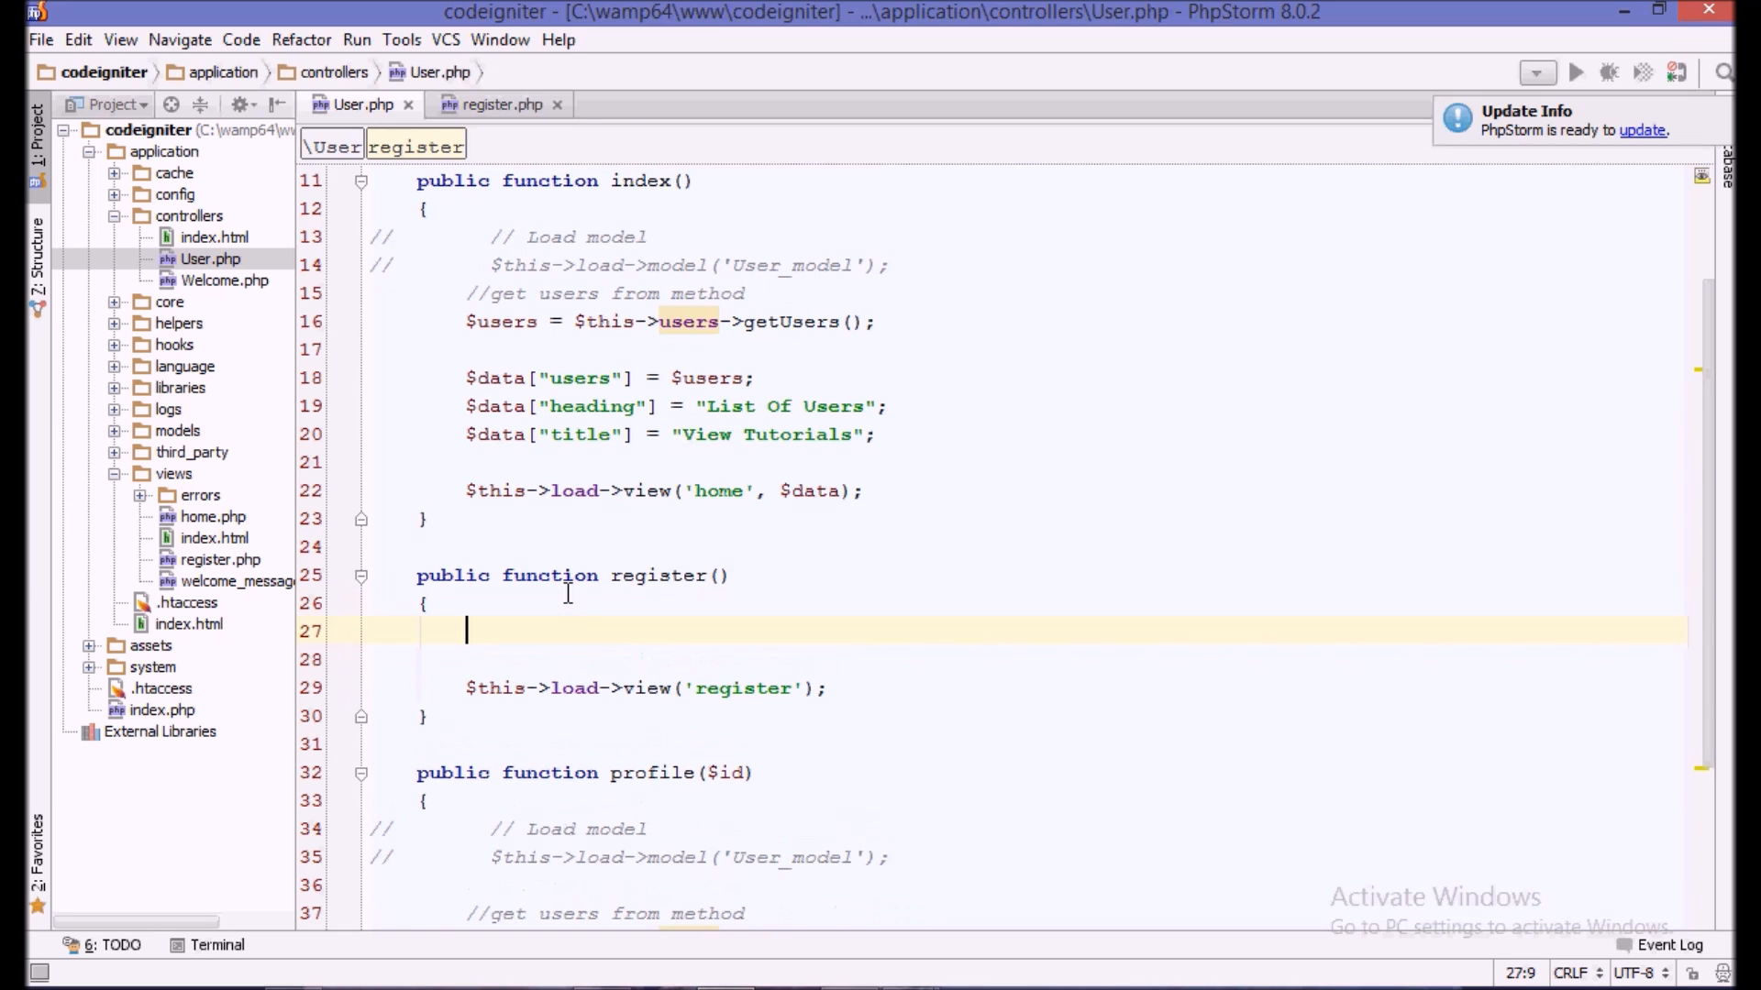
type("$this->load")
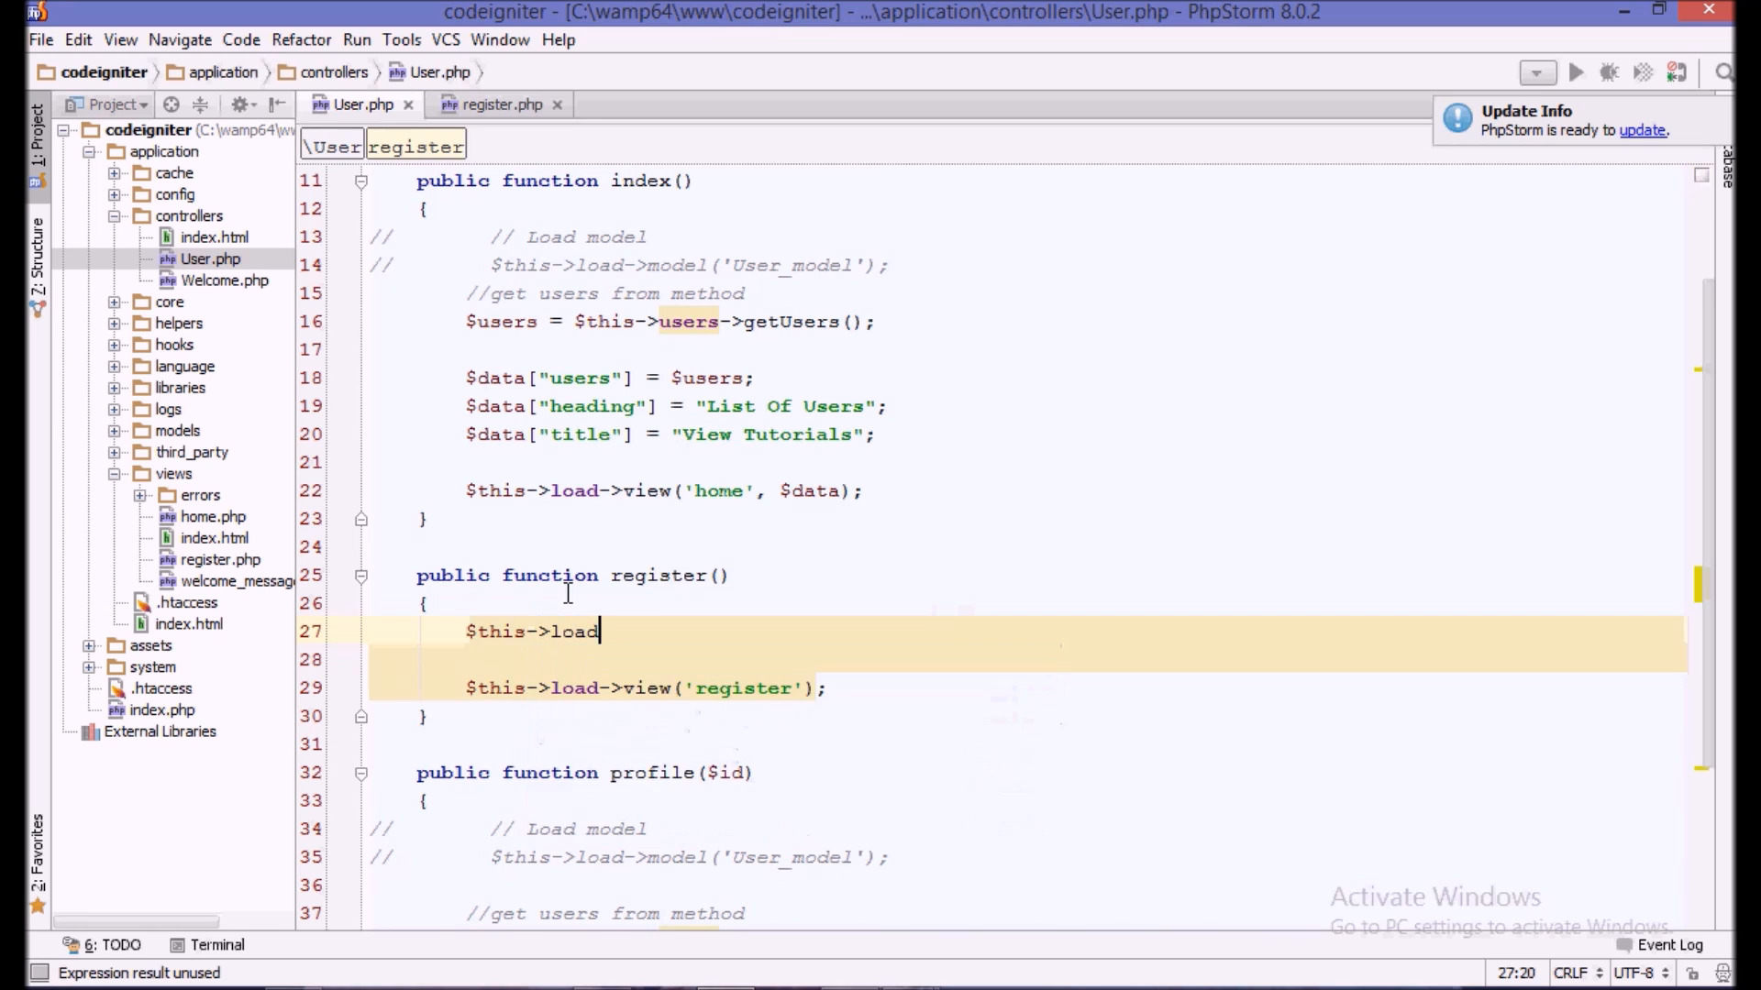
type("->library('fr")
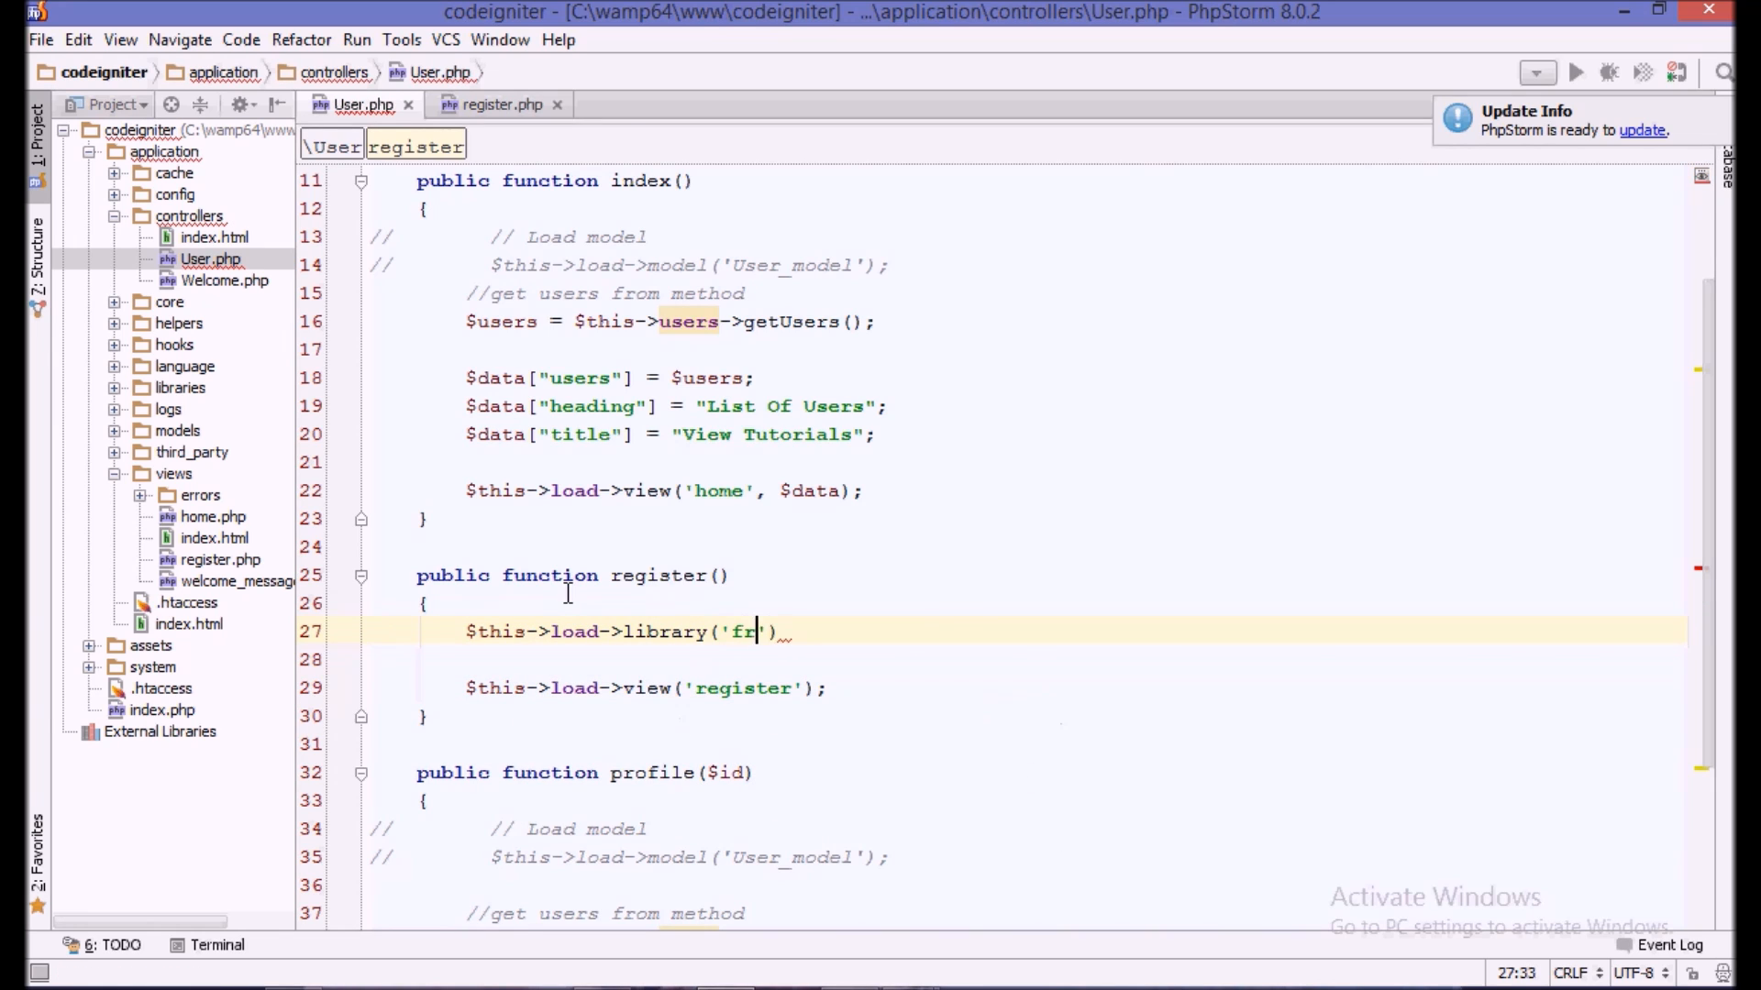
type("orm_validation")
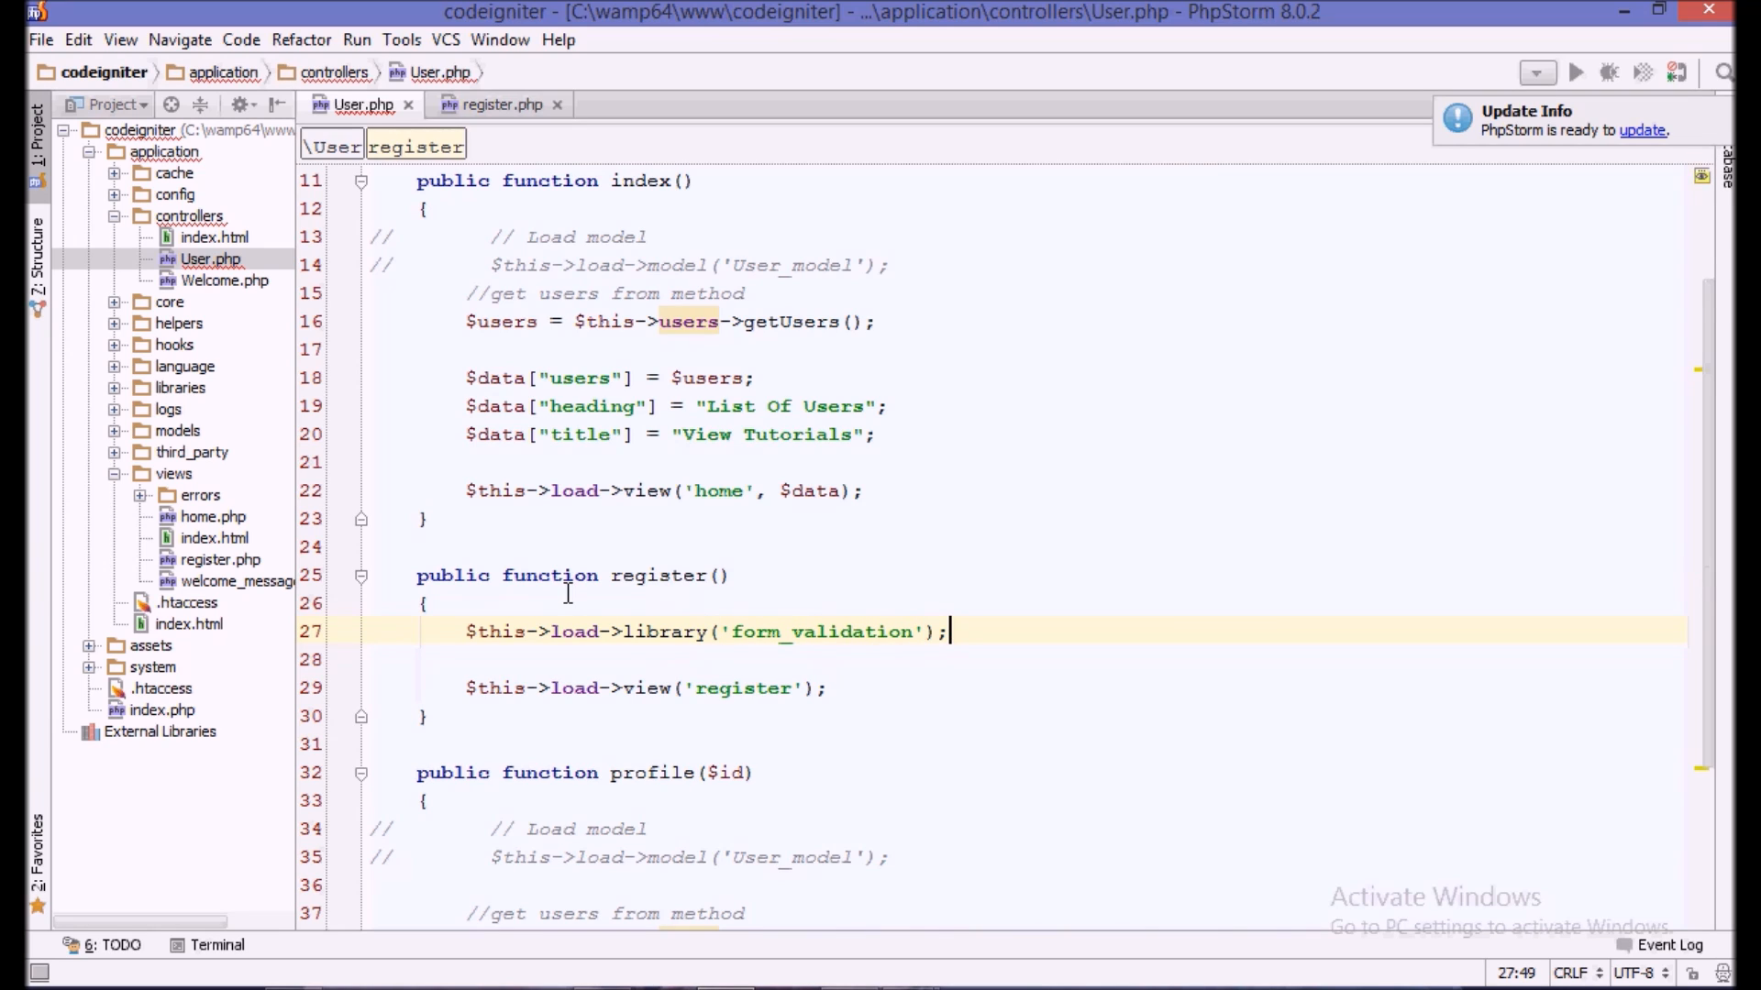
- Add a '// load library' comment above the form_validation library load
scroll("up", 3)
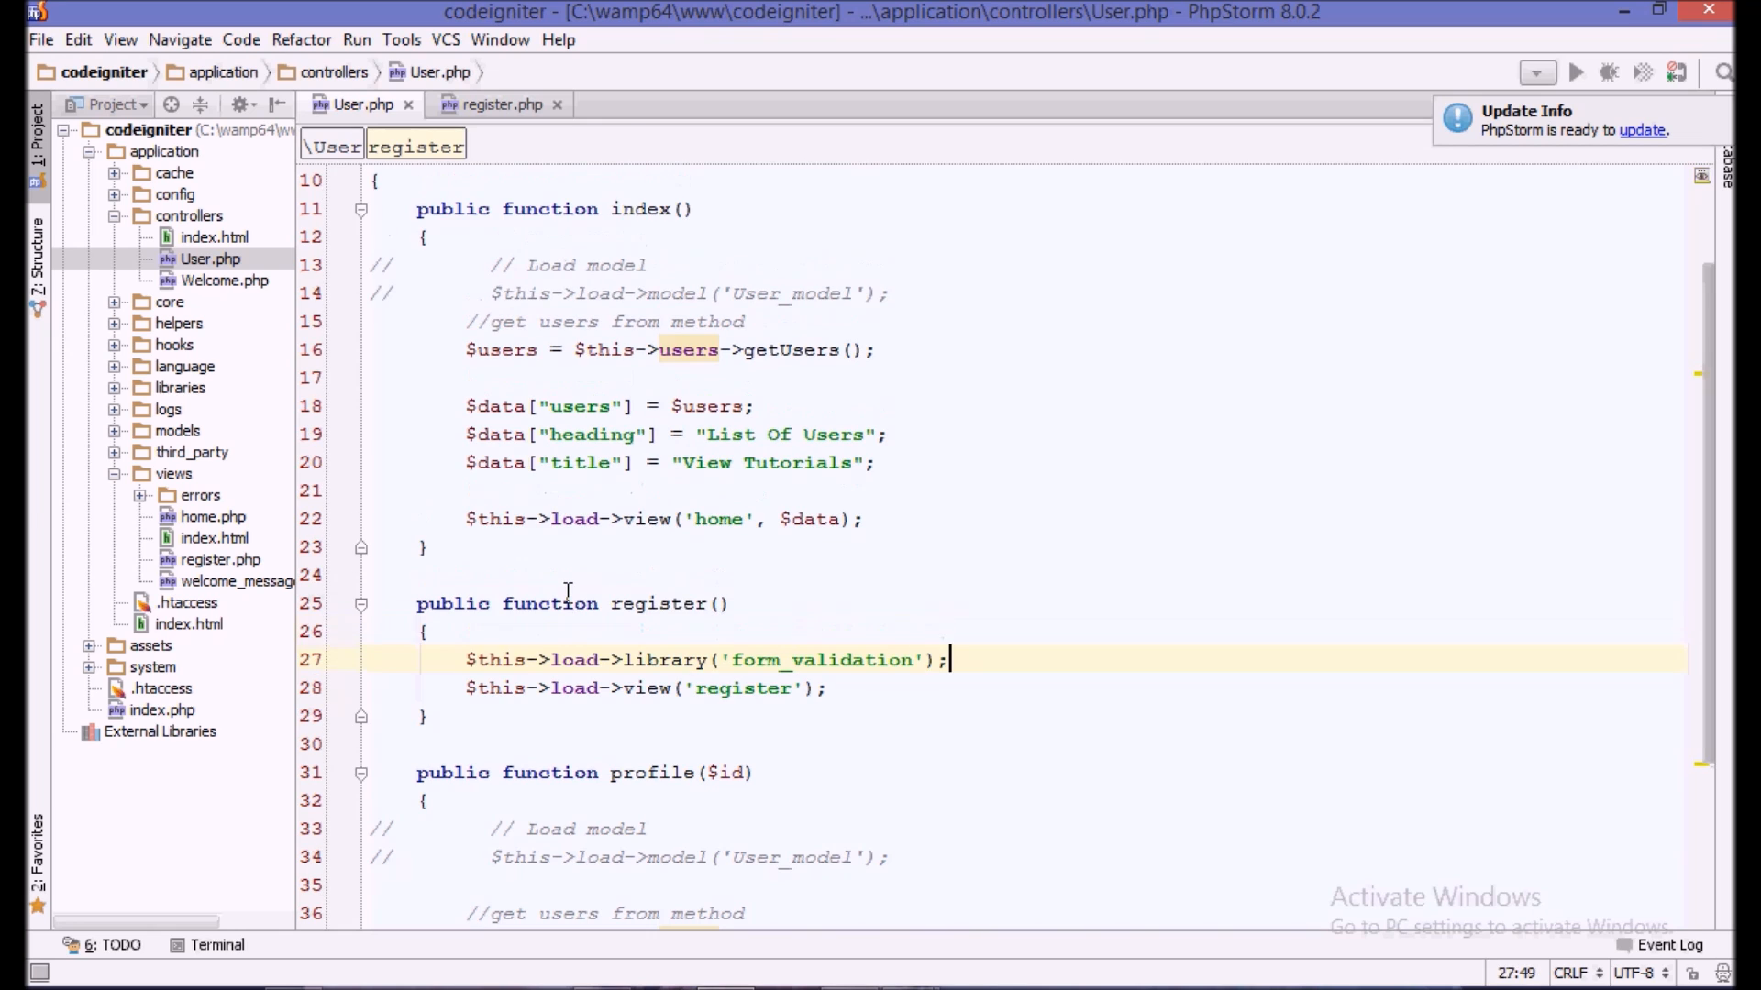
key("Enter")
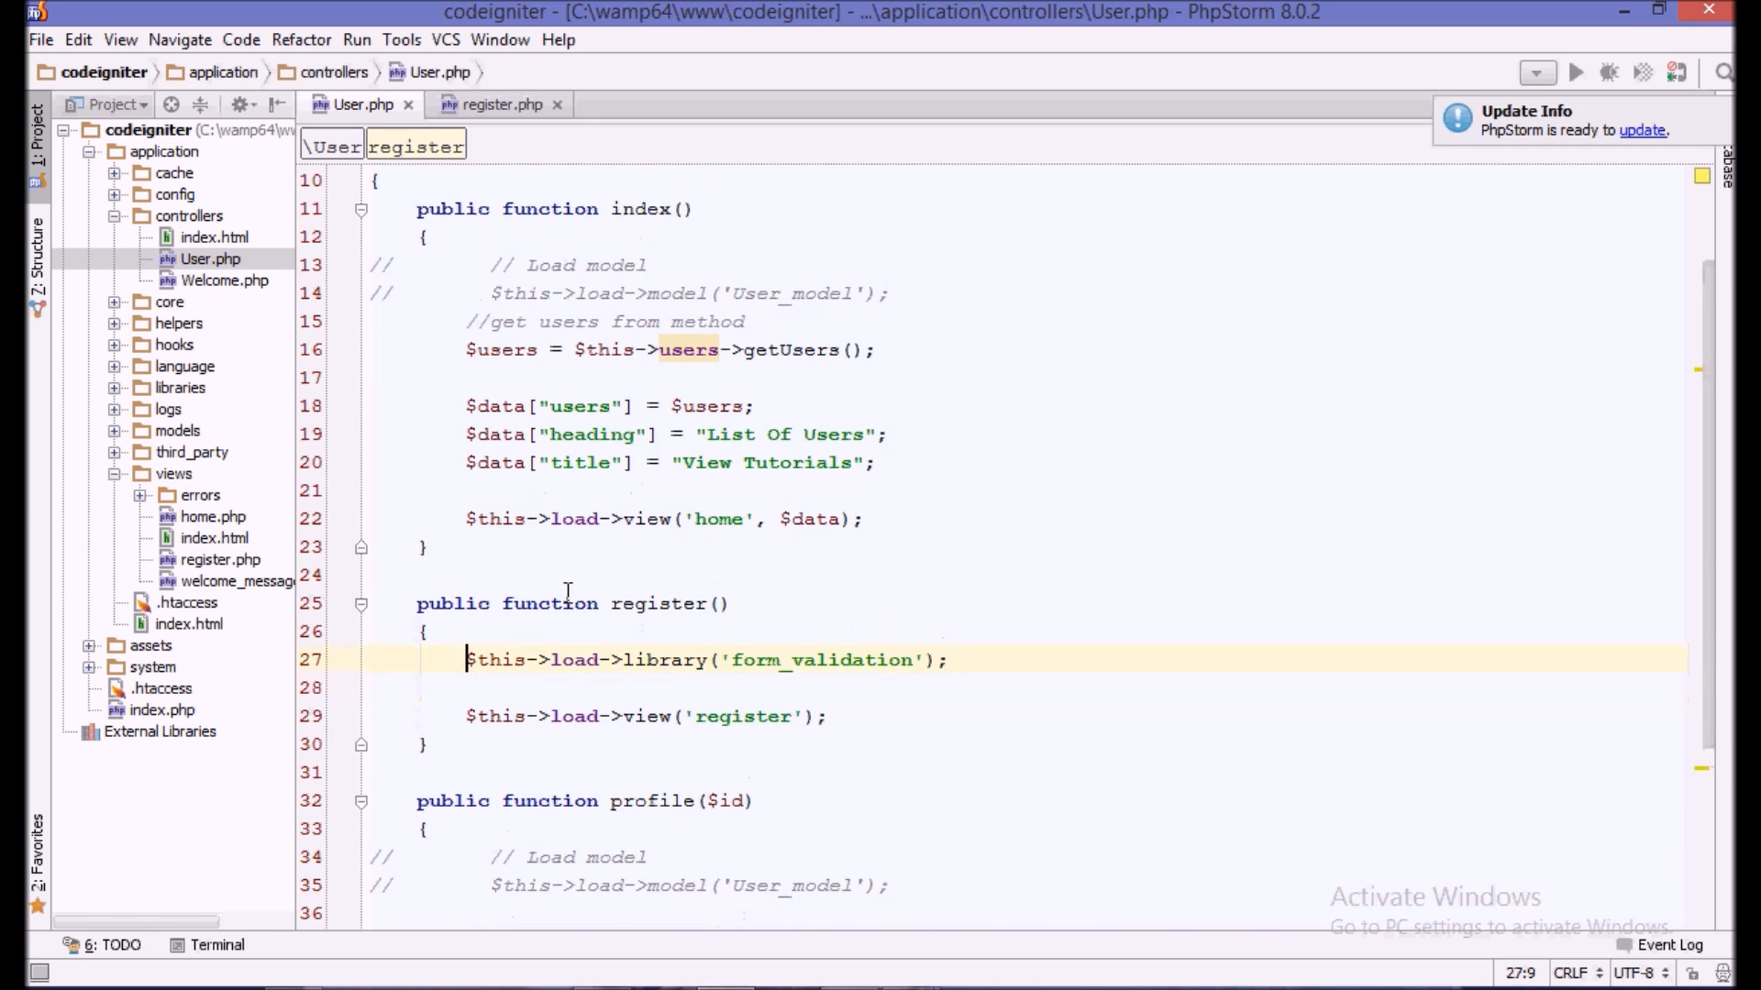
key("Enter")
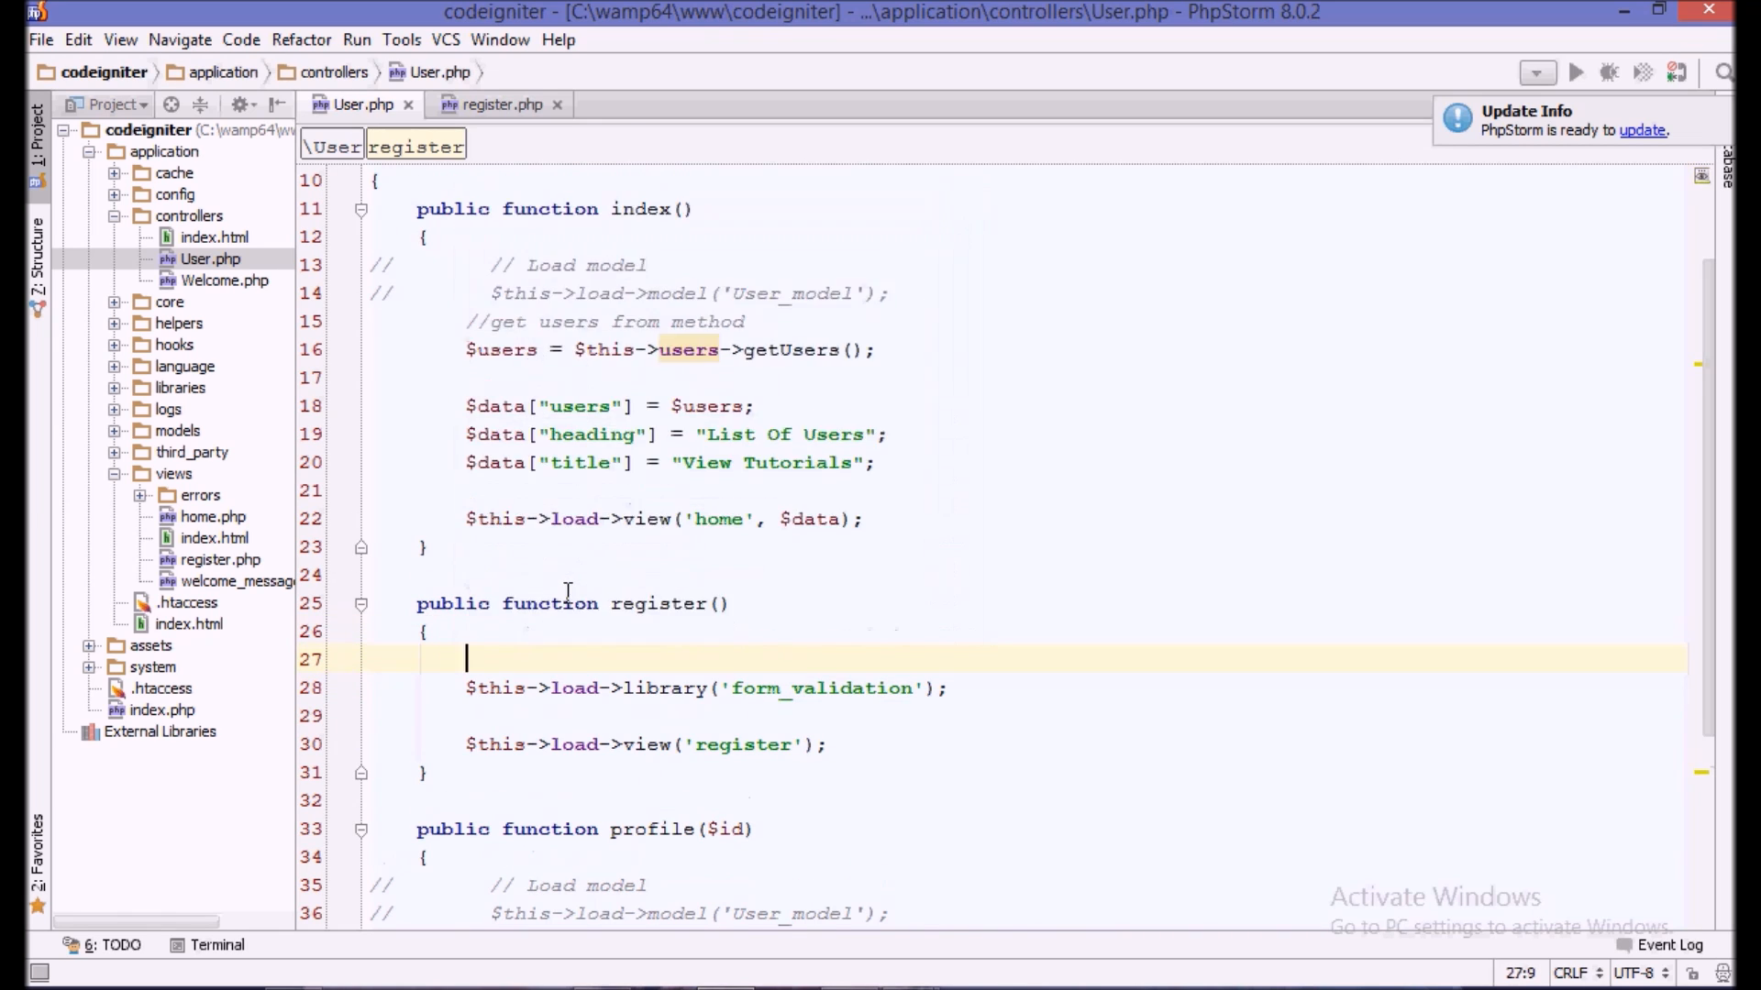
type("/lo")
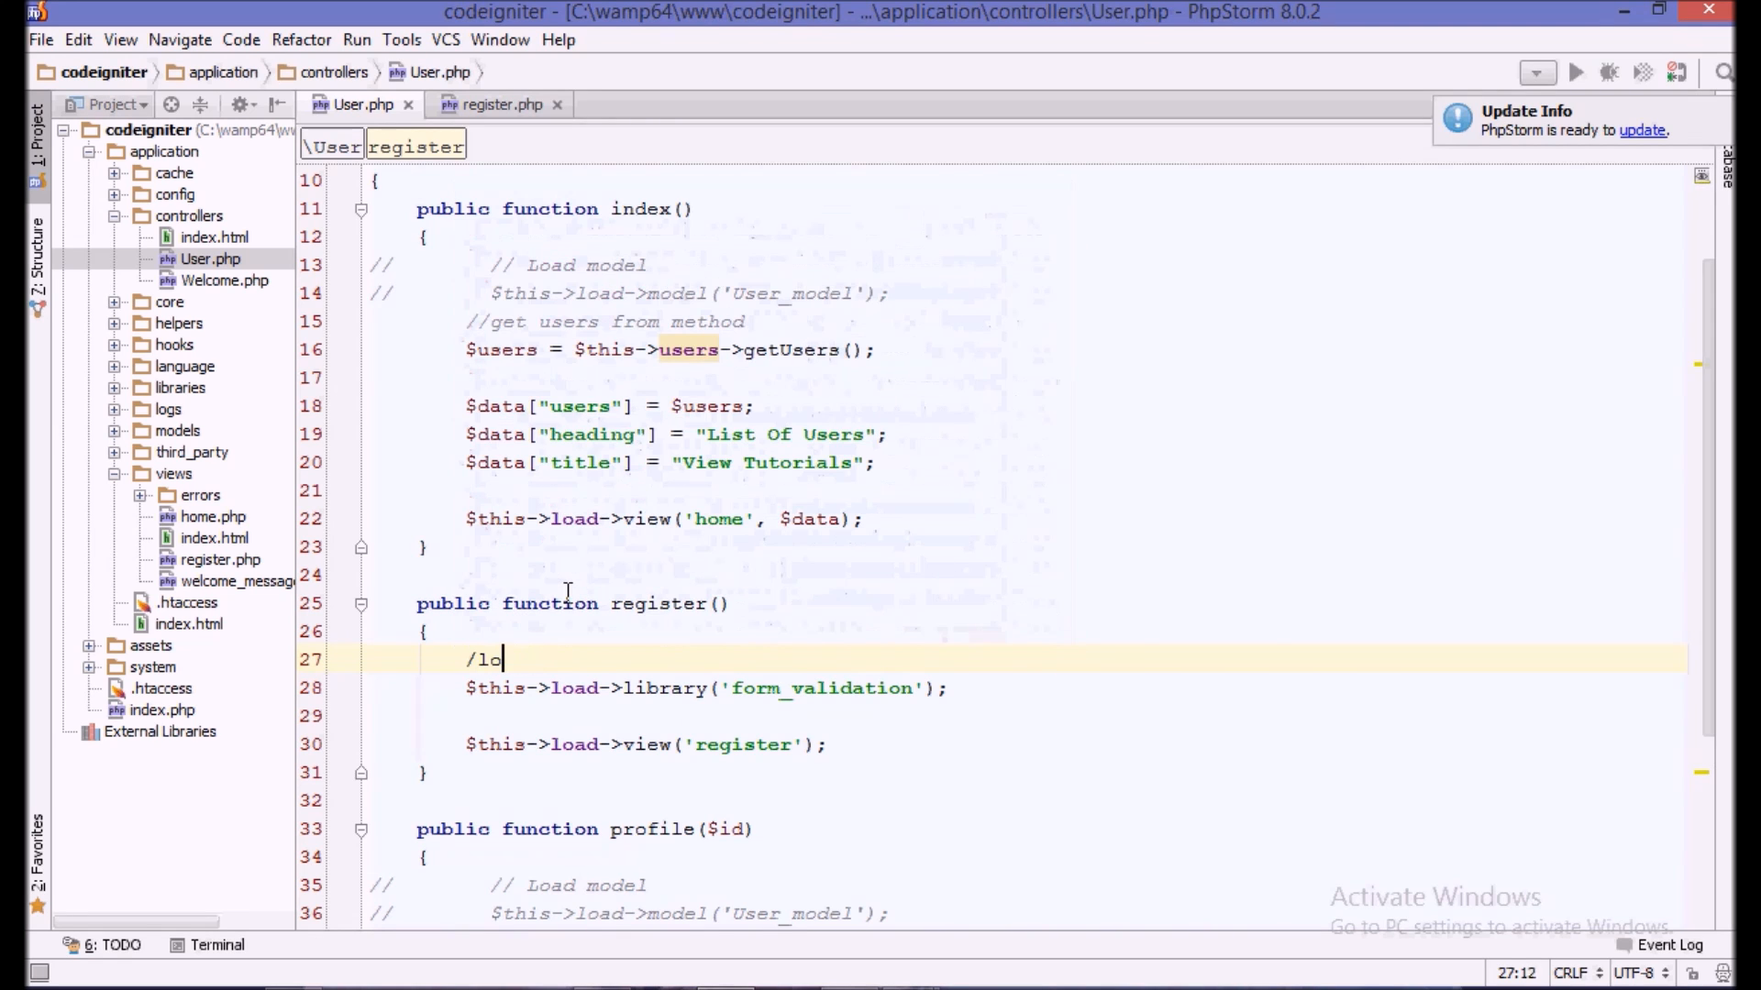
type("/ load library")
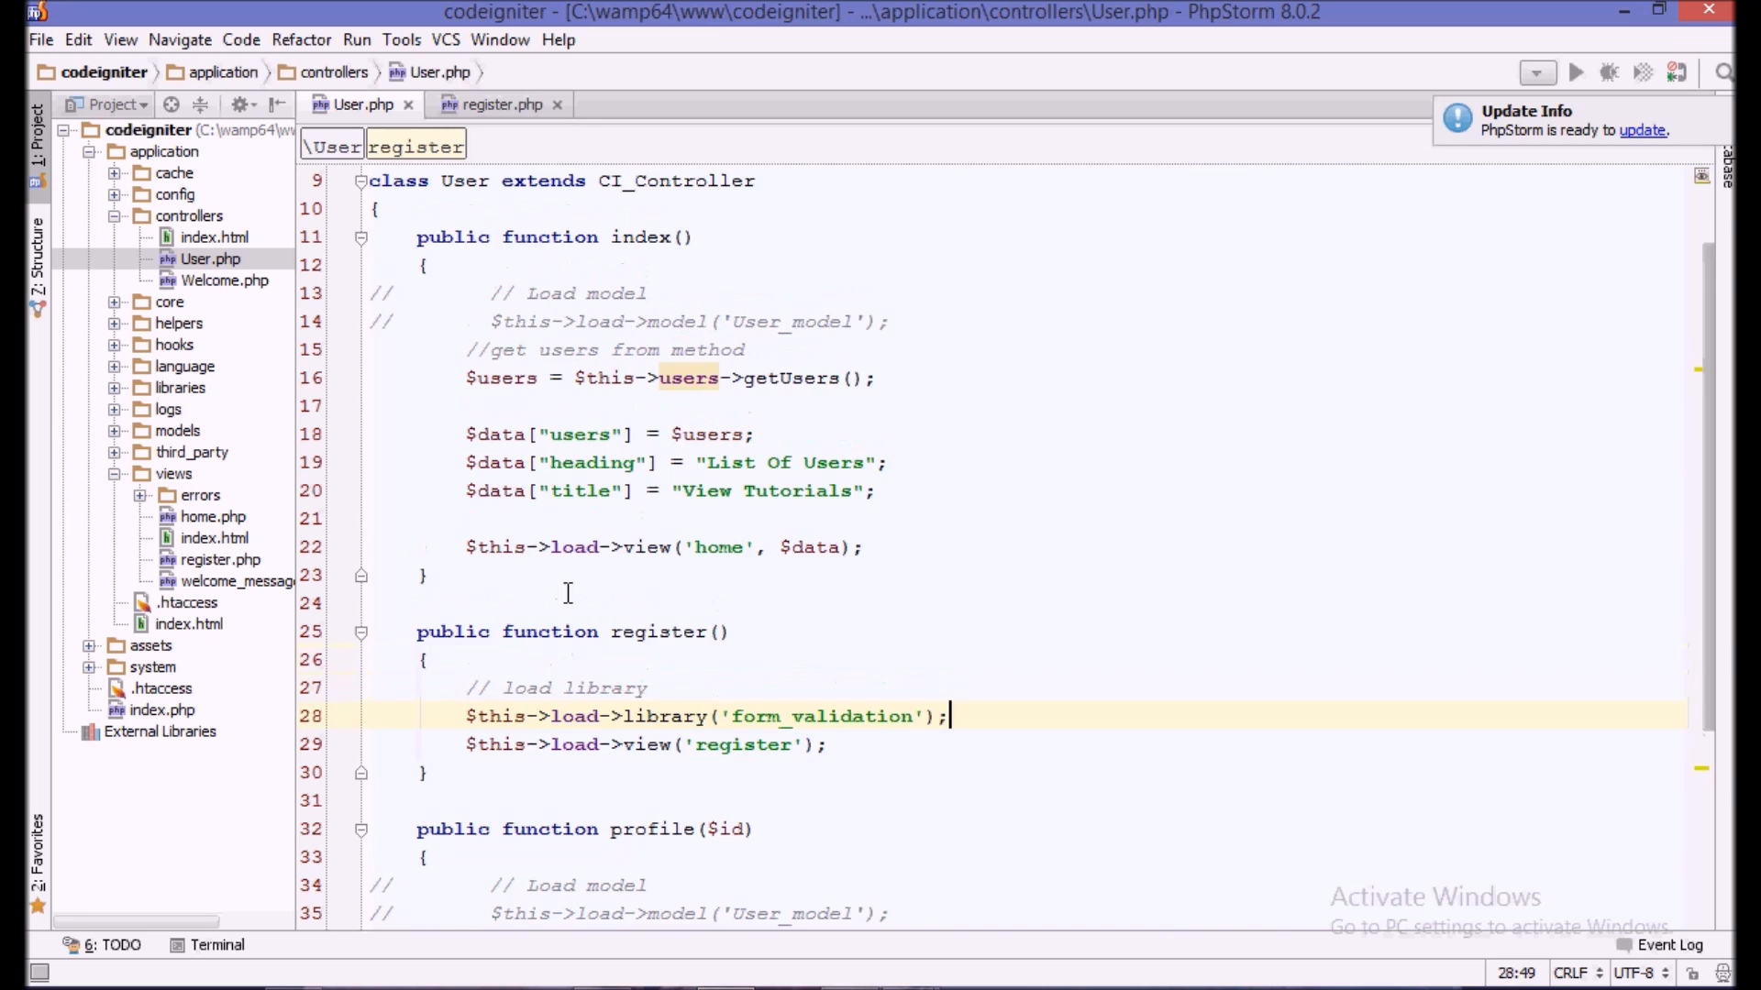
key("Enter")
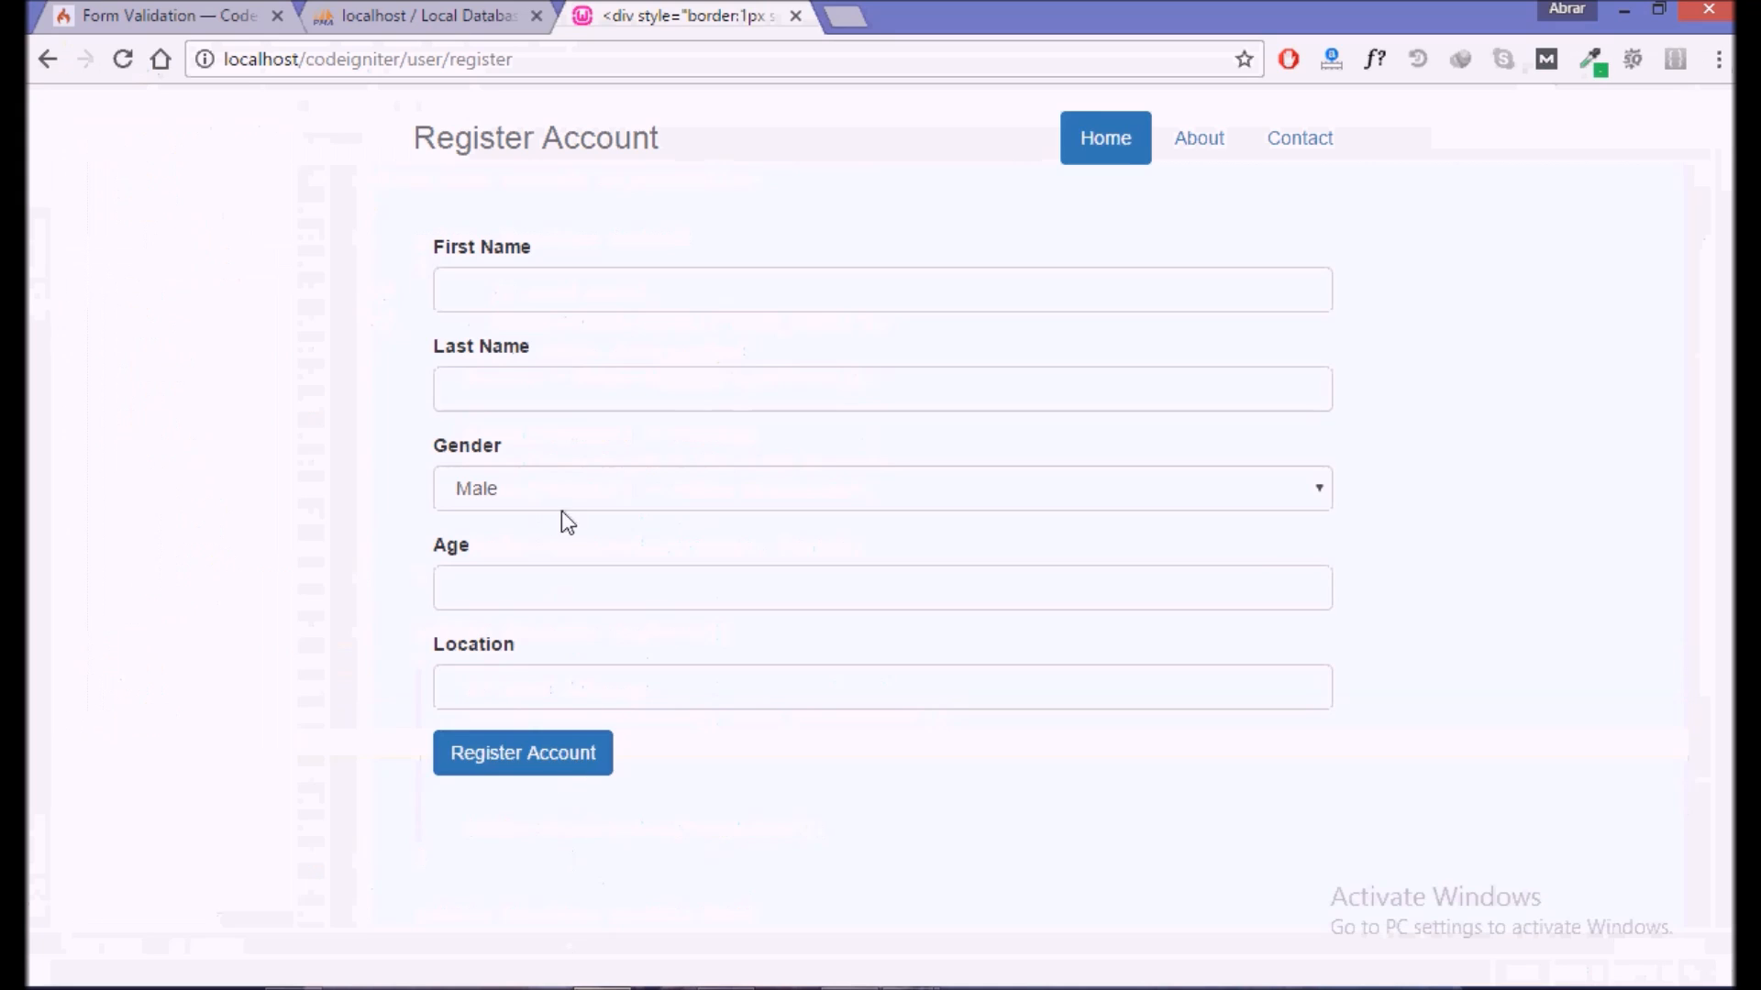
mouse_move(430, 249)
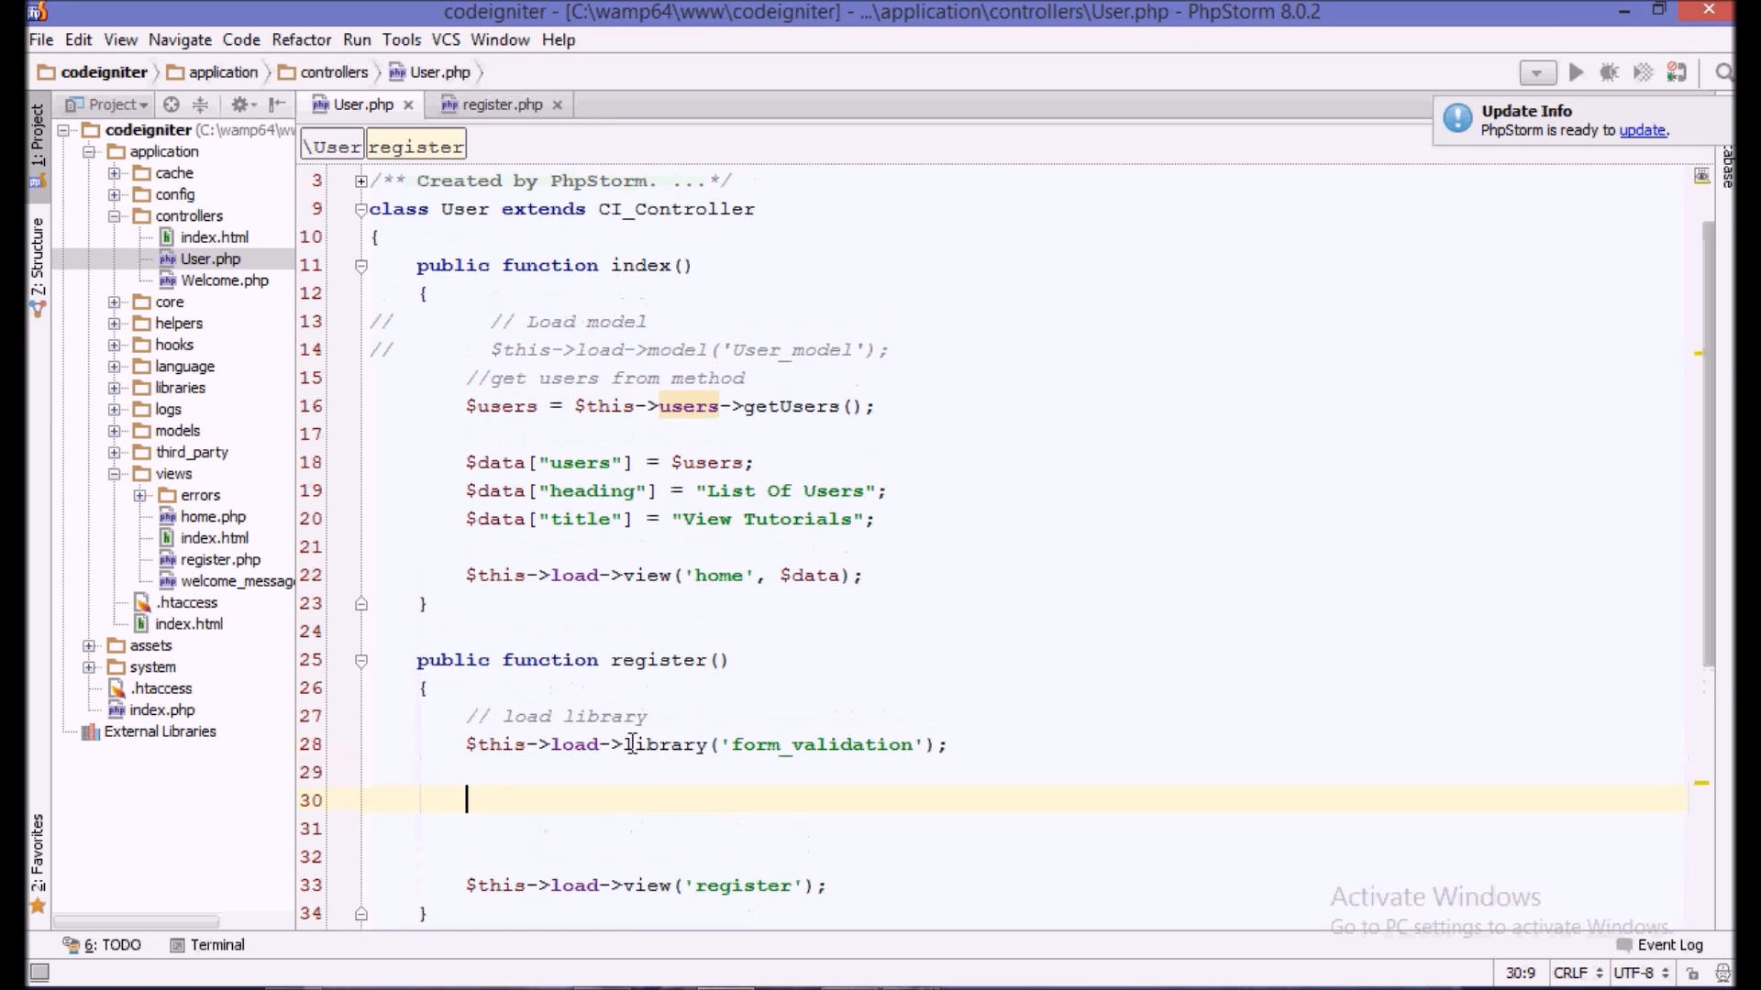
- Add $this->form_validation->set_rules('firstname', 'First Name', 'required'), confirming the field name in register.php
type("this->form")
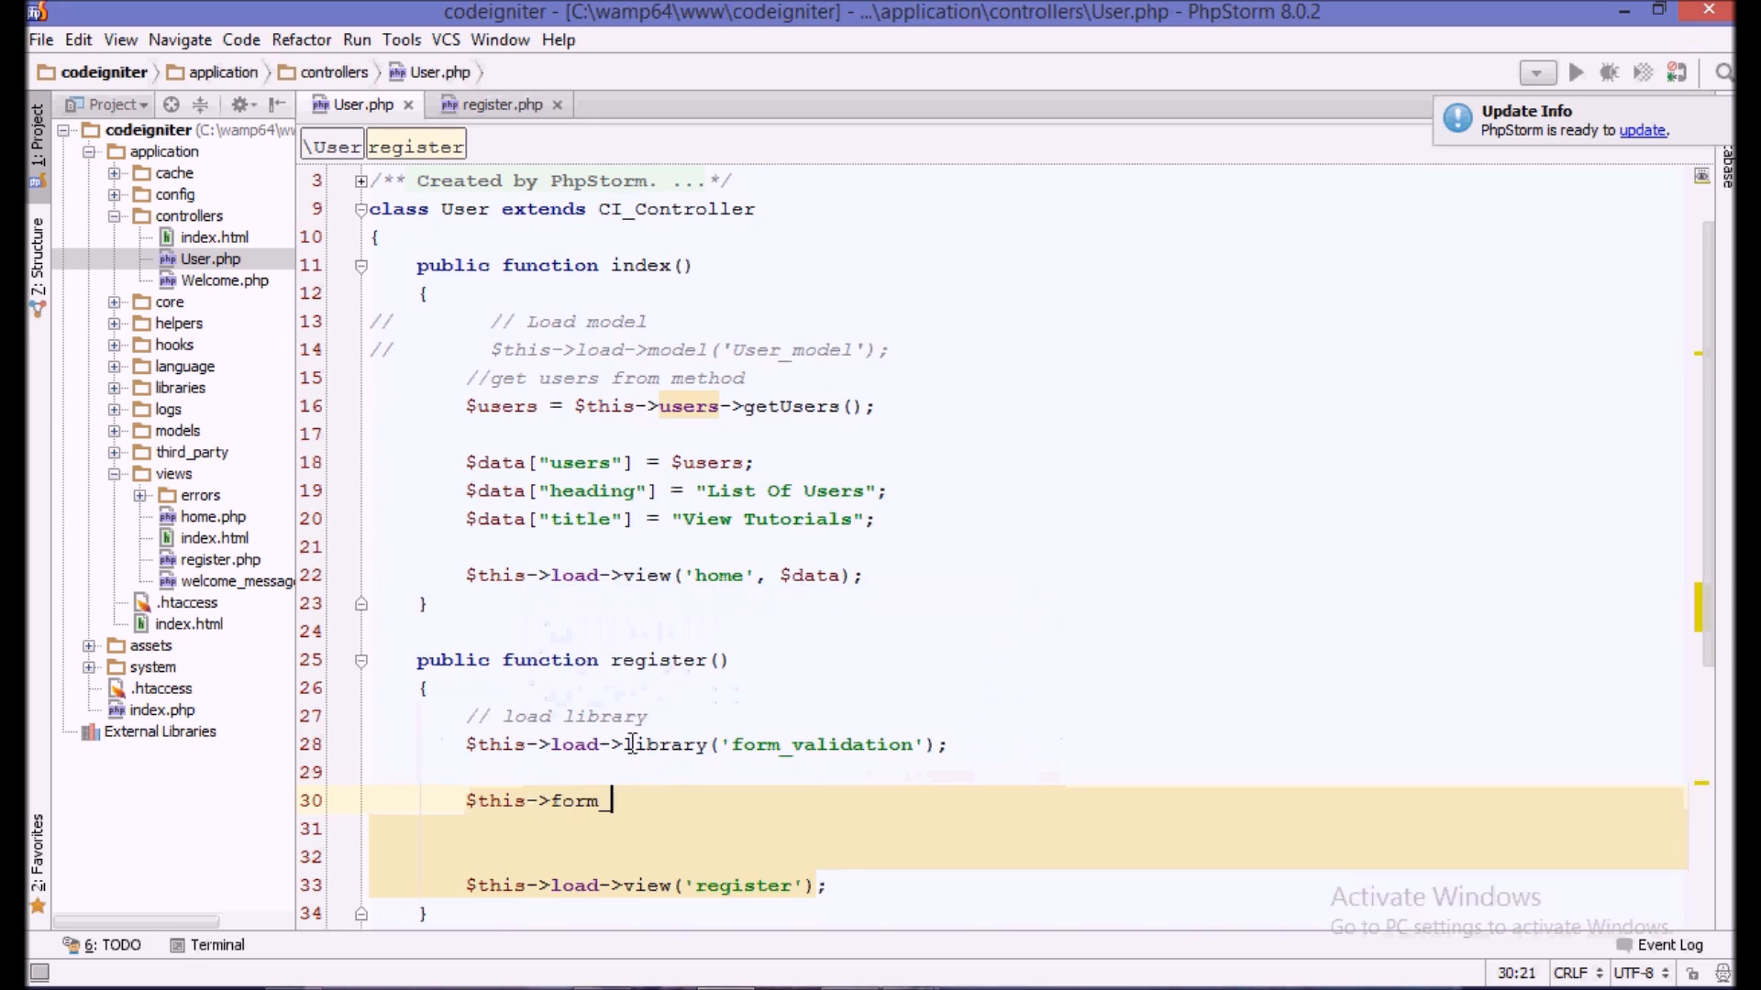
type("_validation->")
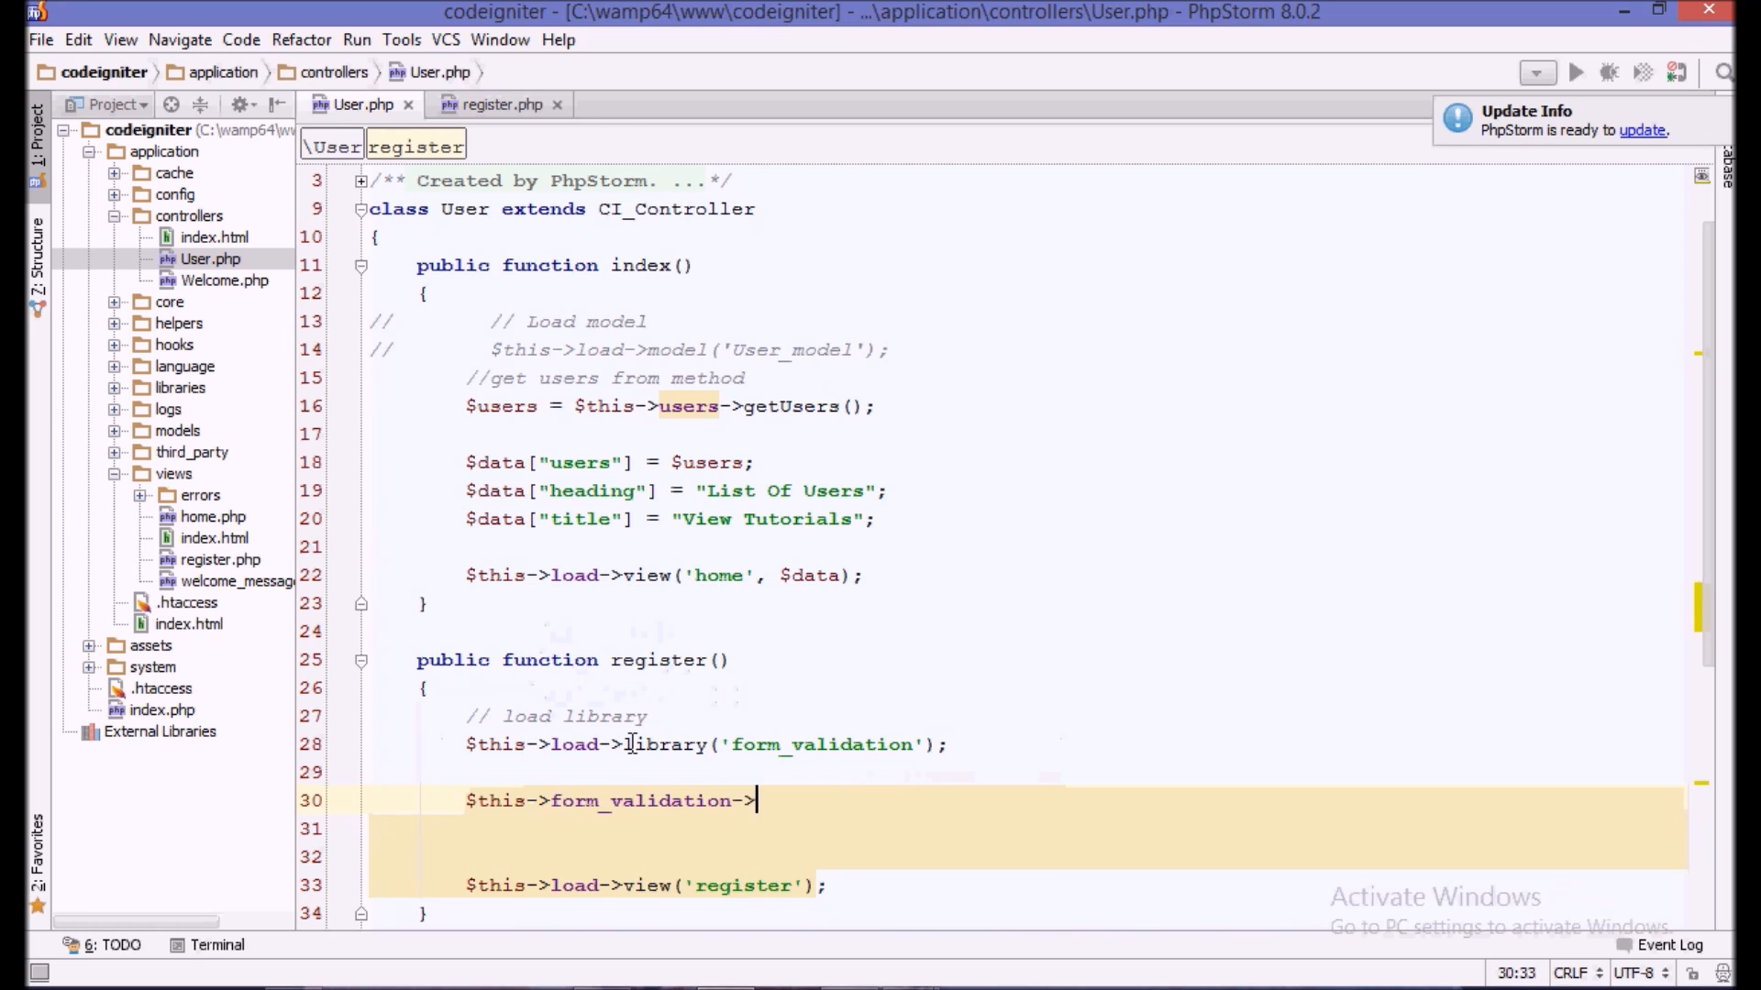
type("set_rules")
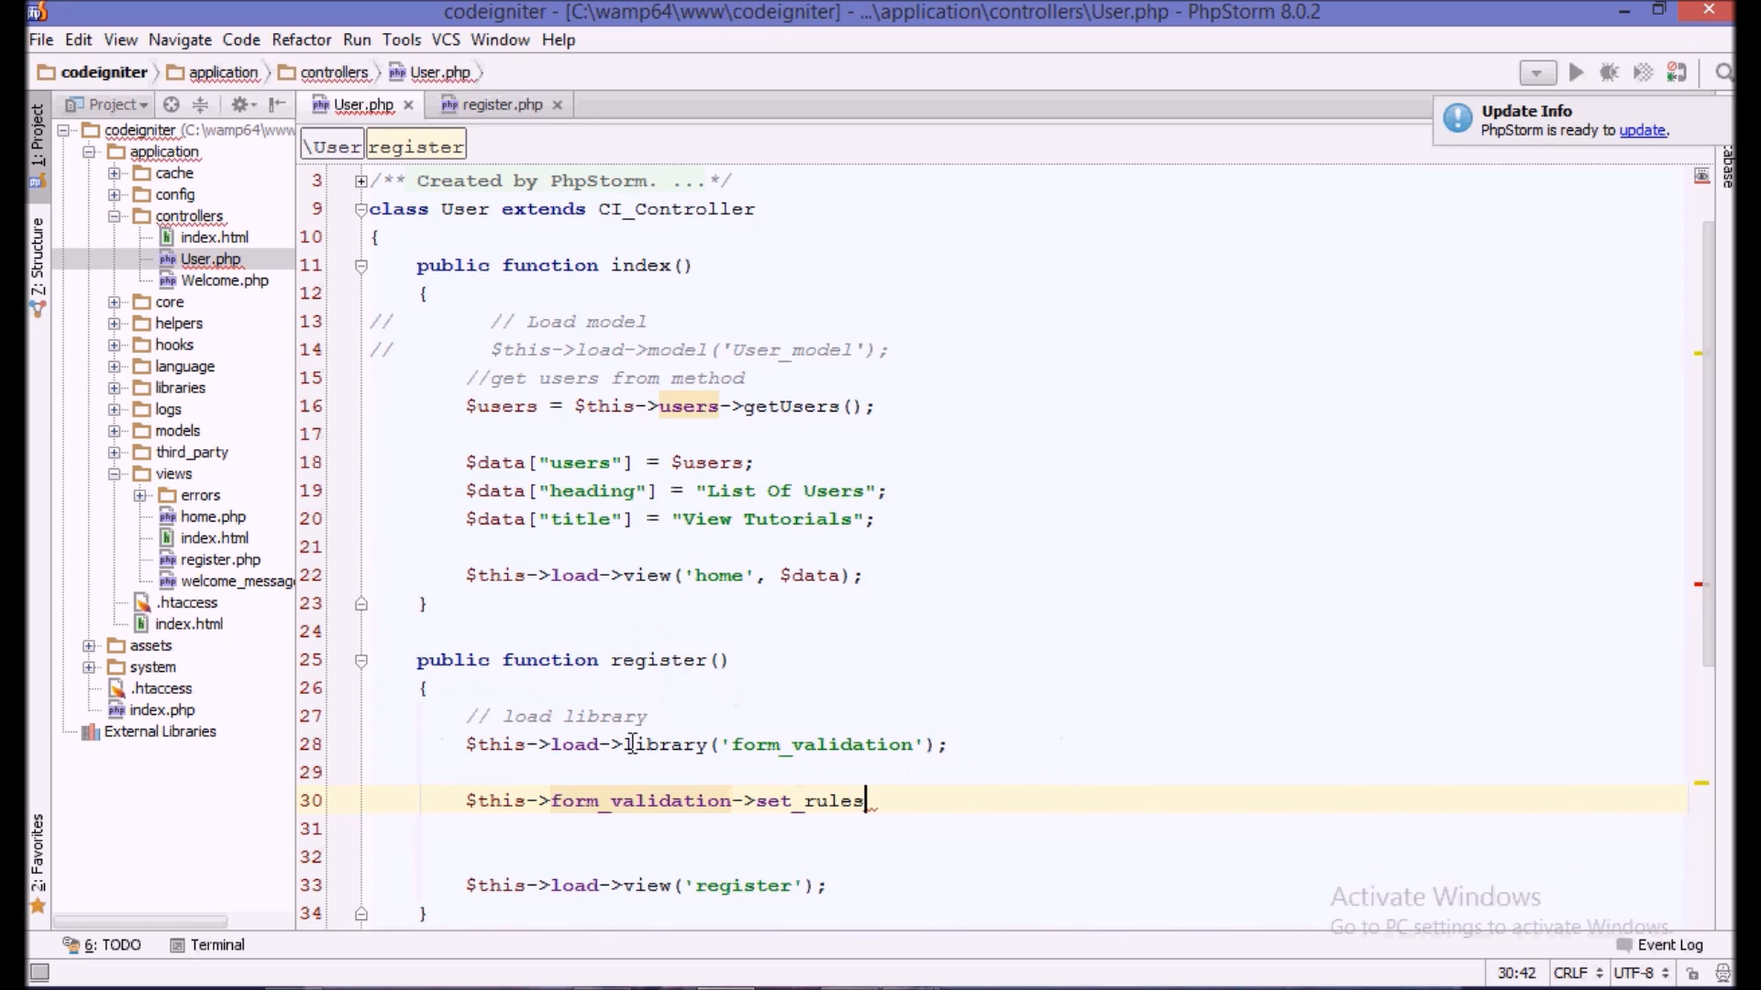
type("();")
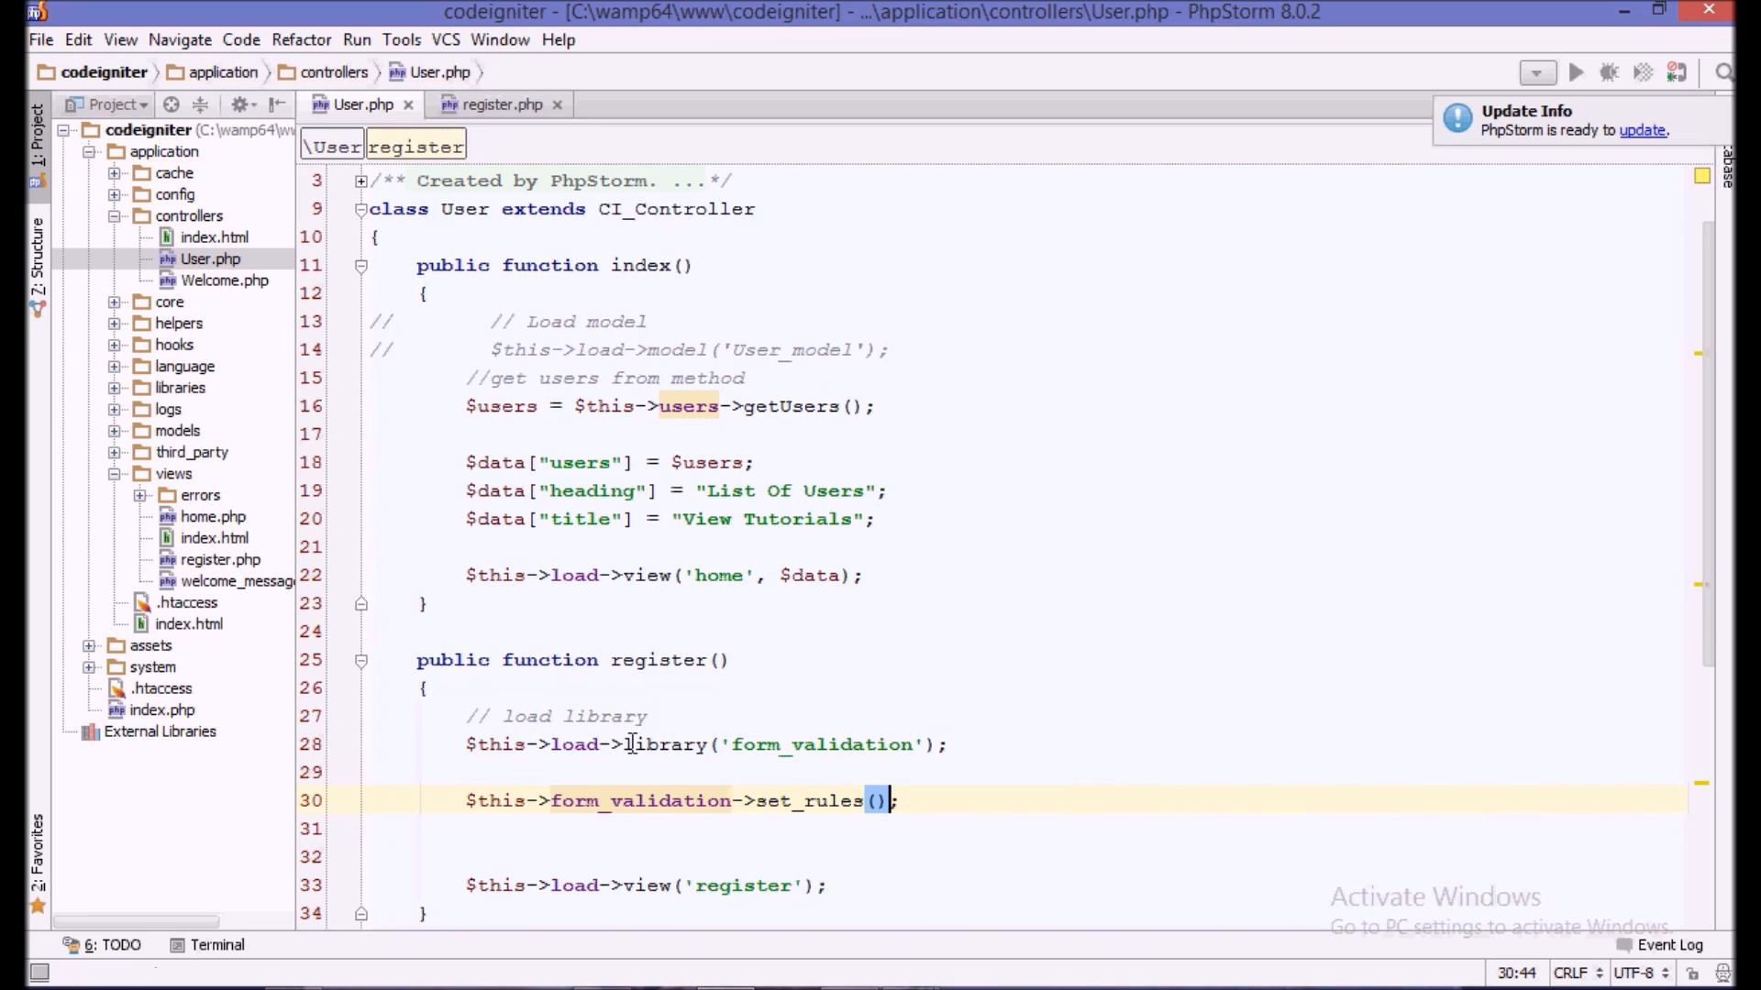
type("'")
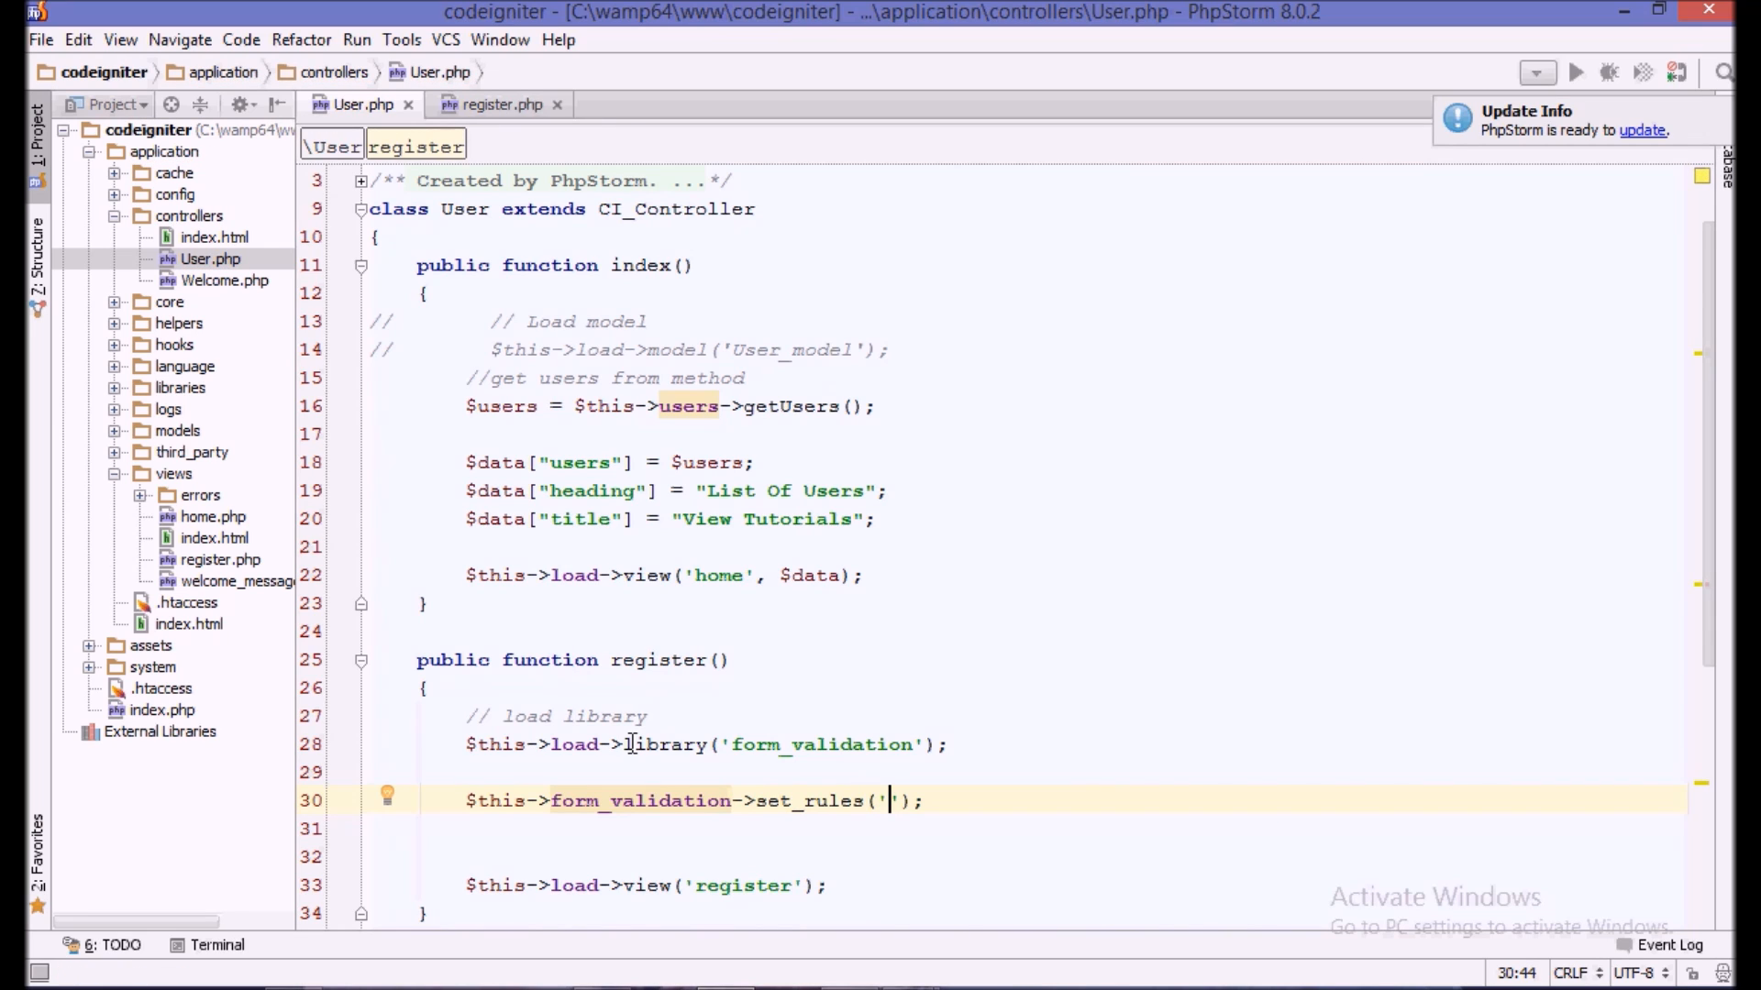
left_click(499, 104)
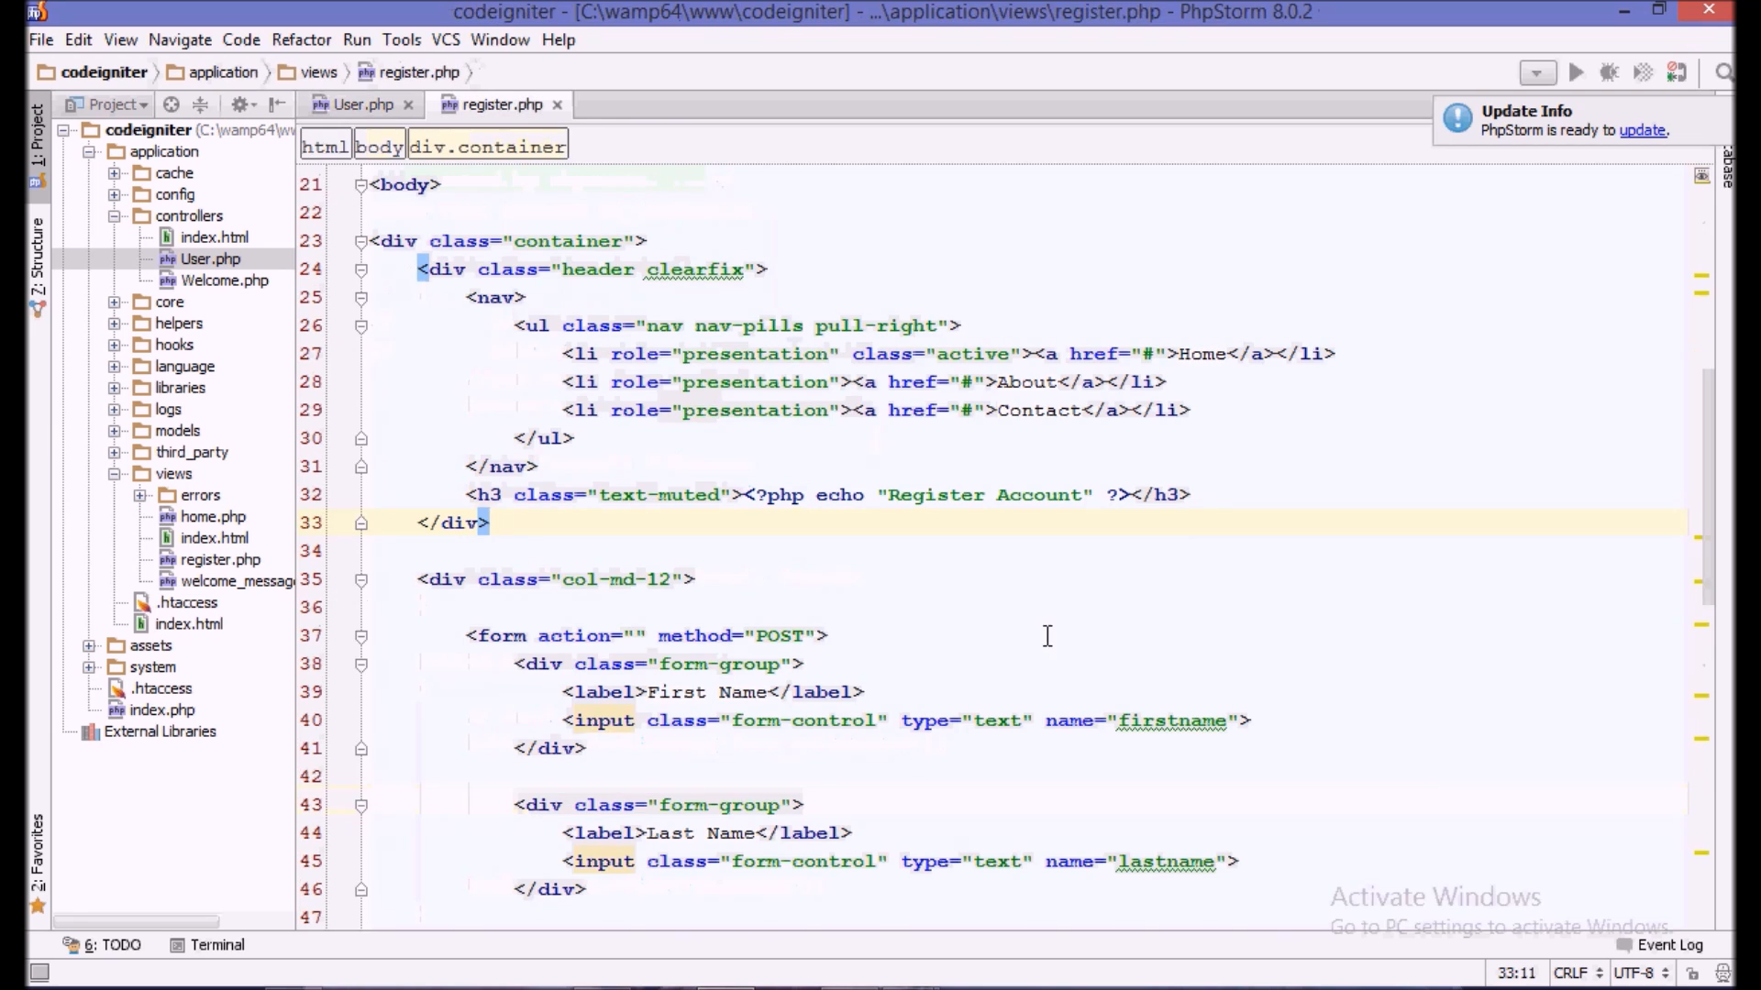
double_click(1172, 720)
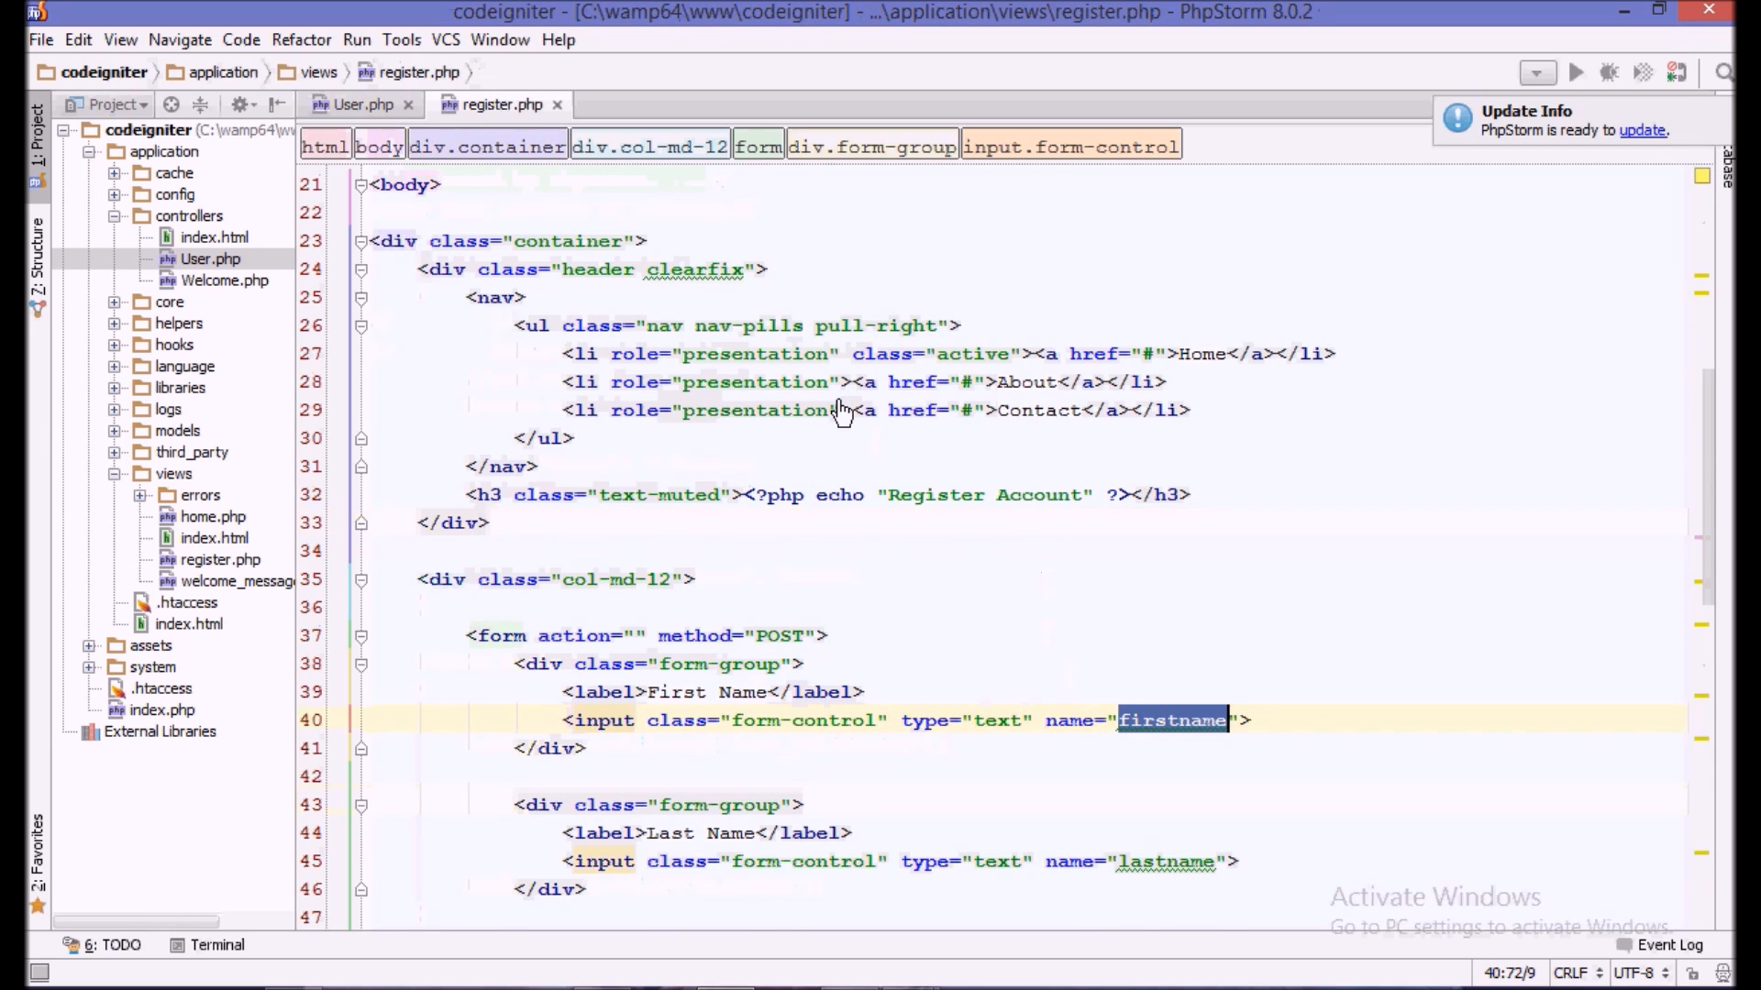
left_click(361, 104)
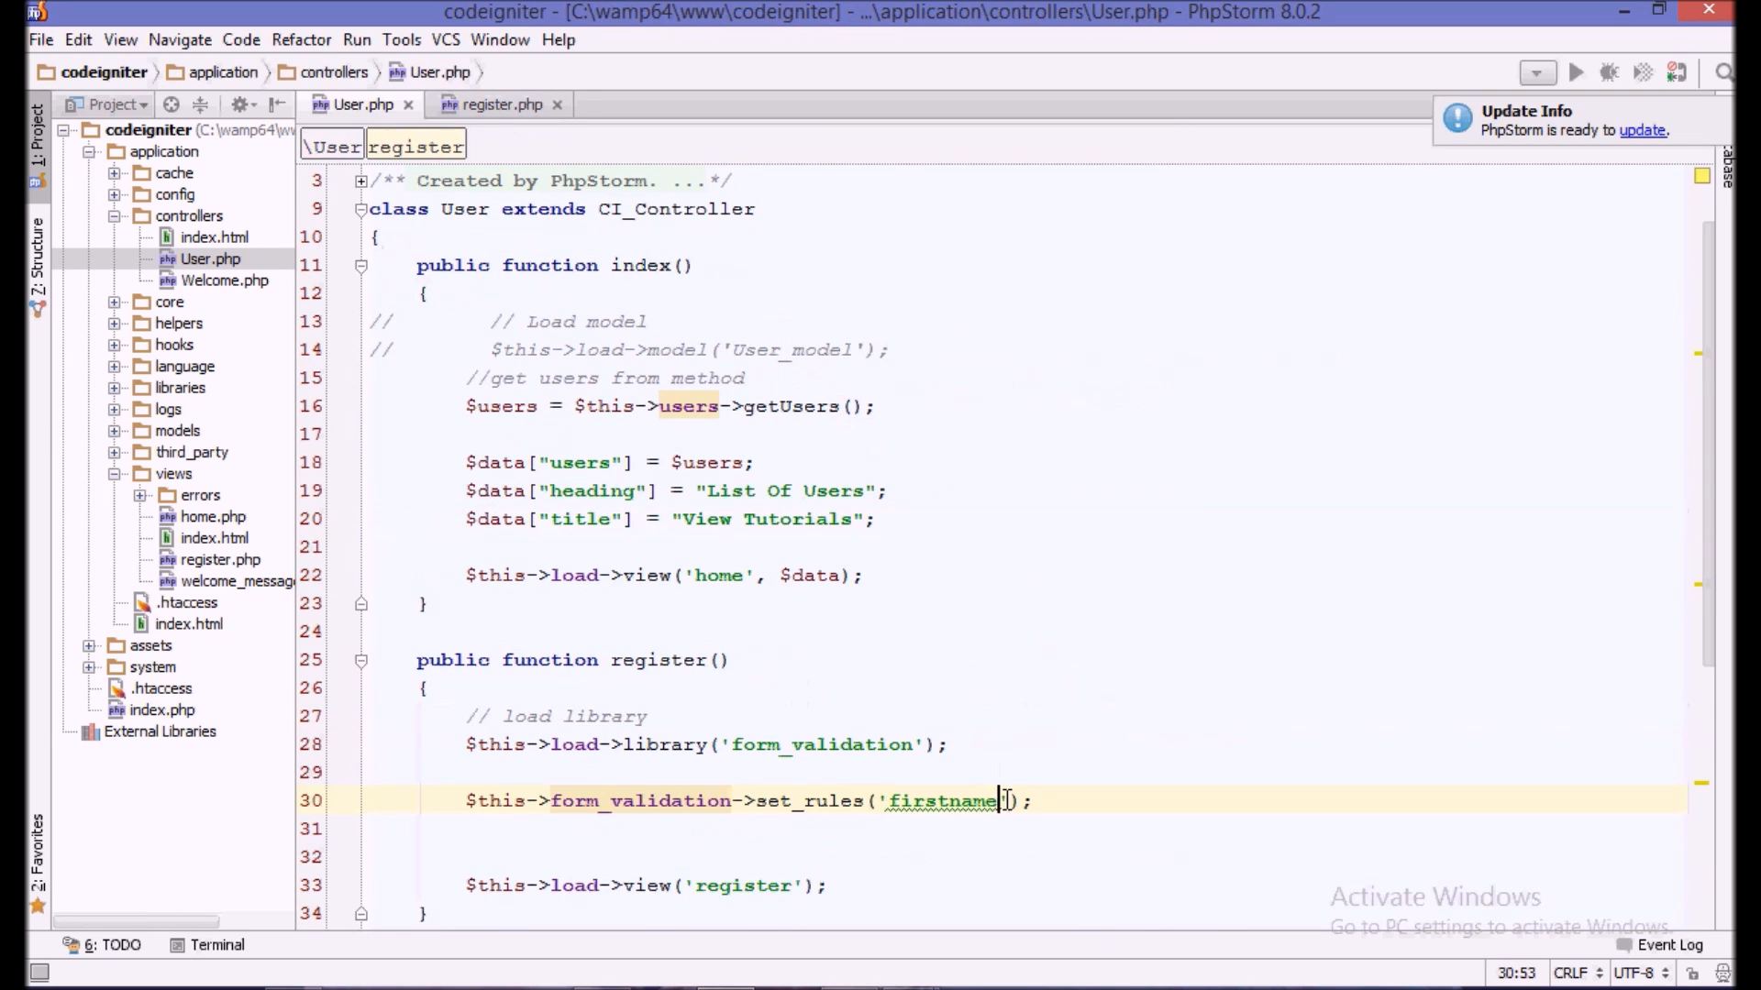
type(", '")
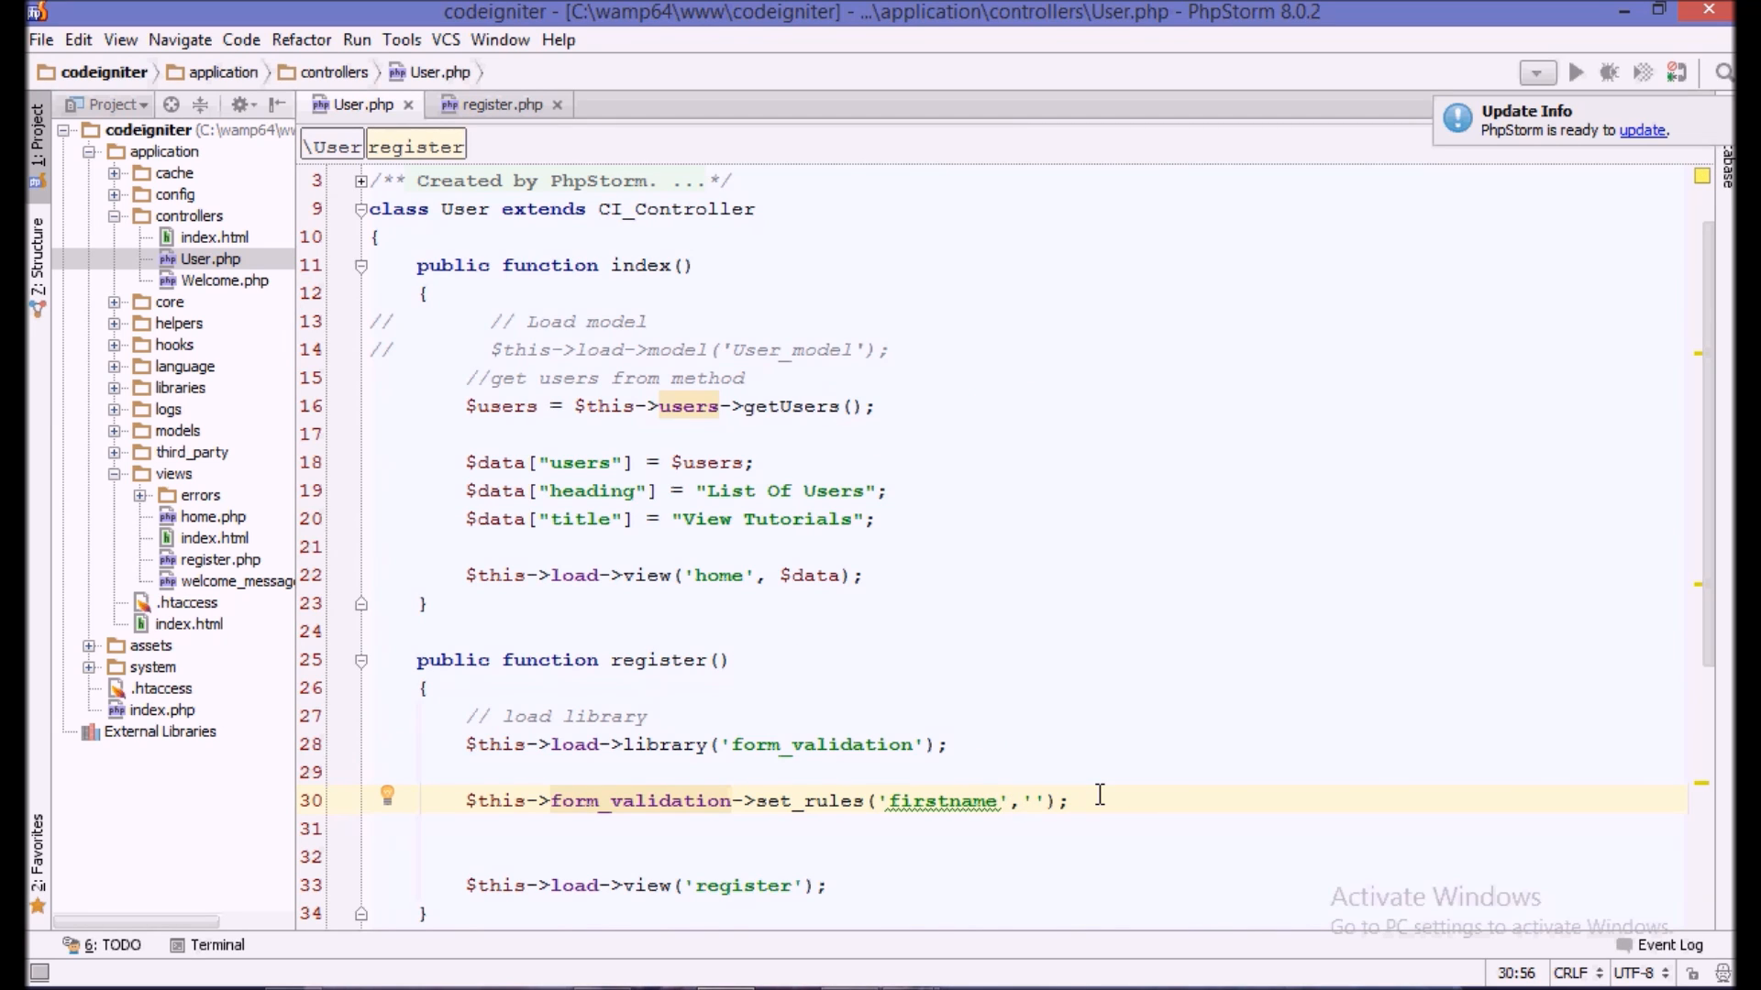
type("Frs")
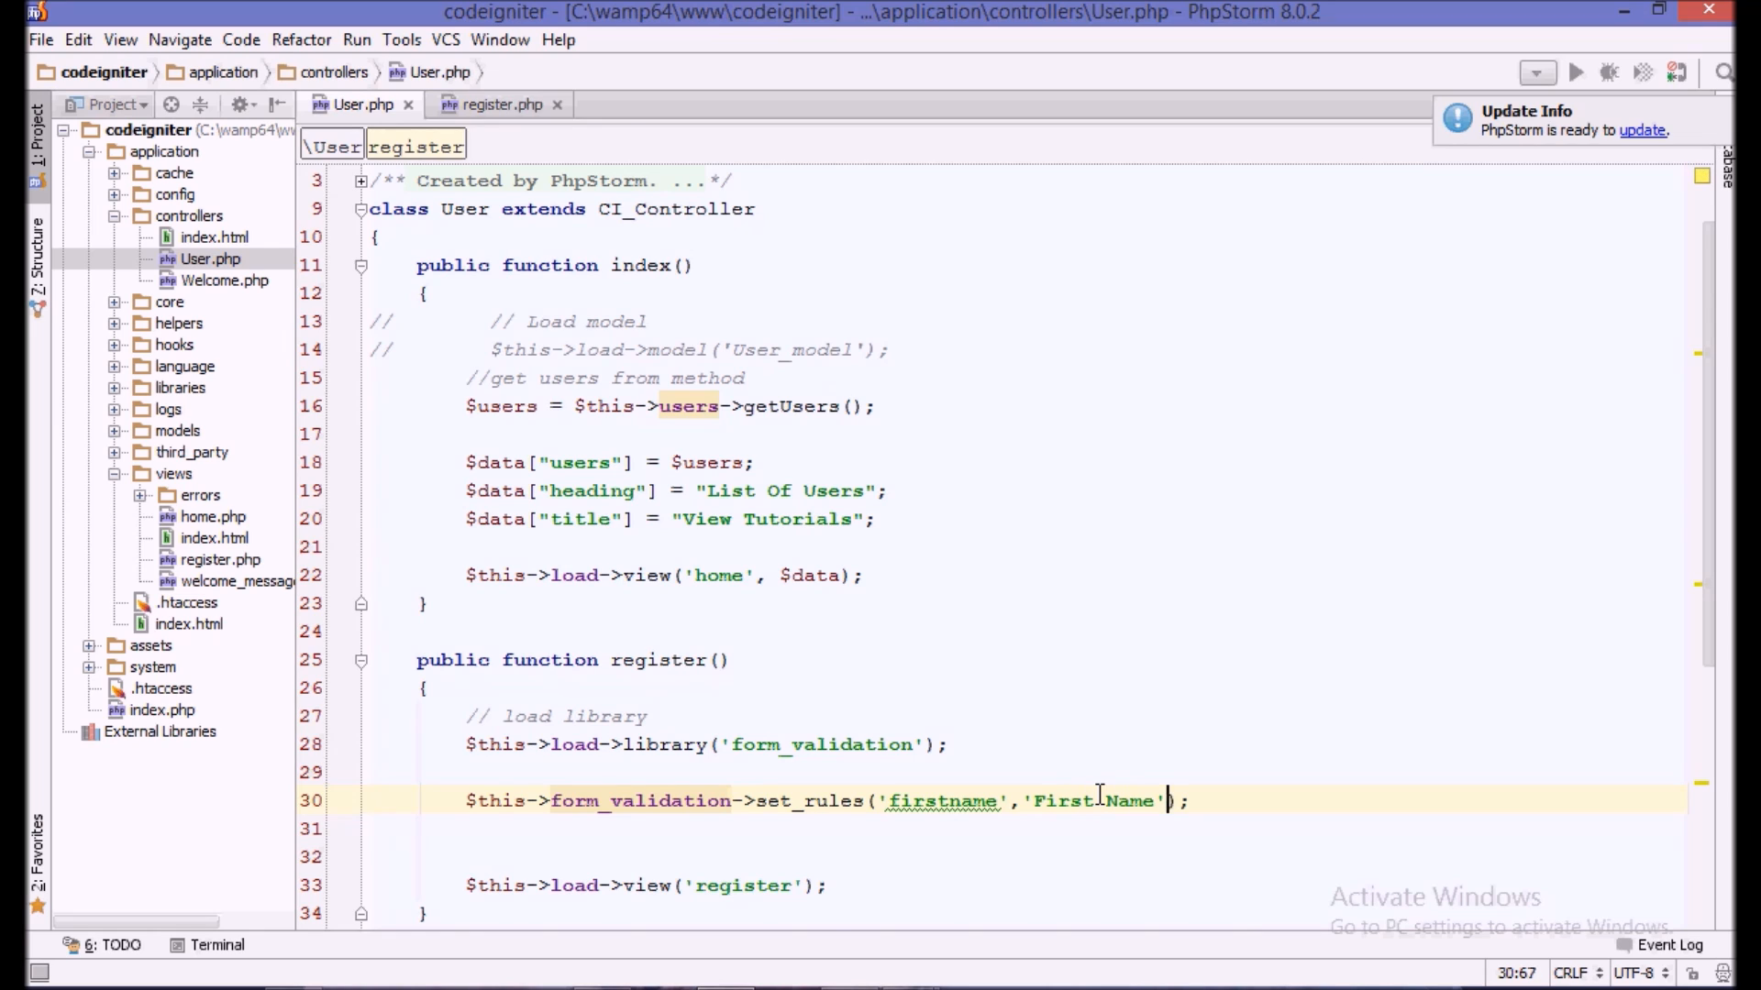
type(", 'required'")
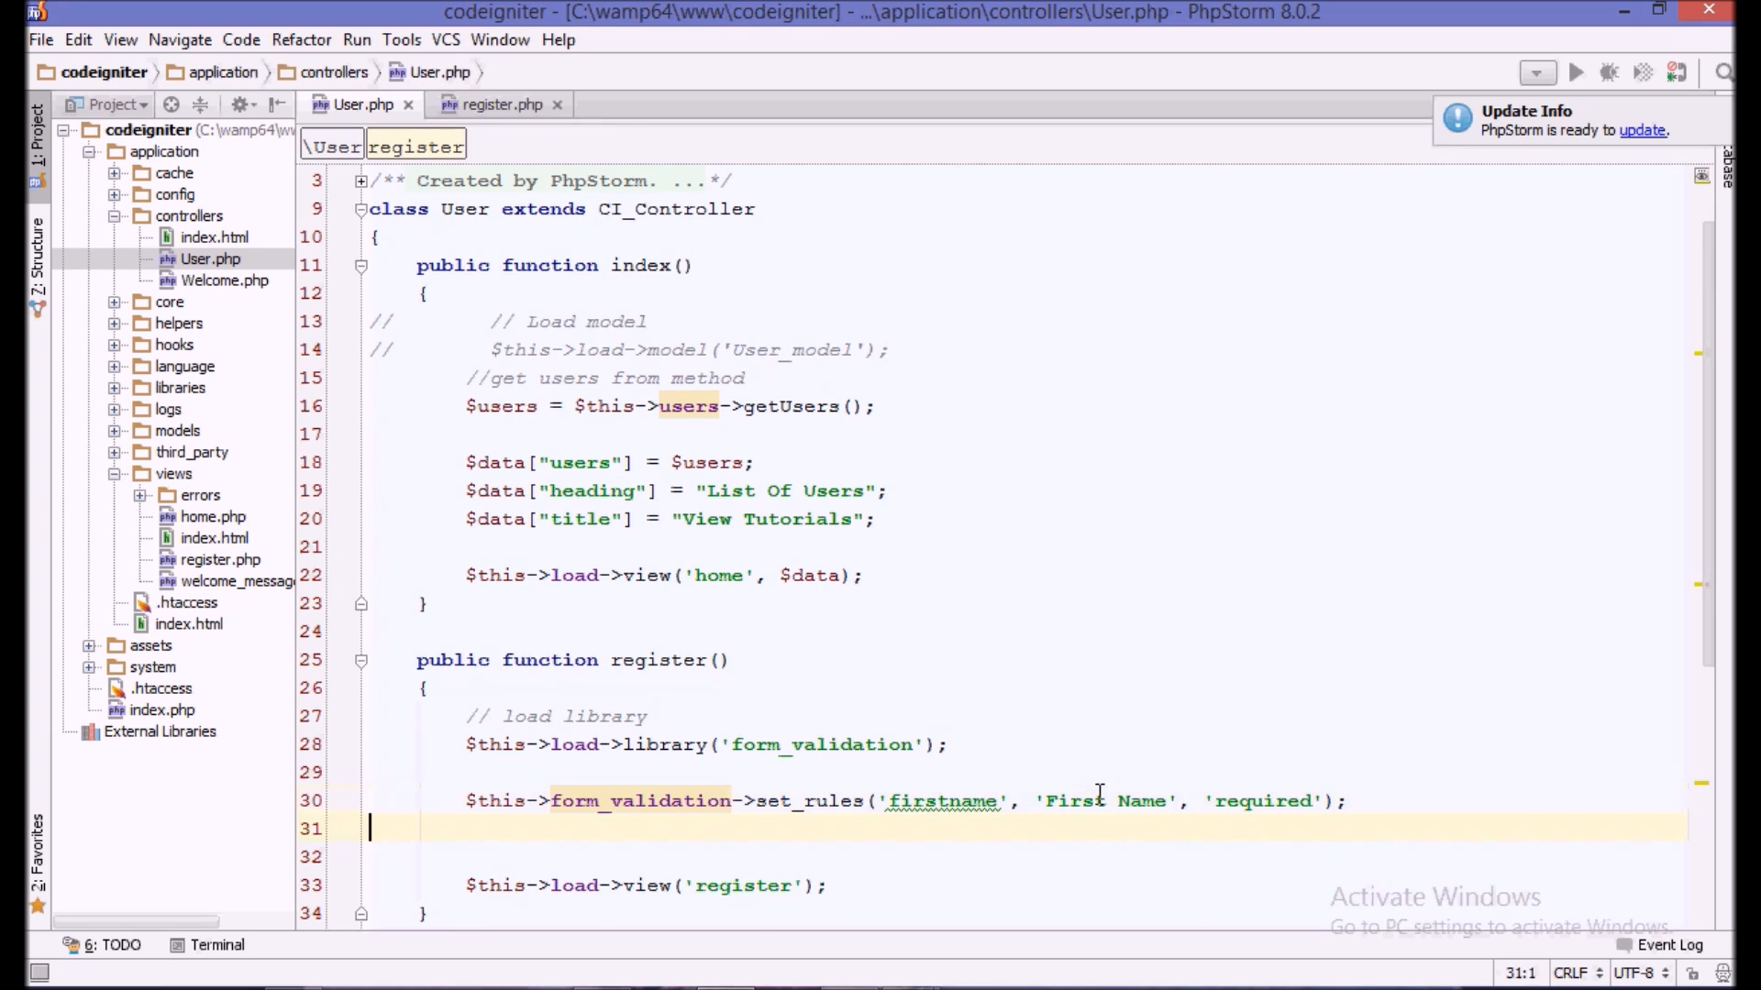
- Start an if block testing $this->form_validation->run() == TRUE
type("if(")
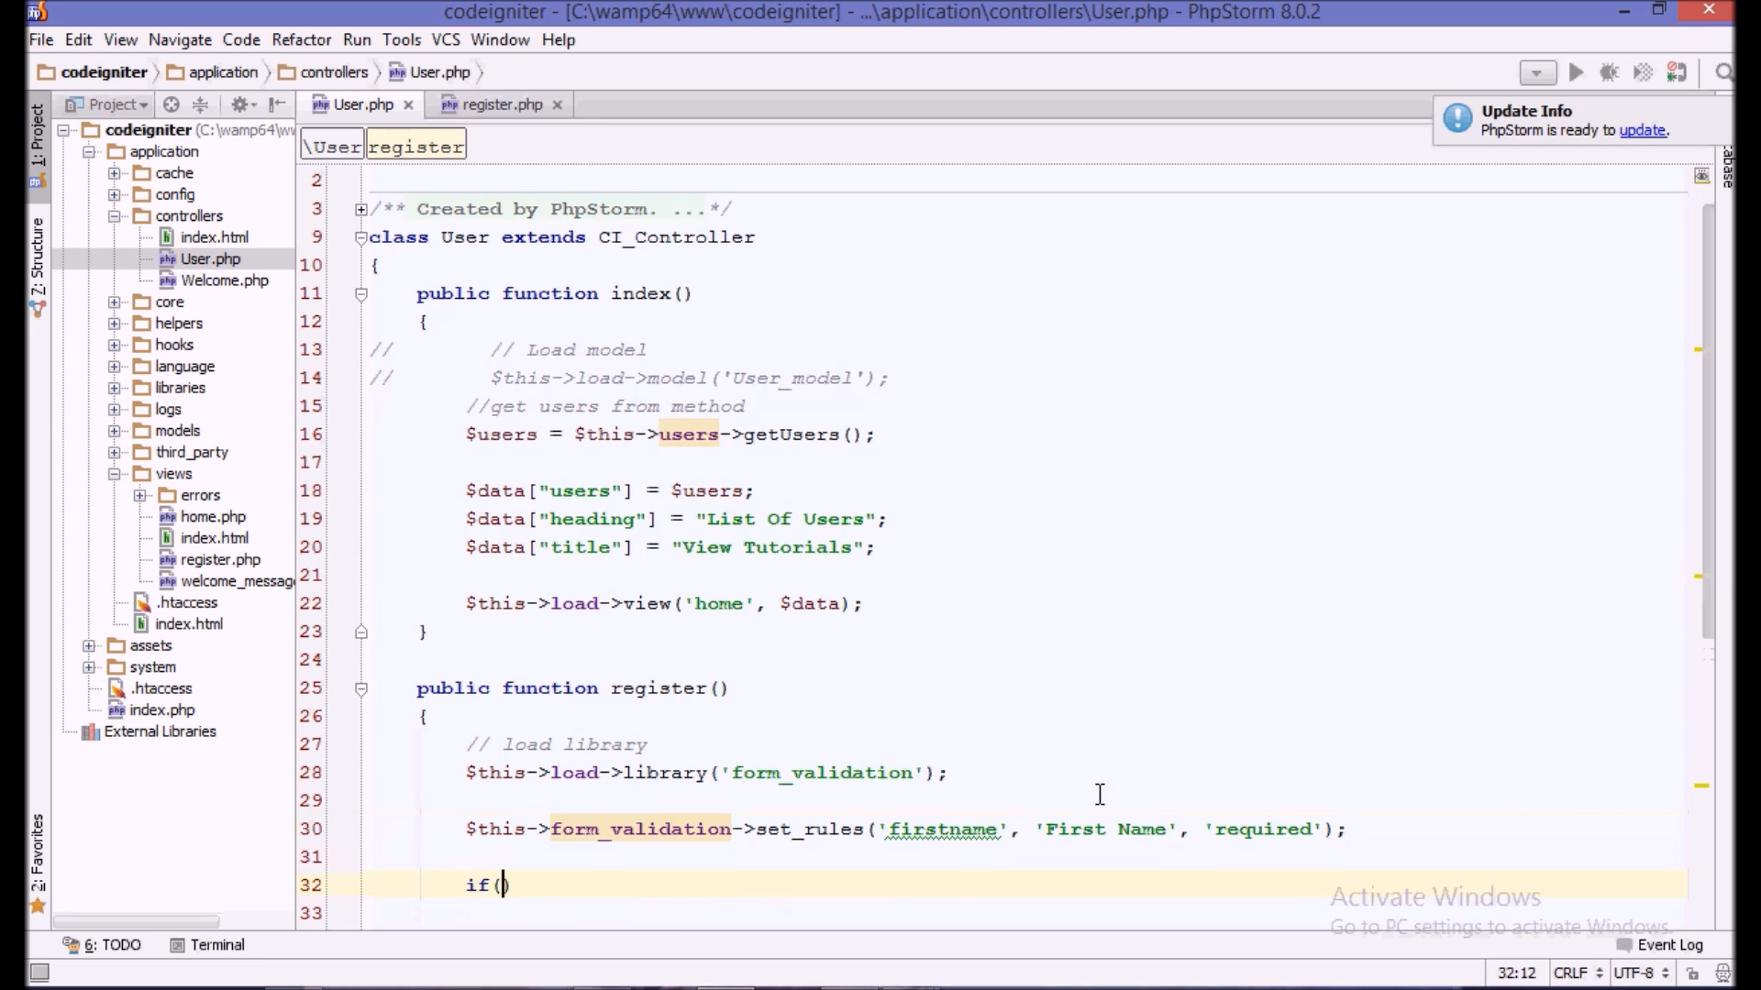
type("t")
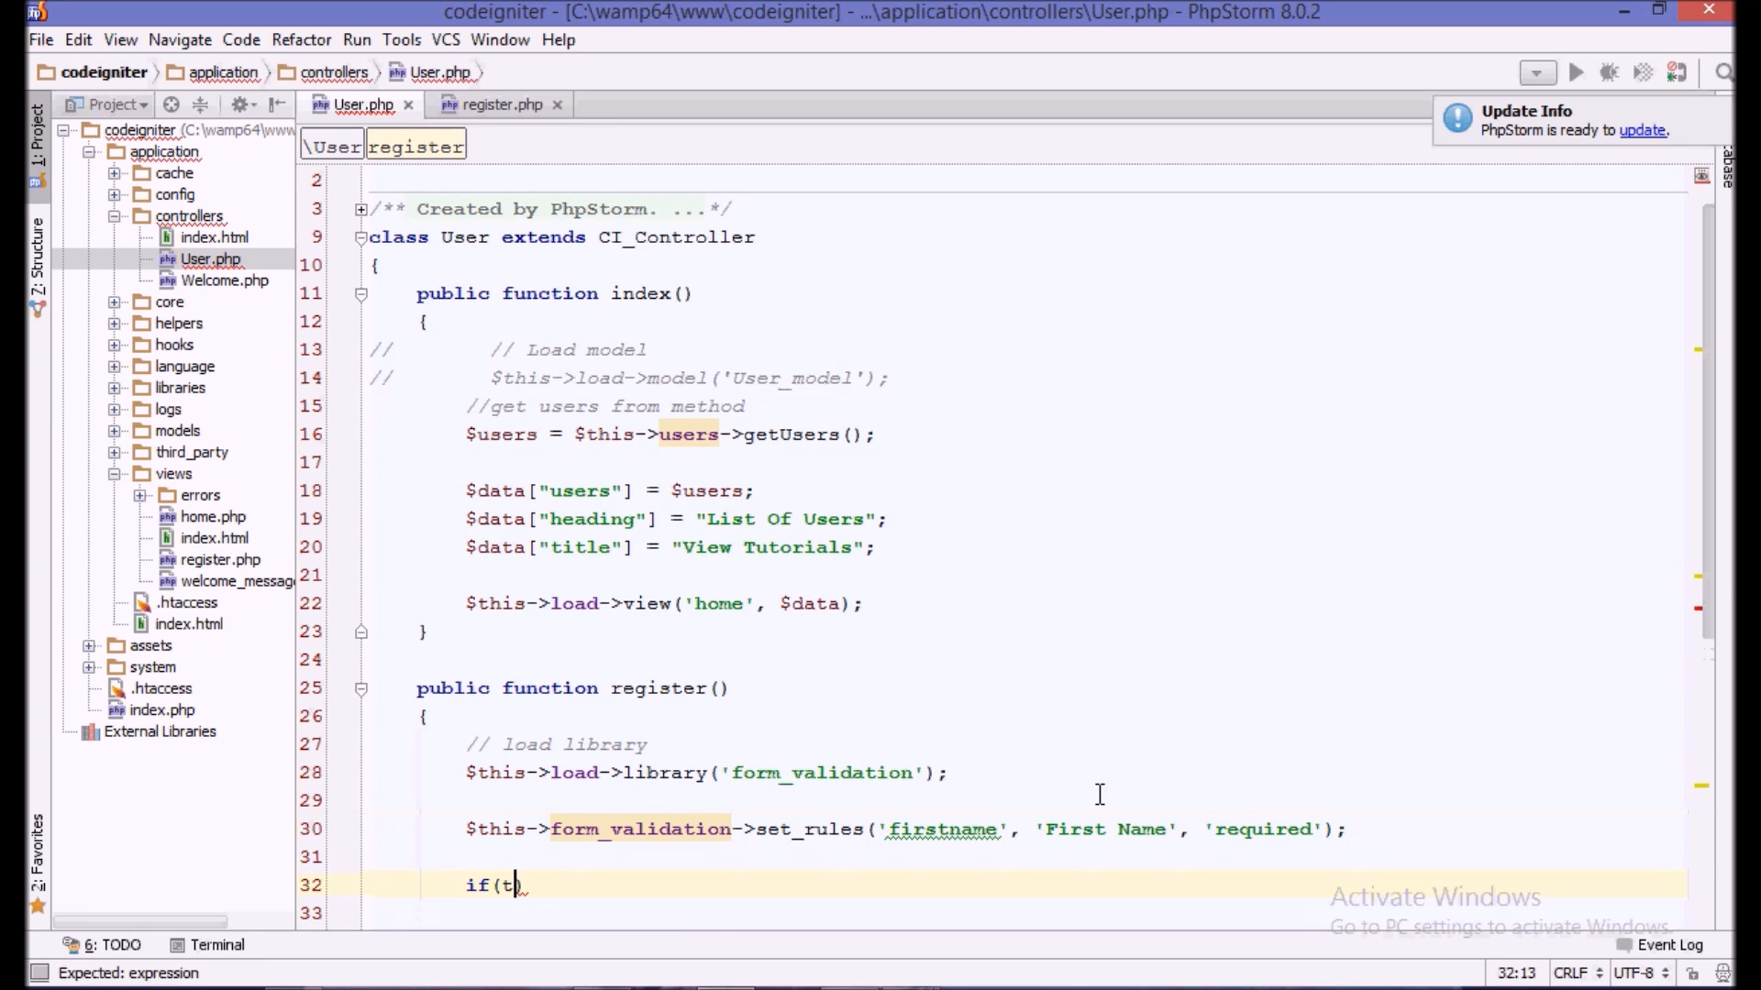
type("$this->form_vali")
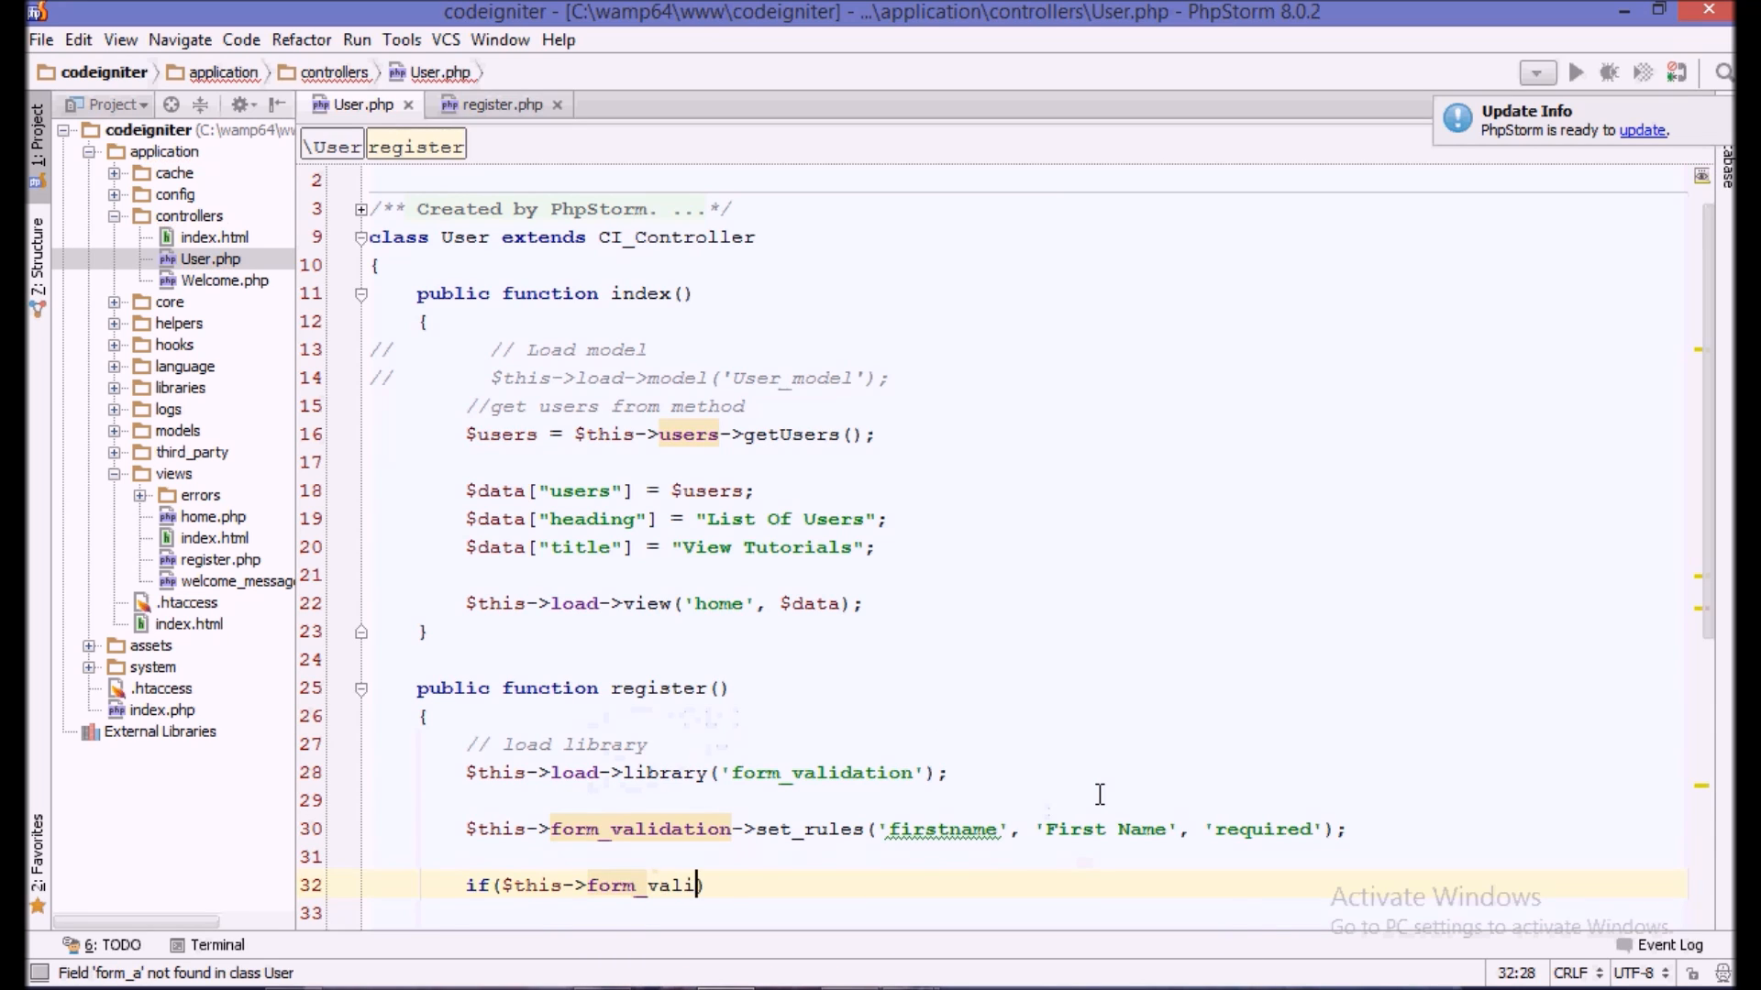
type("dation->")
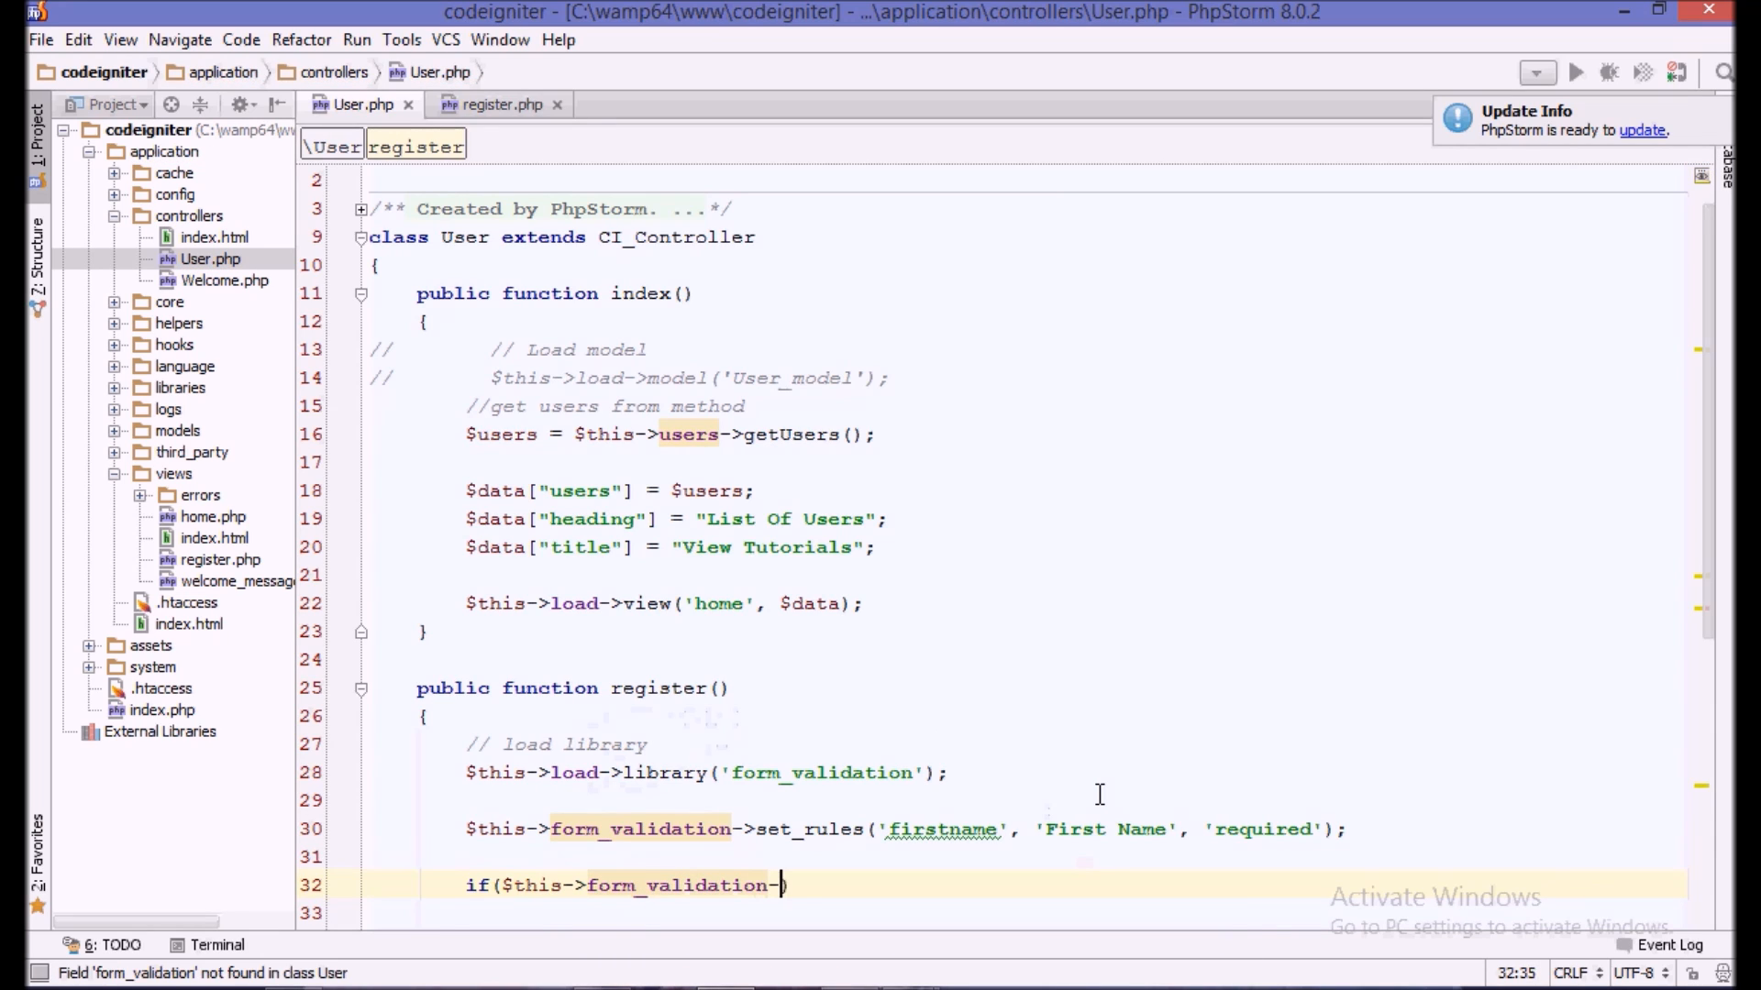
type("run()")
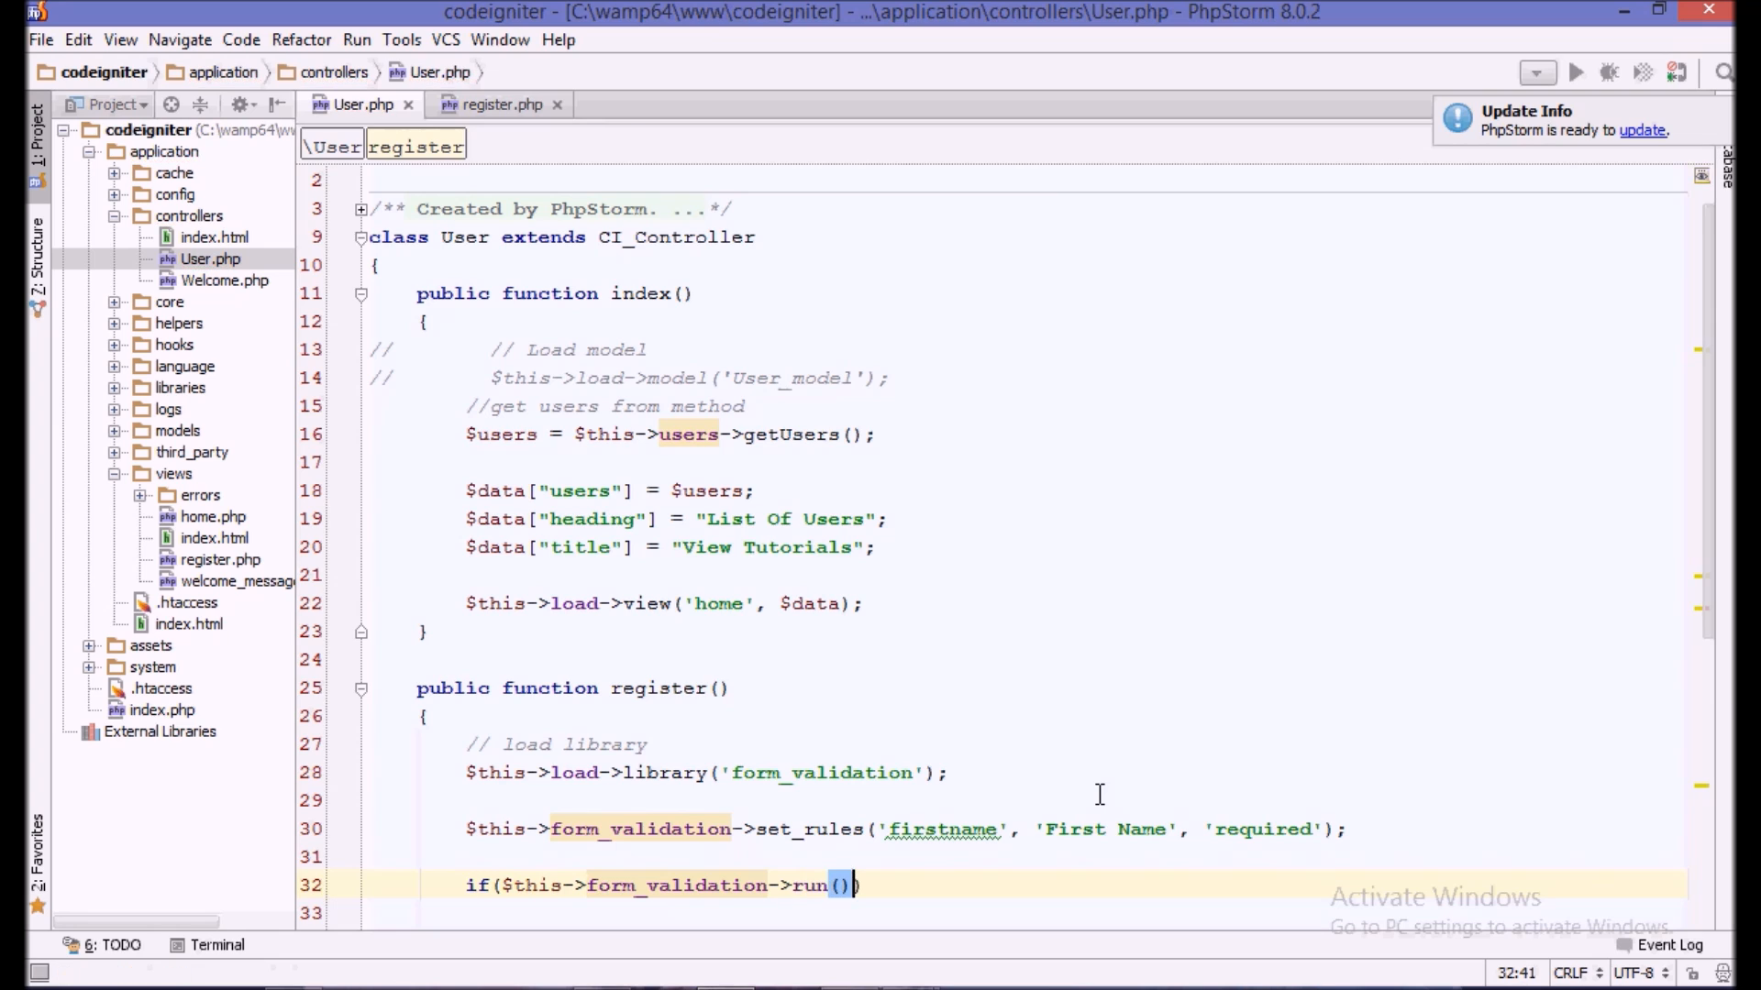
type("== TRUE) {")
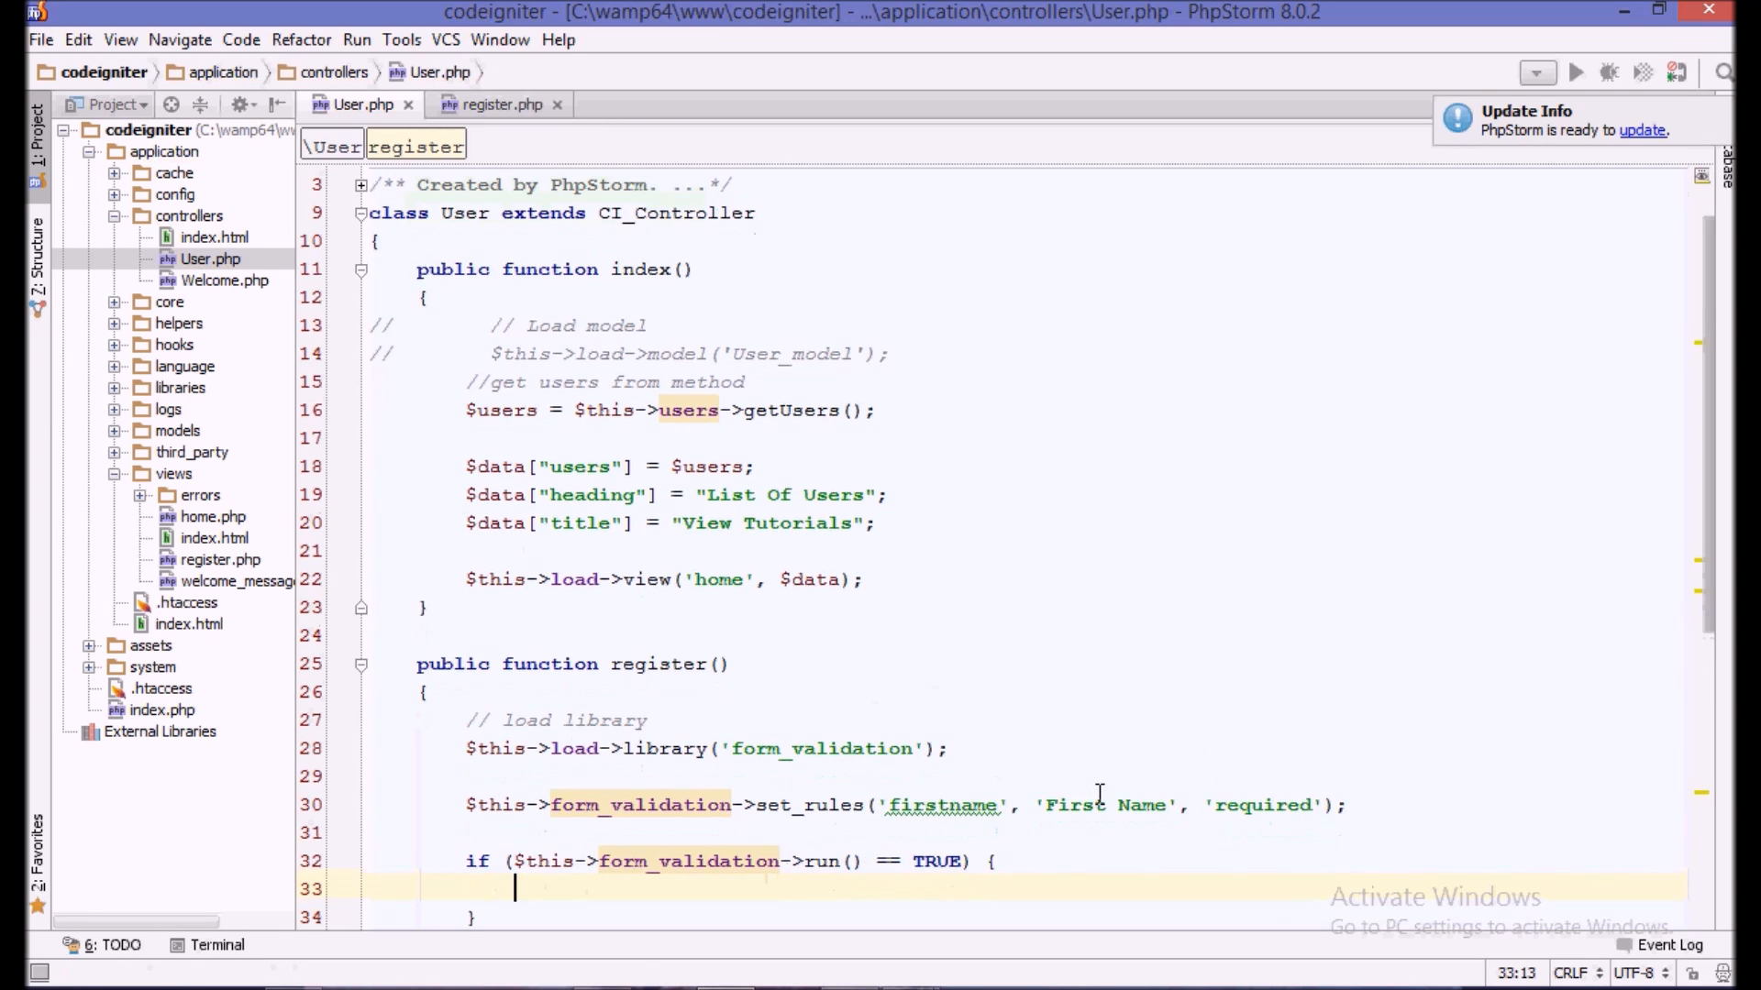
mouse_move(1112, 769)
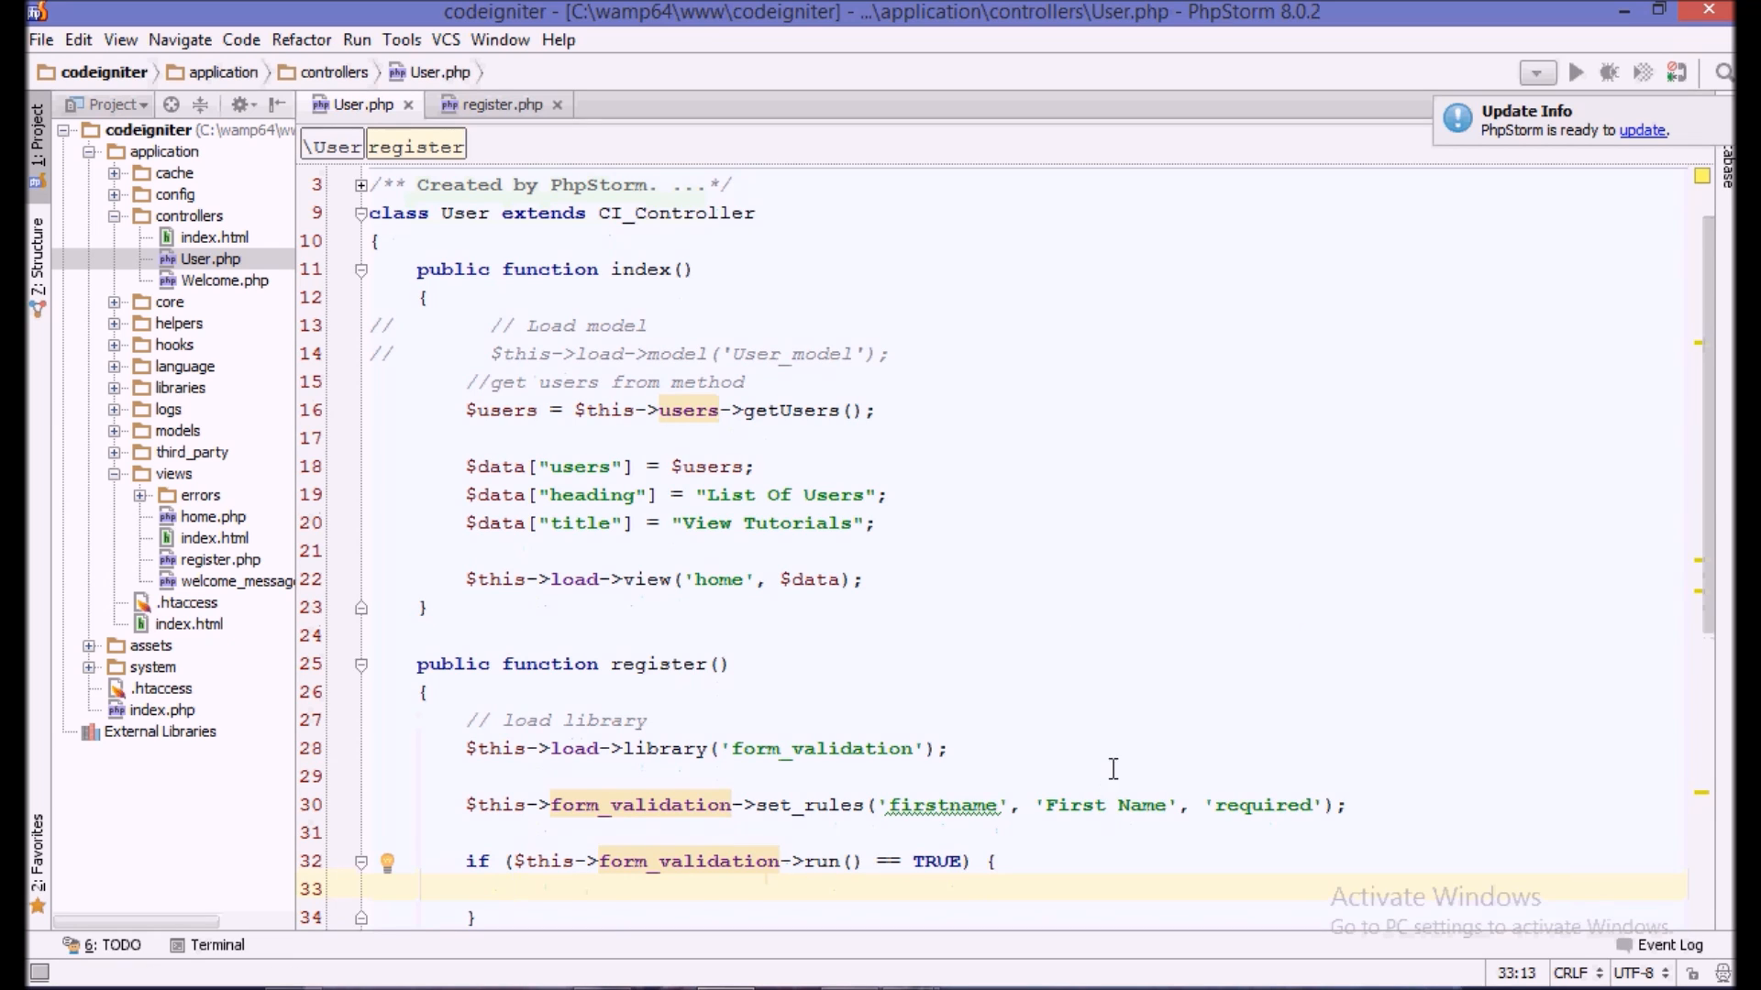
- Inside the if block, echo 'Form is validated' and add an '// insert the user' comment
type("echo 'Form i")
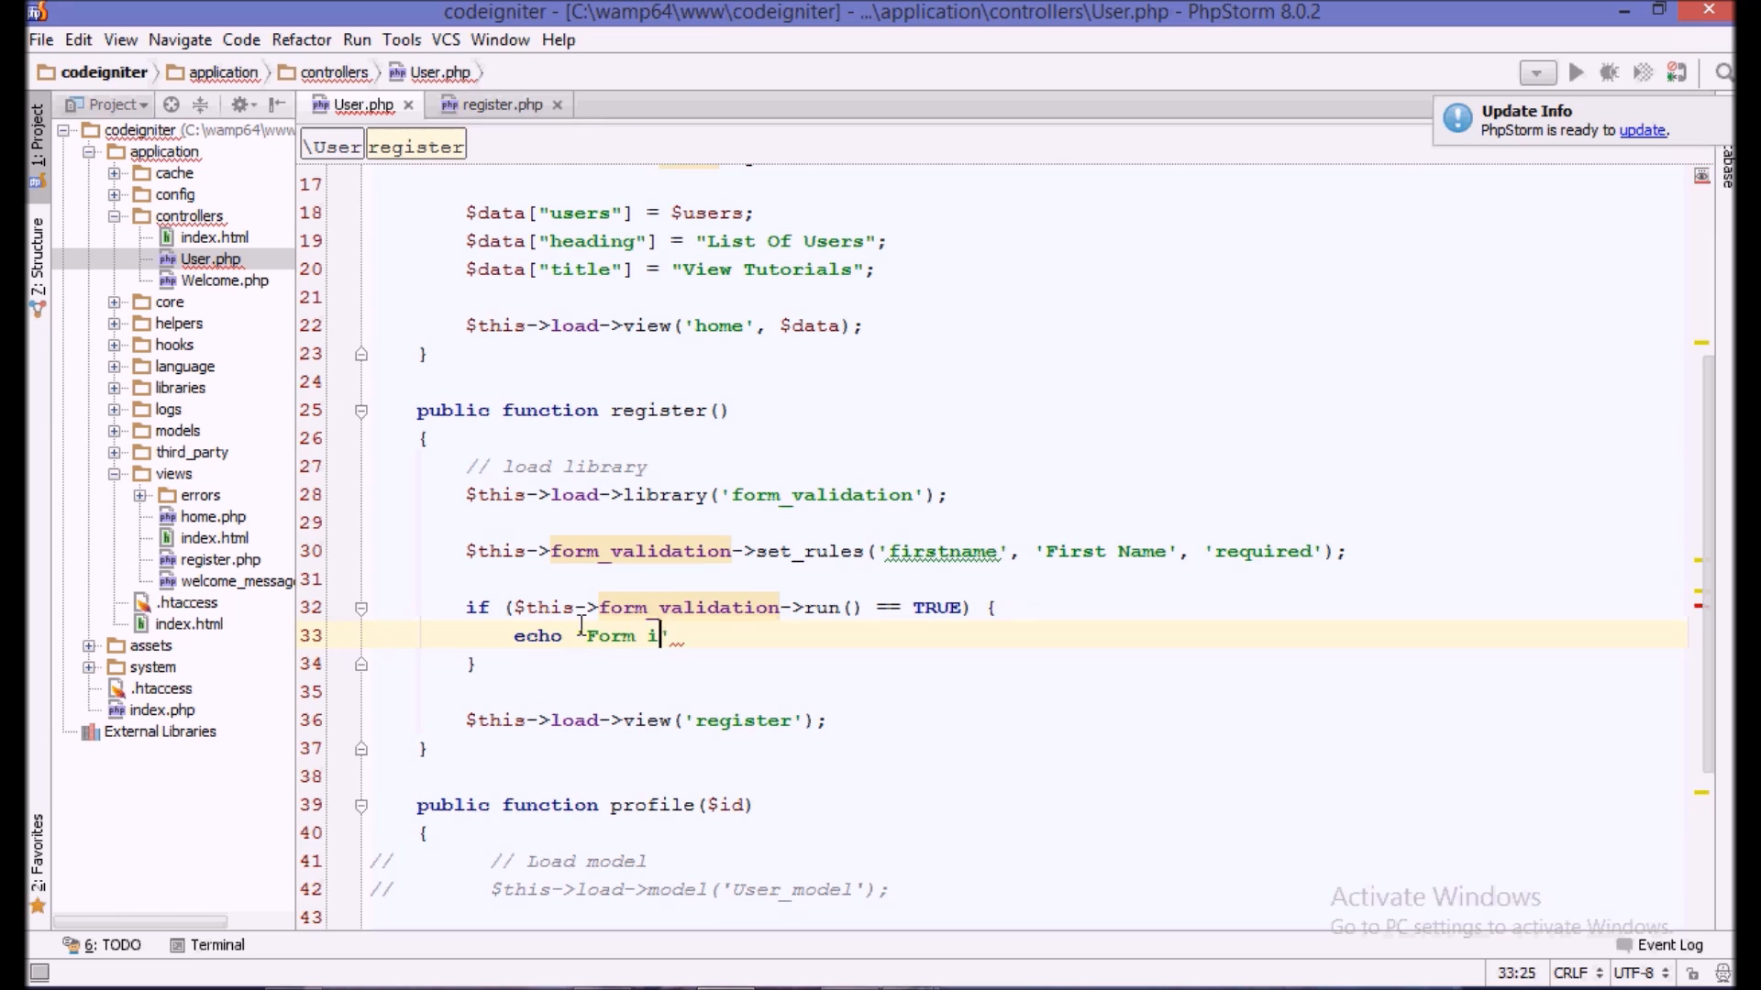
type("s validated'")
type("//")
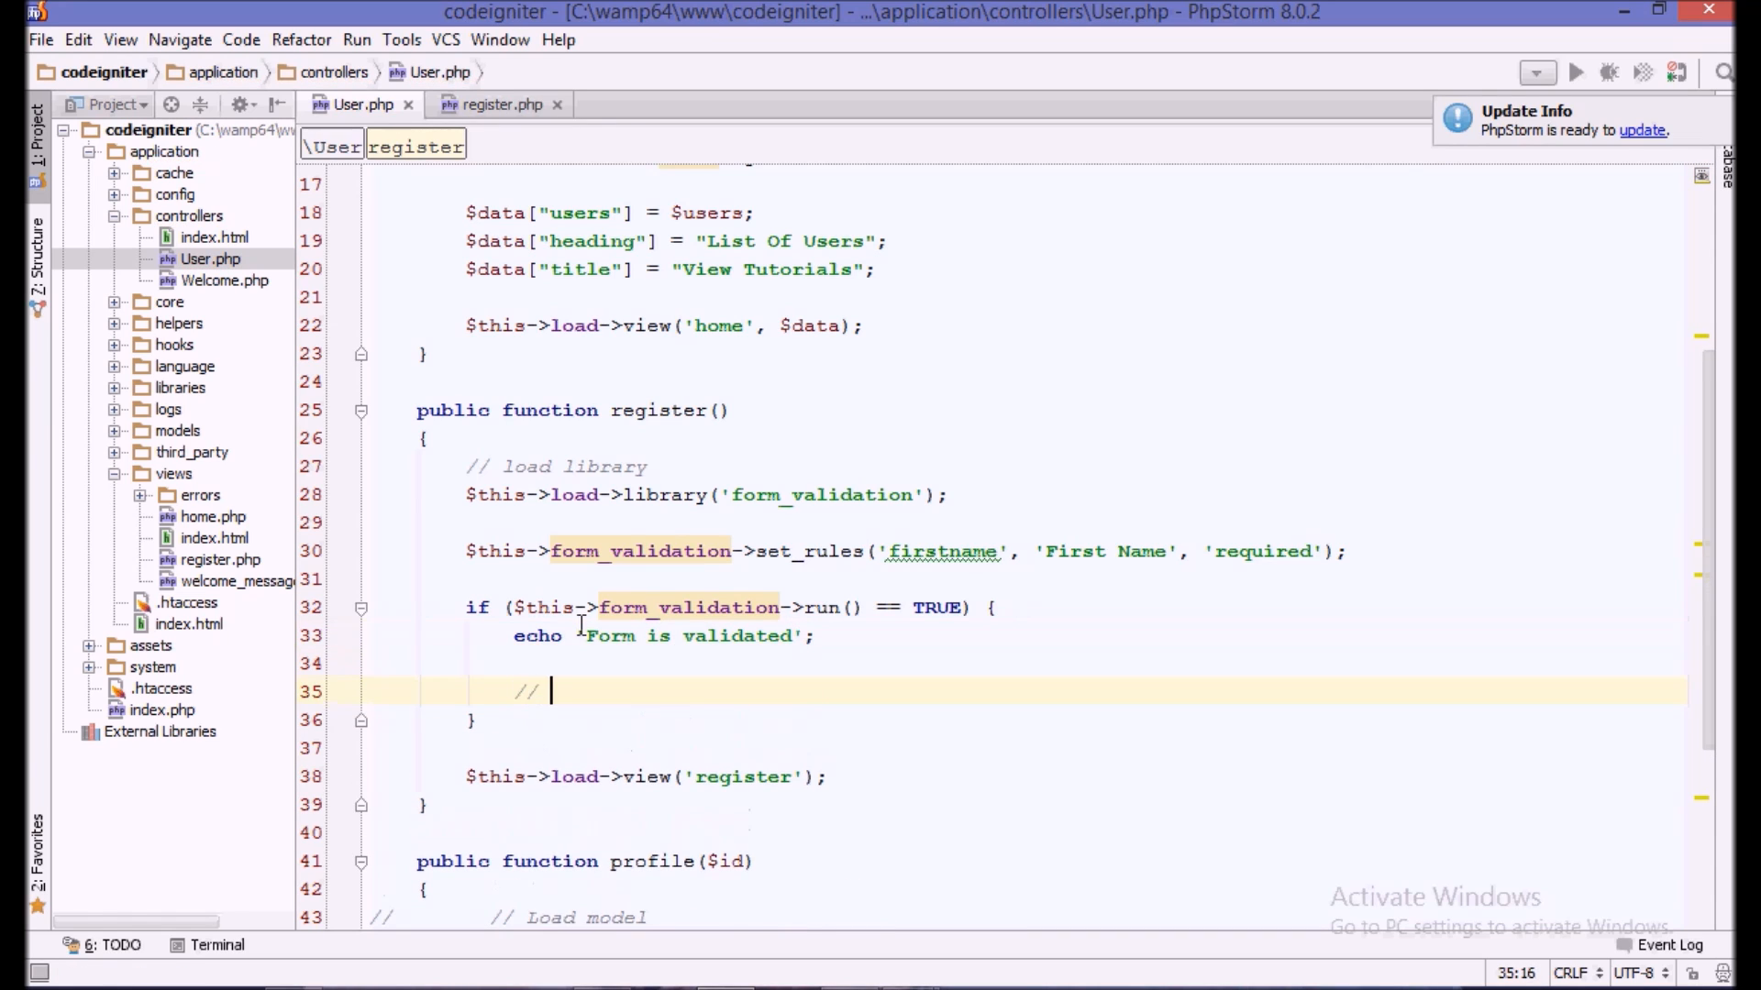
type("insert")
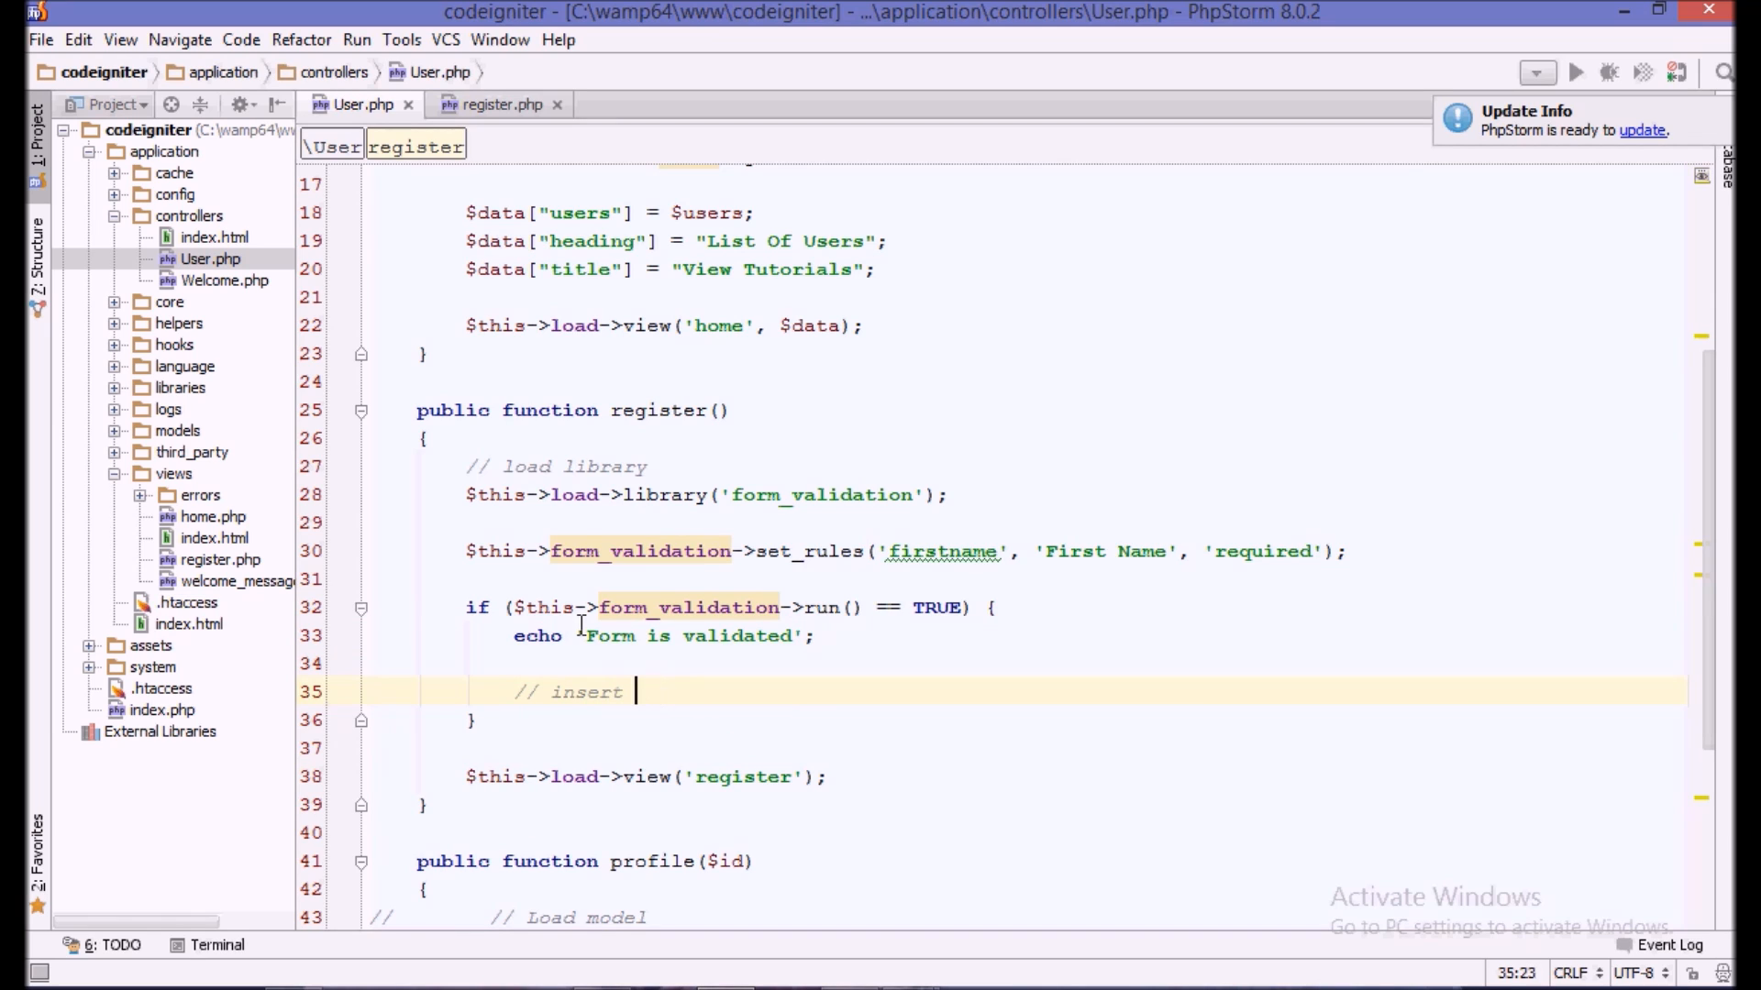
type("the user")
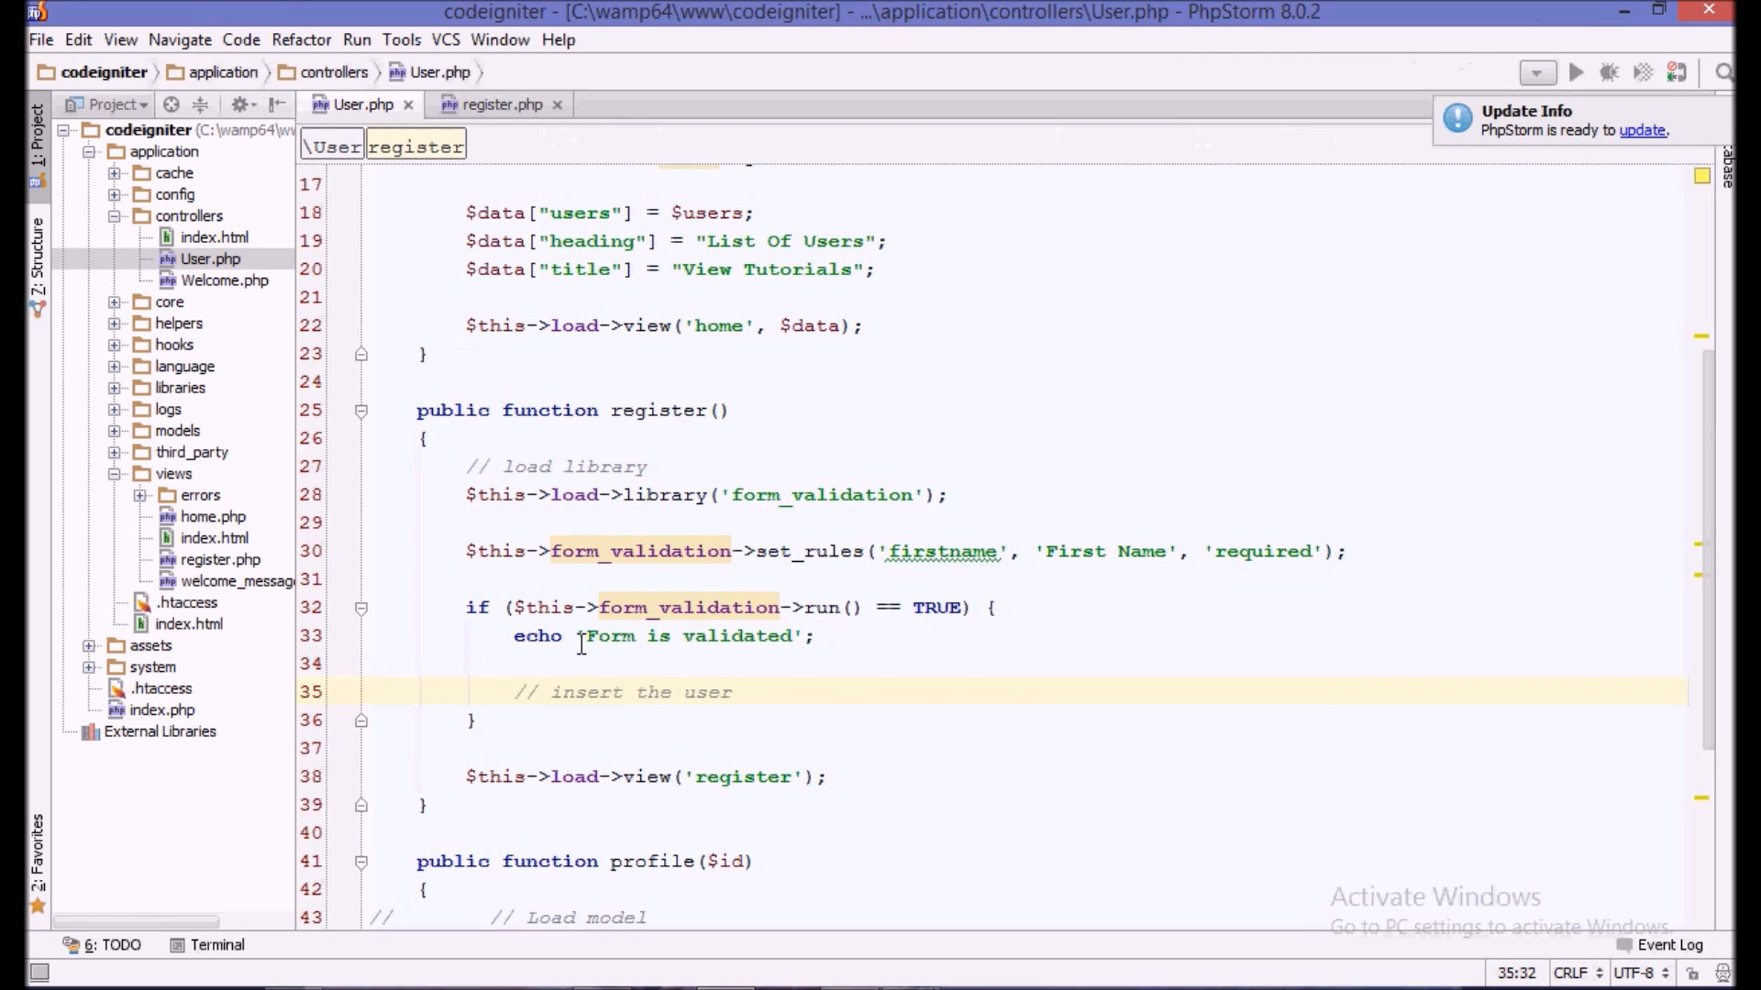
left_click(470, 719)
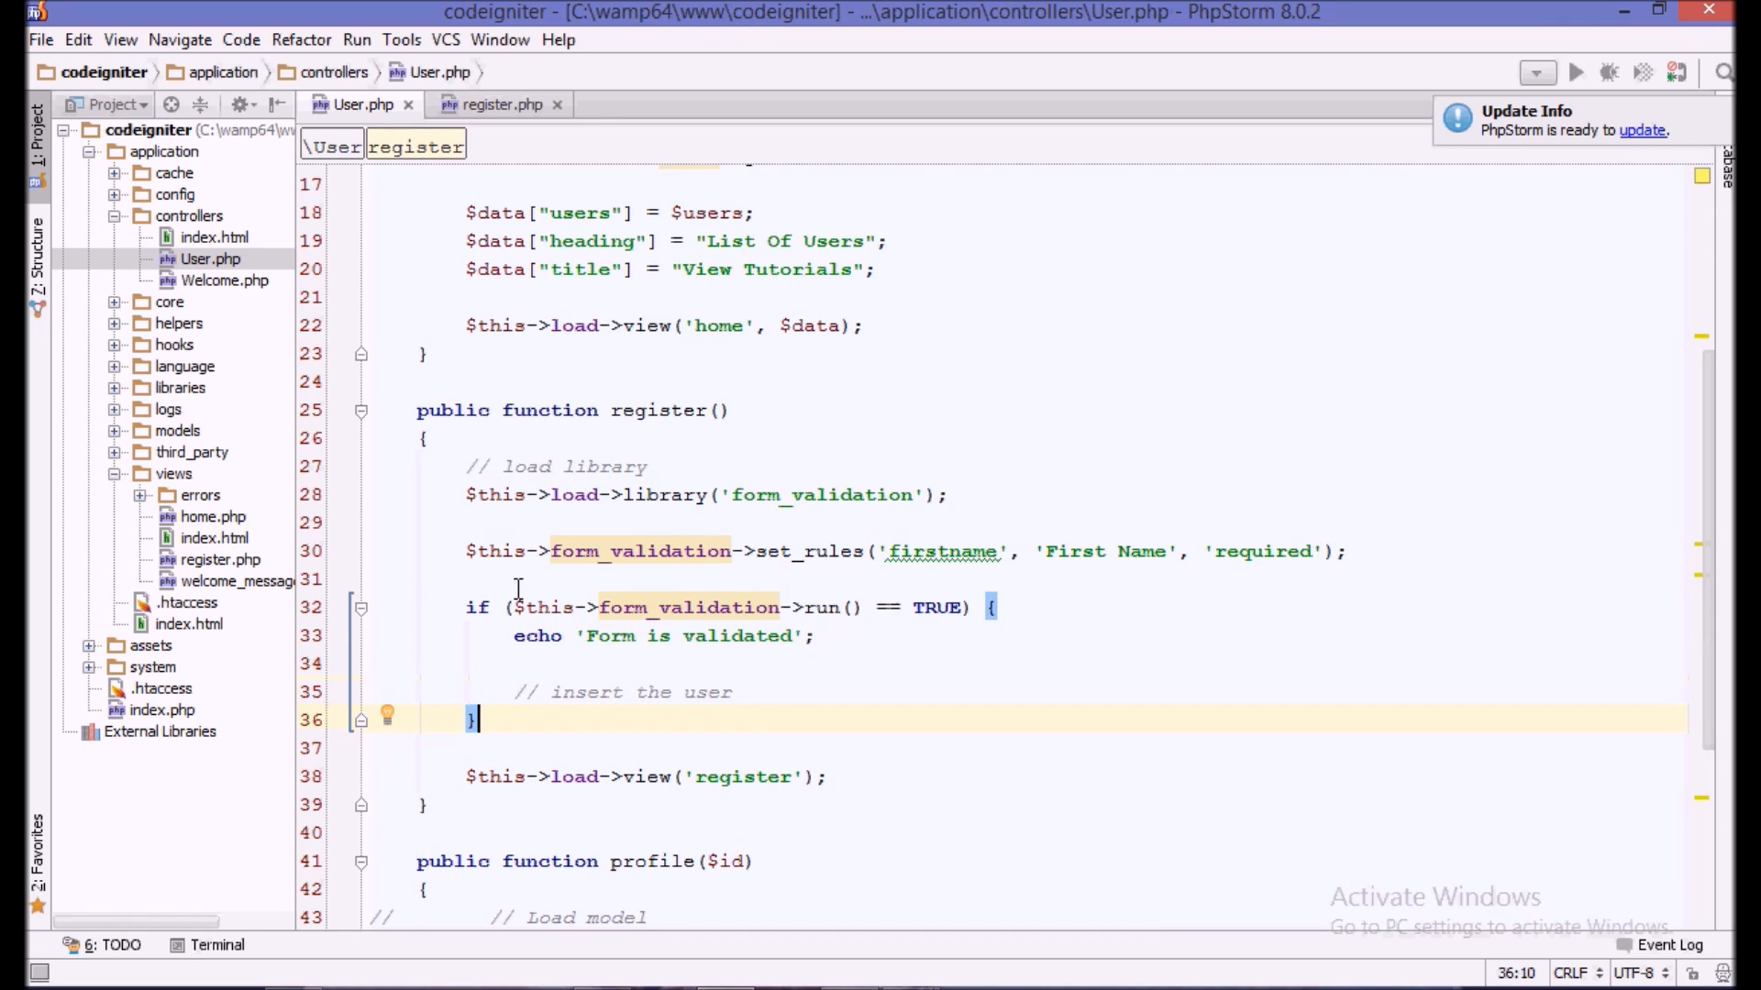
scroll("down", 3)
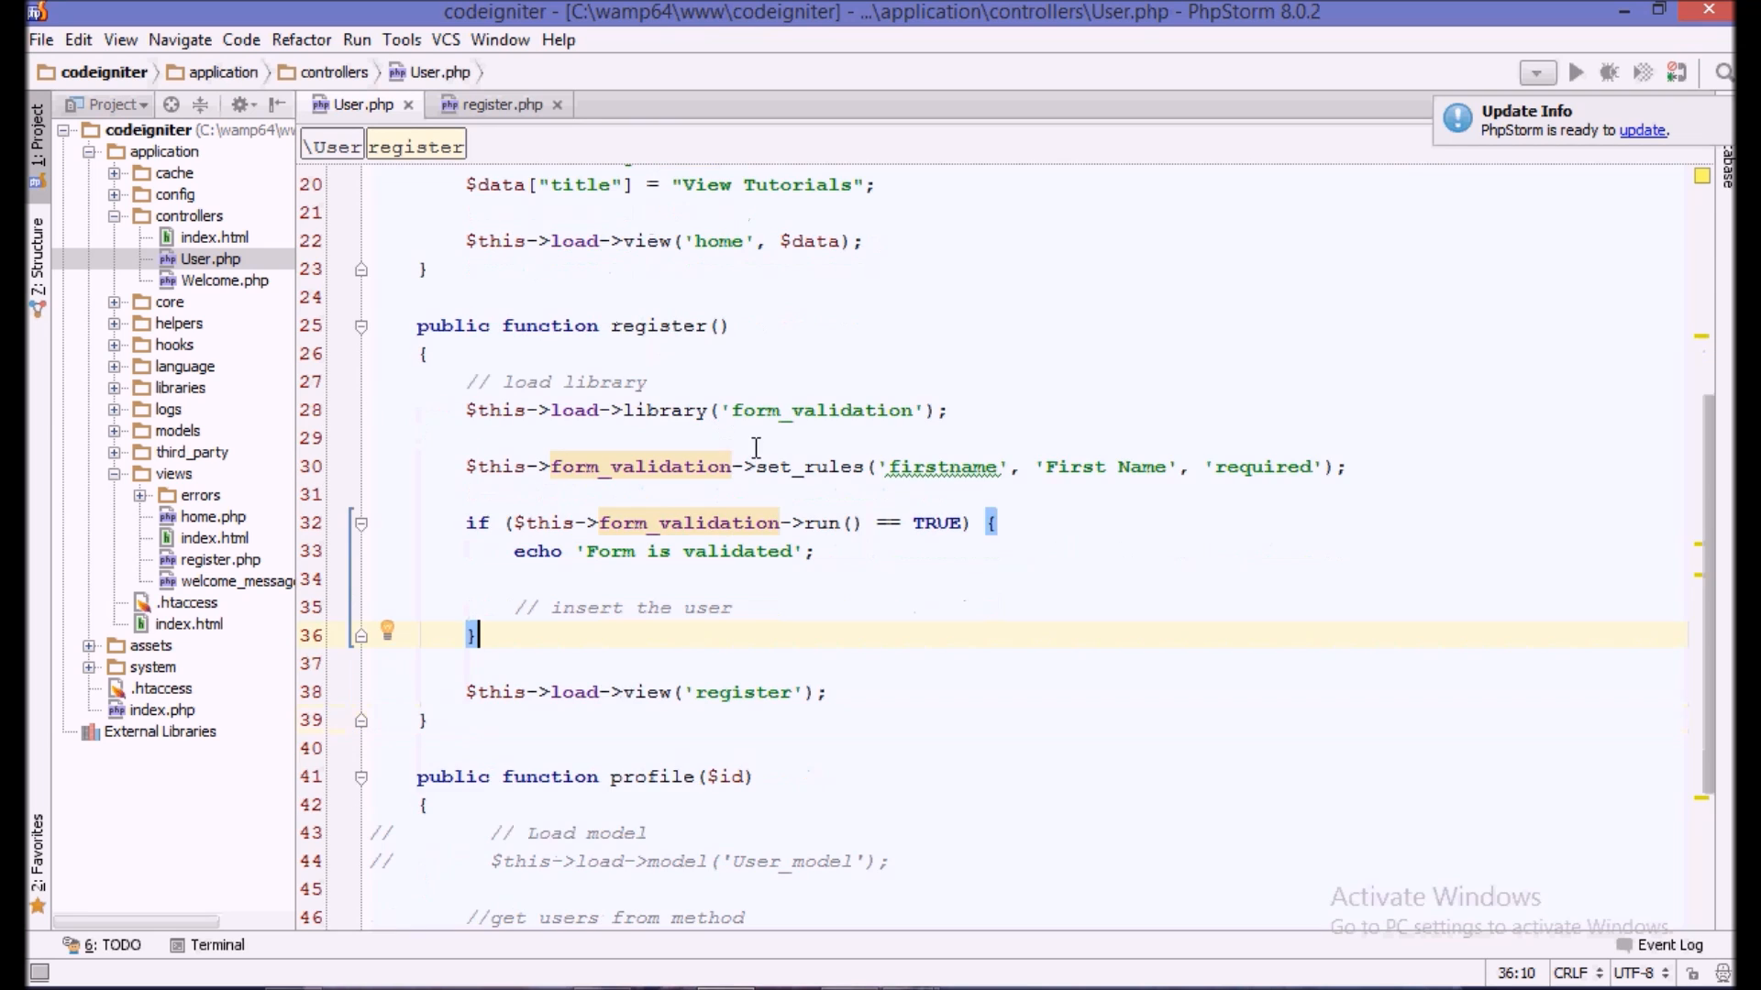
- In register.php, add <?php echo validation_errors(); ?> above the form tag
left_click(499, 103)
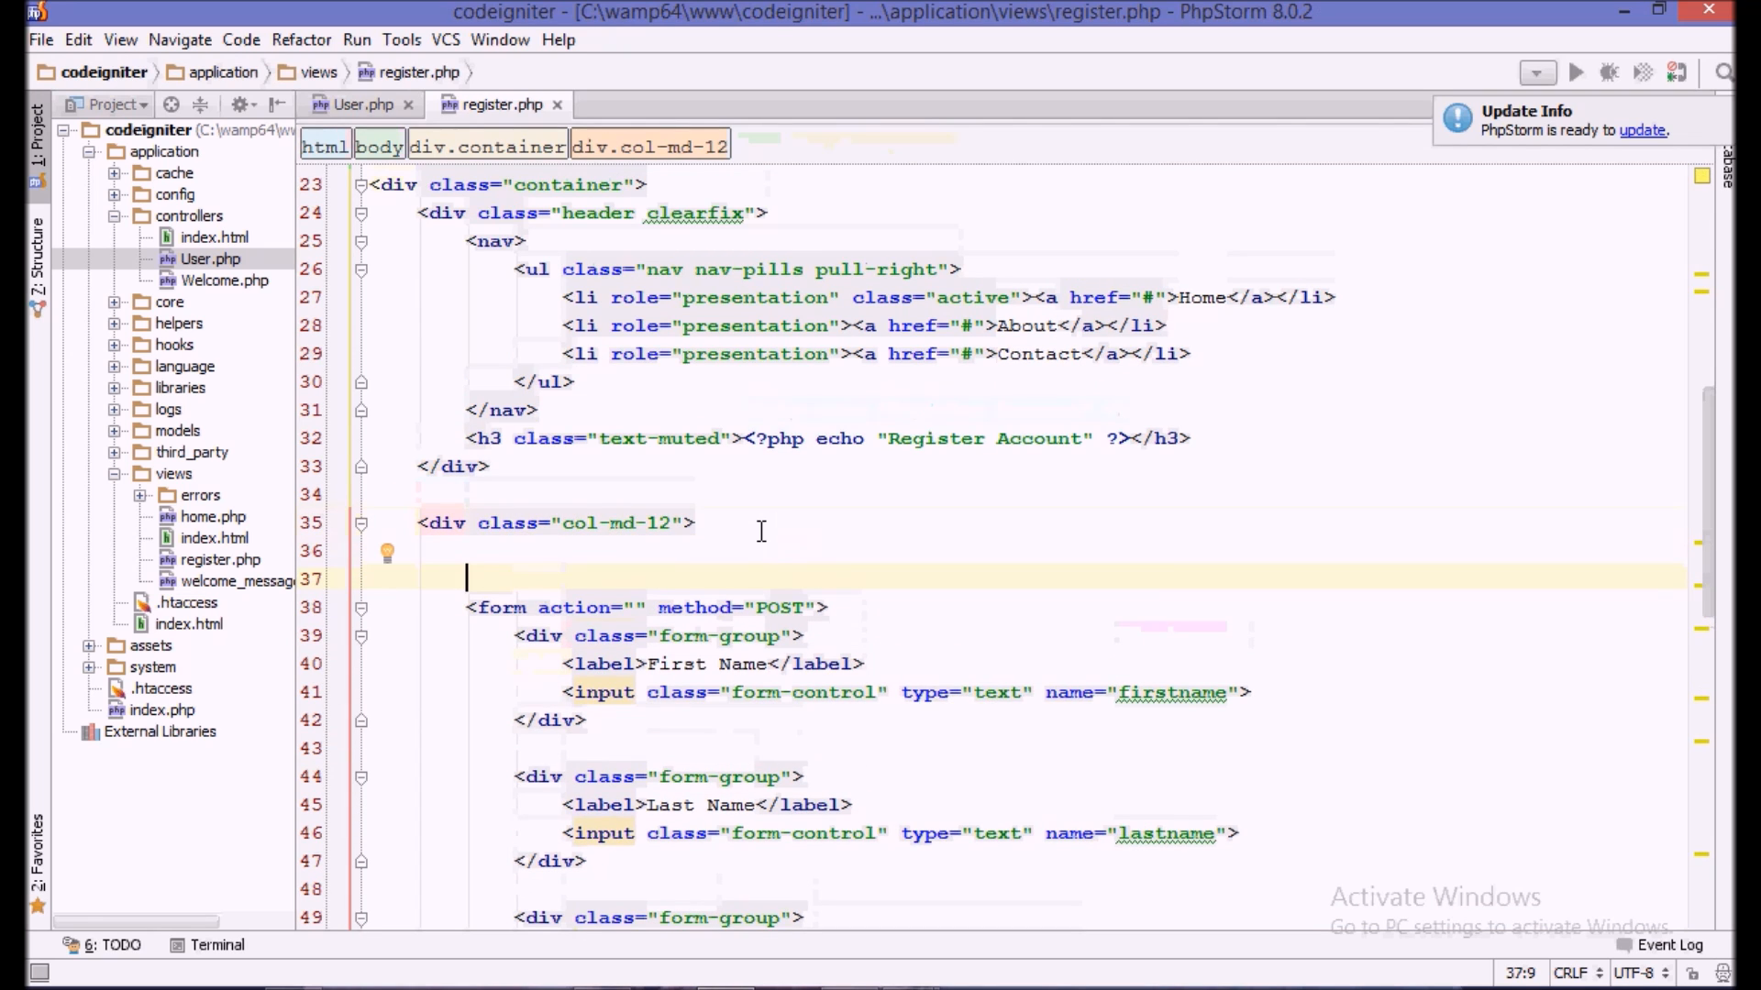
type("<?pph?")
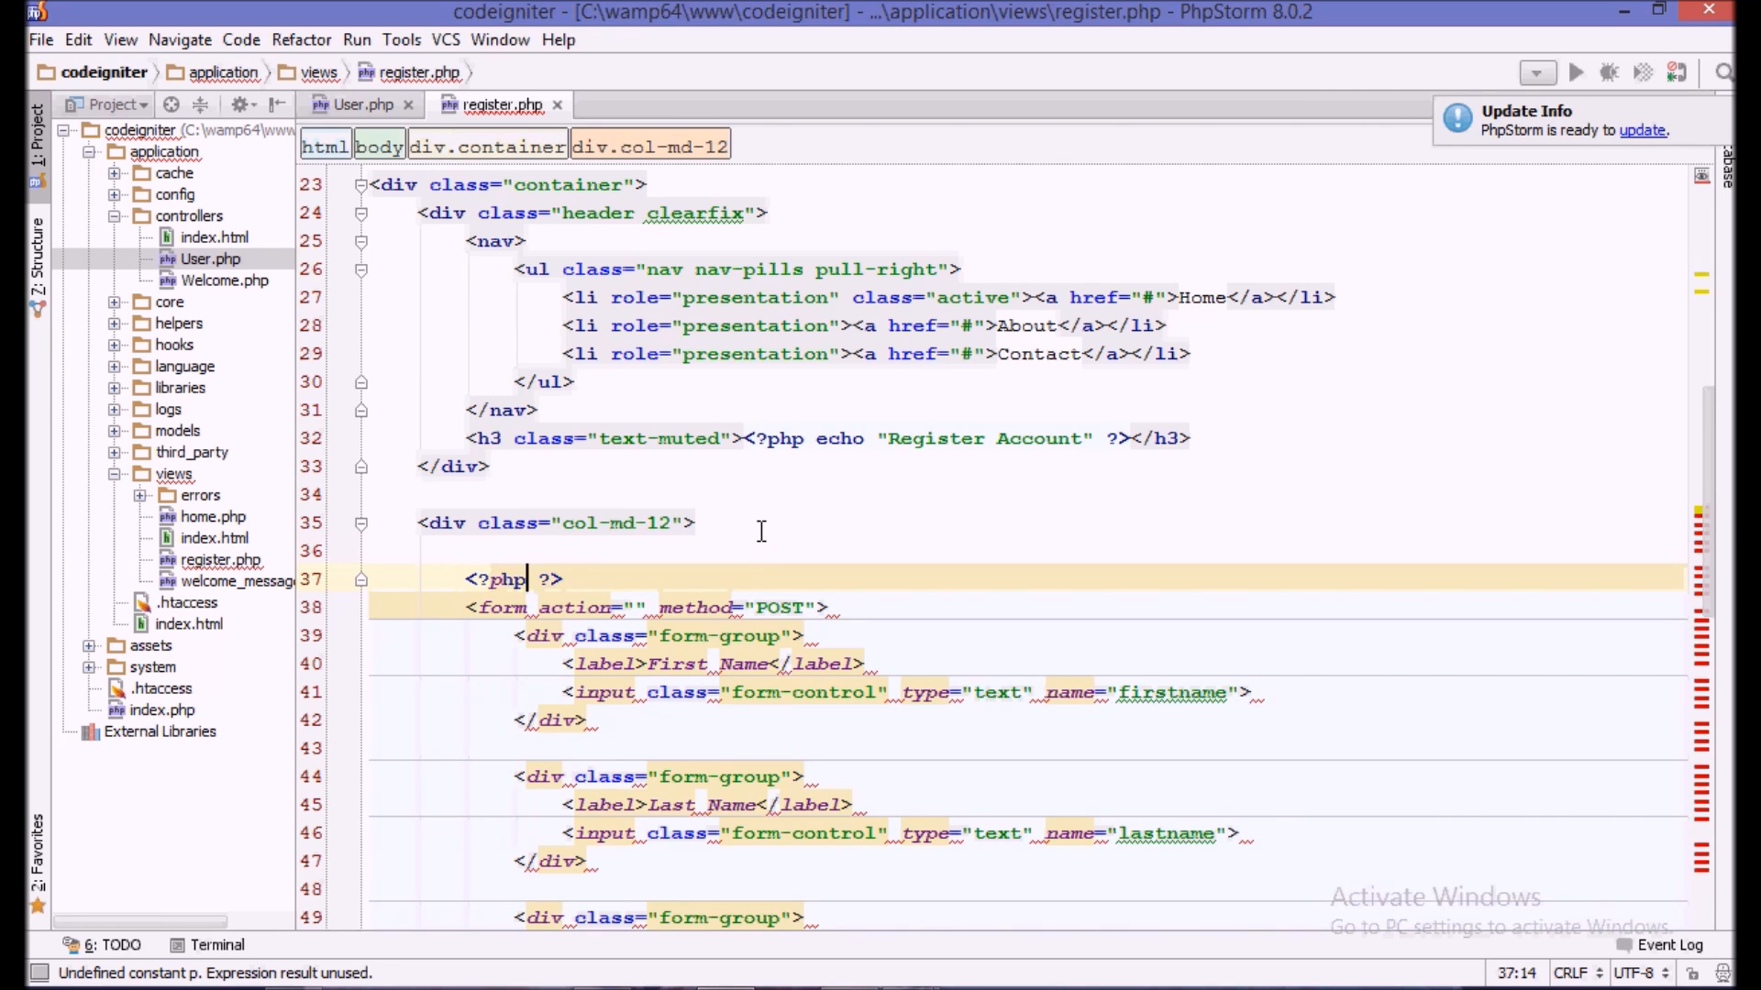
type("echo validation")
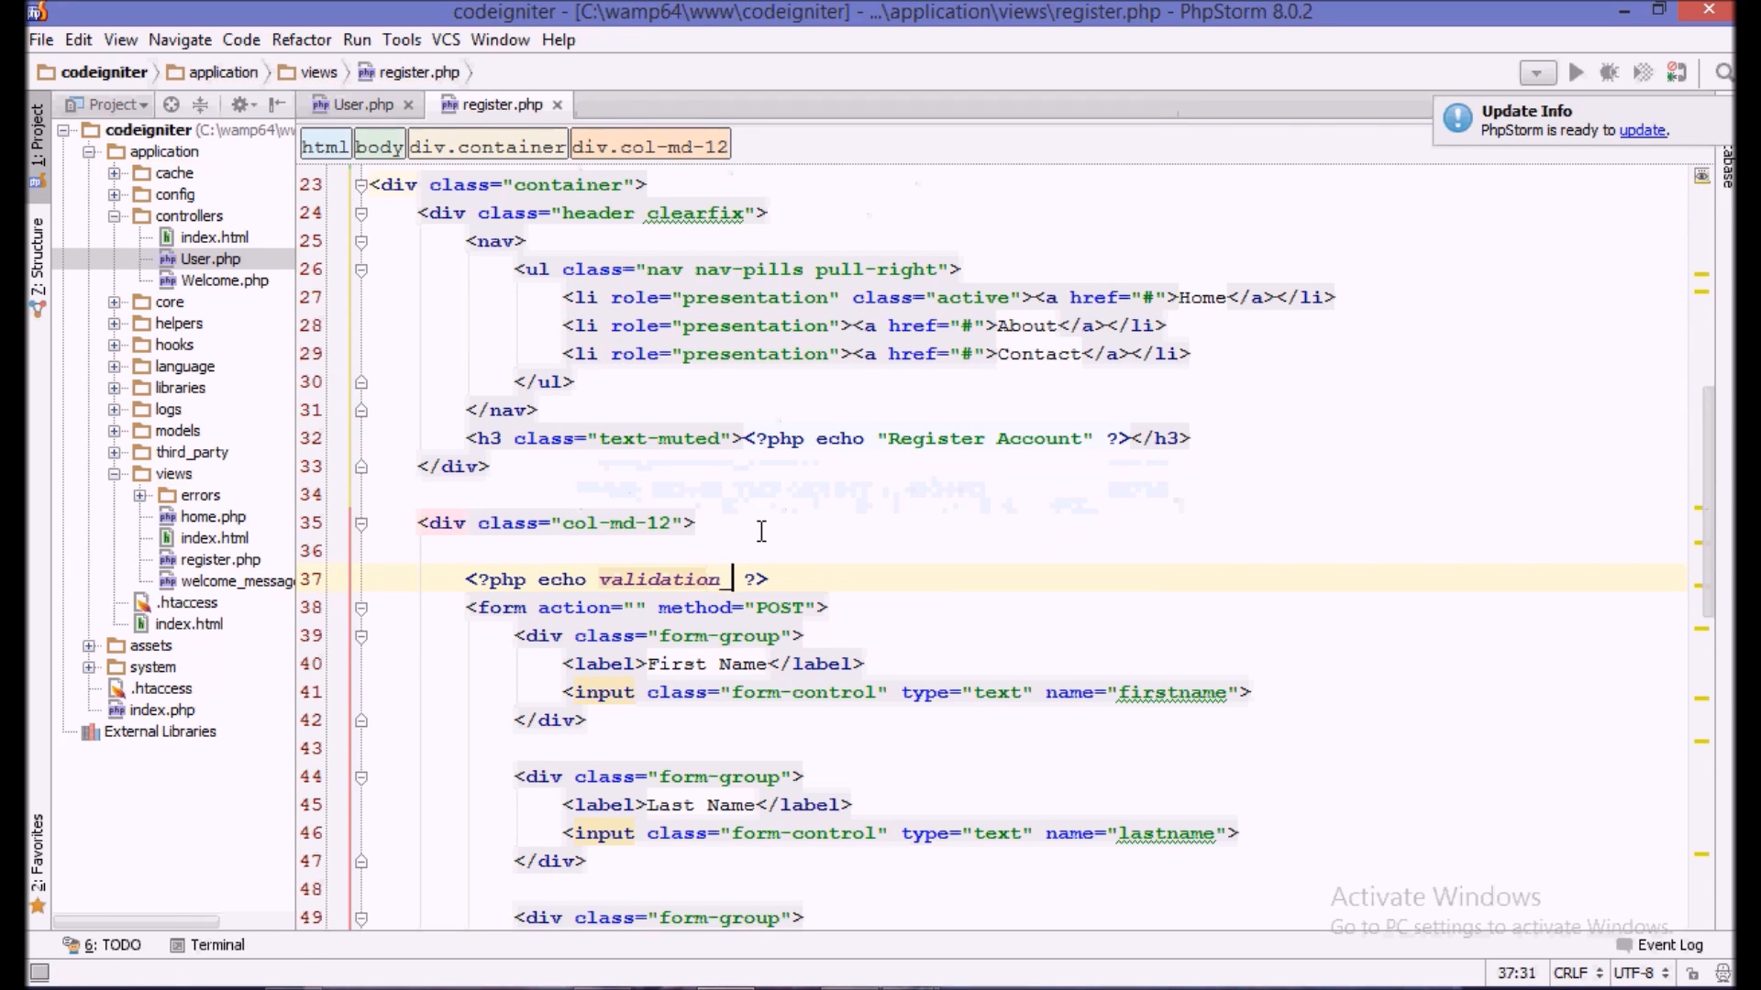
type("_error();")
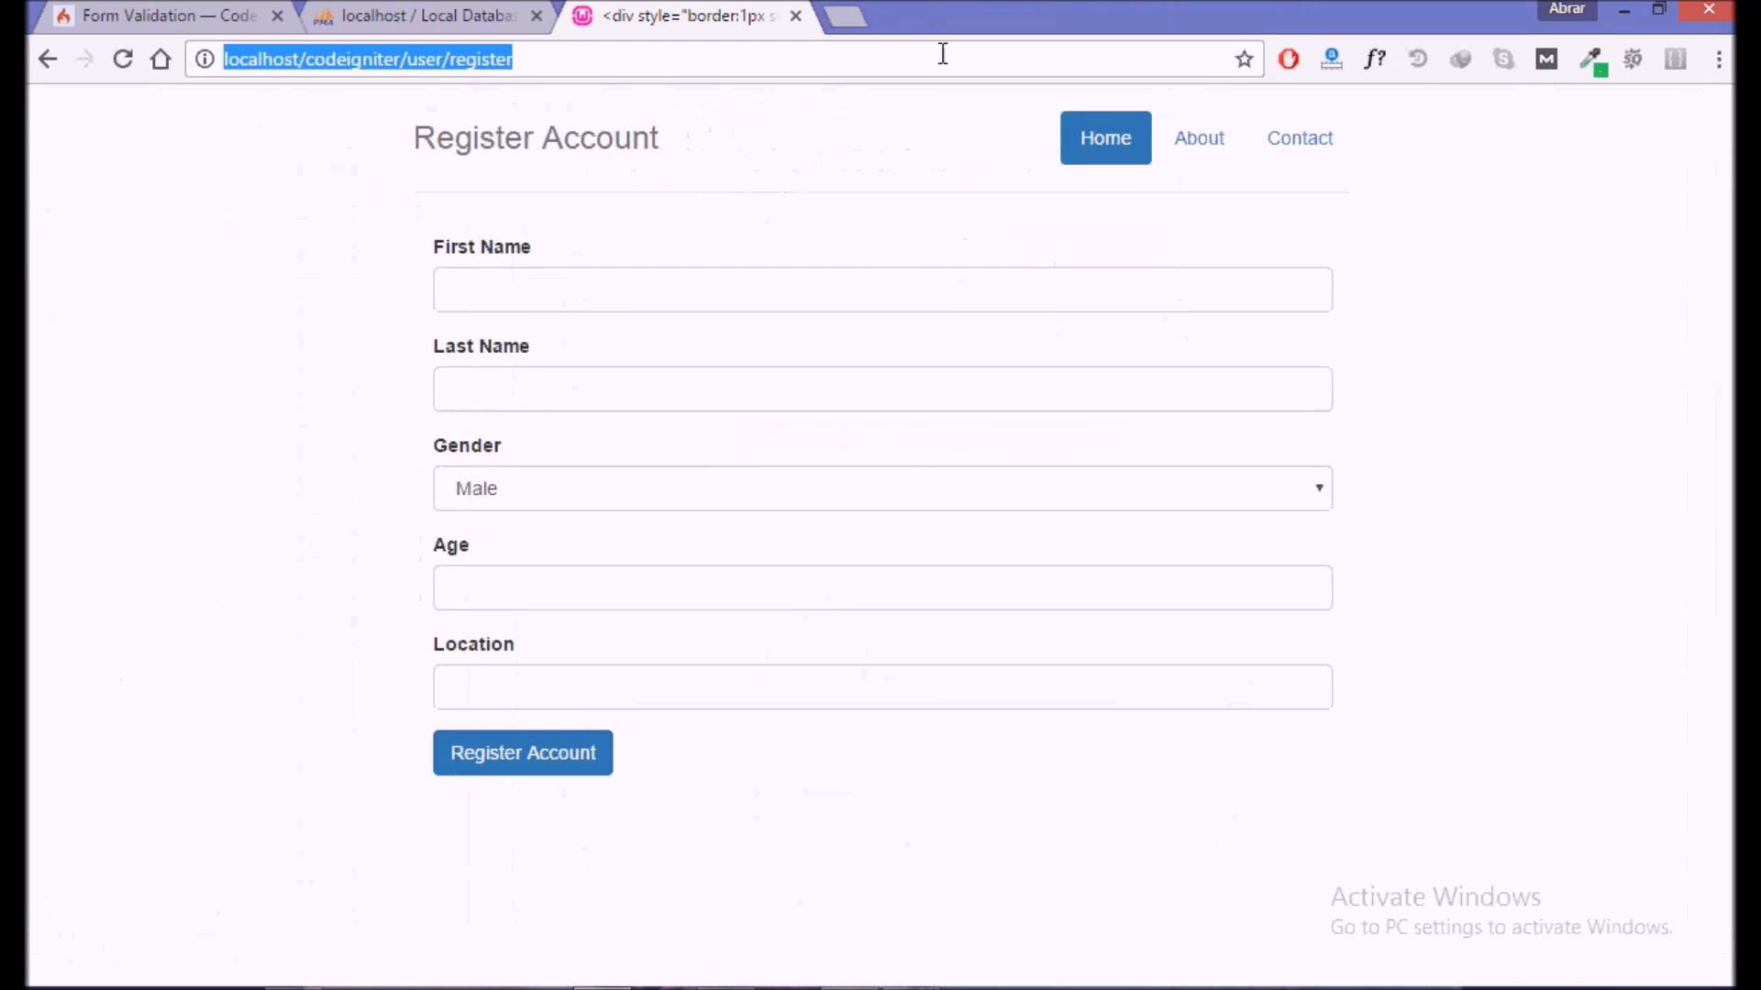
- Submit the empty form and check the 'The First Name field is required.' message
left_click(522, 752)
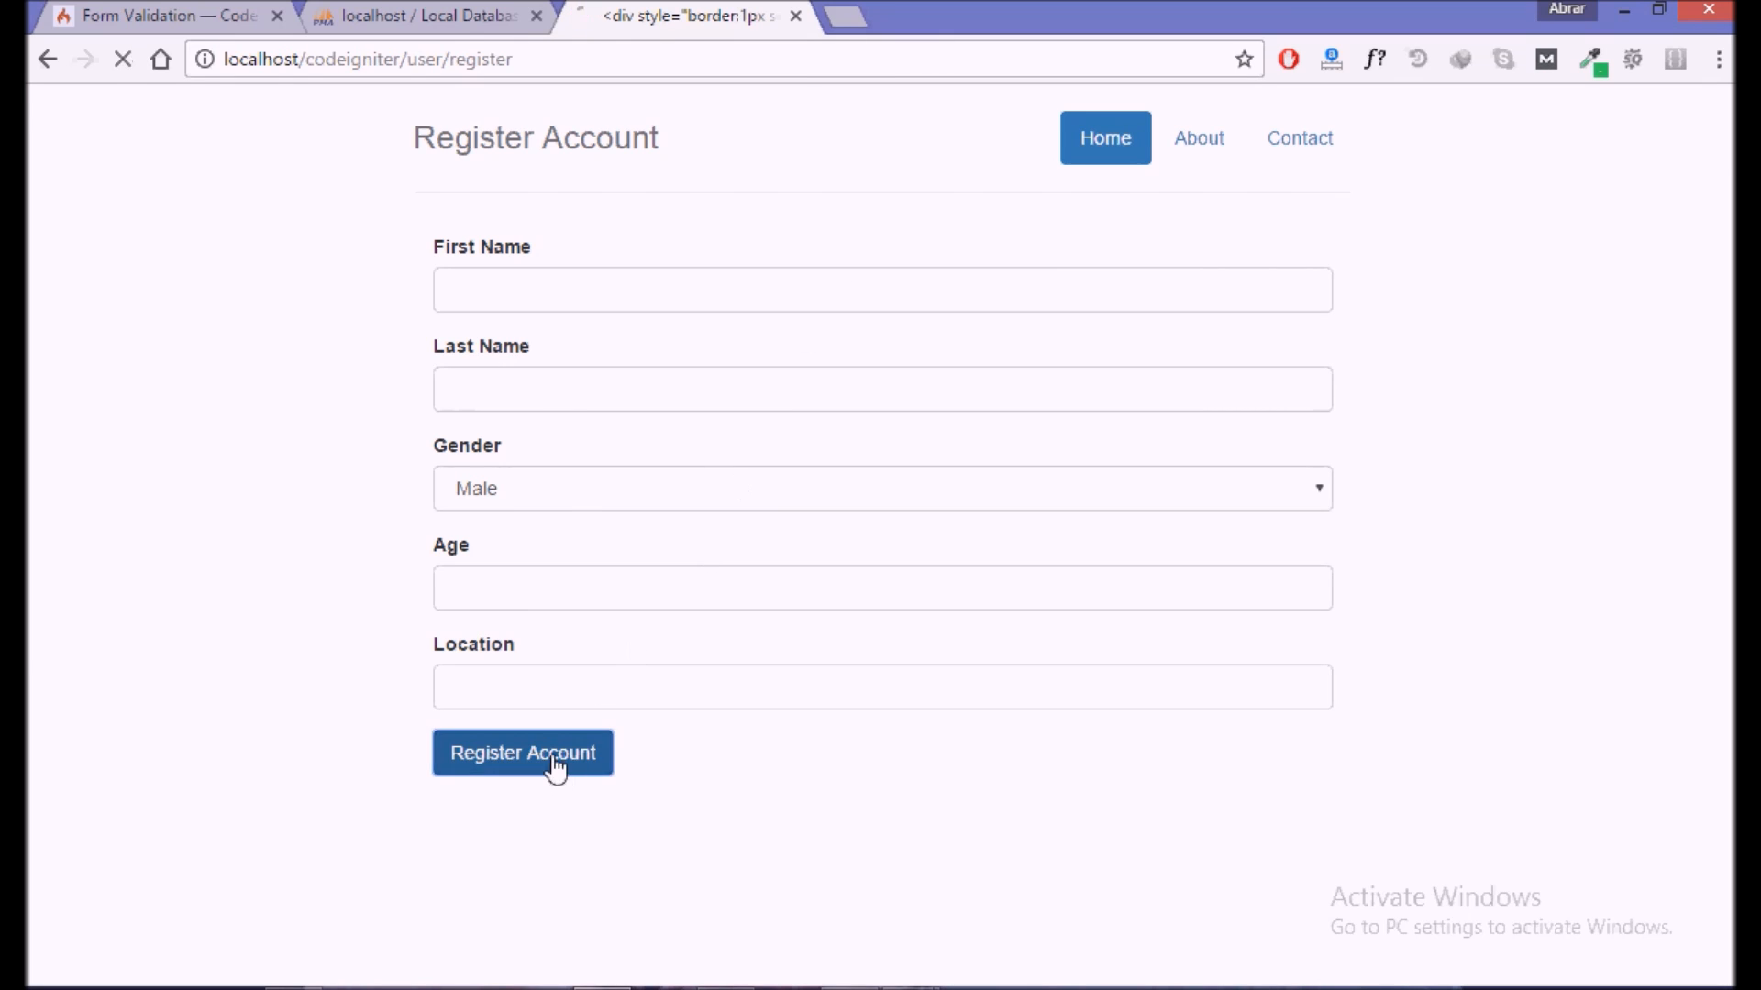
left_click(521, 752)
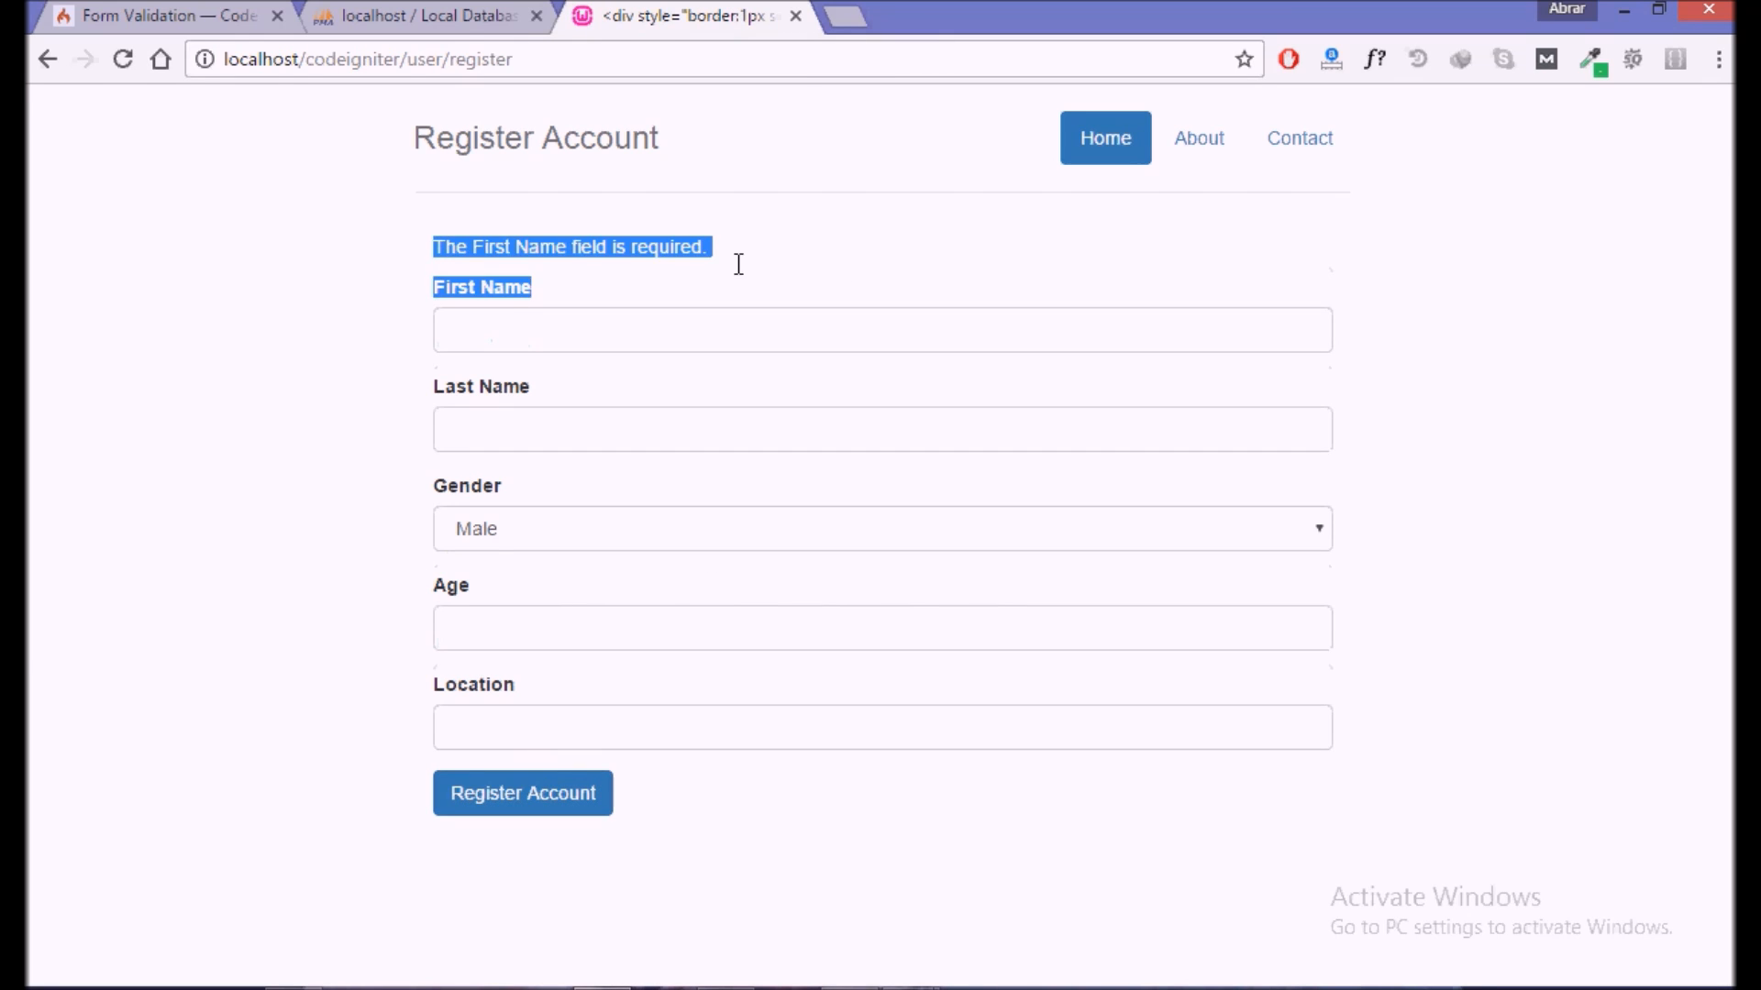
double_click(490, 246)
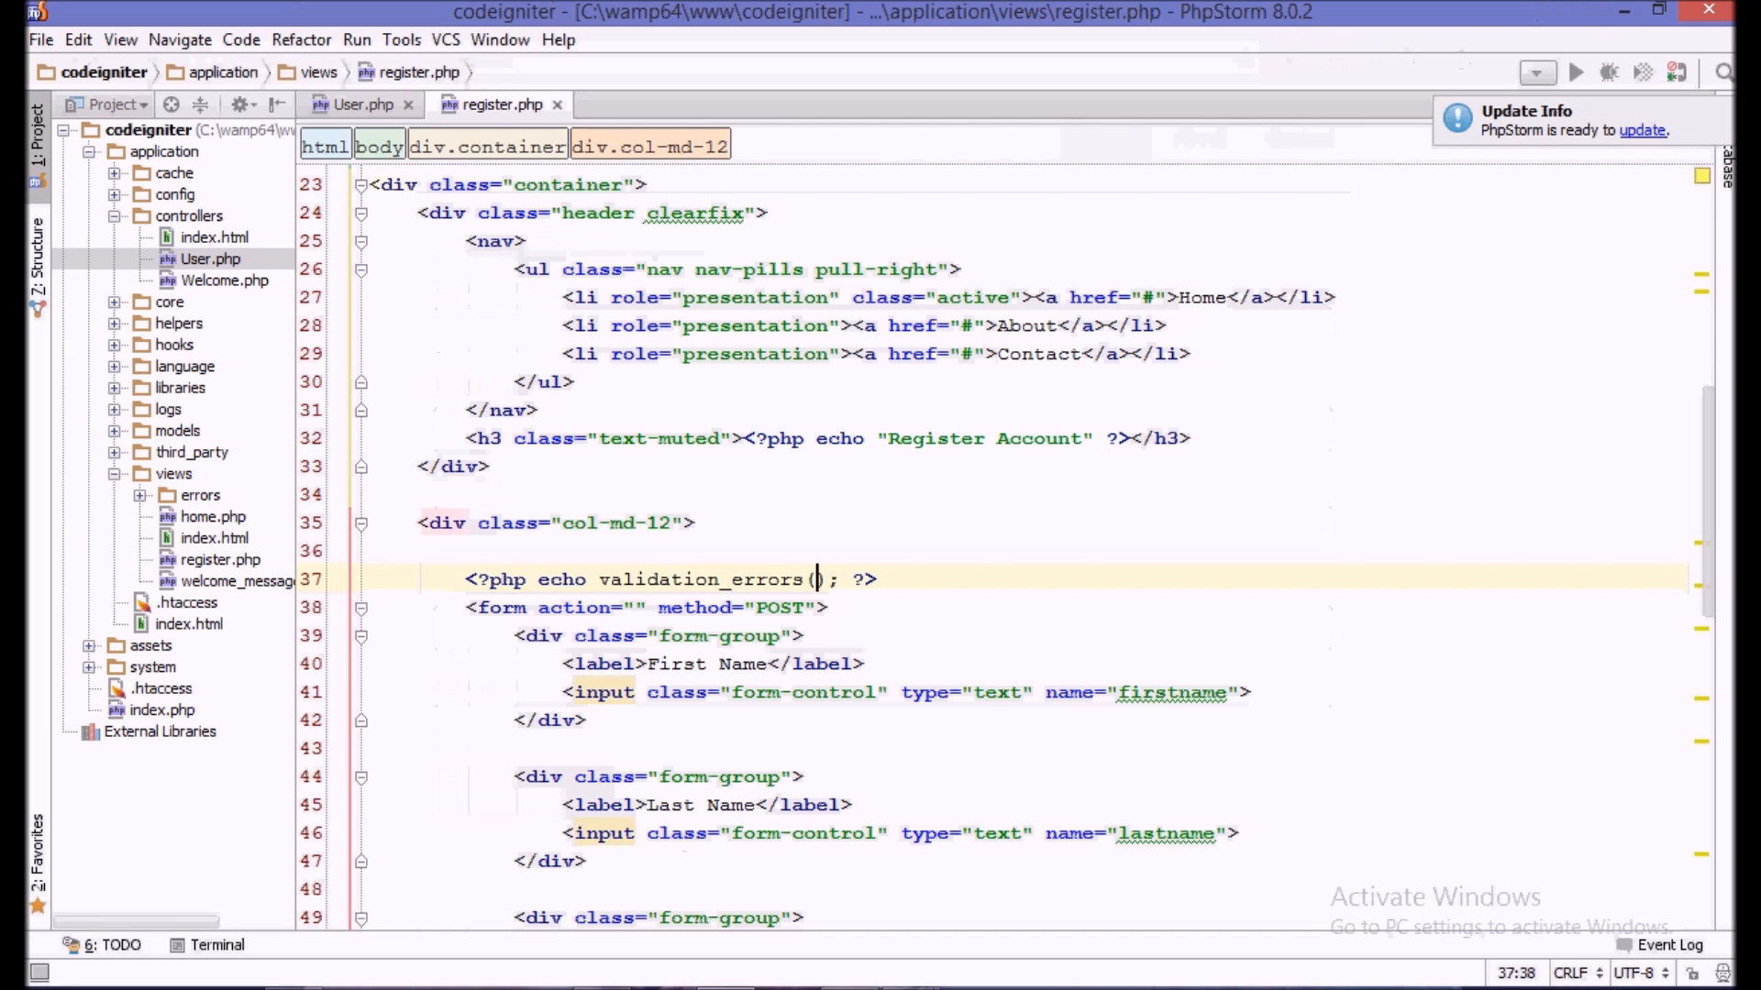
- Pass validation_errors() the delimiters '<div class="alert alert-danger">' and '</div>'
left_click(360, 103)
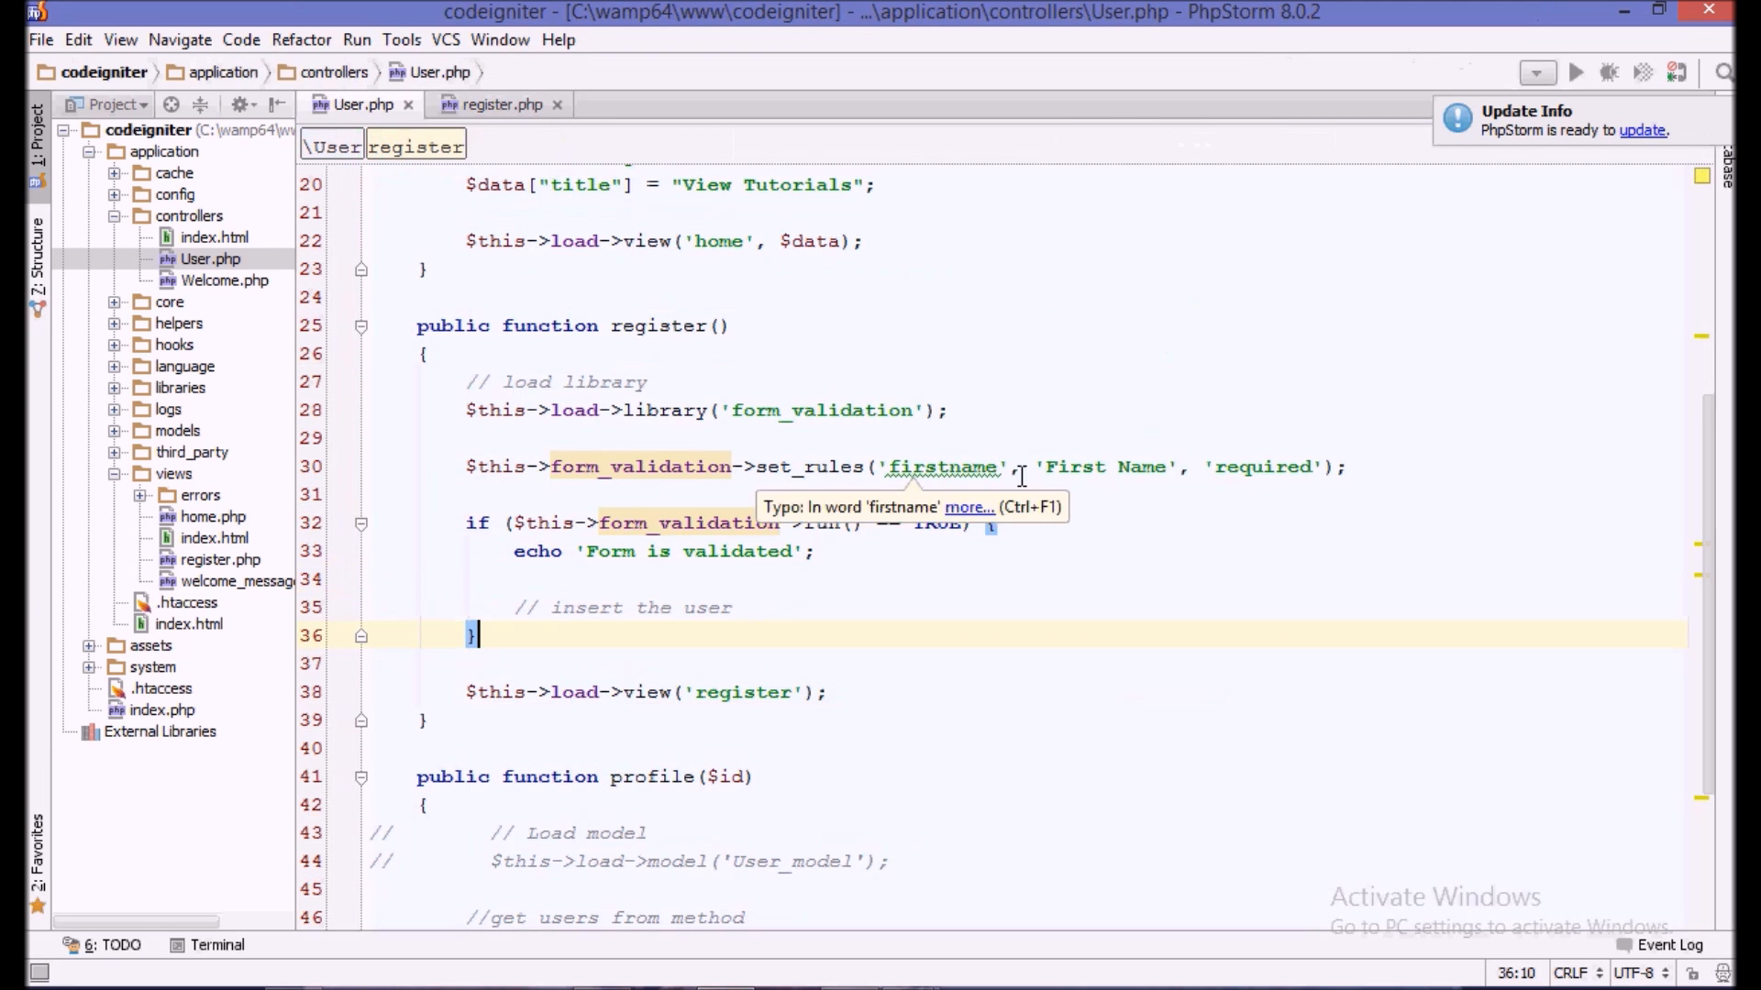
double_click(1108, 466)
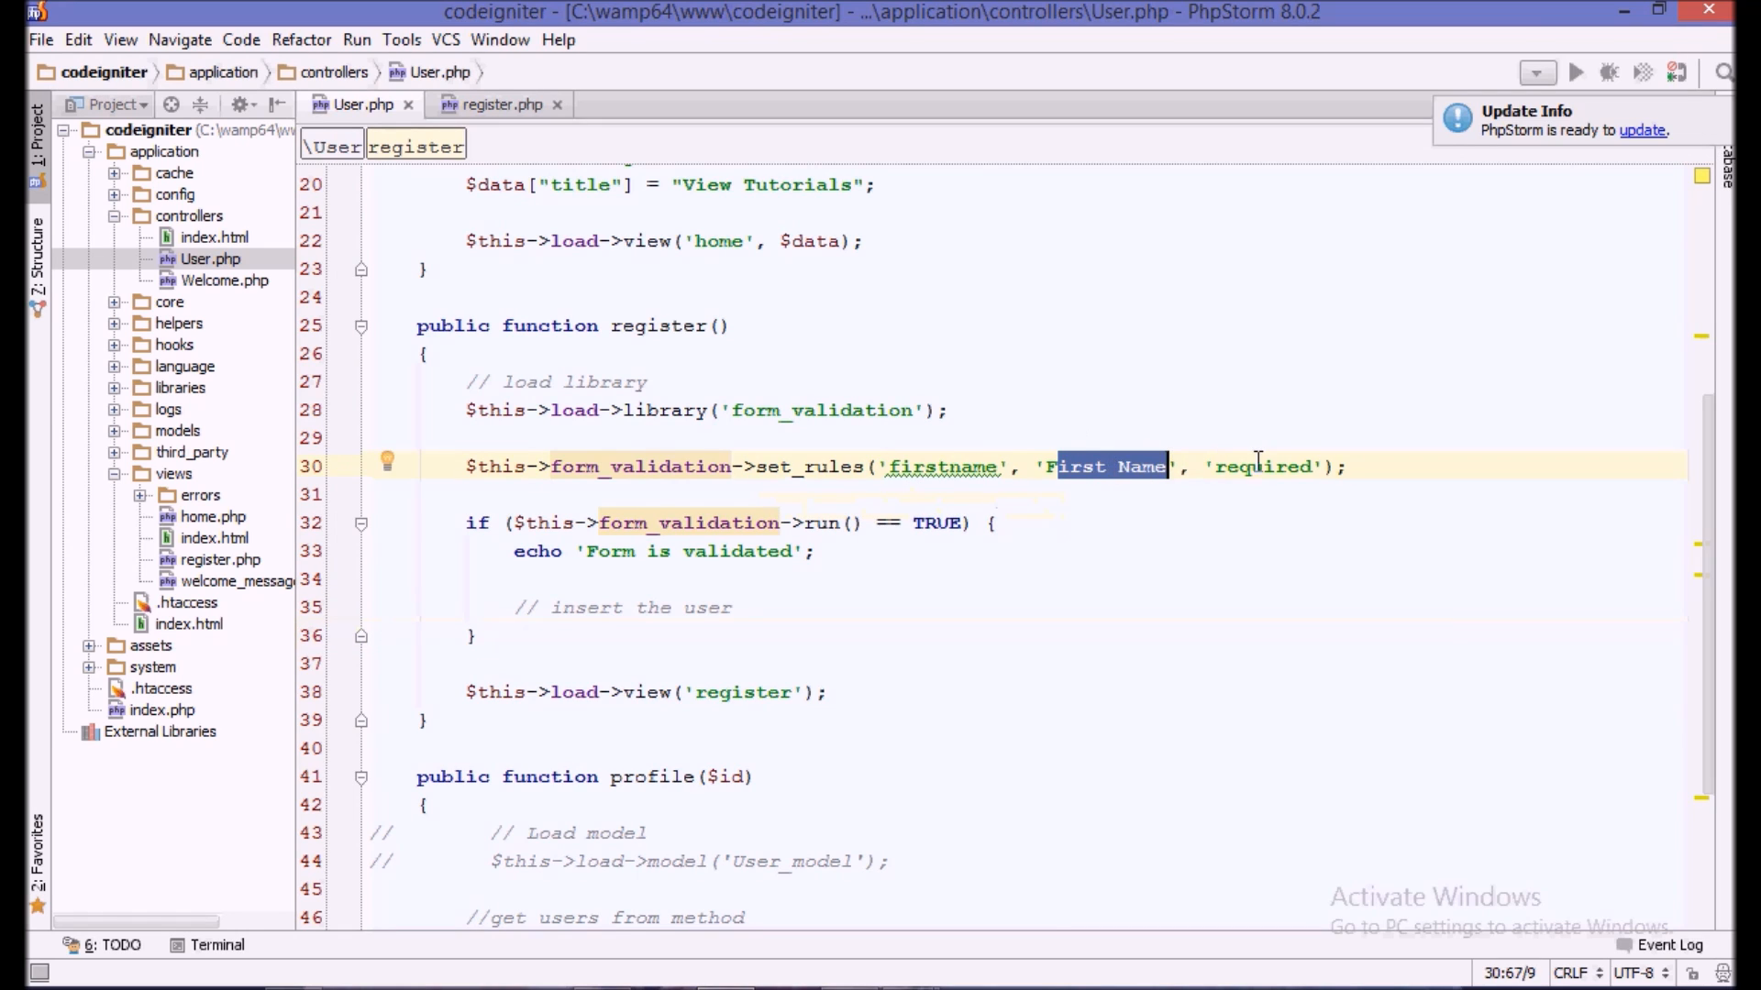
double_click(1261, 467)
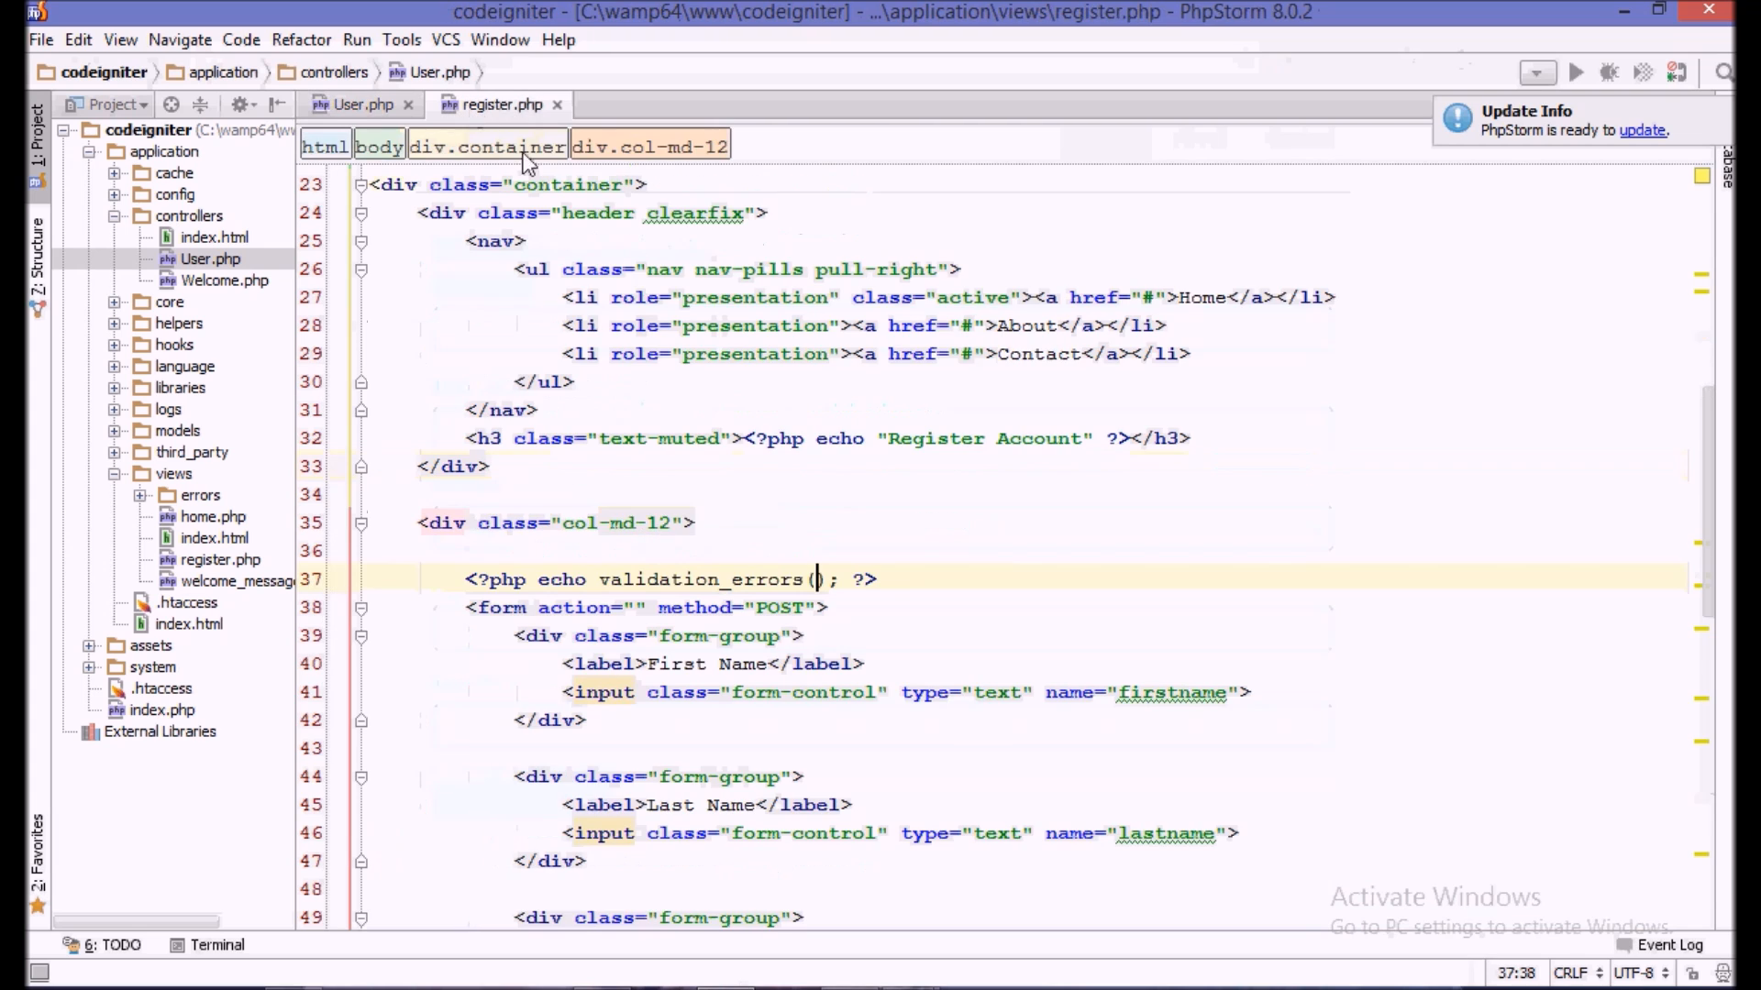
type("'")
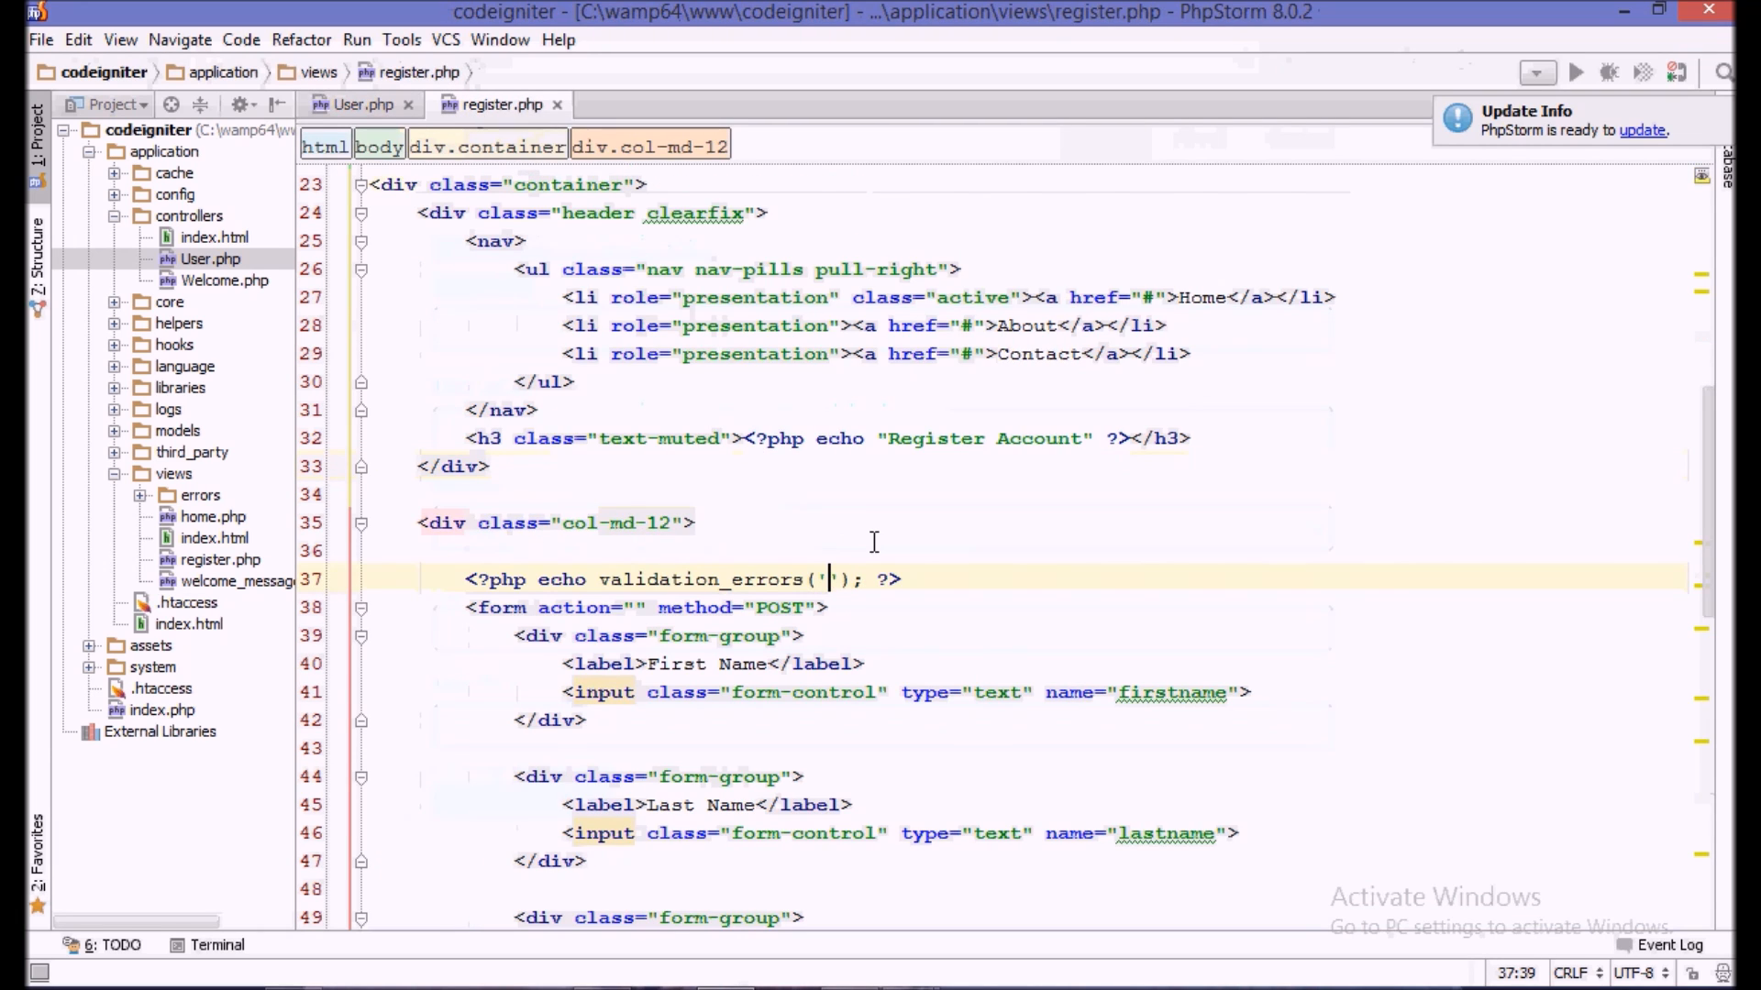
type("<div cl")
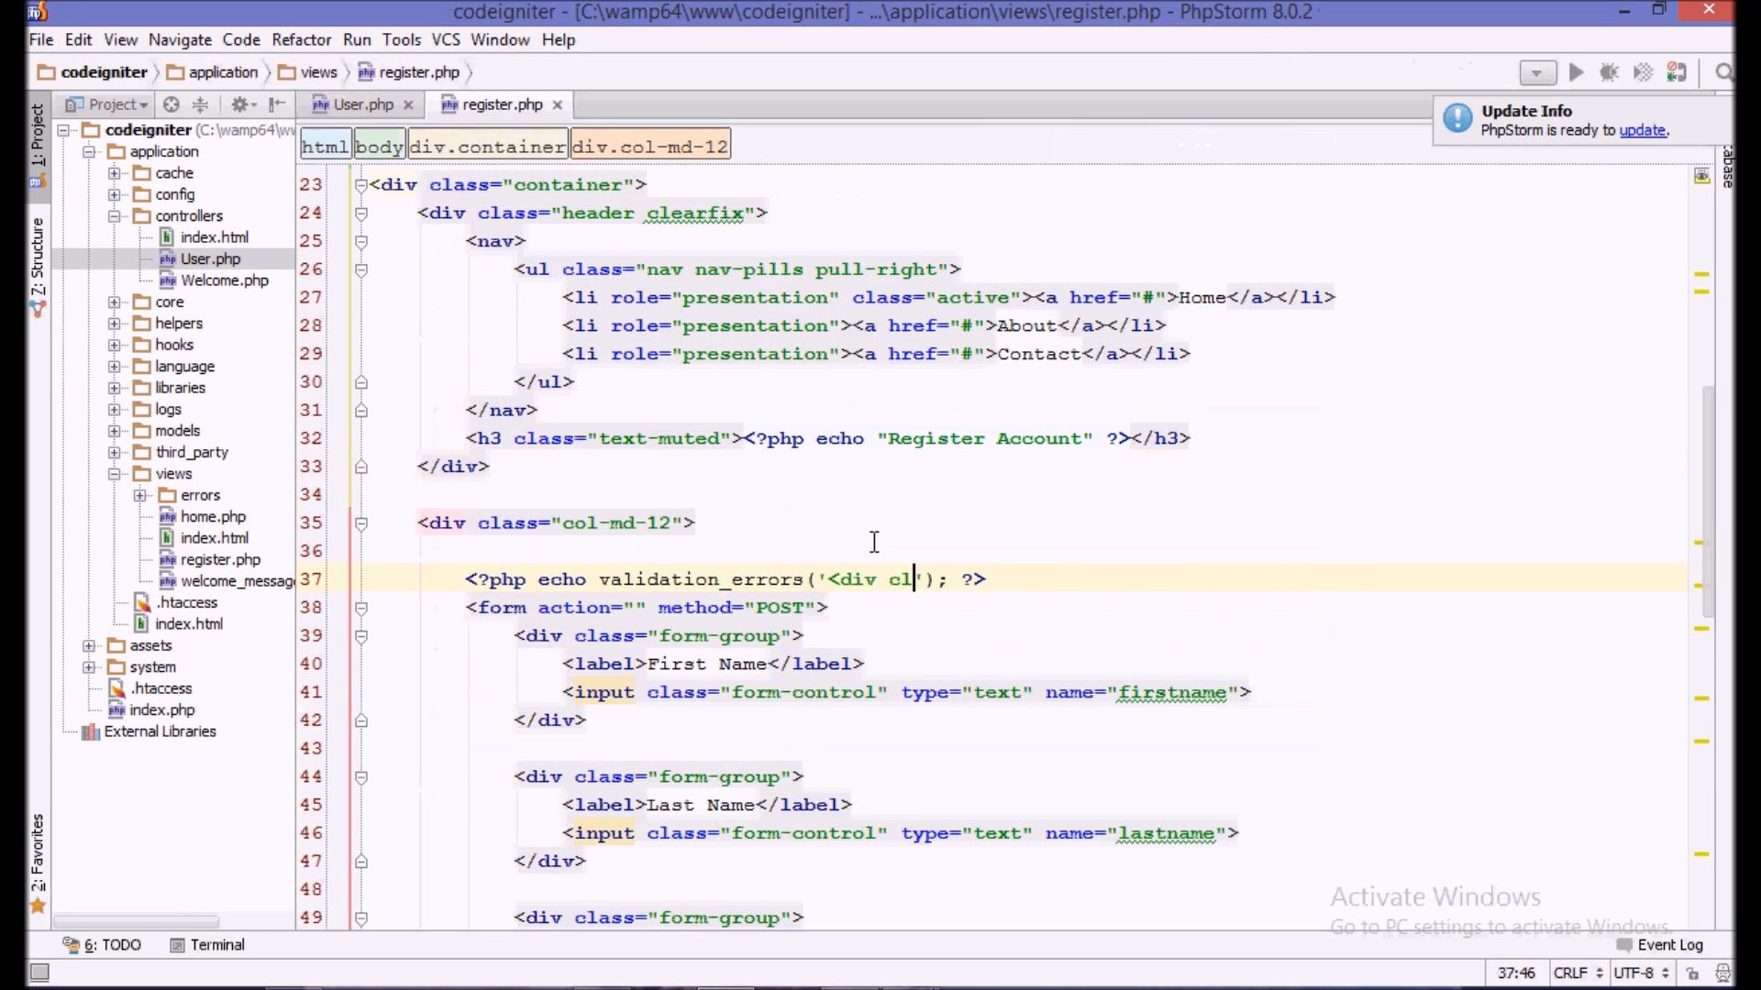
type("ass=")
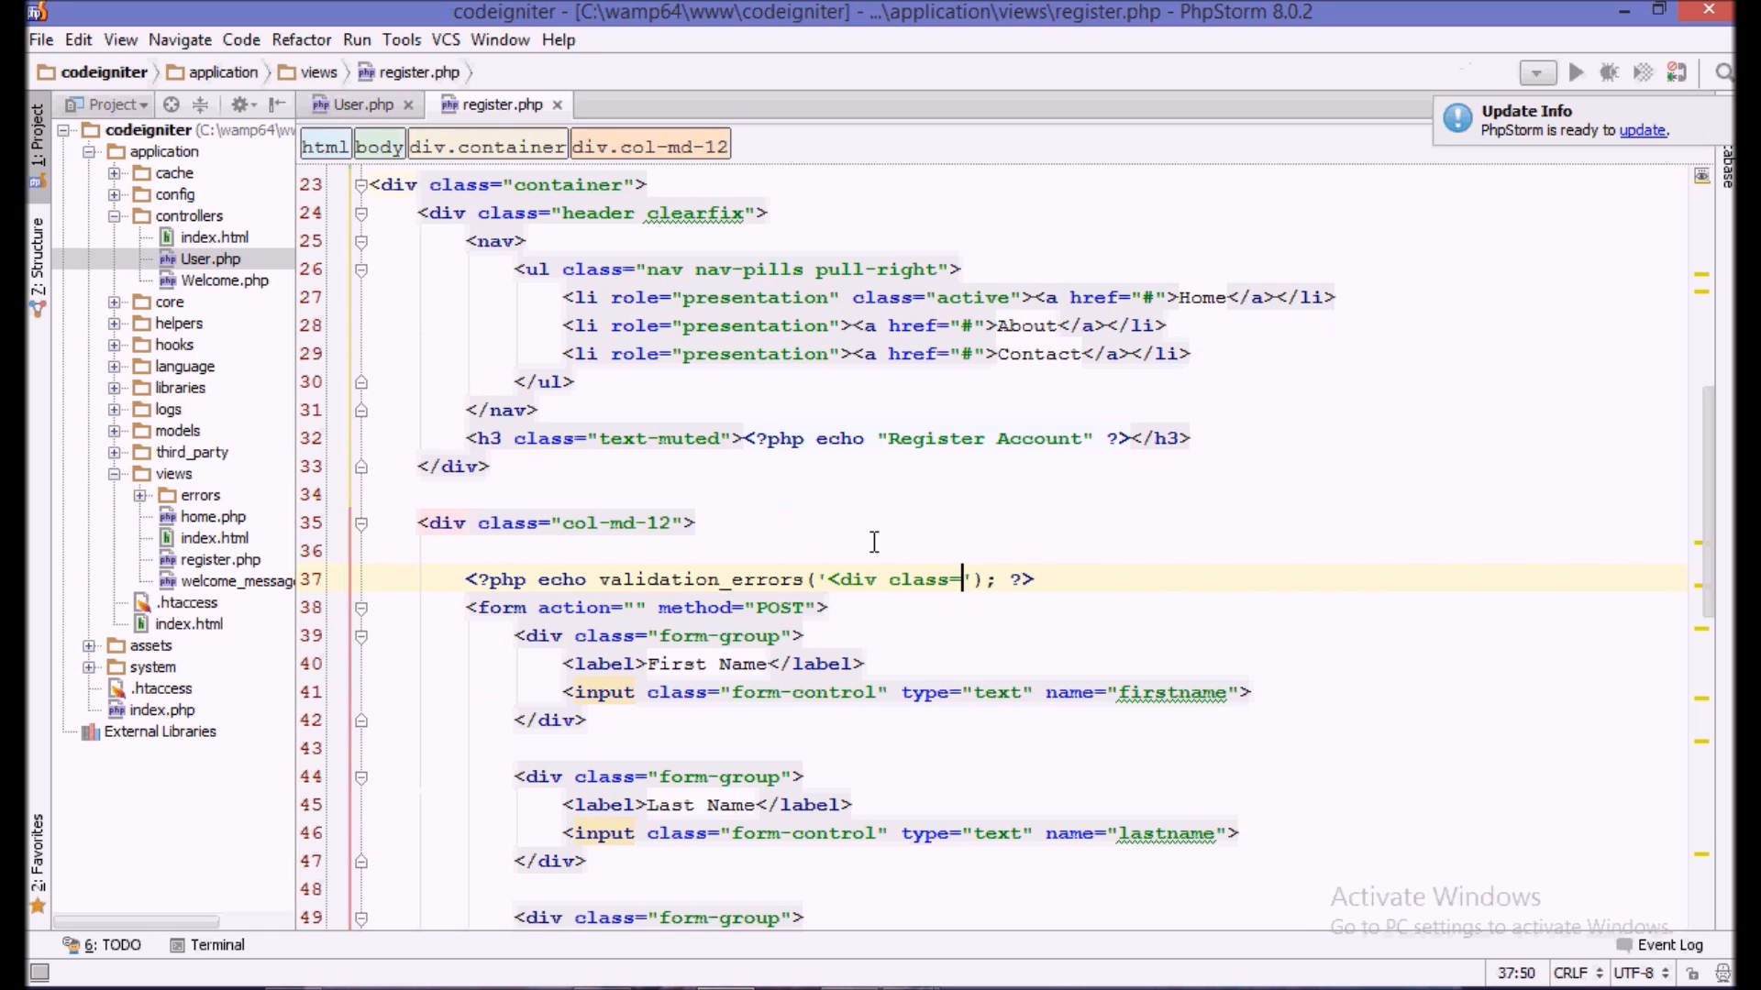
type("\"\">")
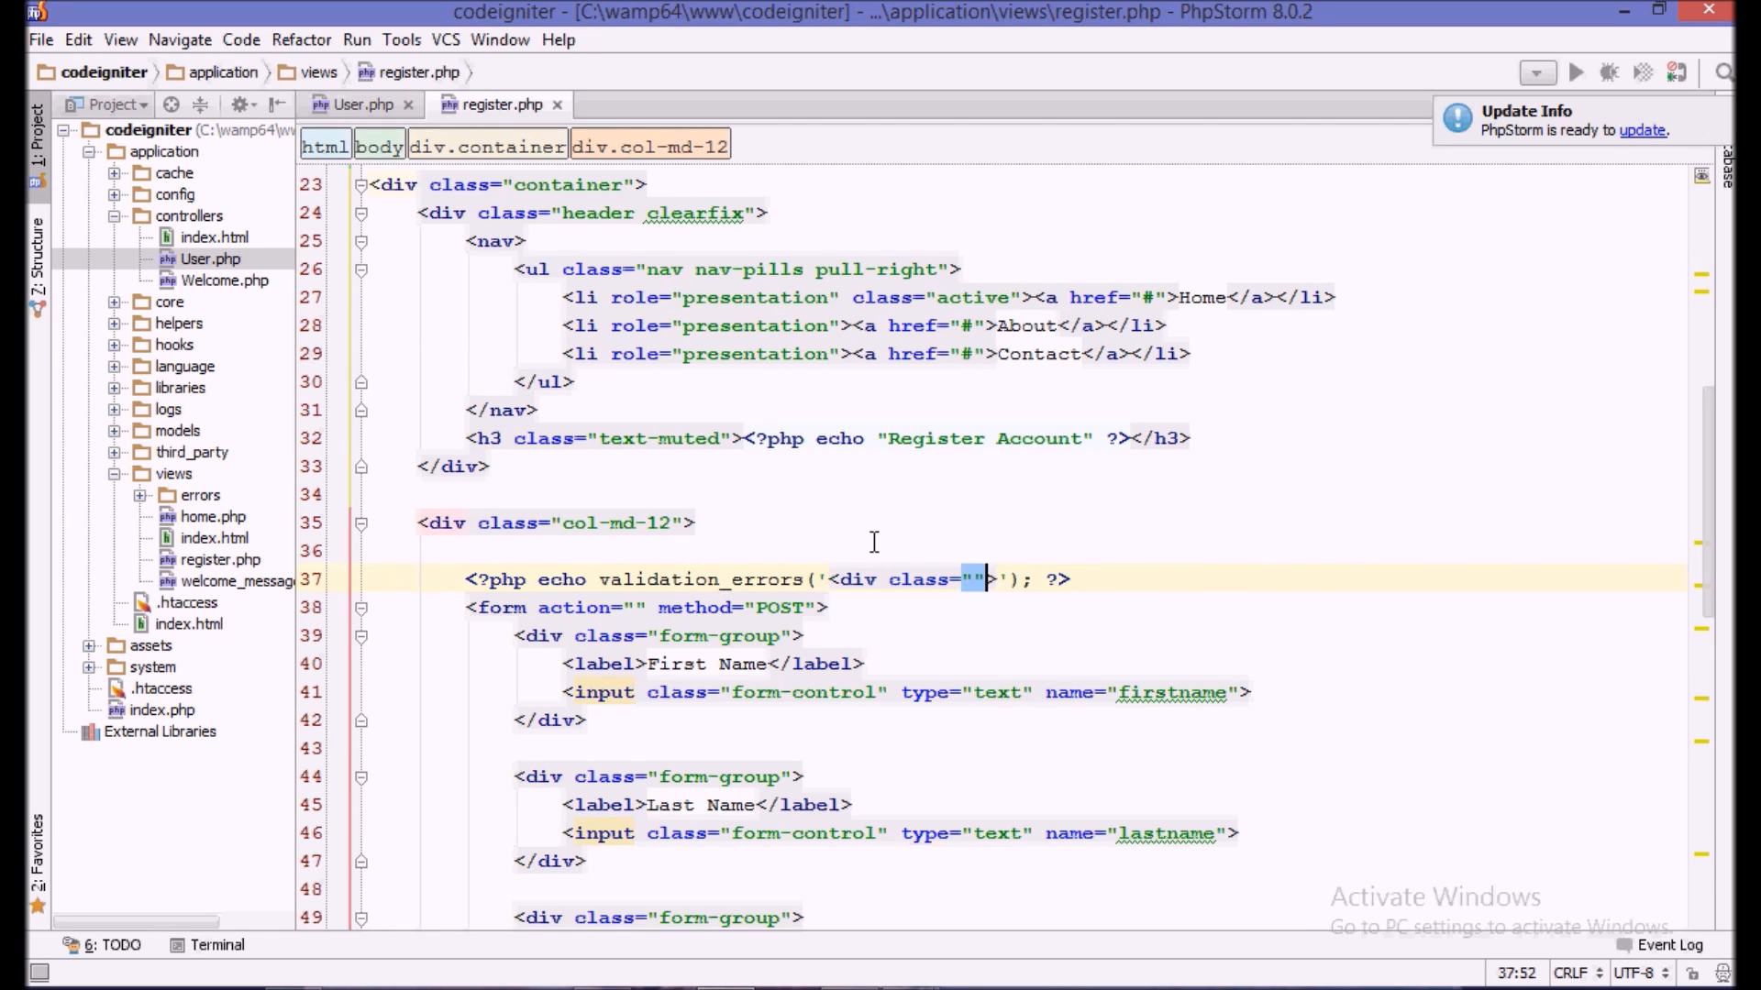
type("alert a")
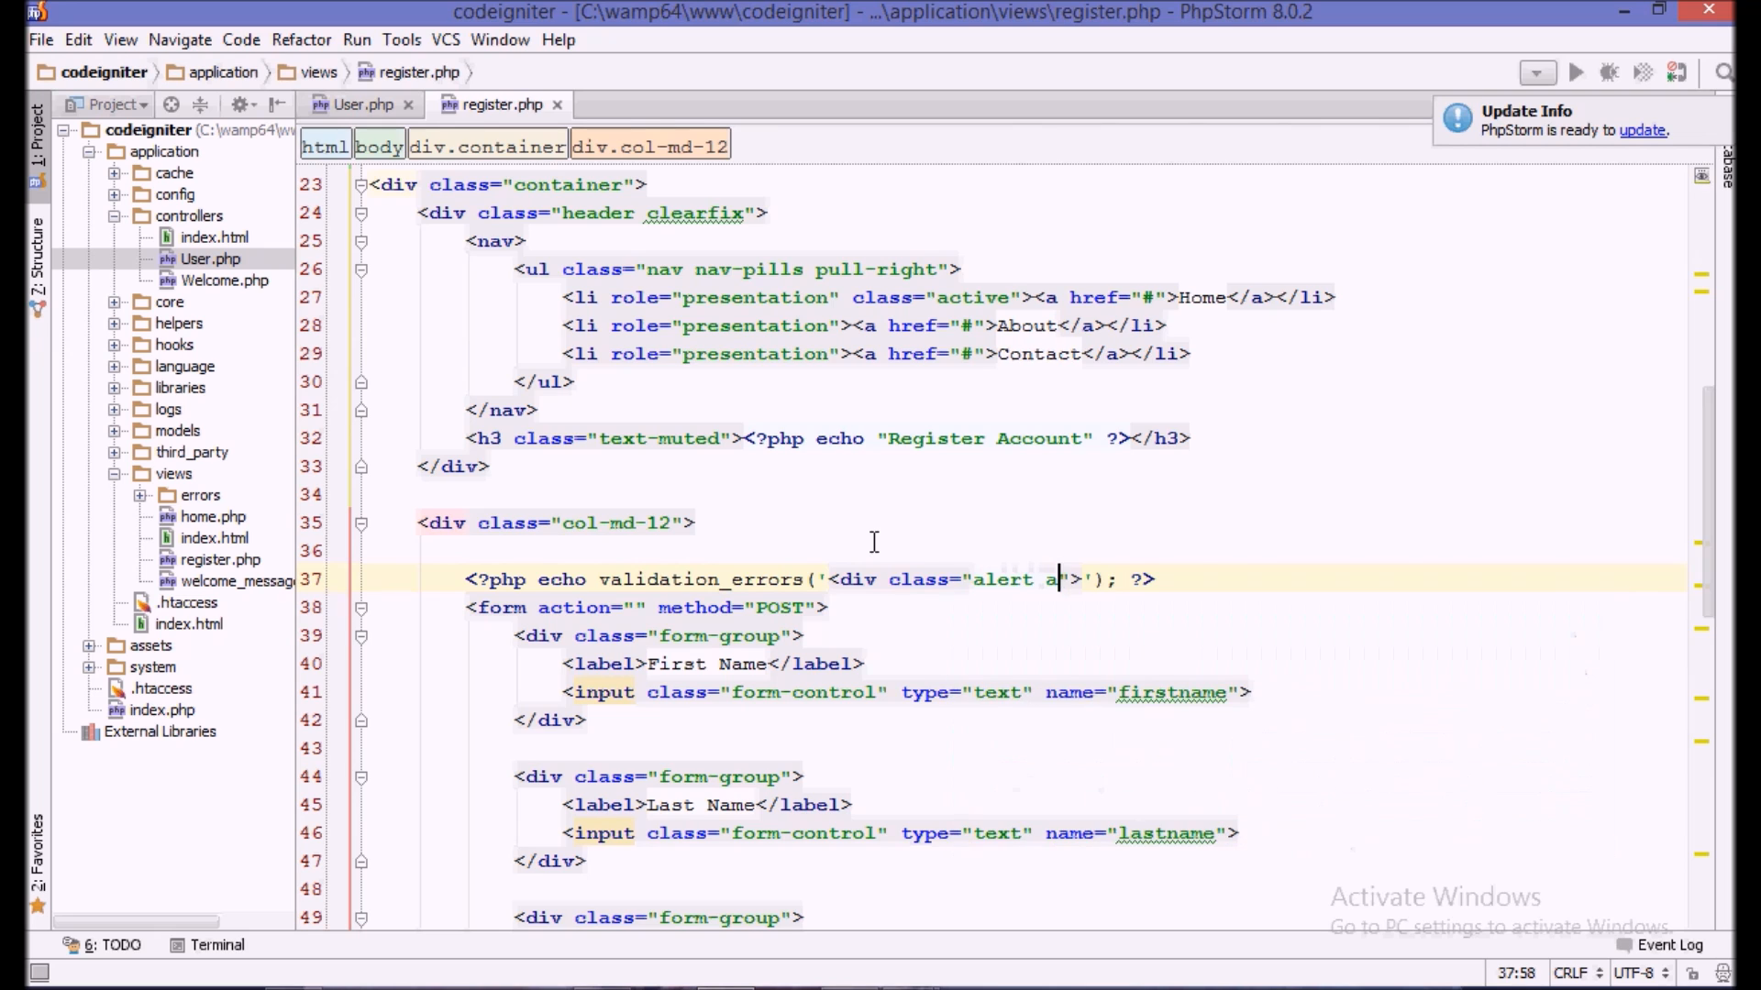
type("ler")
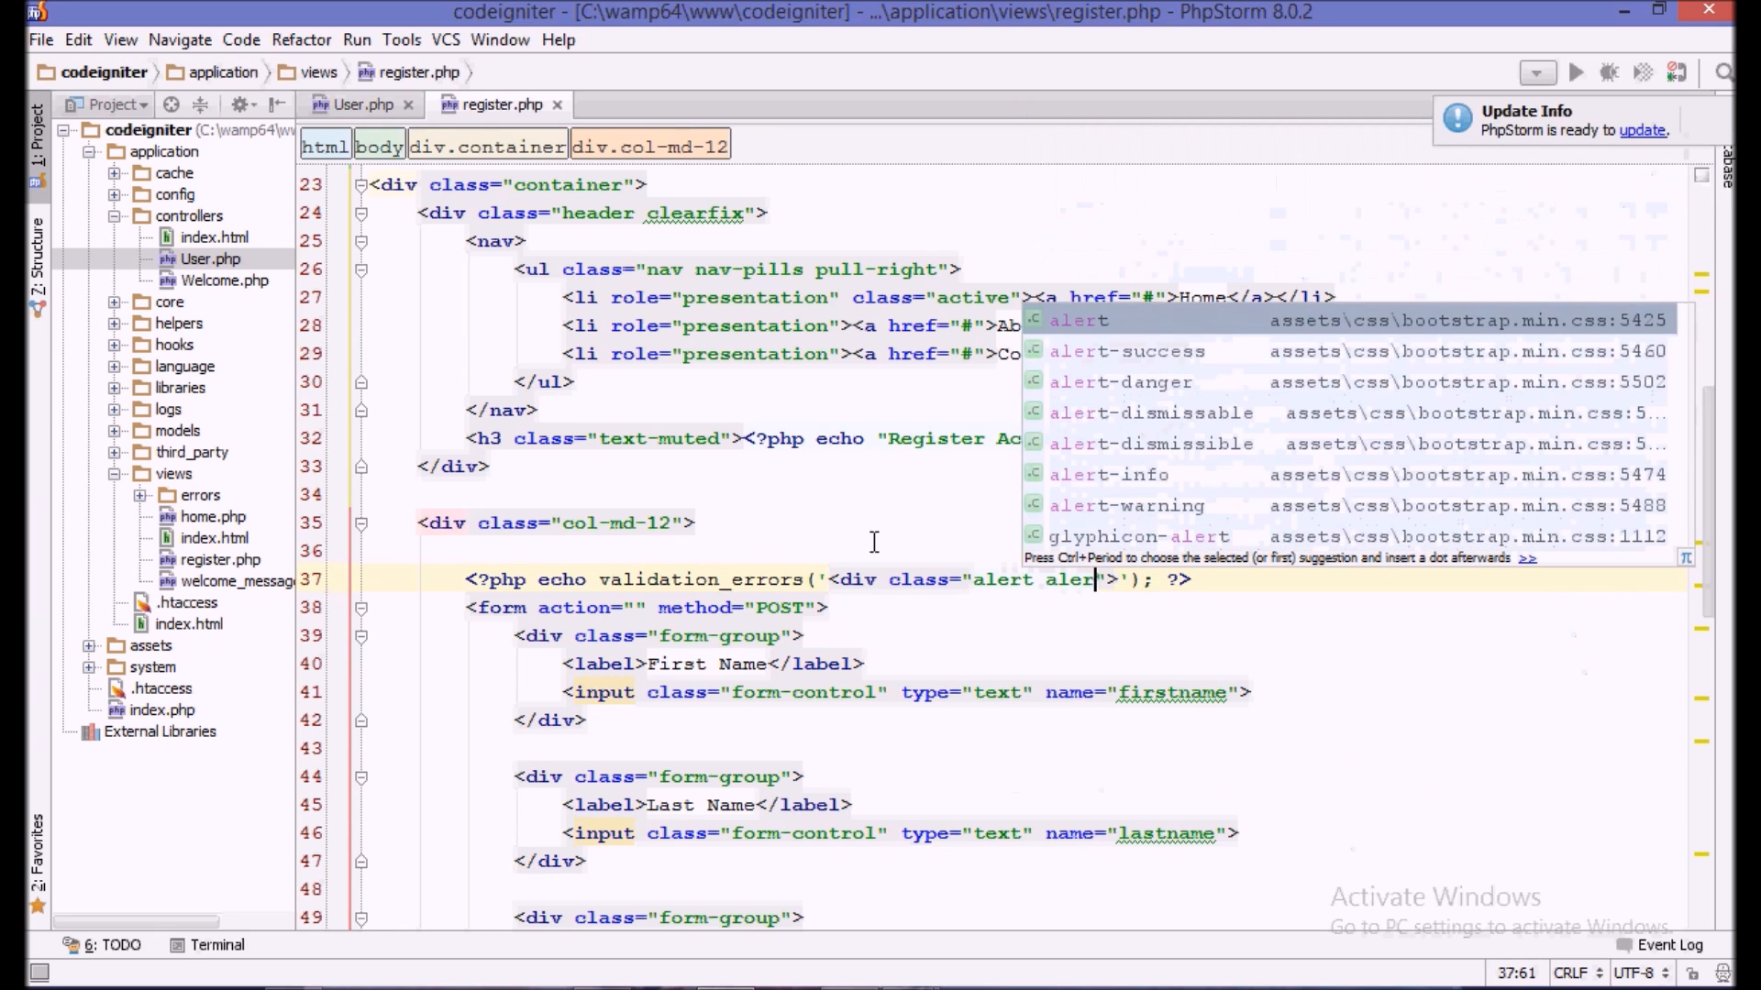
key("Escape")
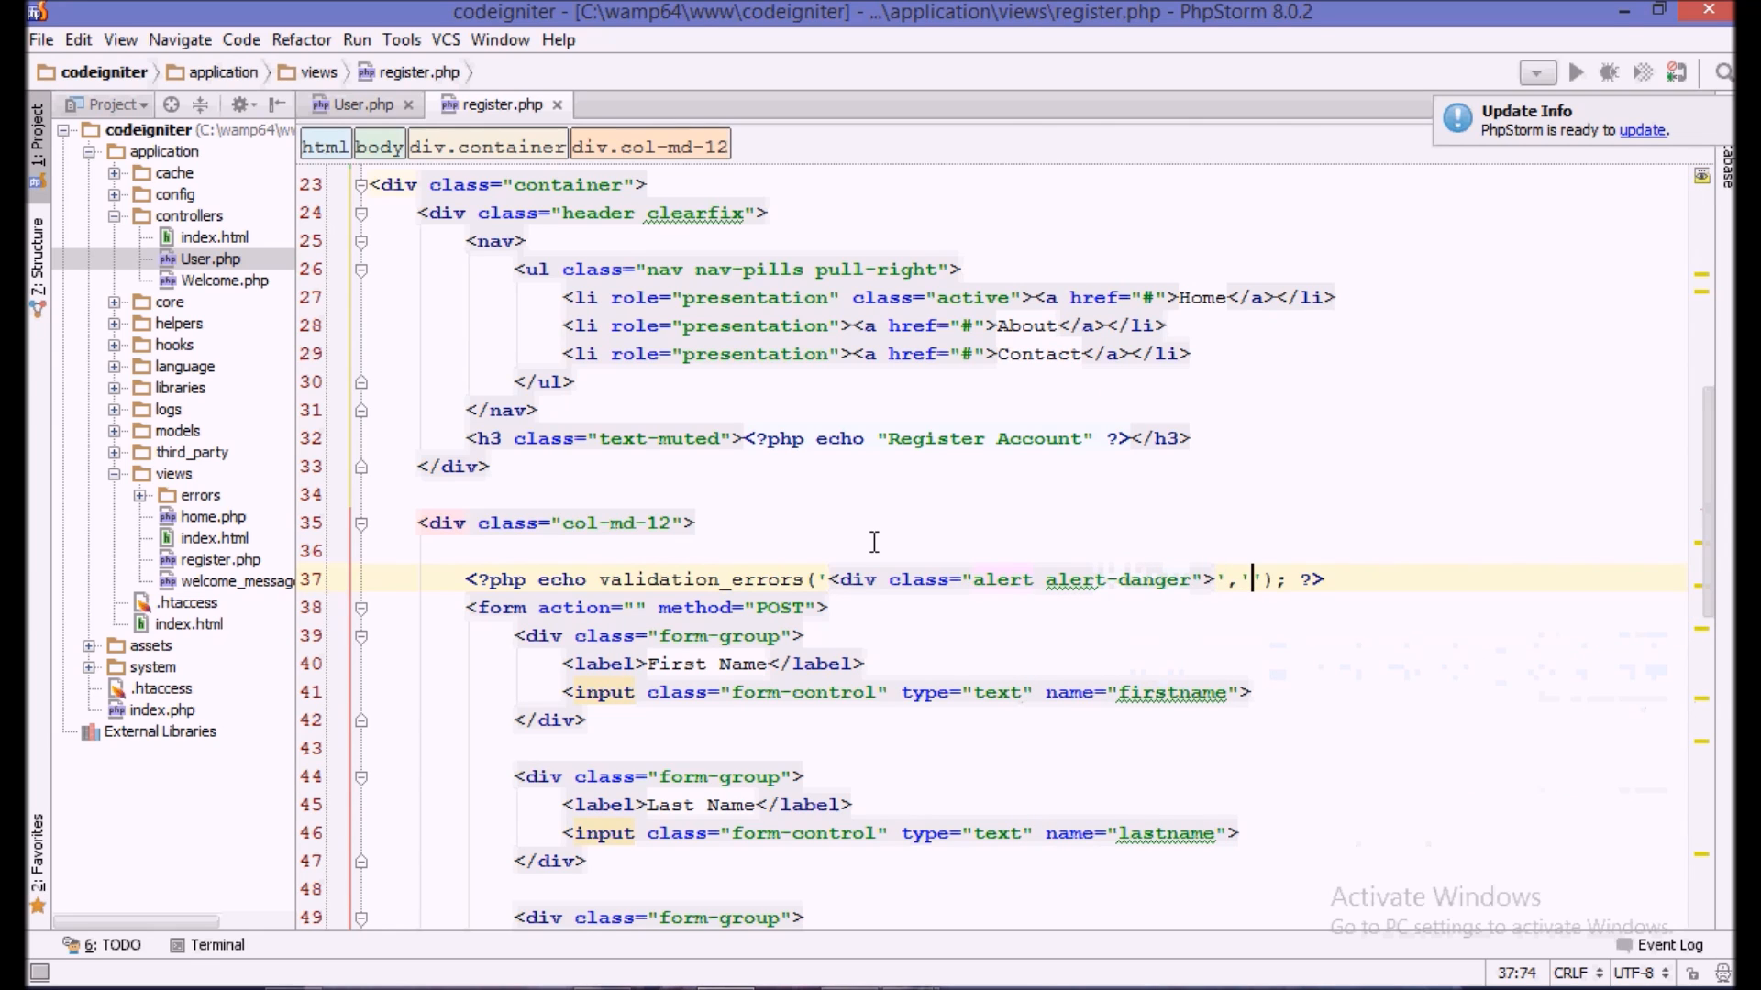
type("</div>")
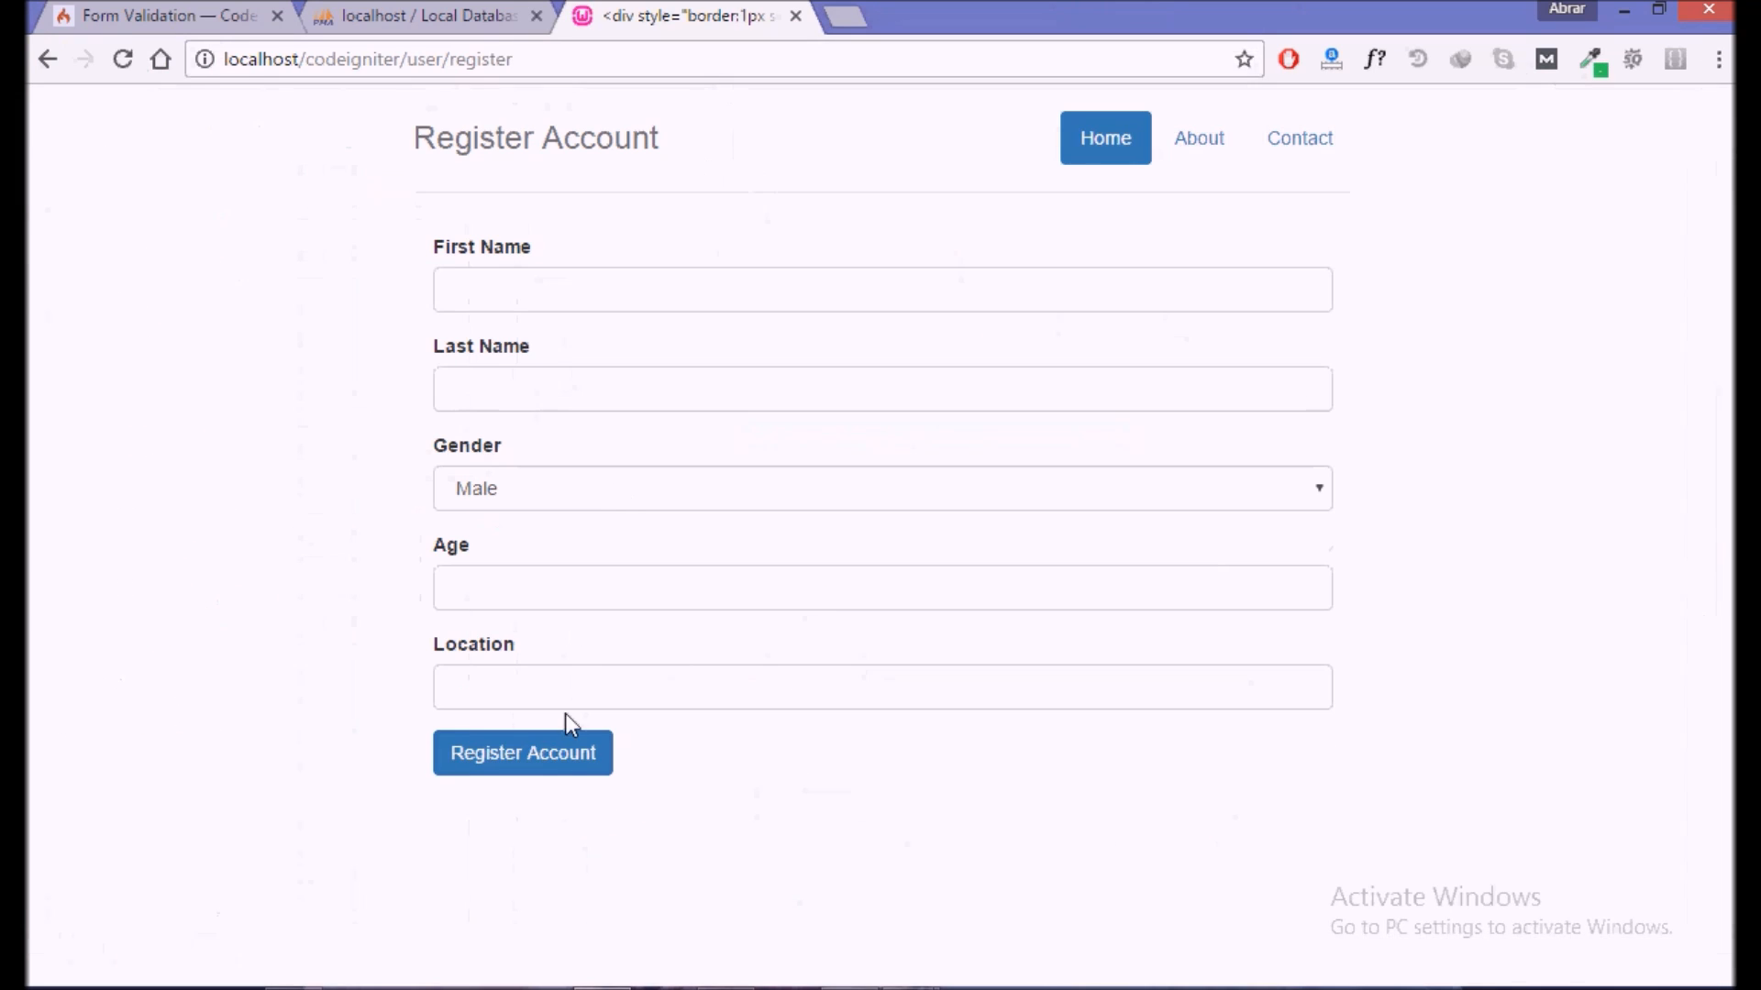
- Resubmit the empty Register Account form to see the red First Name alert
left_click(521, 752)
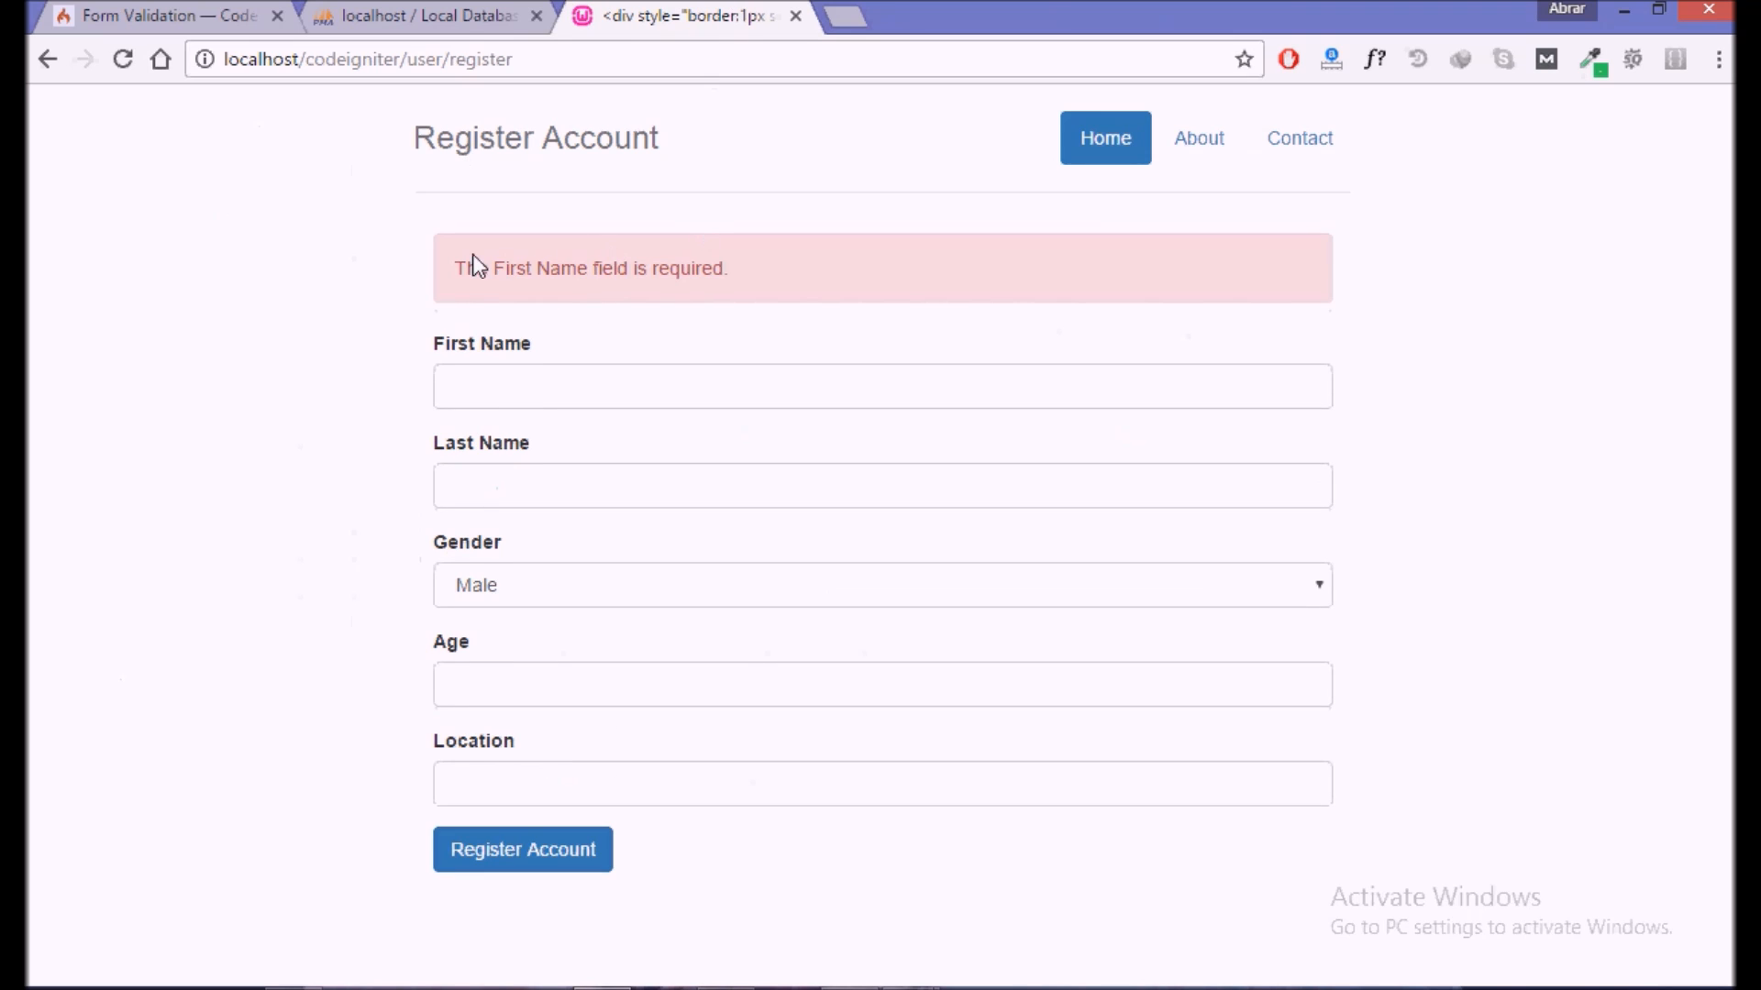
mouse_move(516, 315)
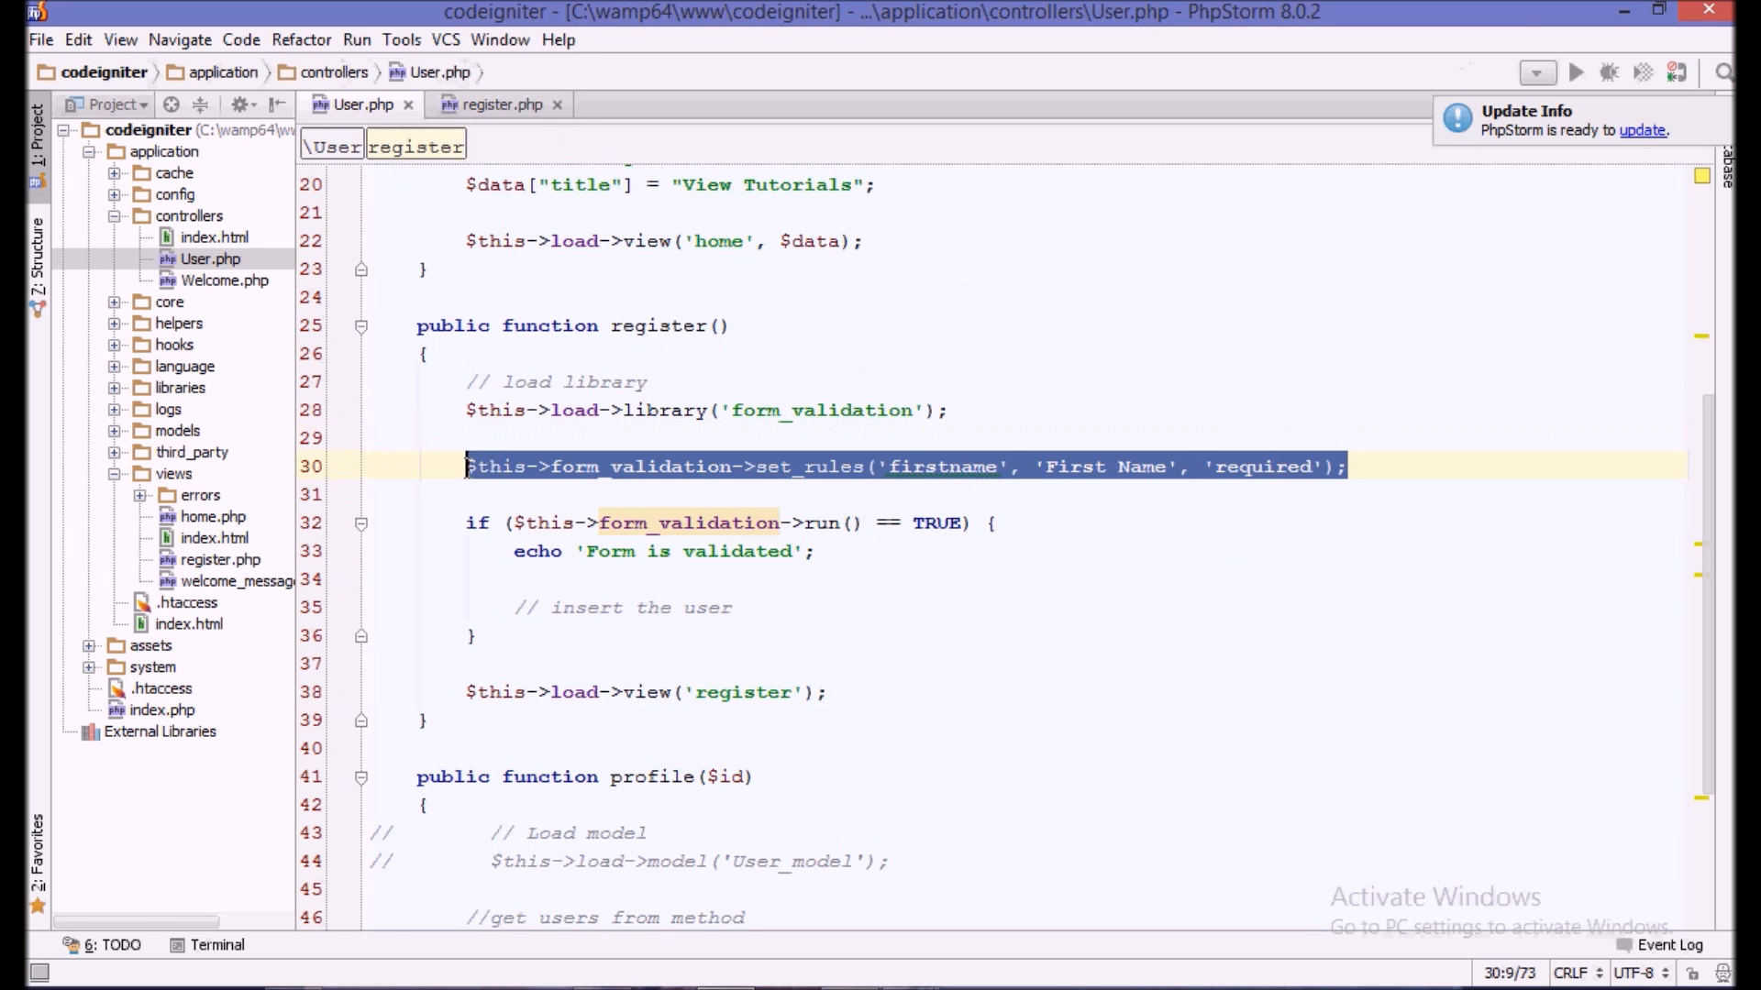
- Duplicate the rule as set_rules('age', 'Age', 'required'), checking the age input name in register.php
left_click(1377, 480)
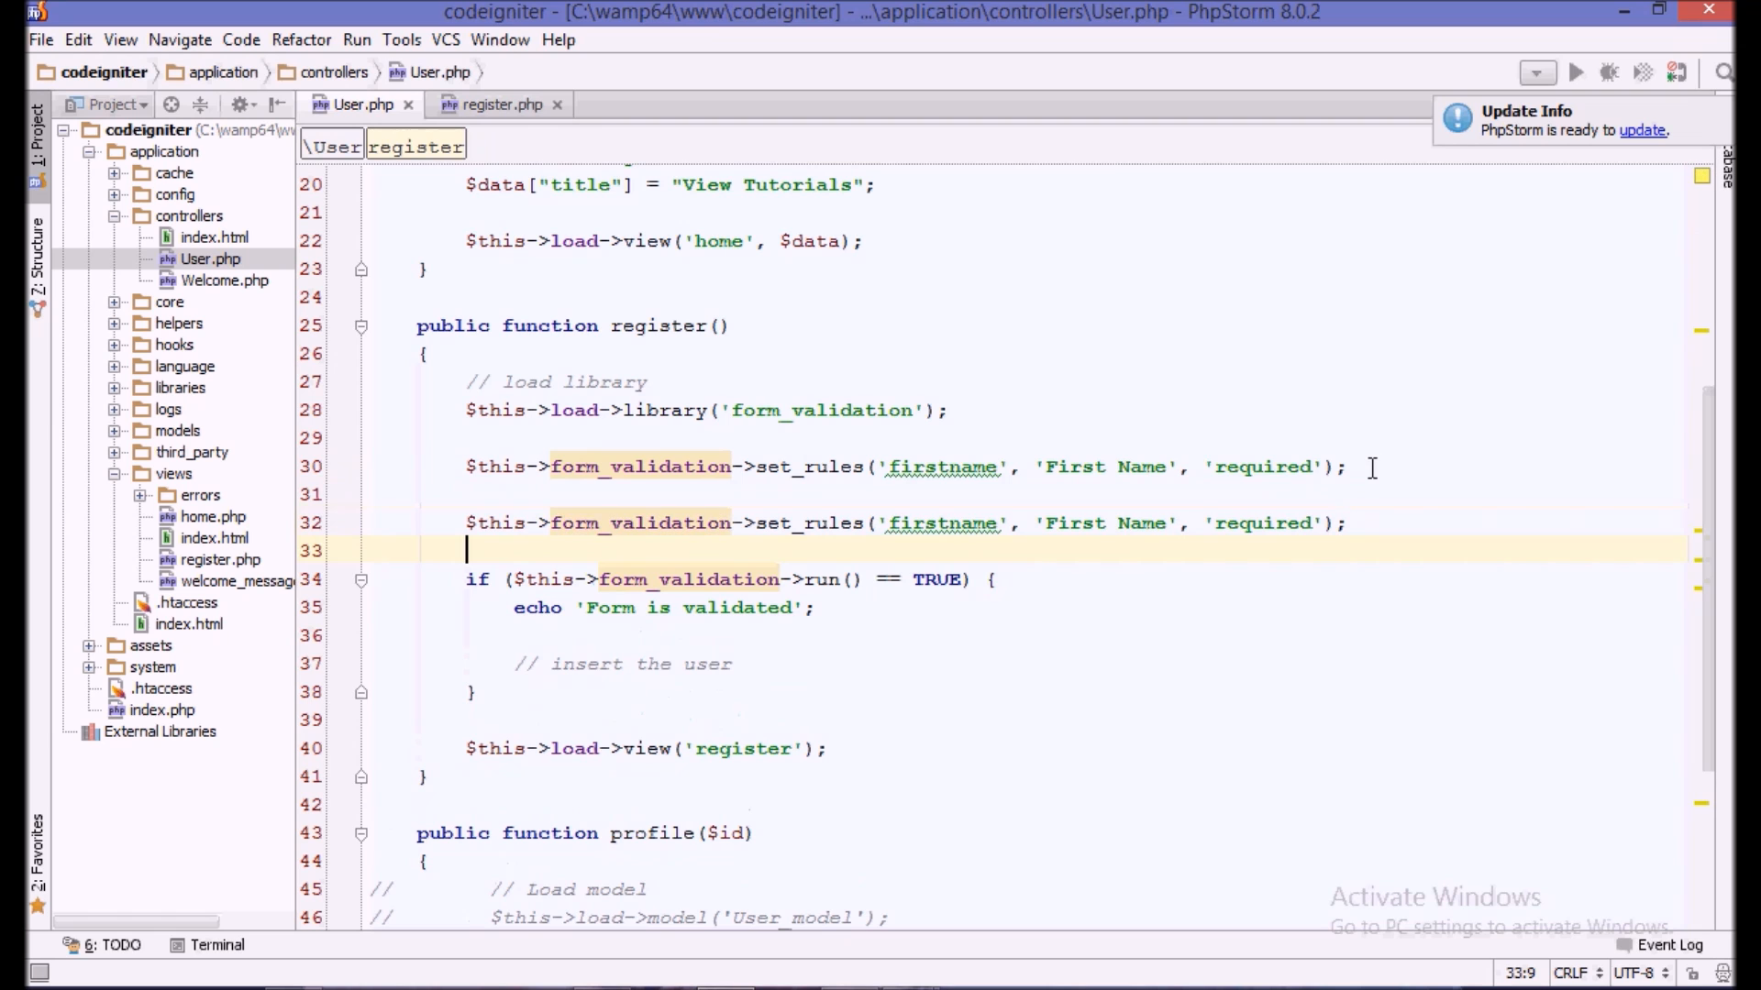
left_click(500, 104)
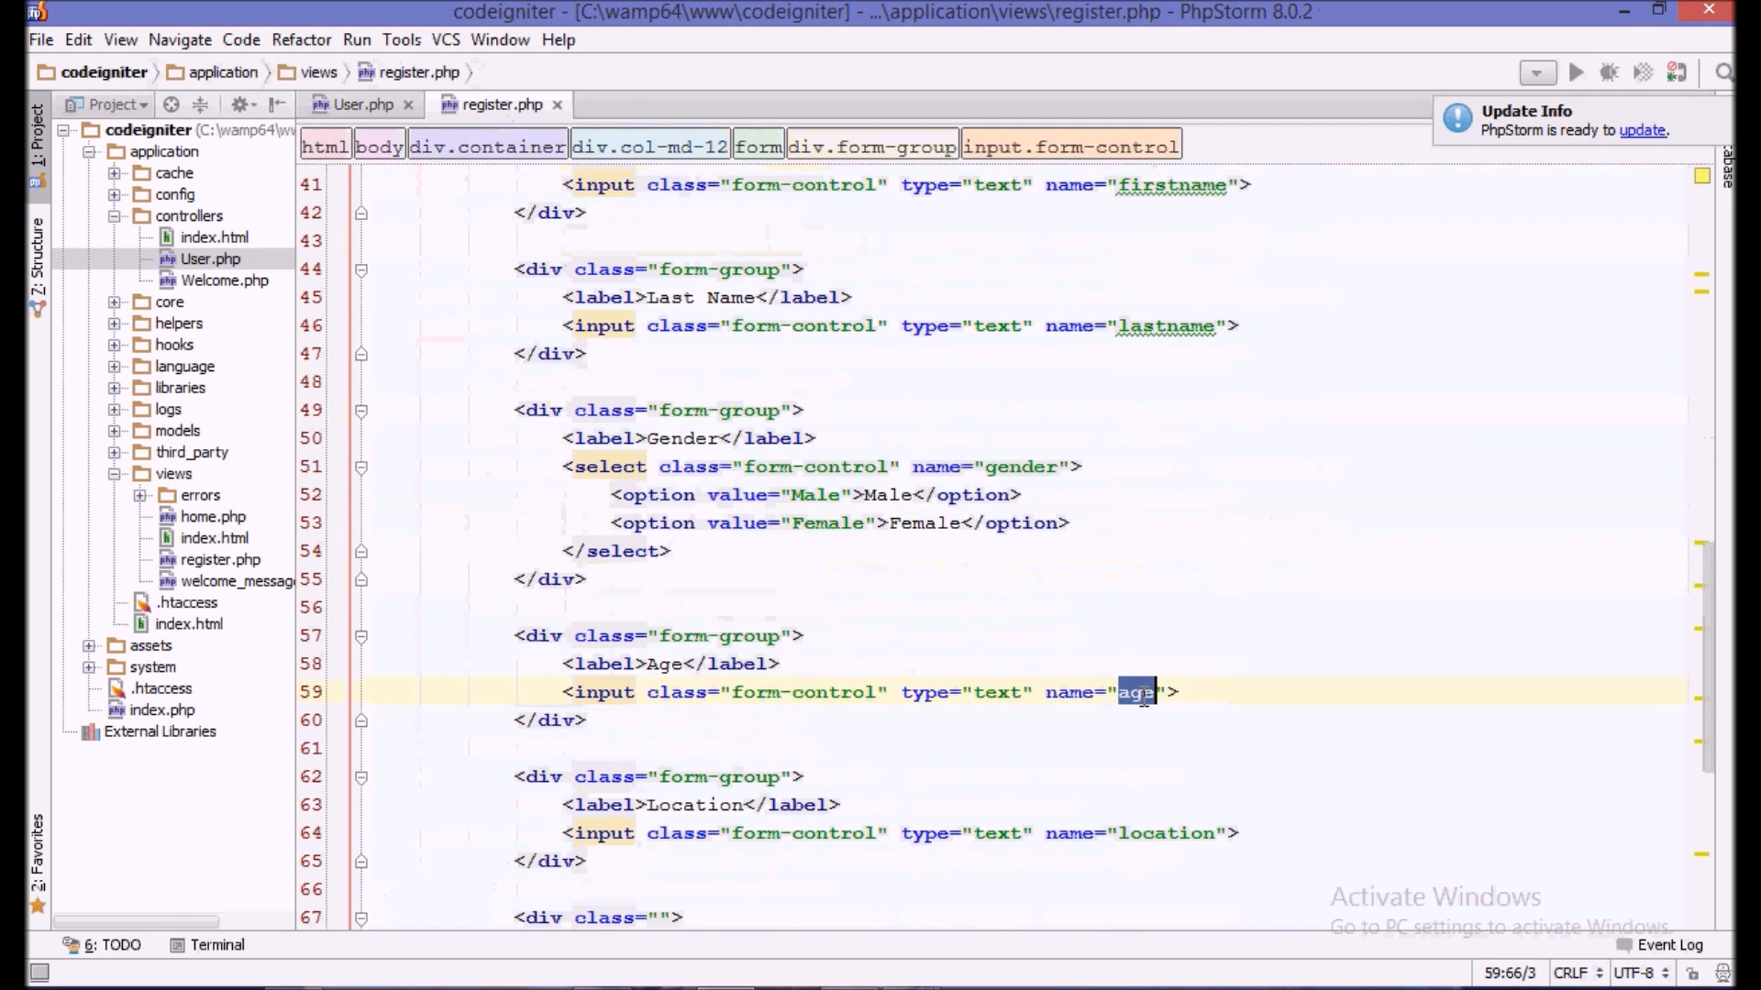
left_click(361, 104)
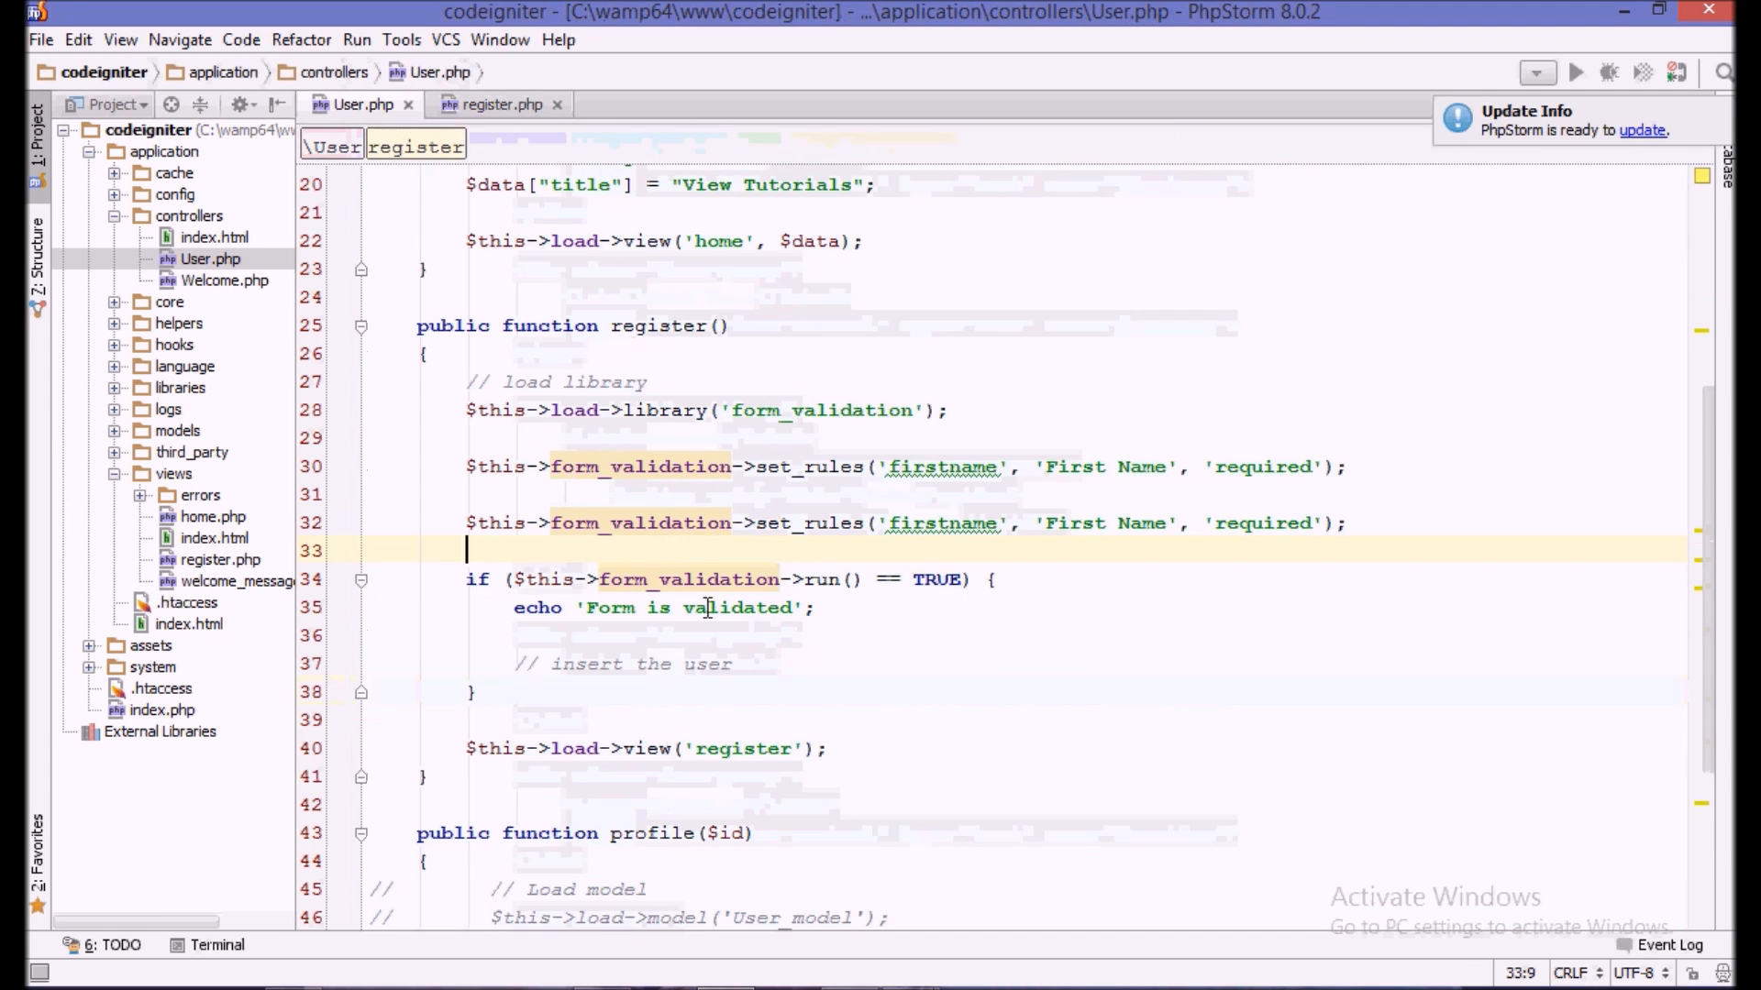
double_click(943, 524)
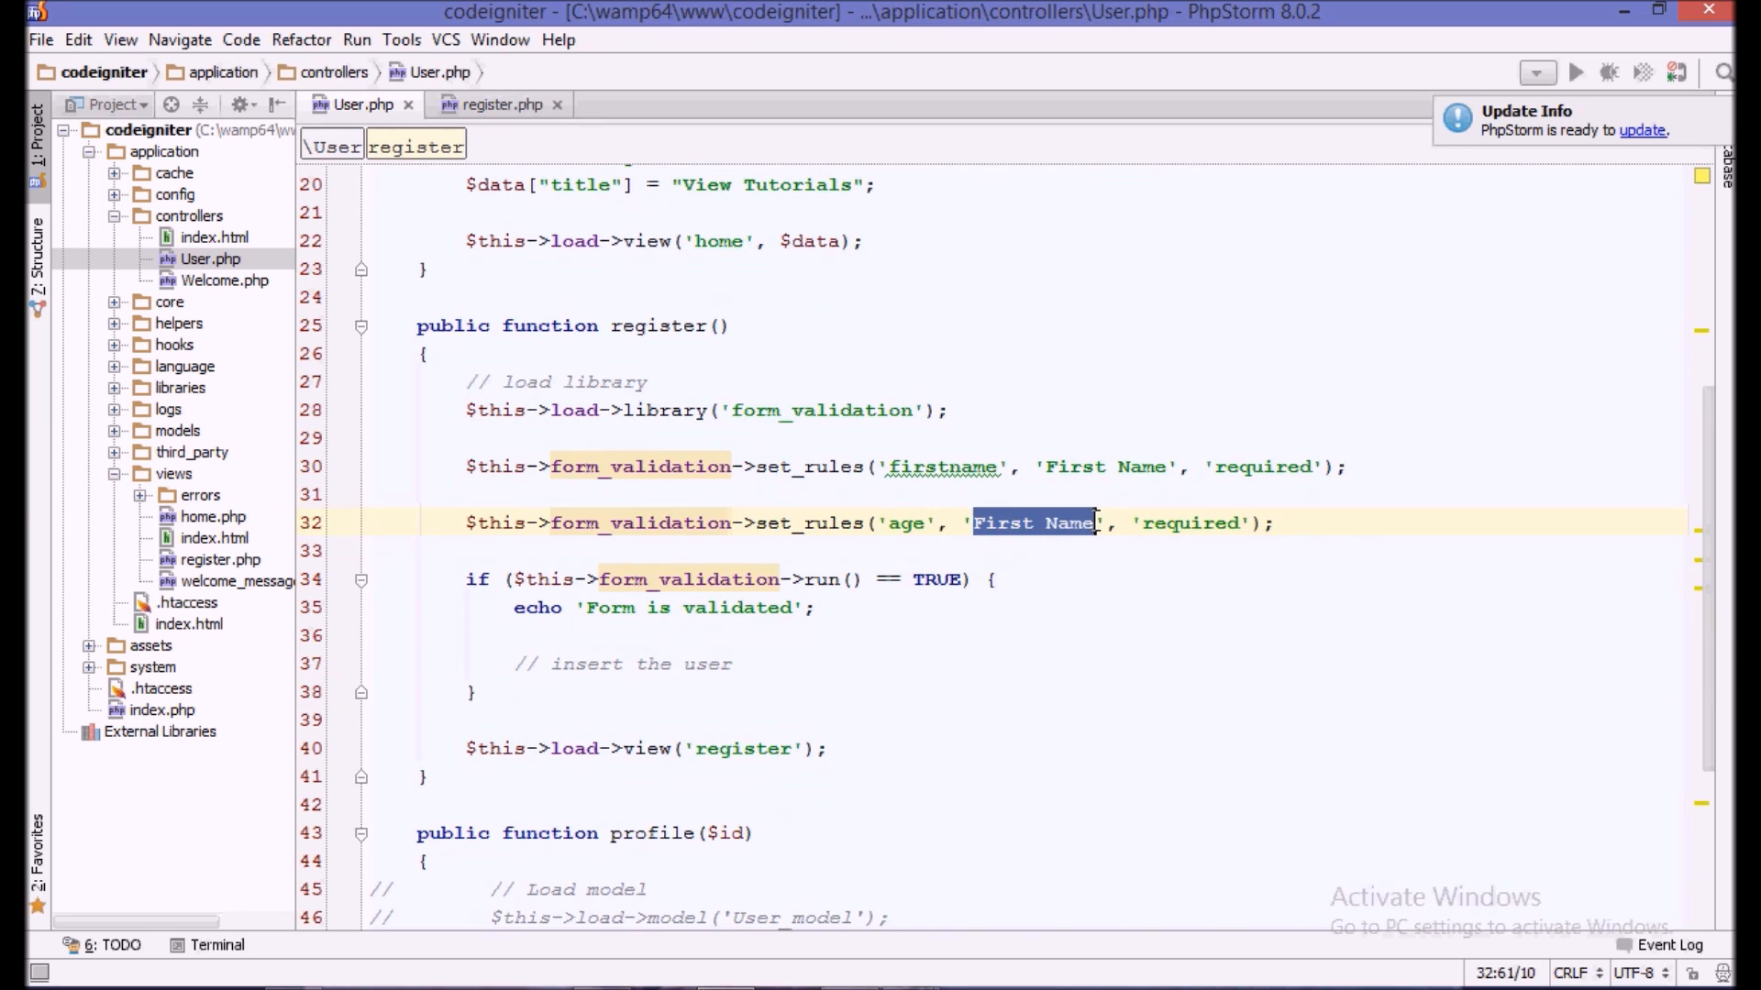
type("Age")
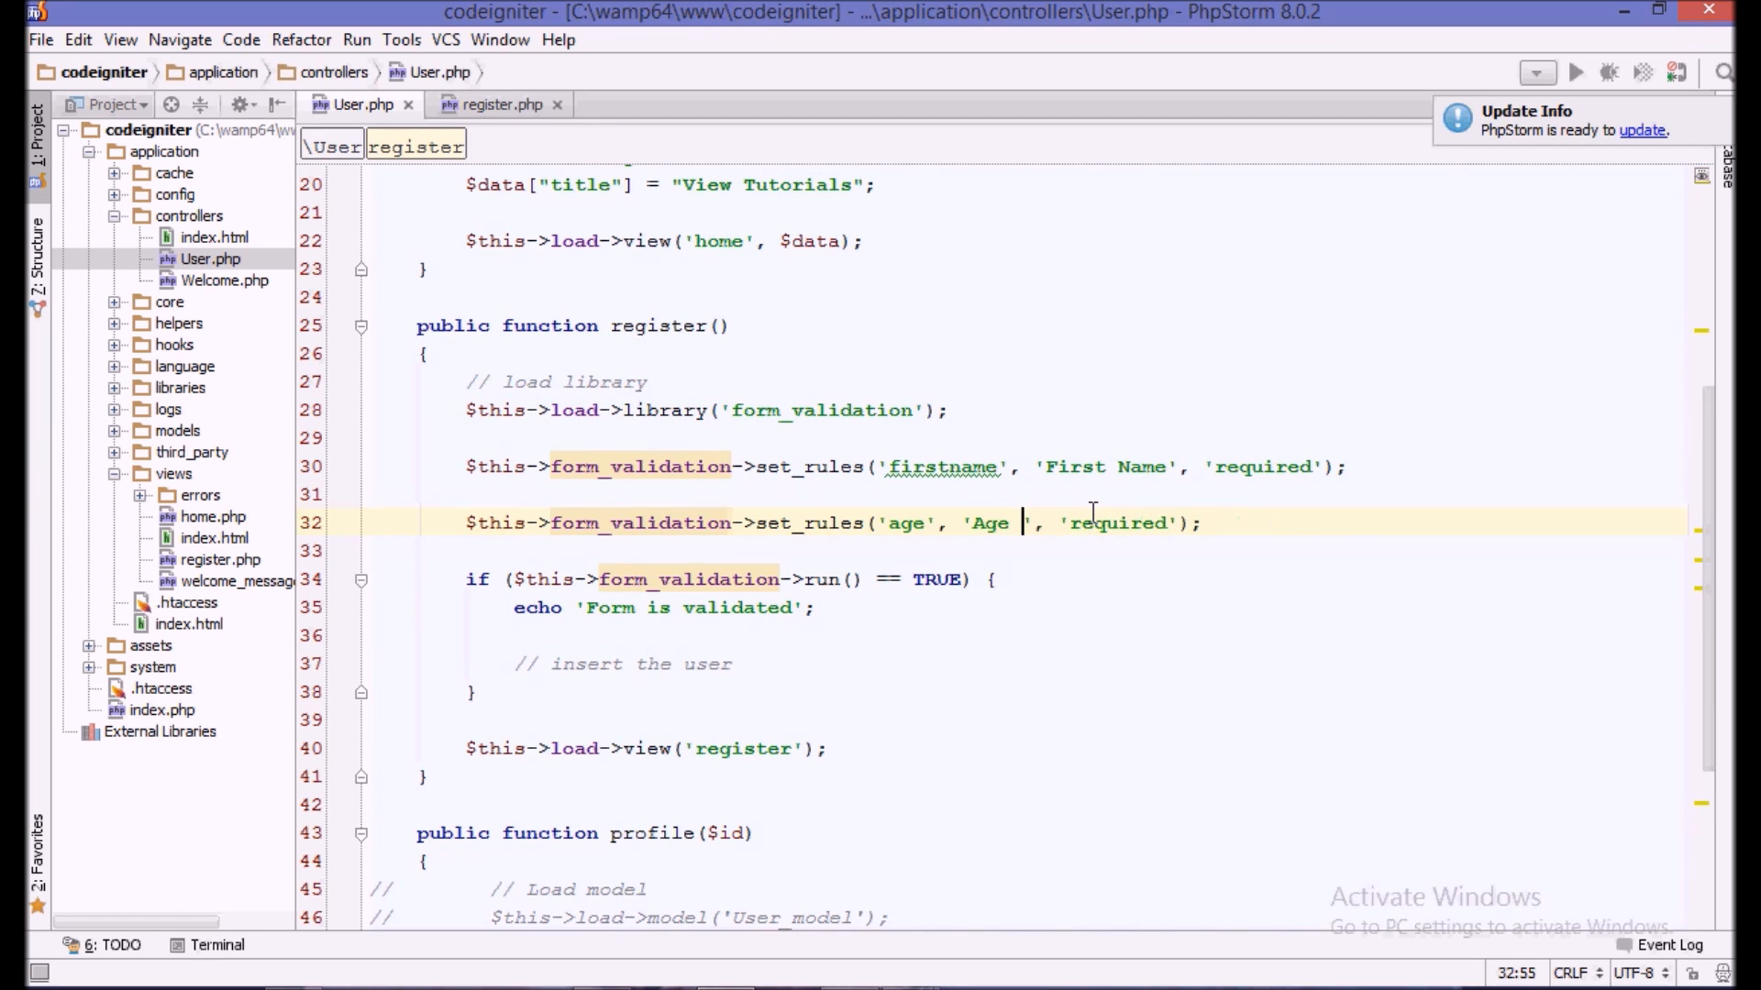
key("BackSpace")
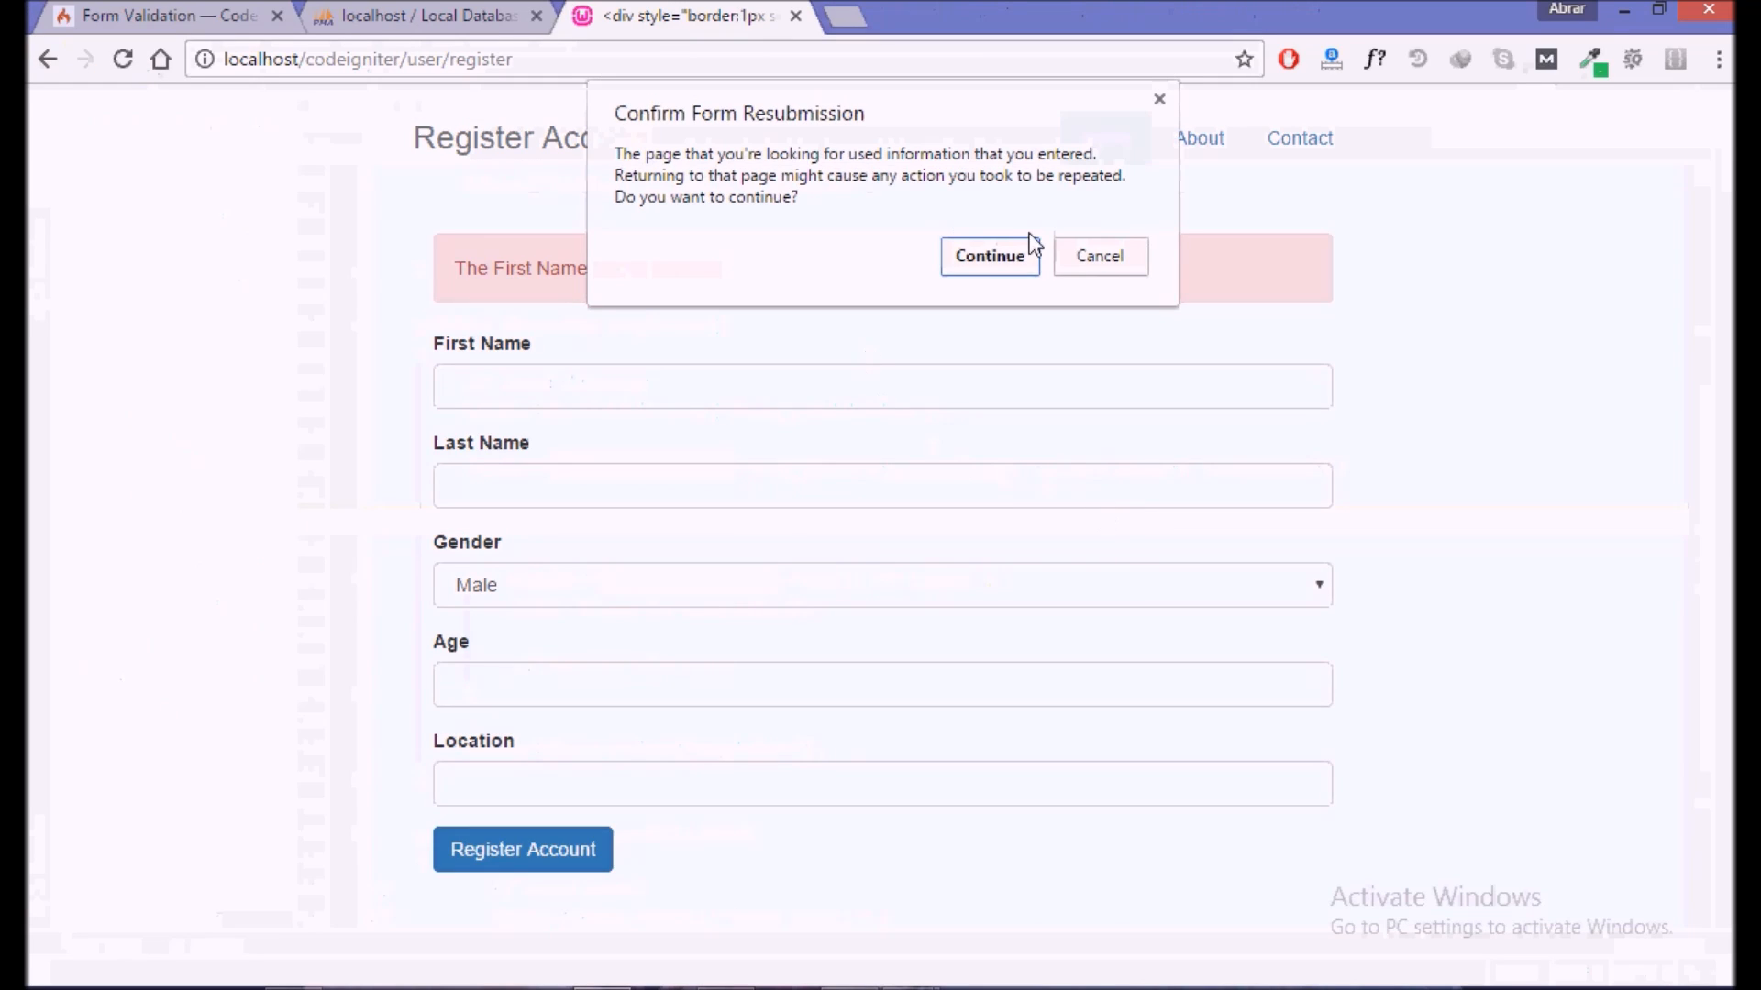
- Confirm form resubmission to show both First Name and Age required alerts
left_click(990, 255)
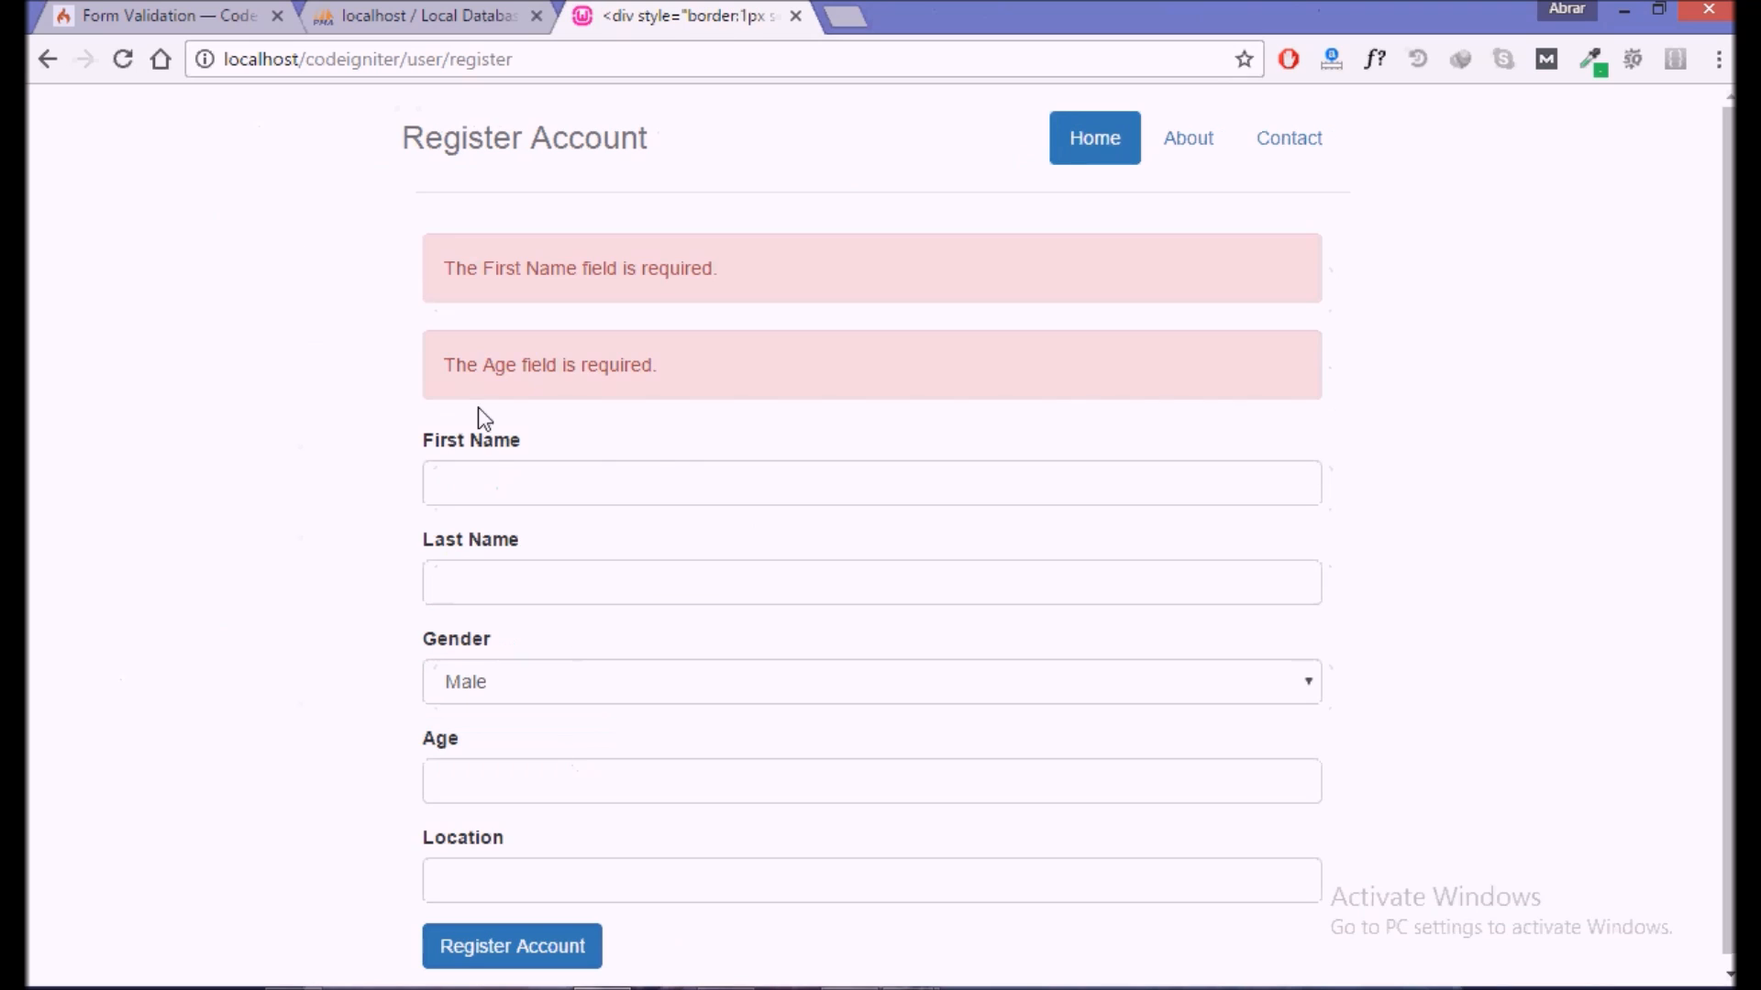
mouse_move(561, 45)
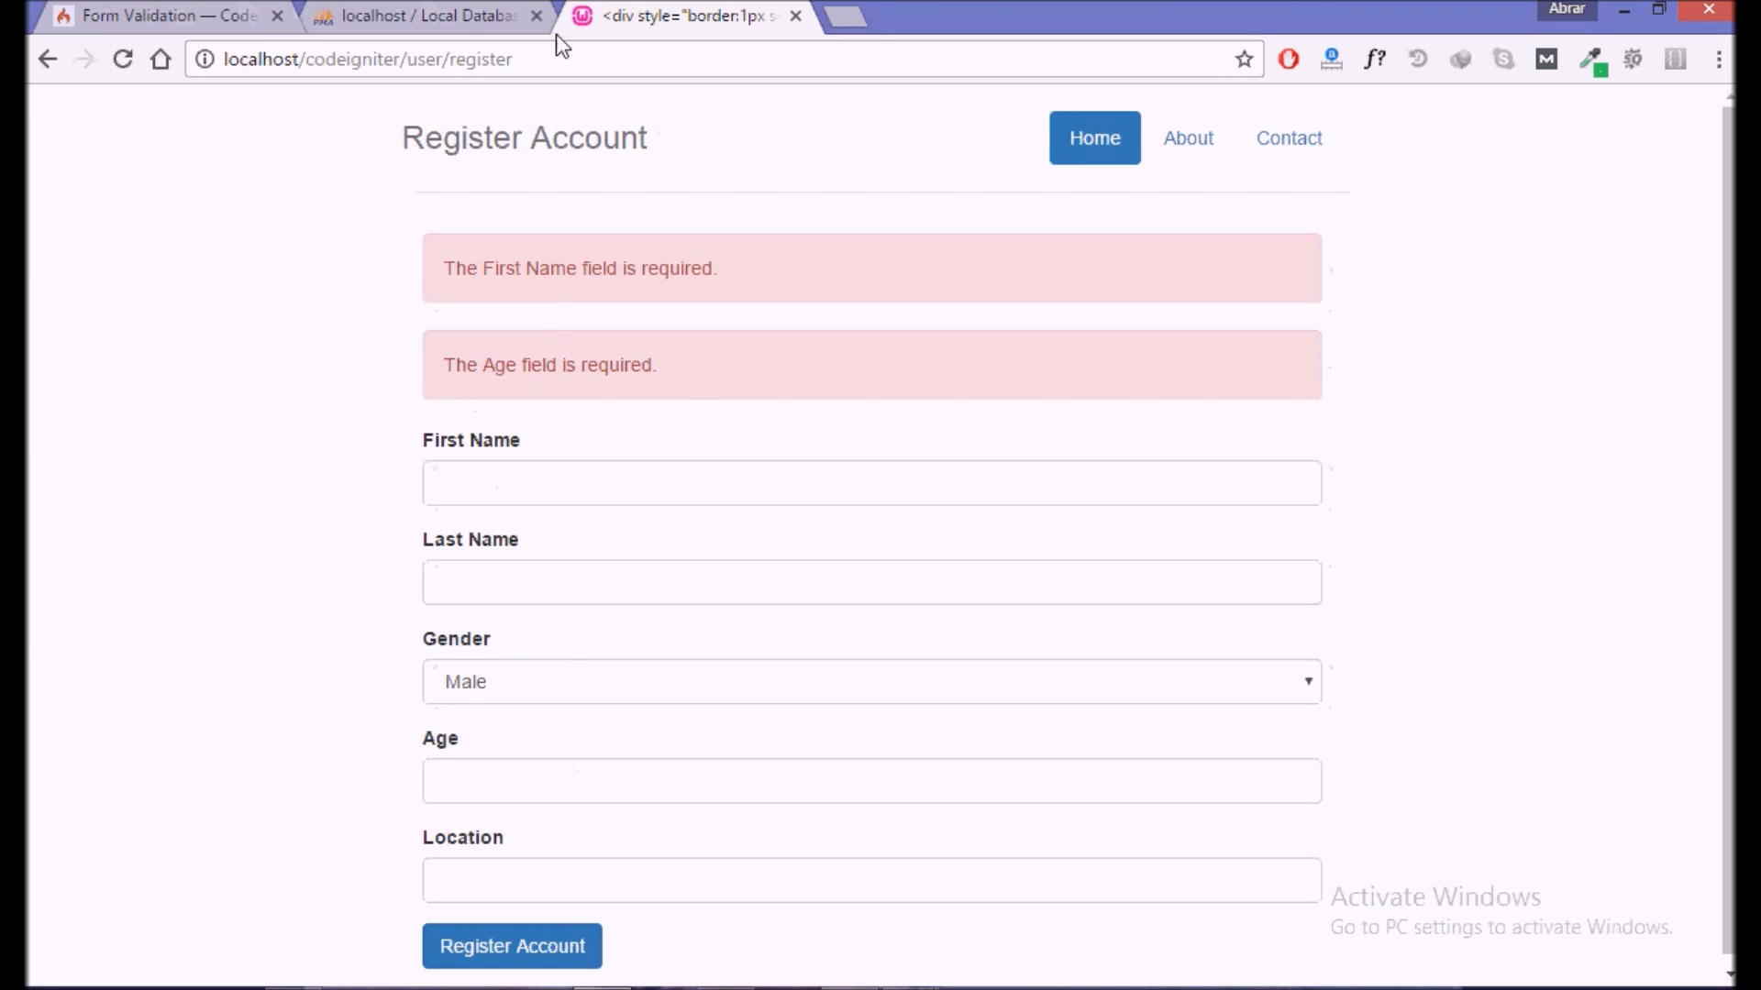
scroll("up", 3)
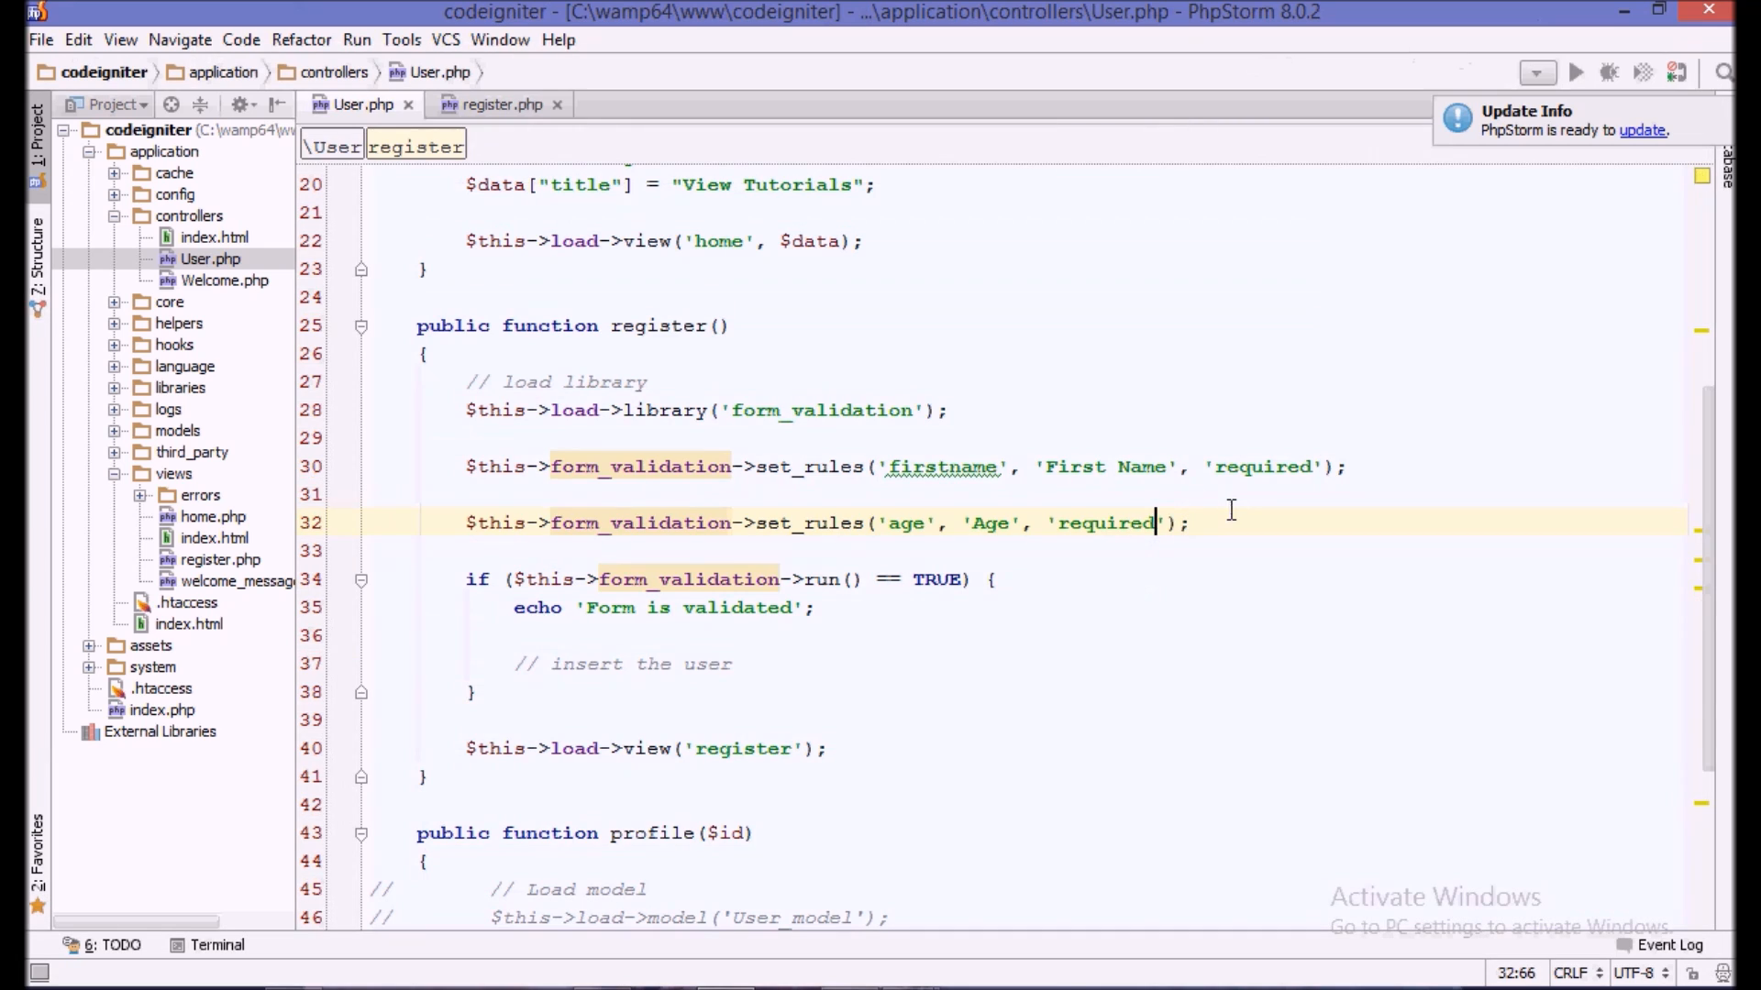
- Append |numeric to the age set_rules string, making it 'required|numeric'
type("|num")
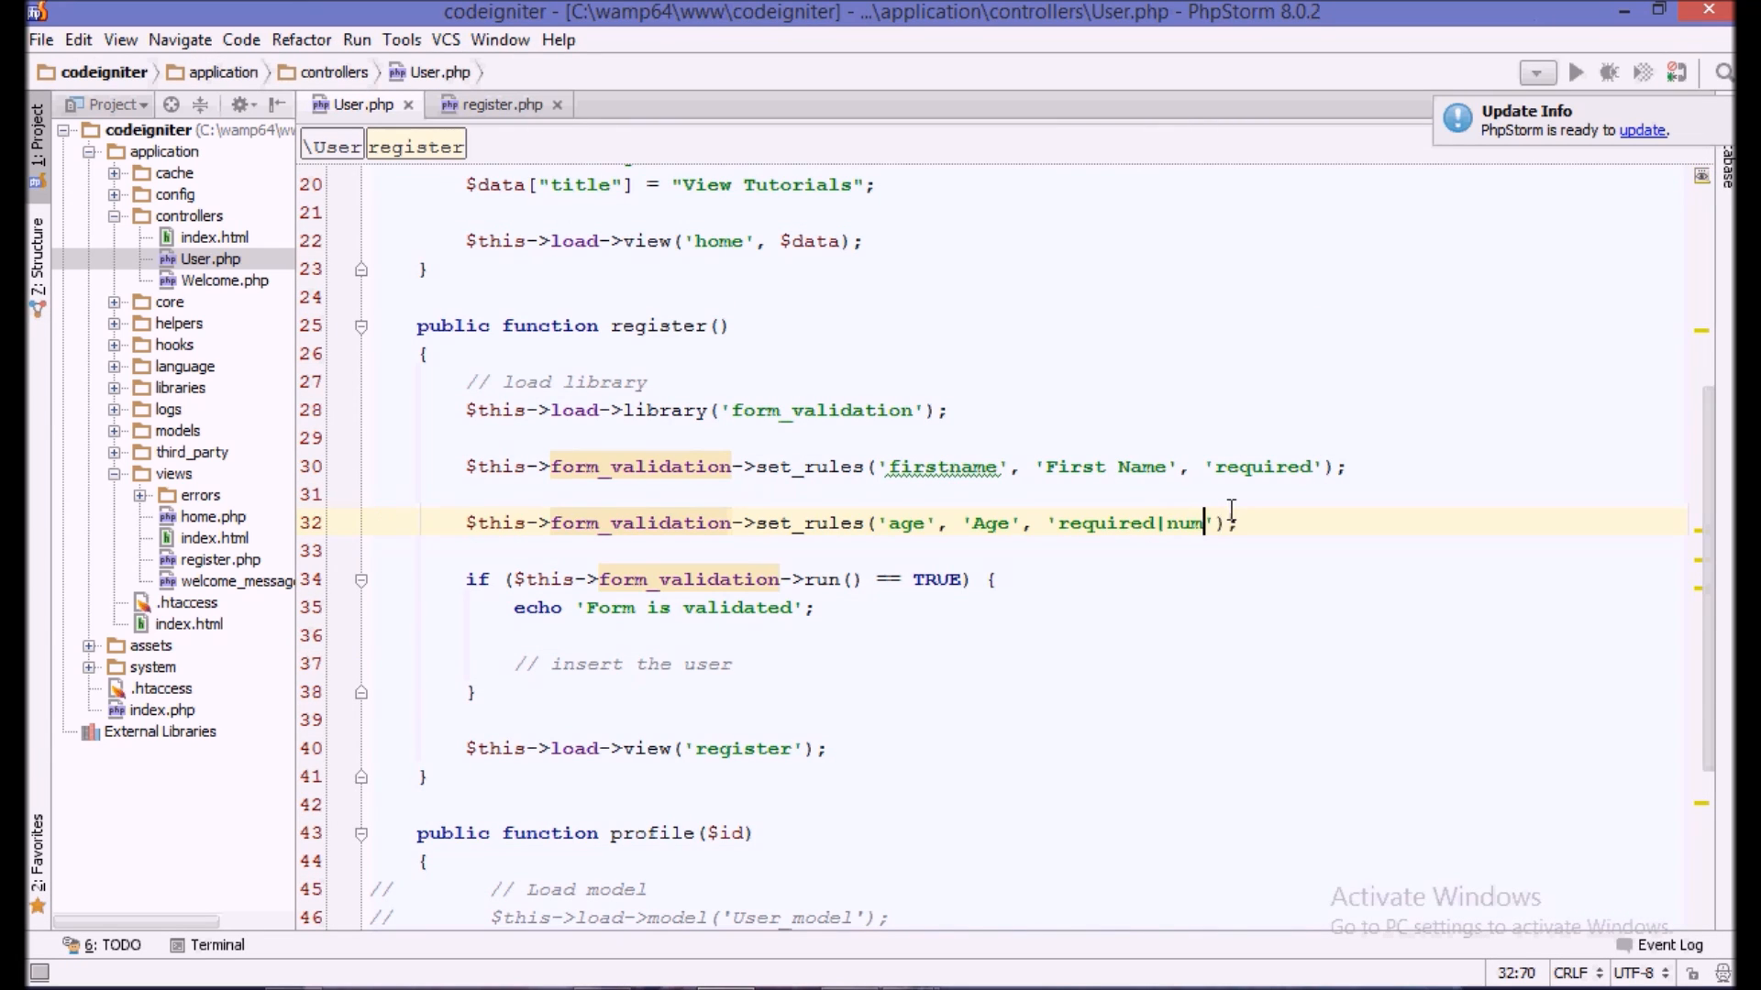
type("eric")
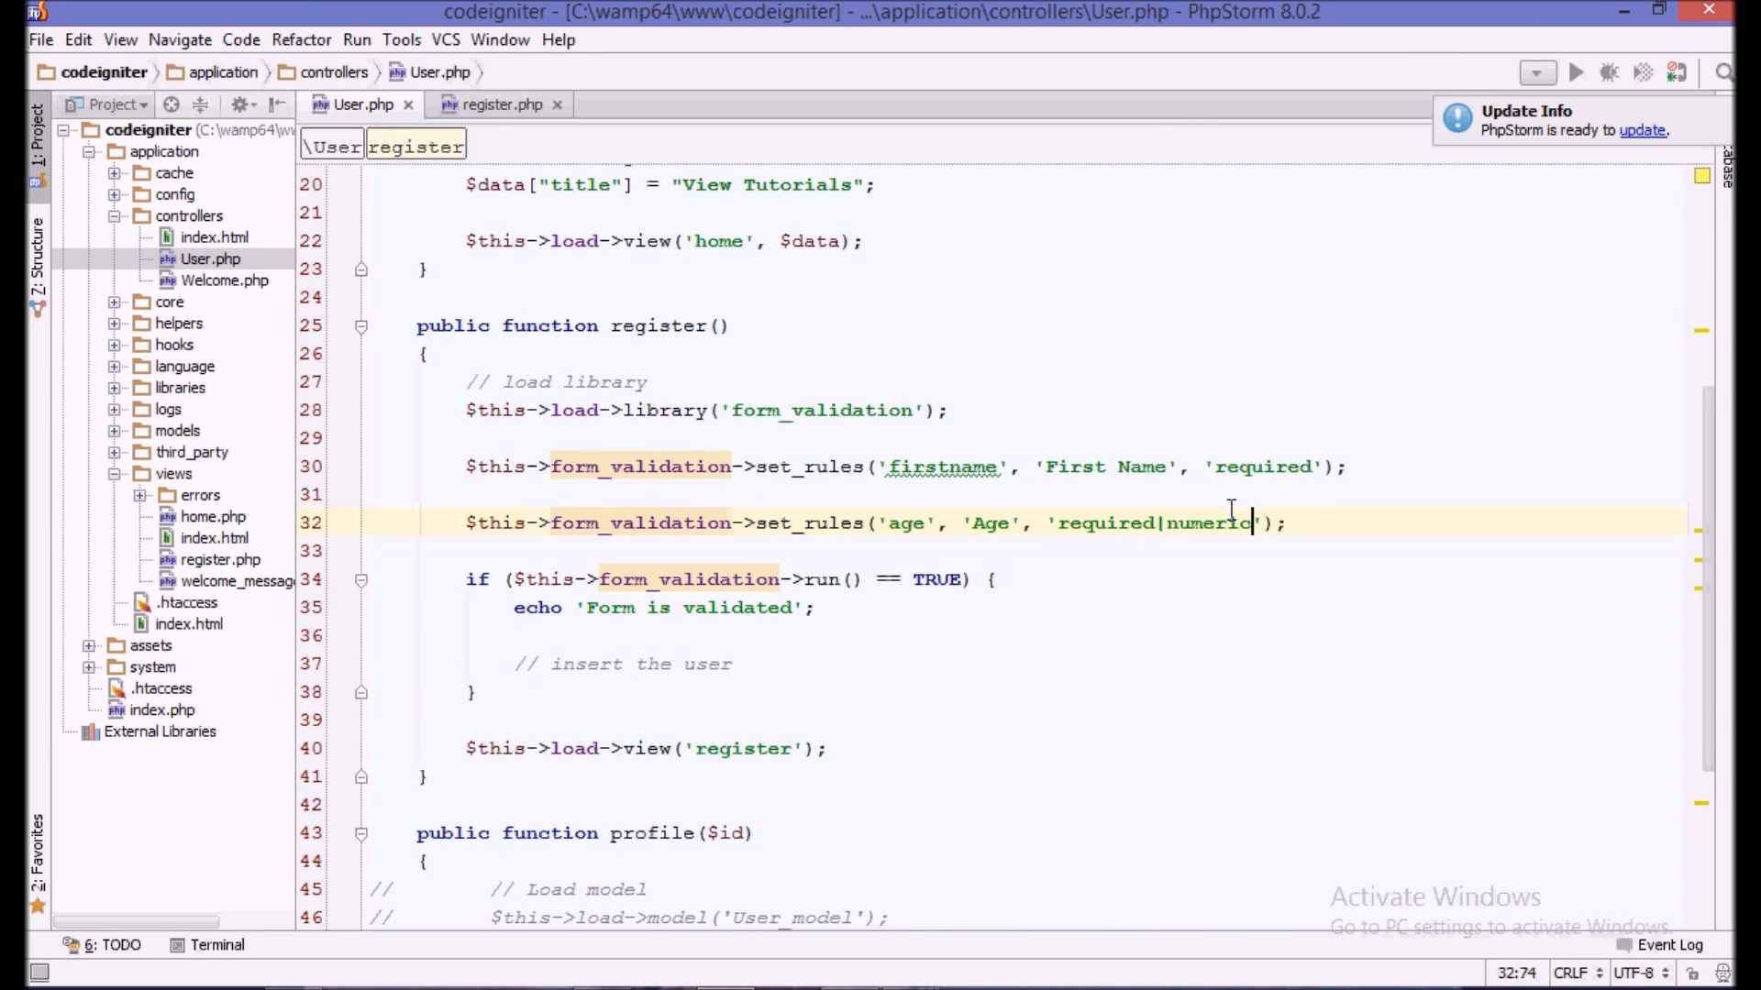
left_click(1168, 521)
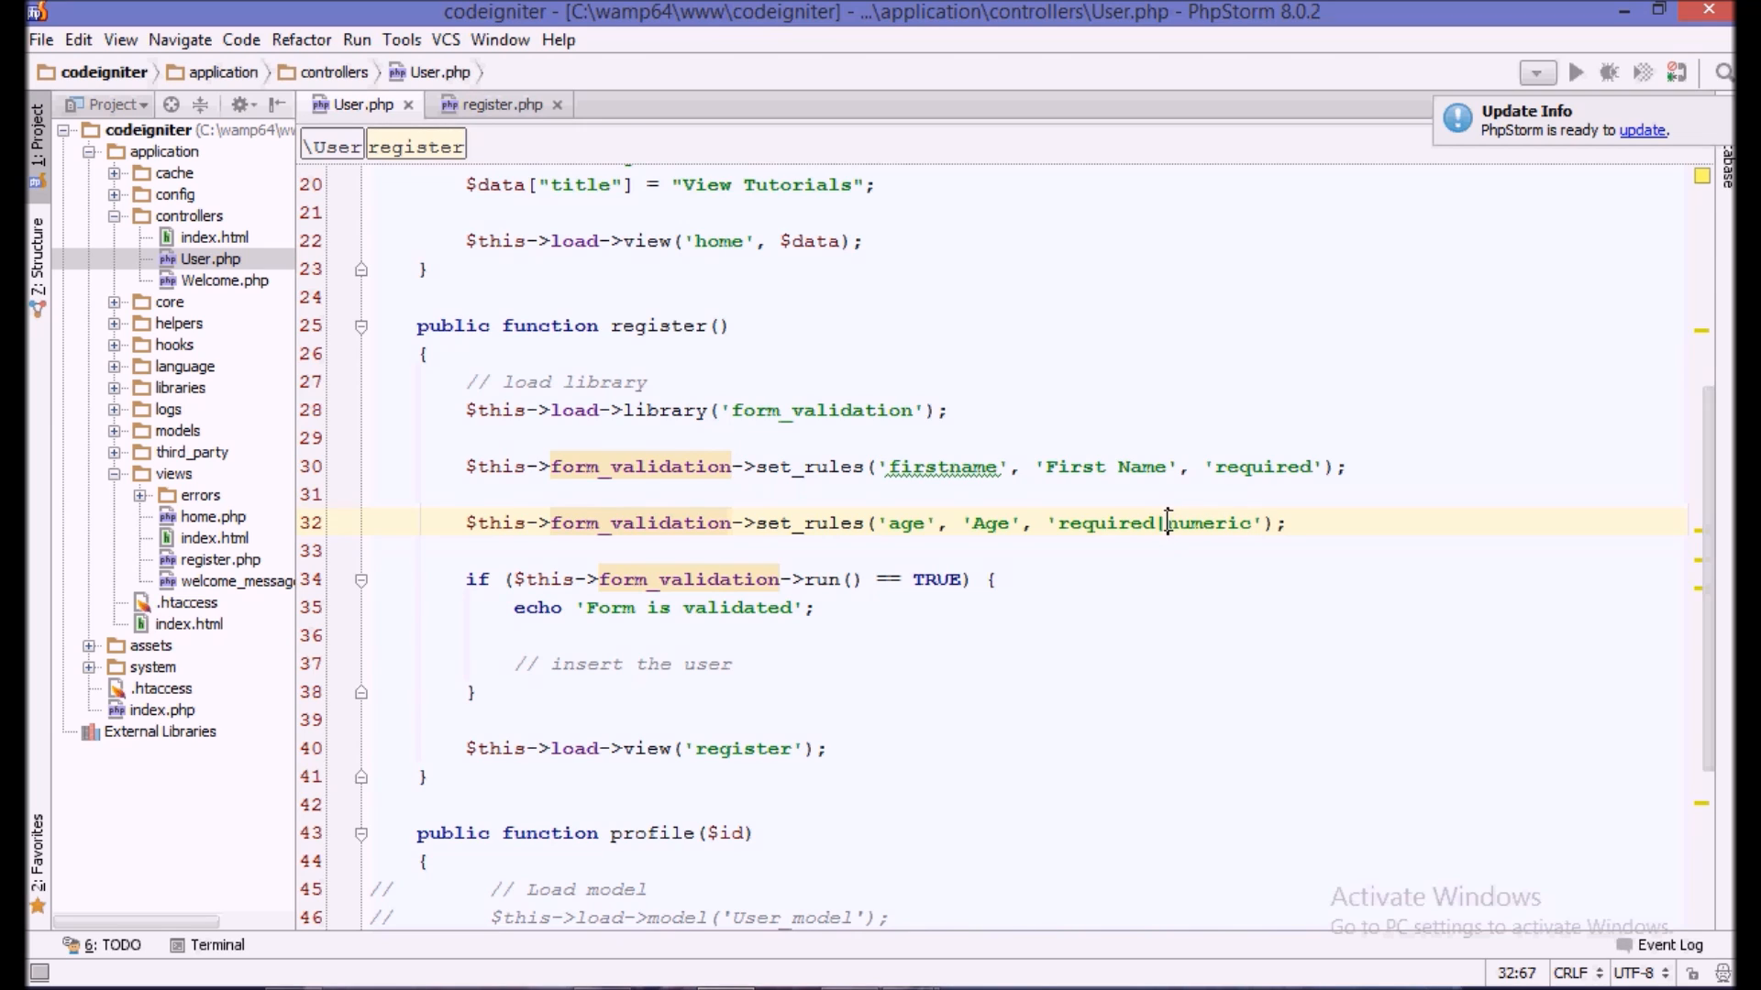
type("k")
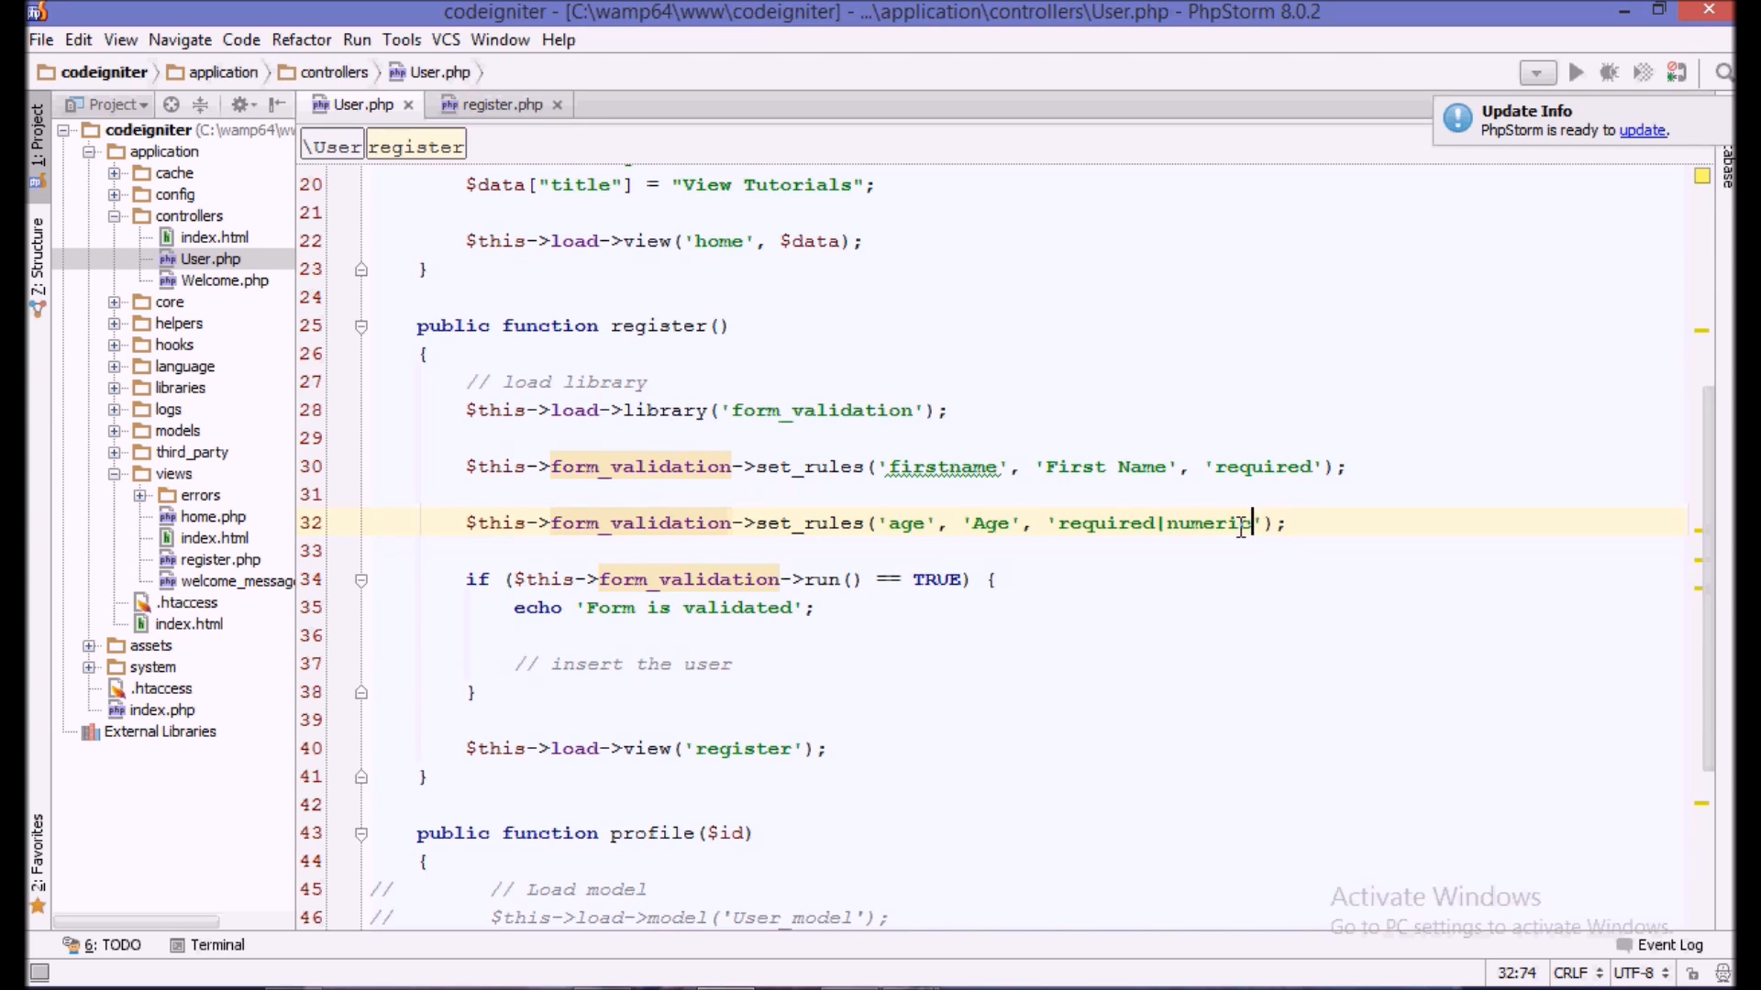
type("|")
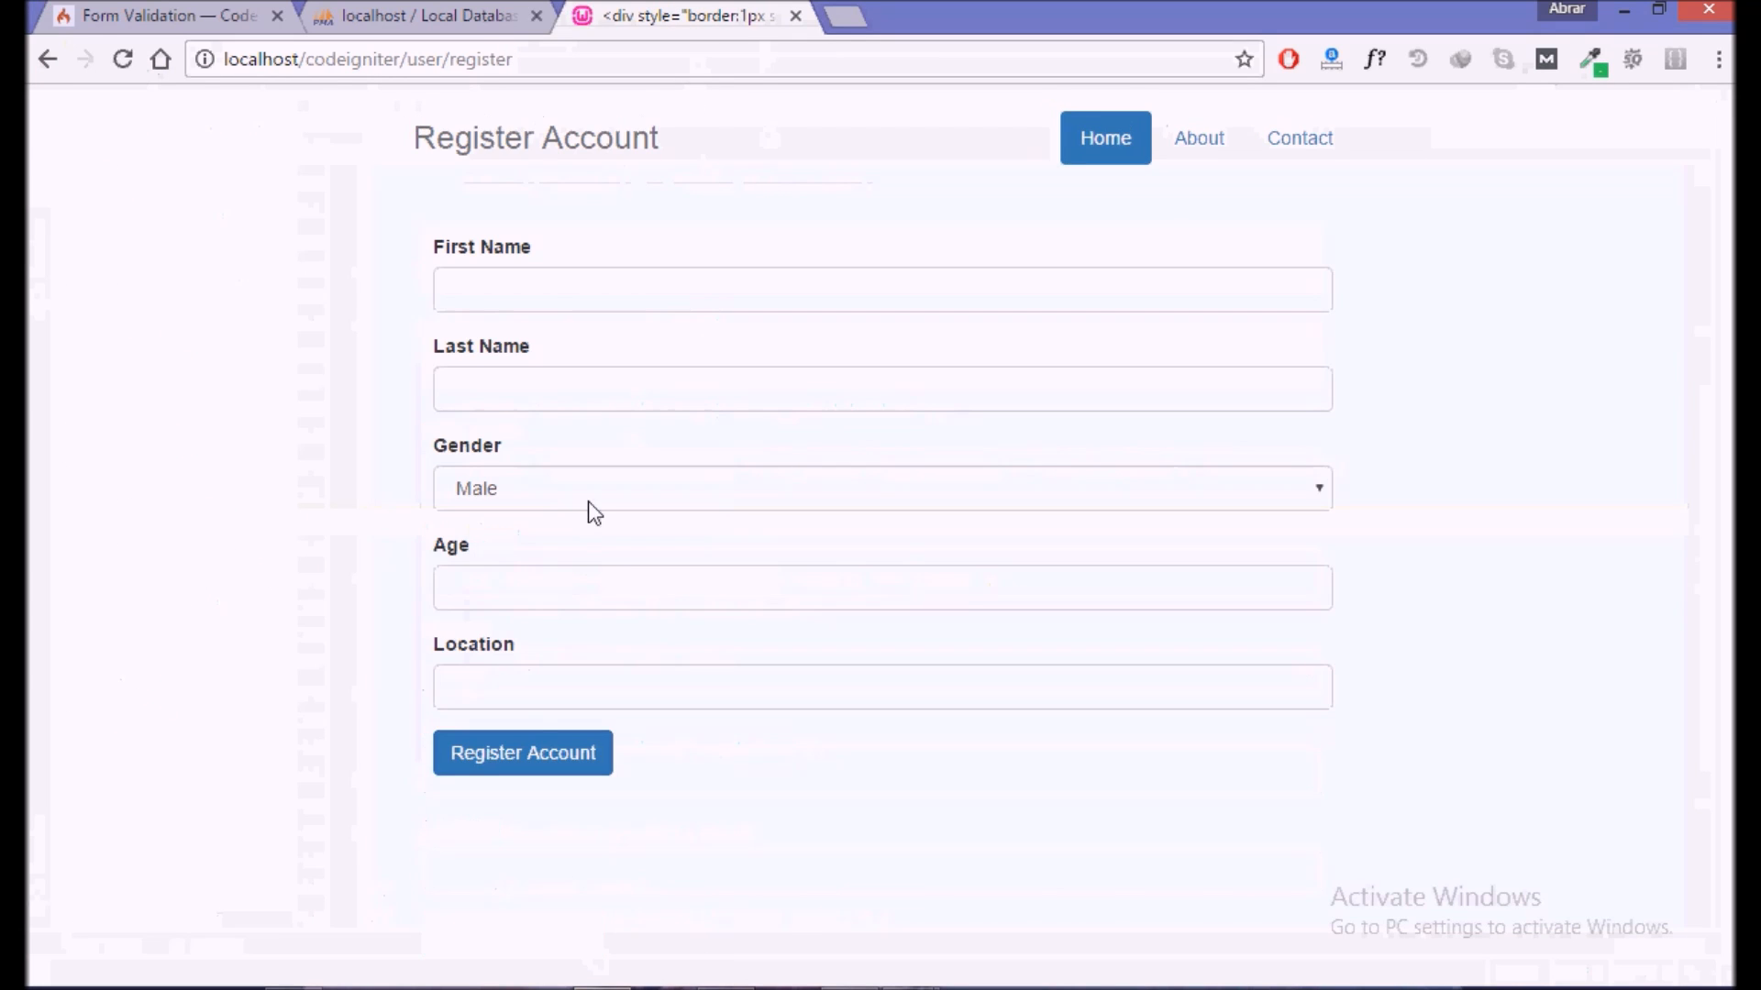
- Submit the form with letters as Age and select 'The Age field must contain only numbers.'
left_click(522, 752)
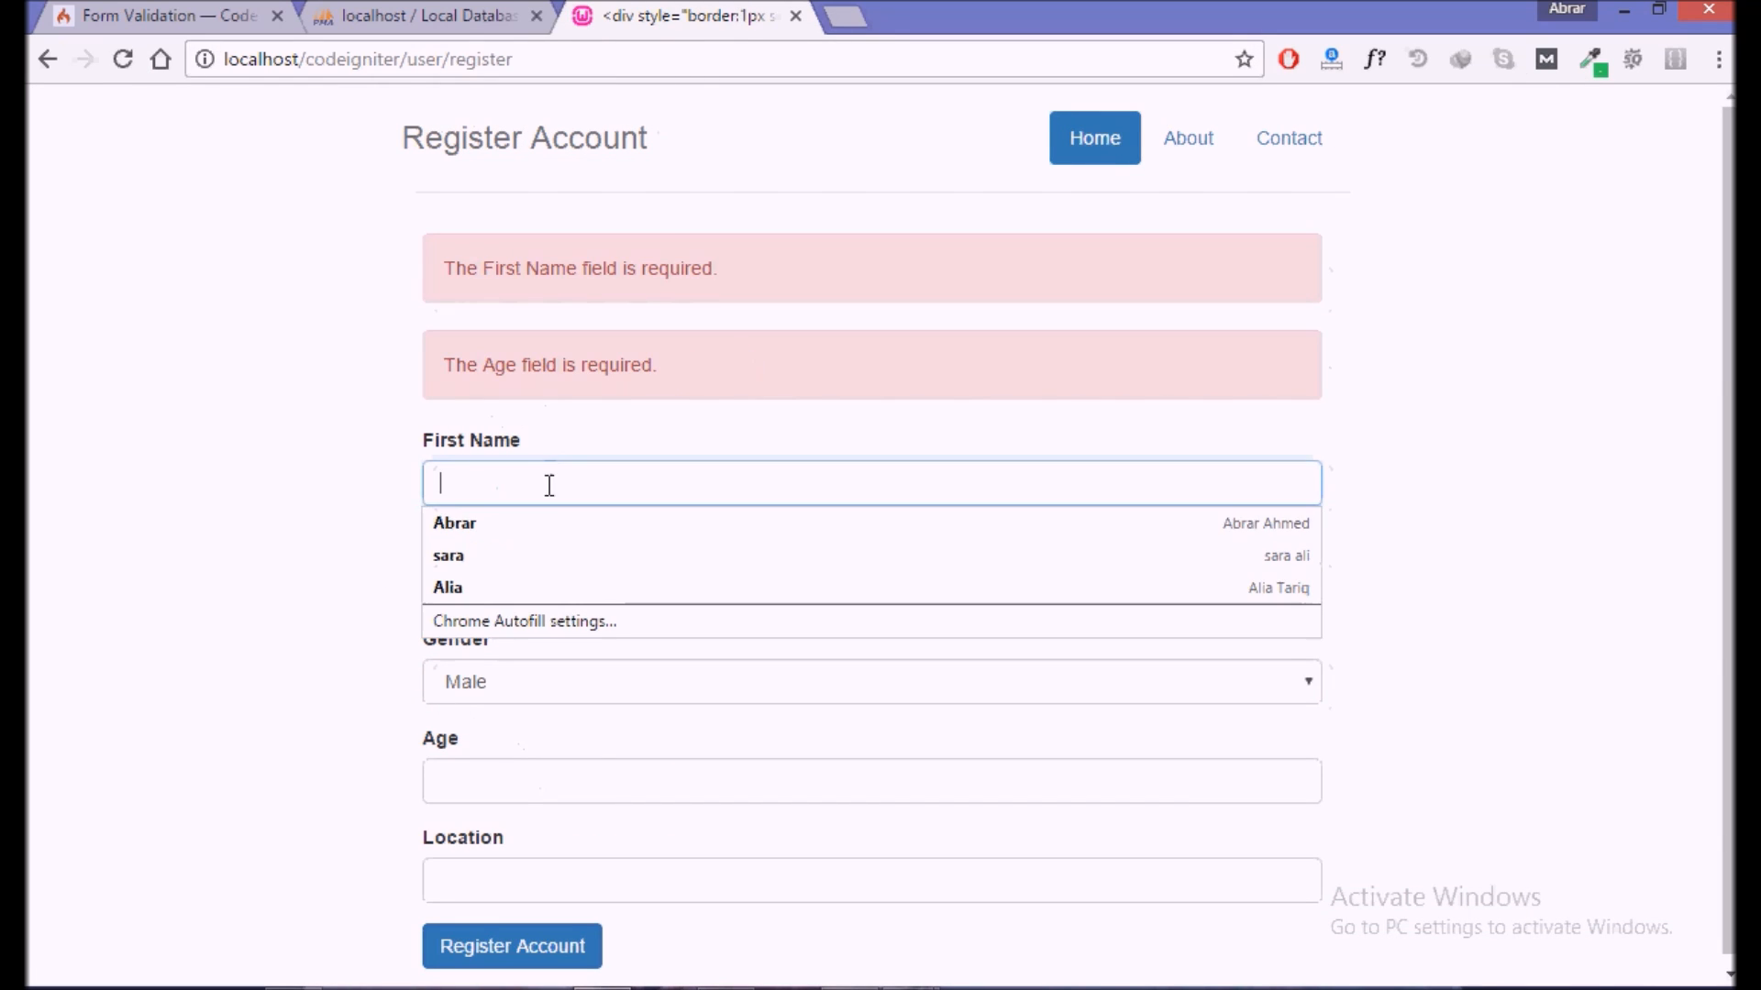
left_click(454, 521)
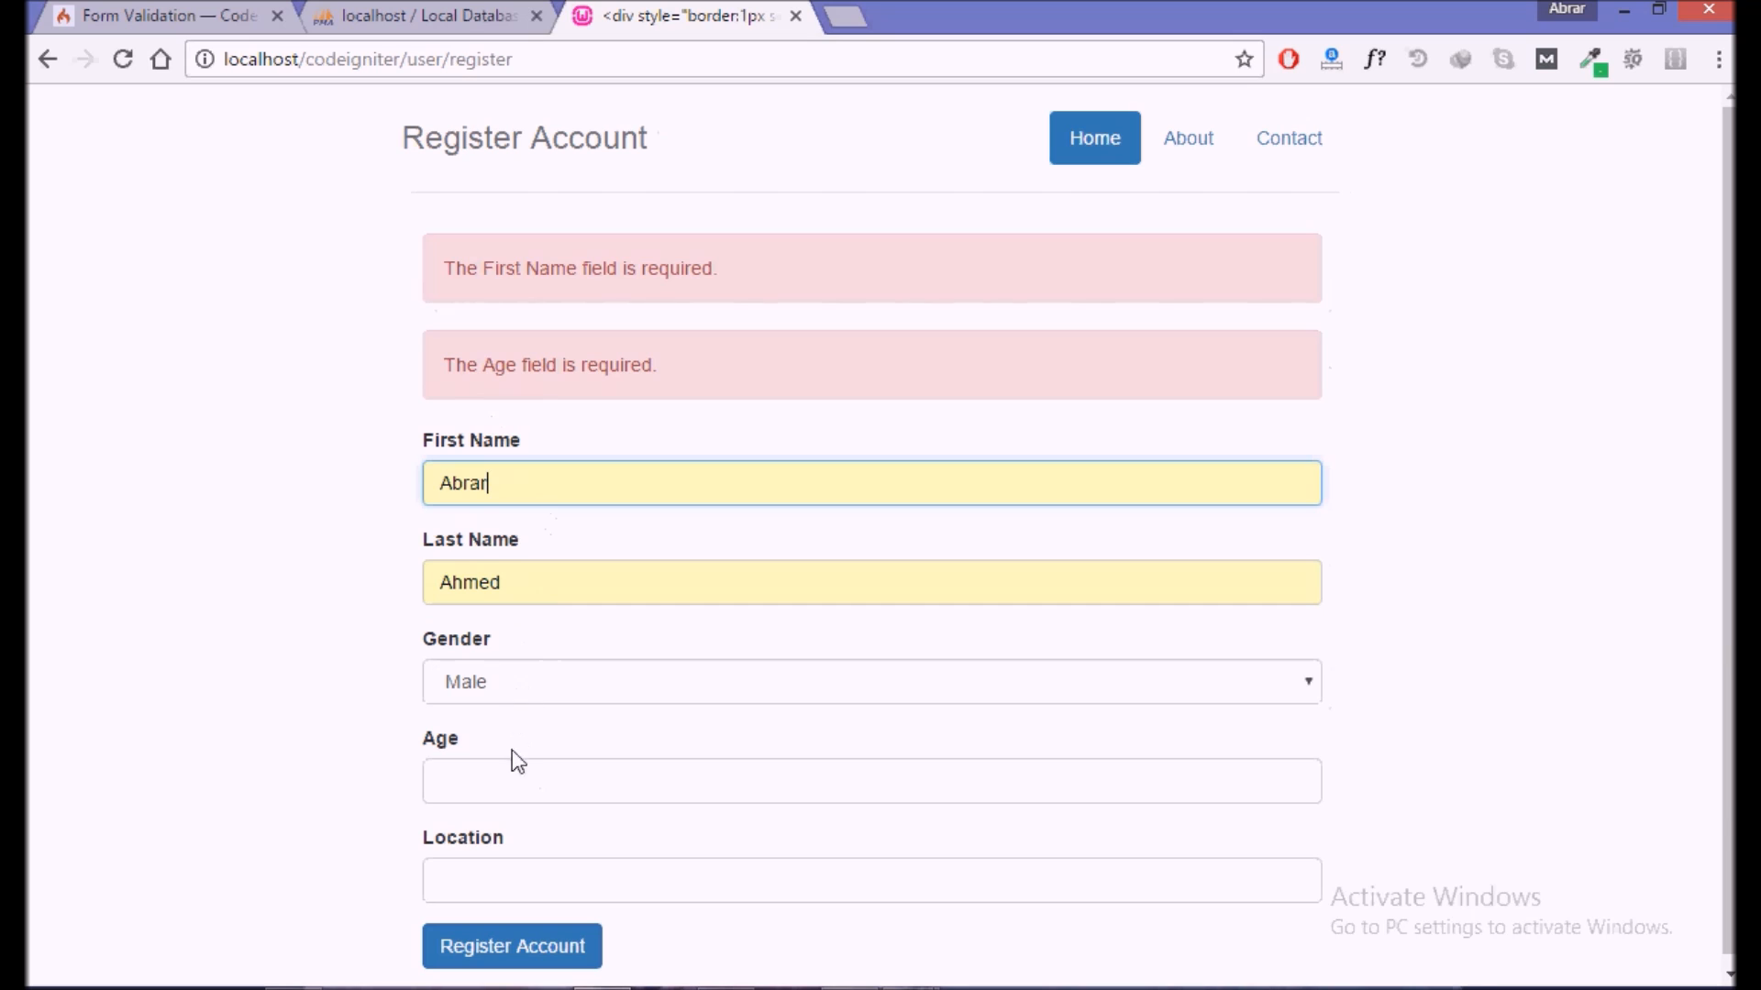
type("eryyfyu")
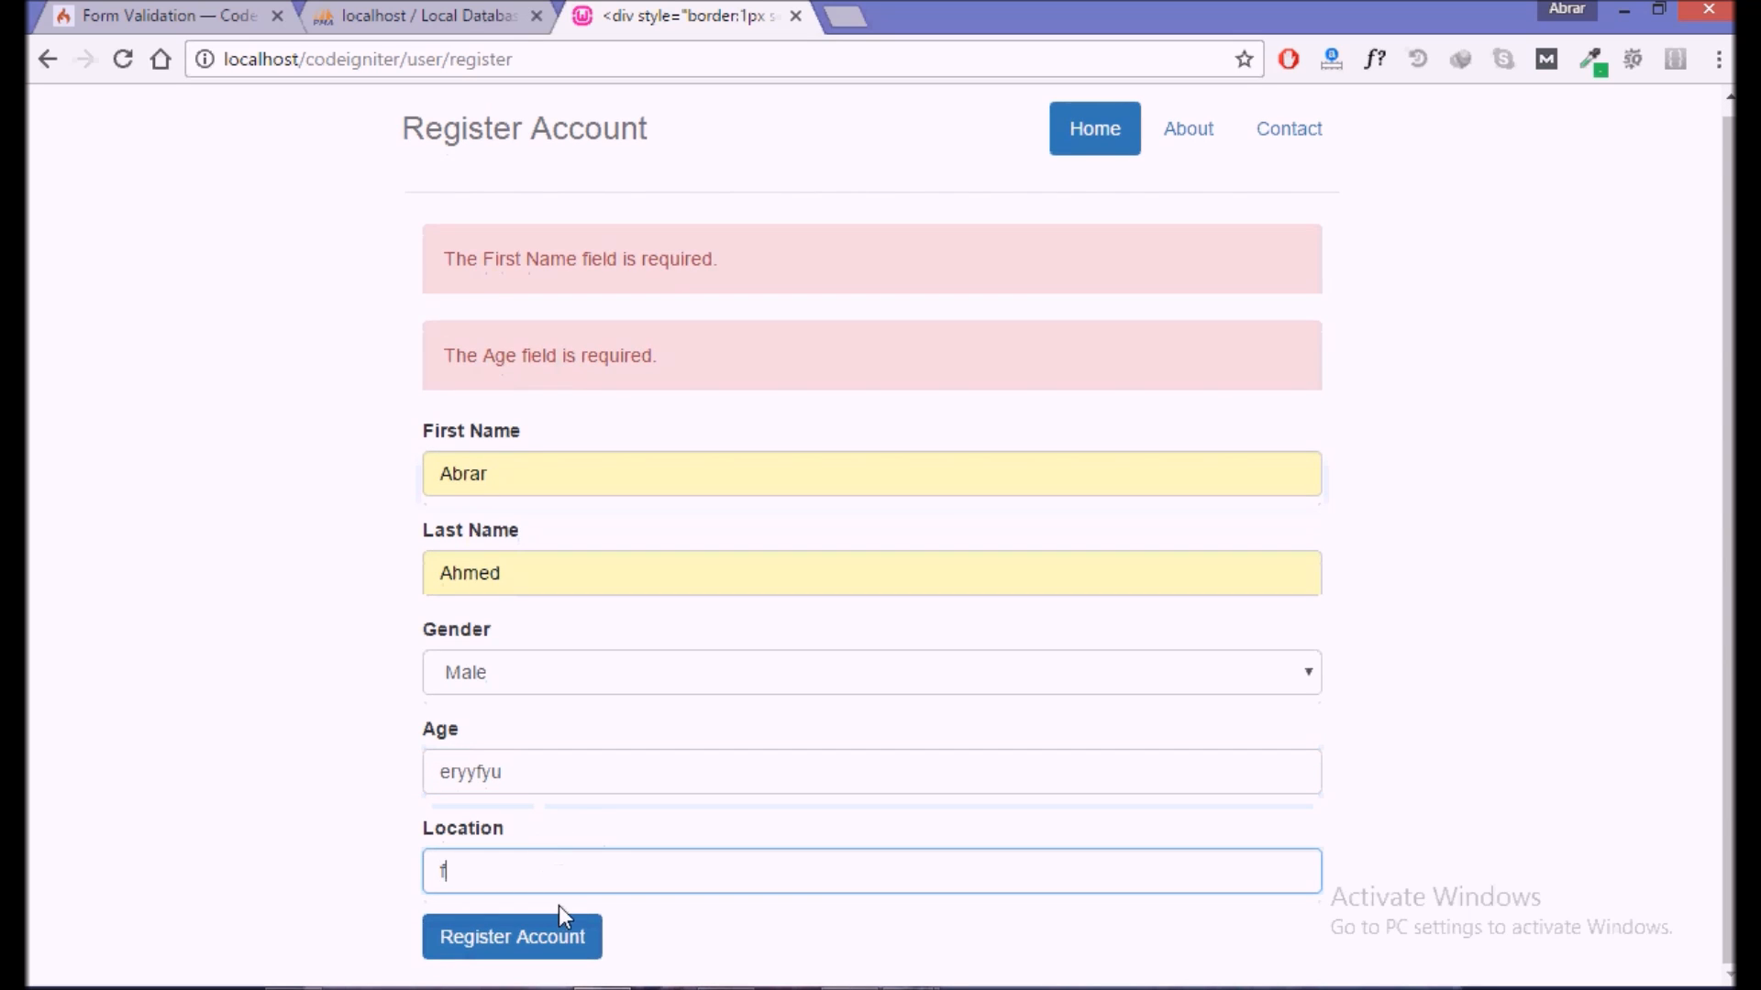
left_click(510, 936)
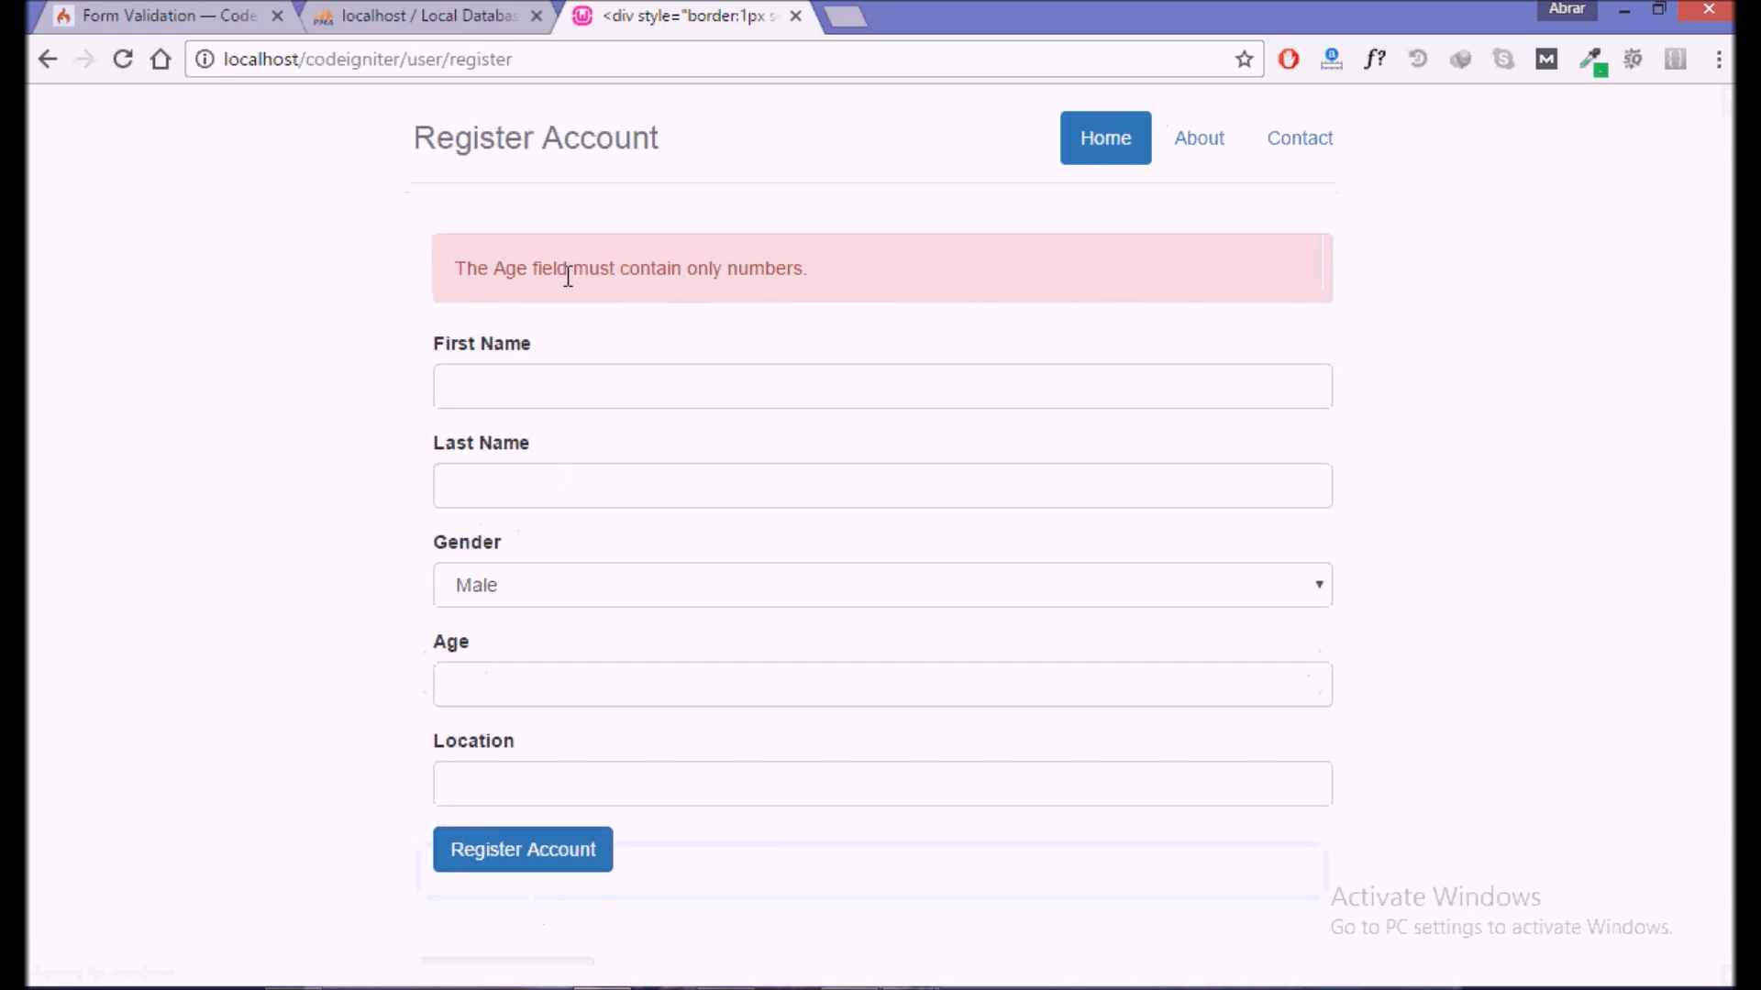
triple_click(630, 269)
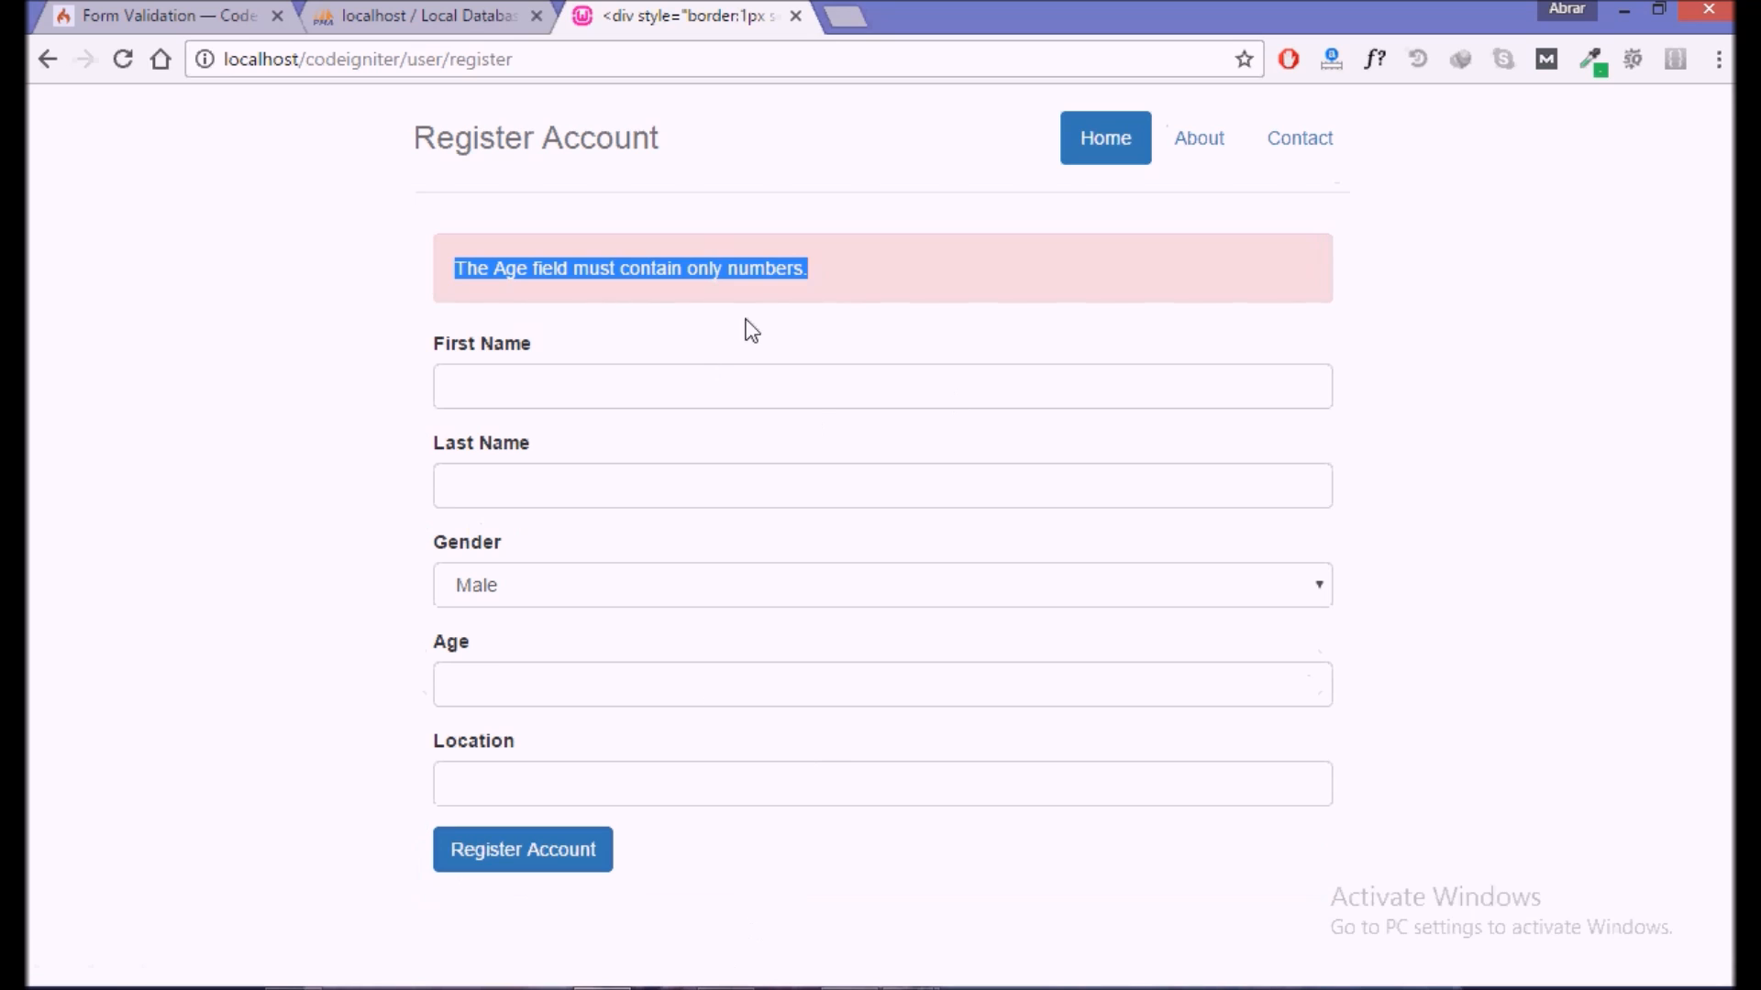
left_click(163, 15)
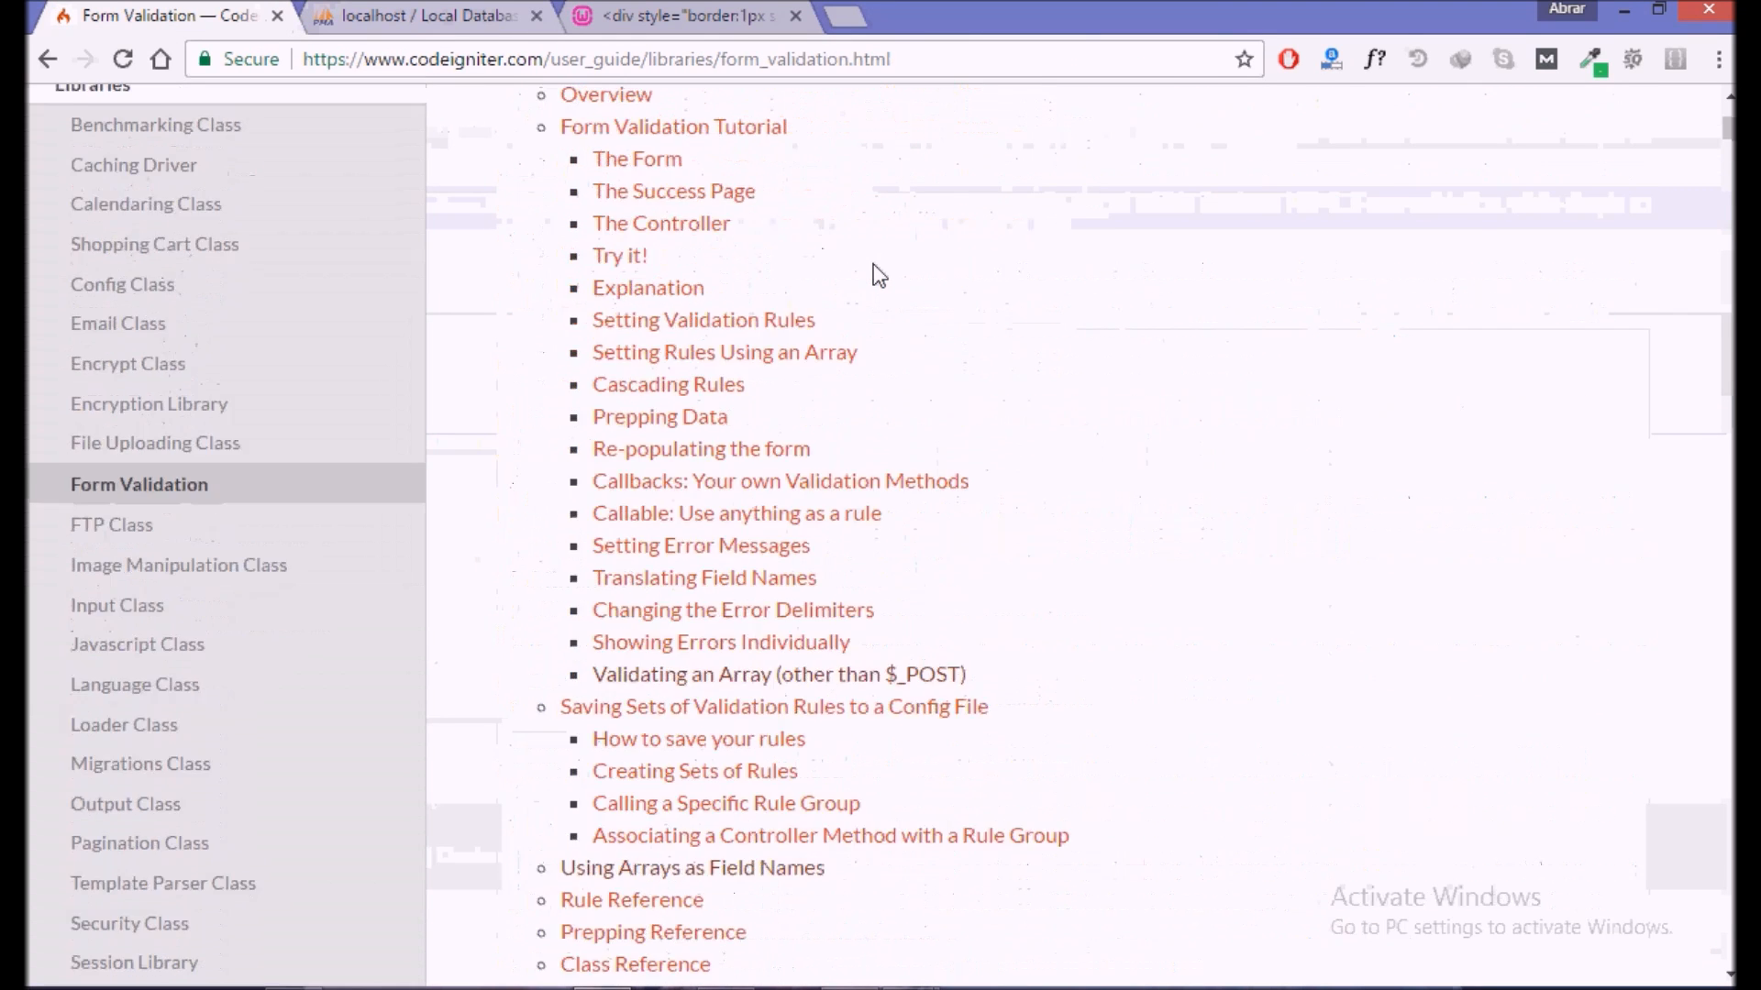
- Scroll the Form Validation guide to the Rule Reference; highlight the required and min_length entries
scroll("up", 3)
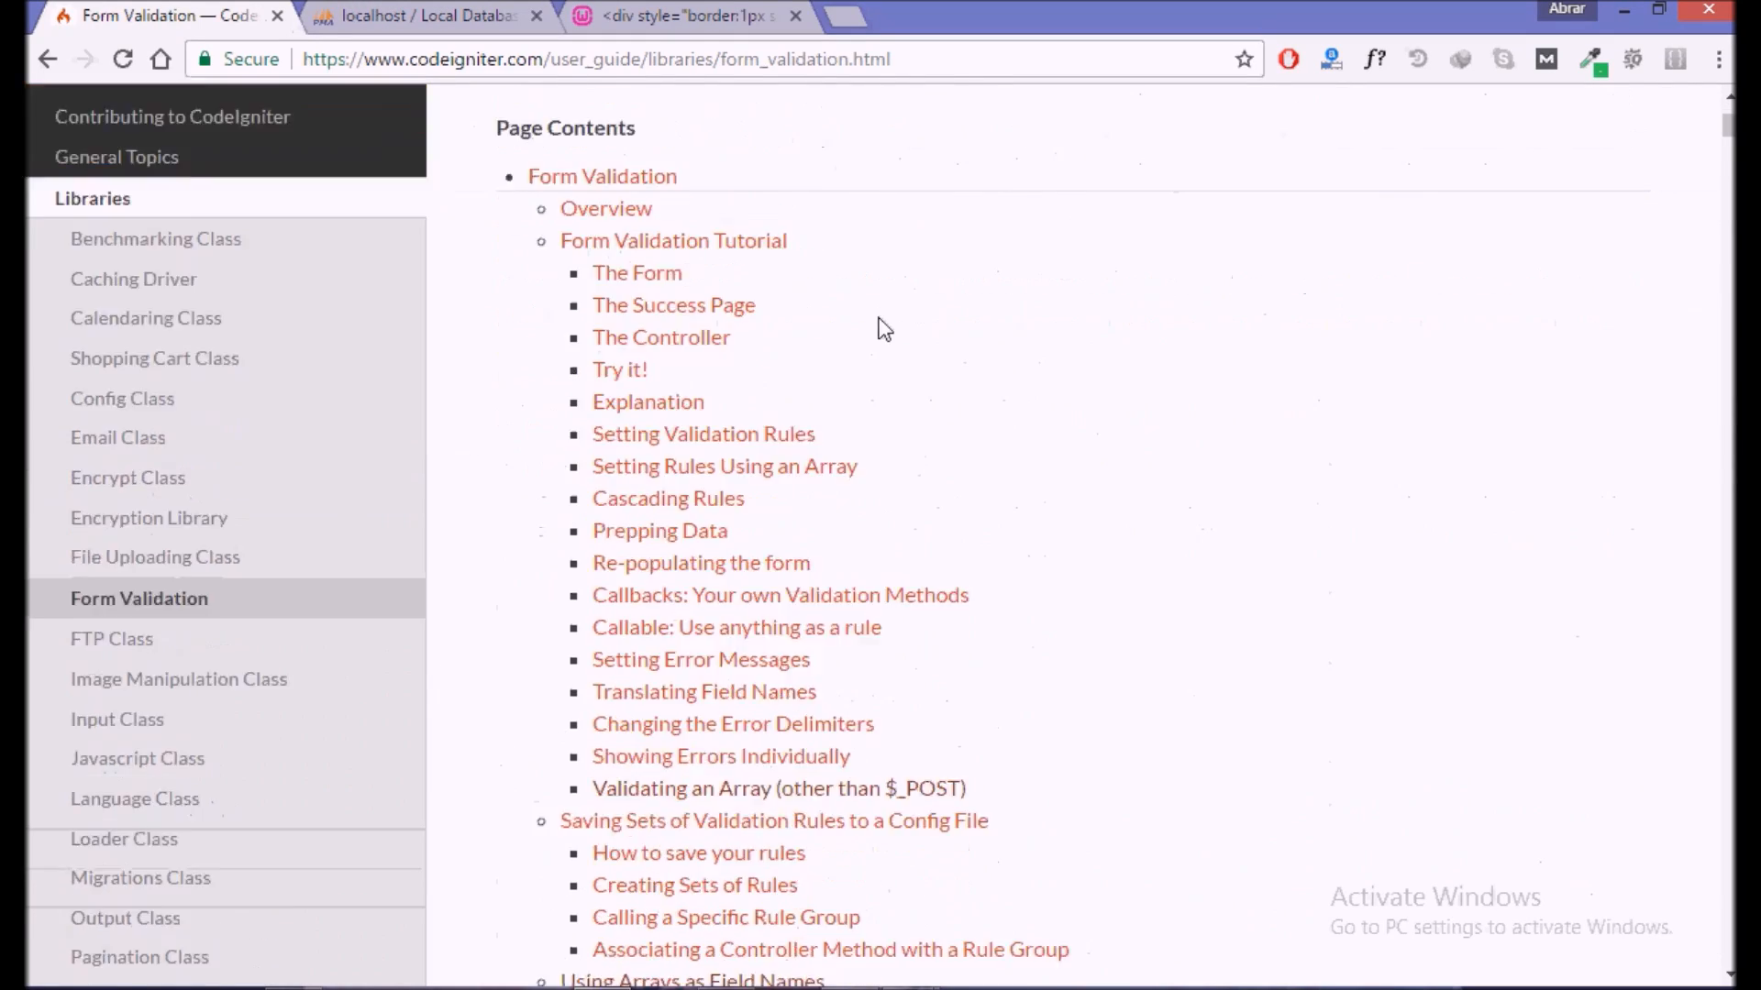
scroll("down", 3)
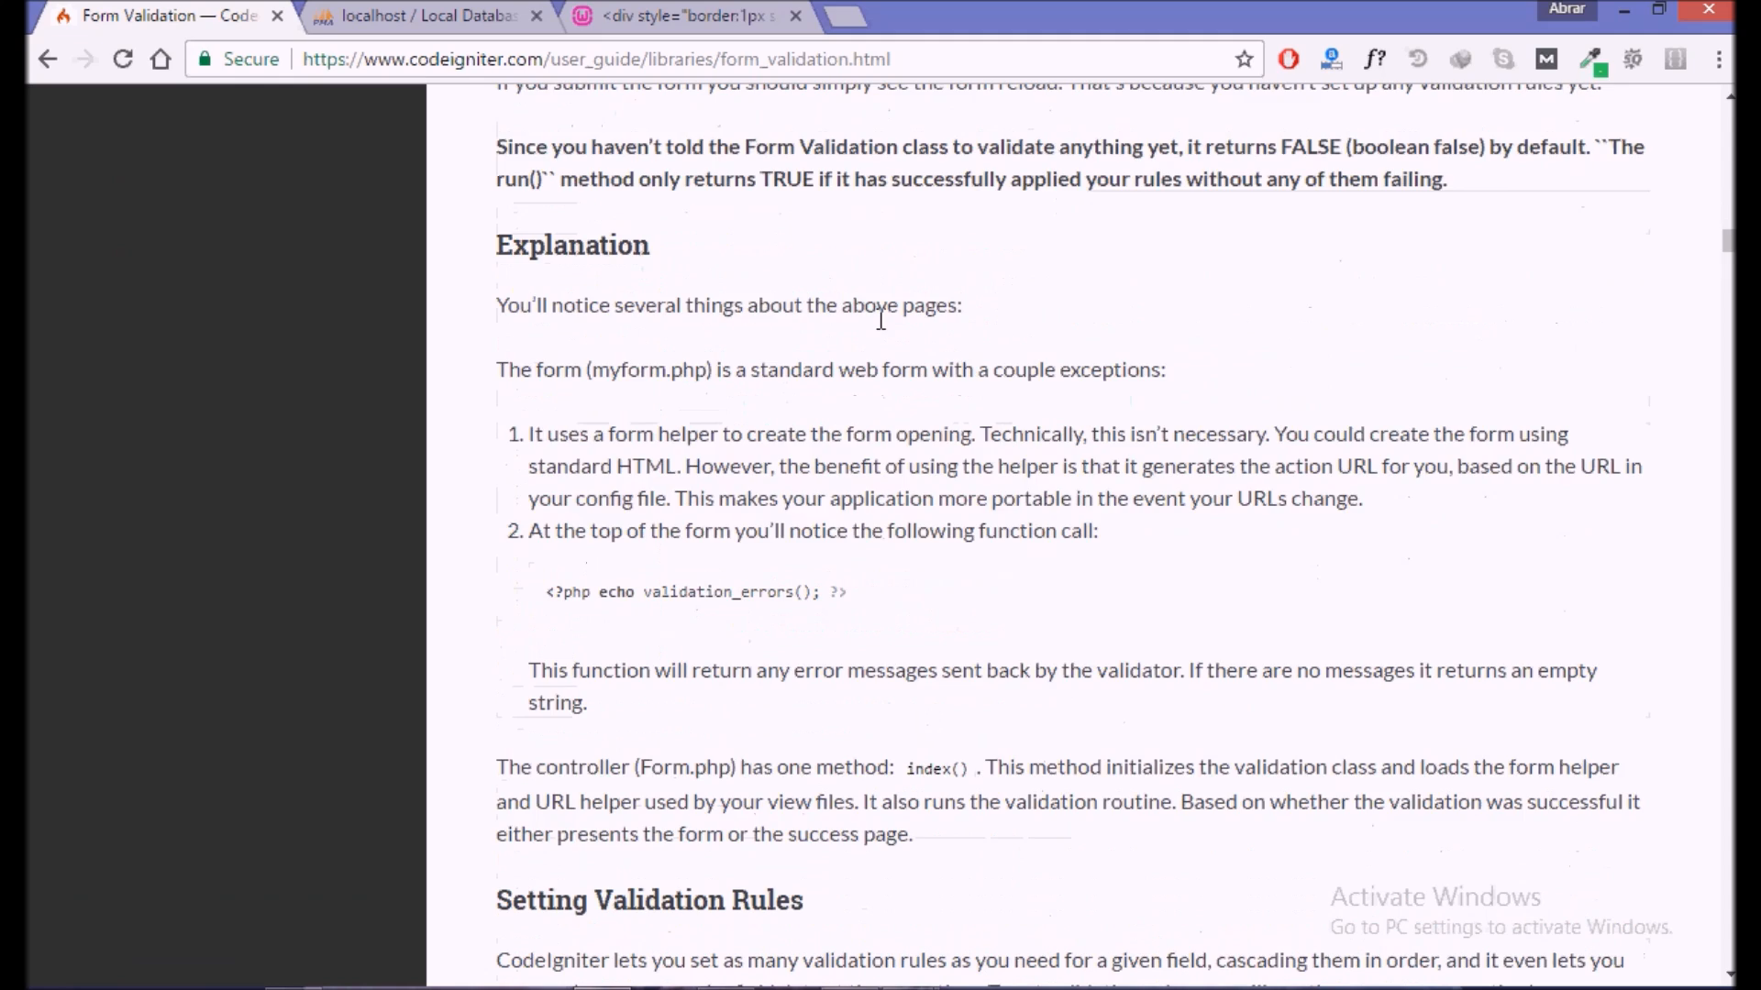
scroll("down", 3)
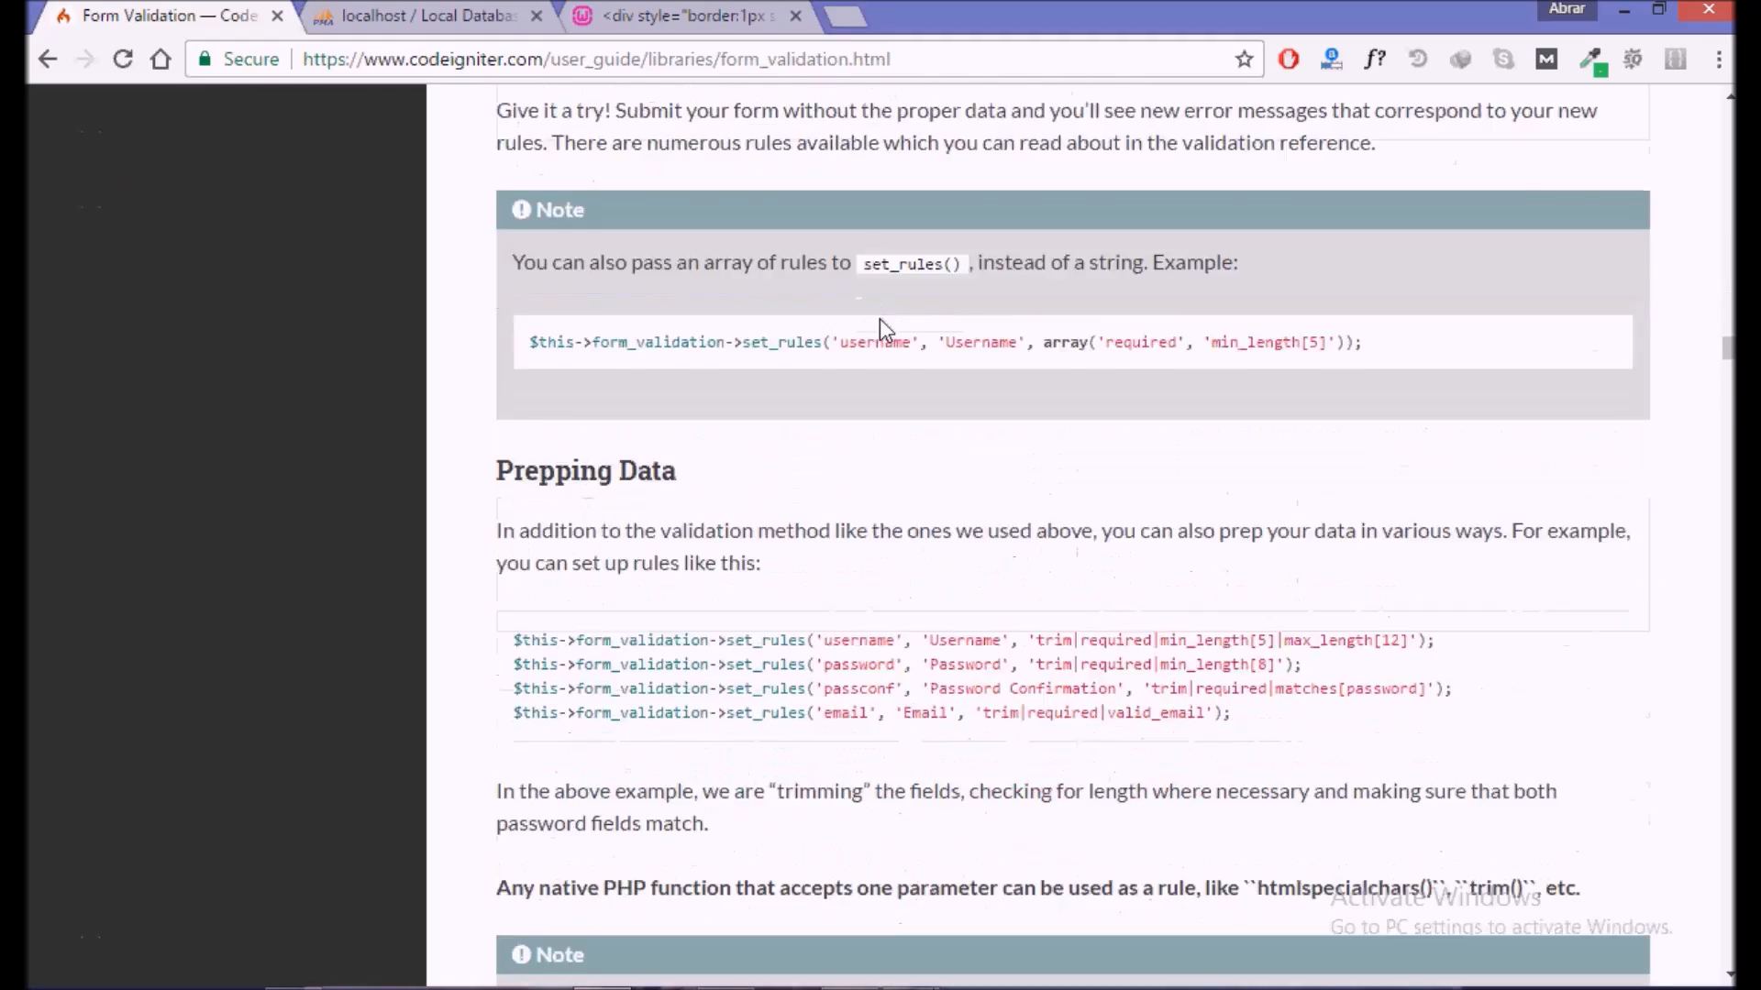
scroll("down", 3)
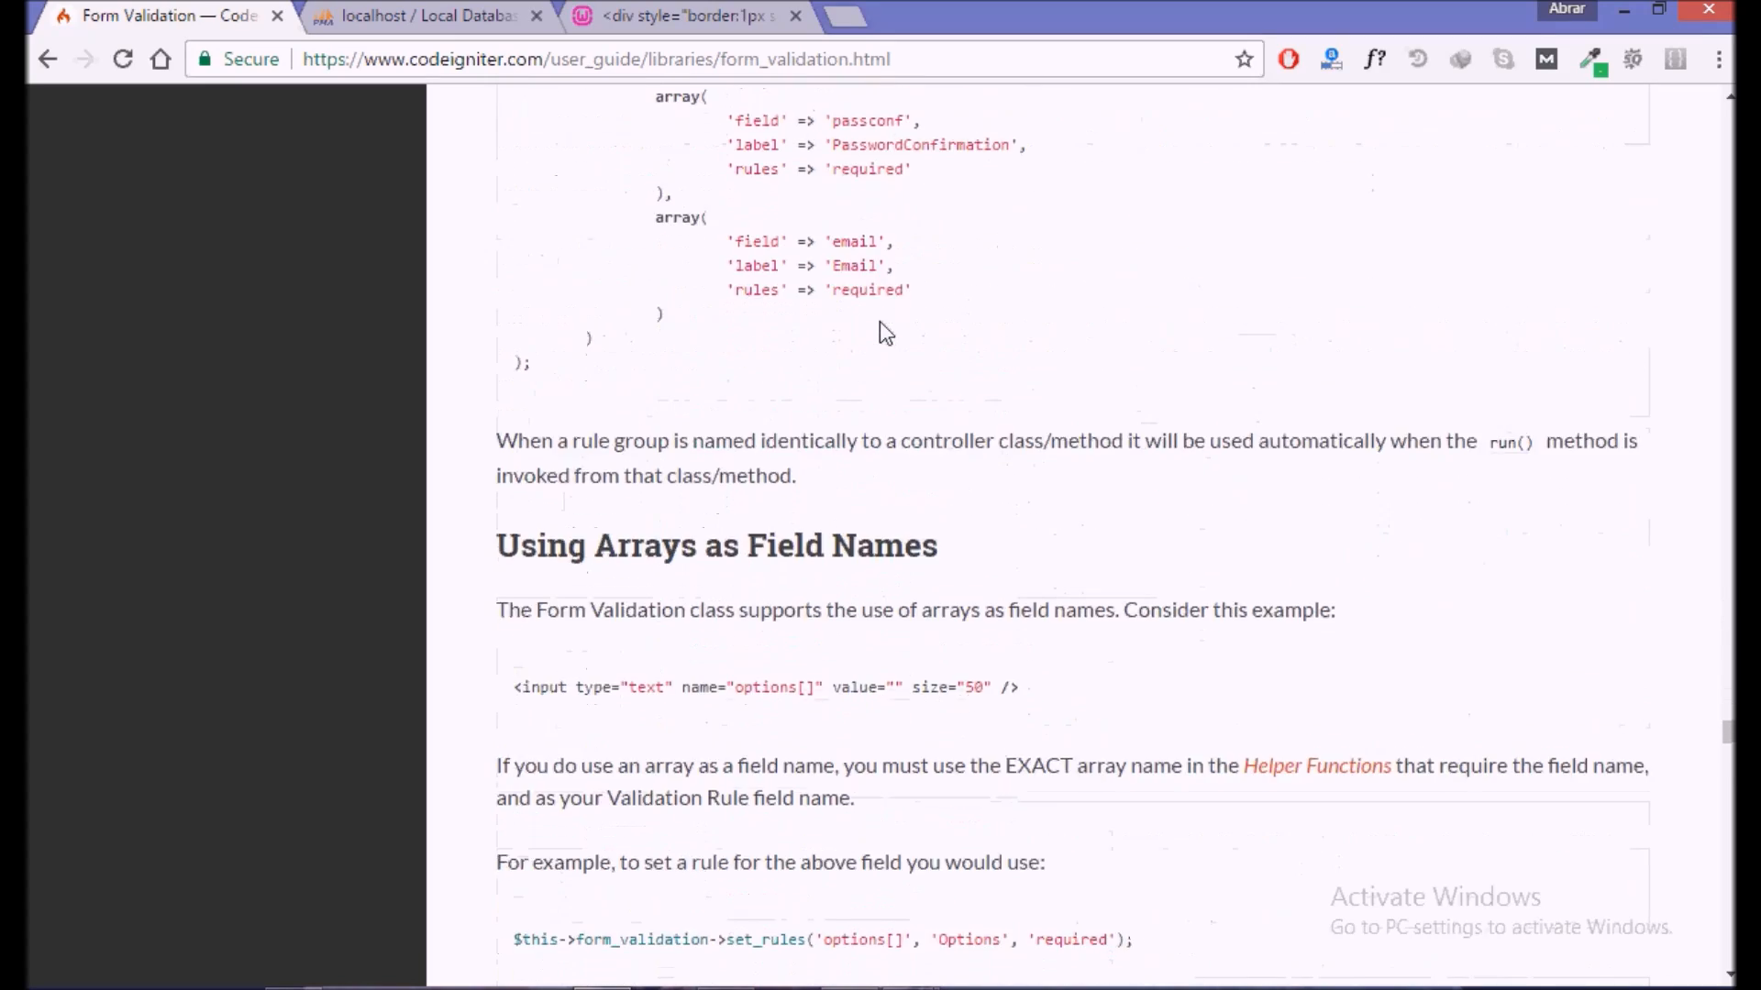
scroll("down", 3)
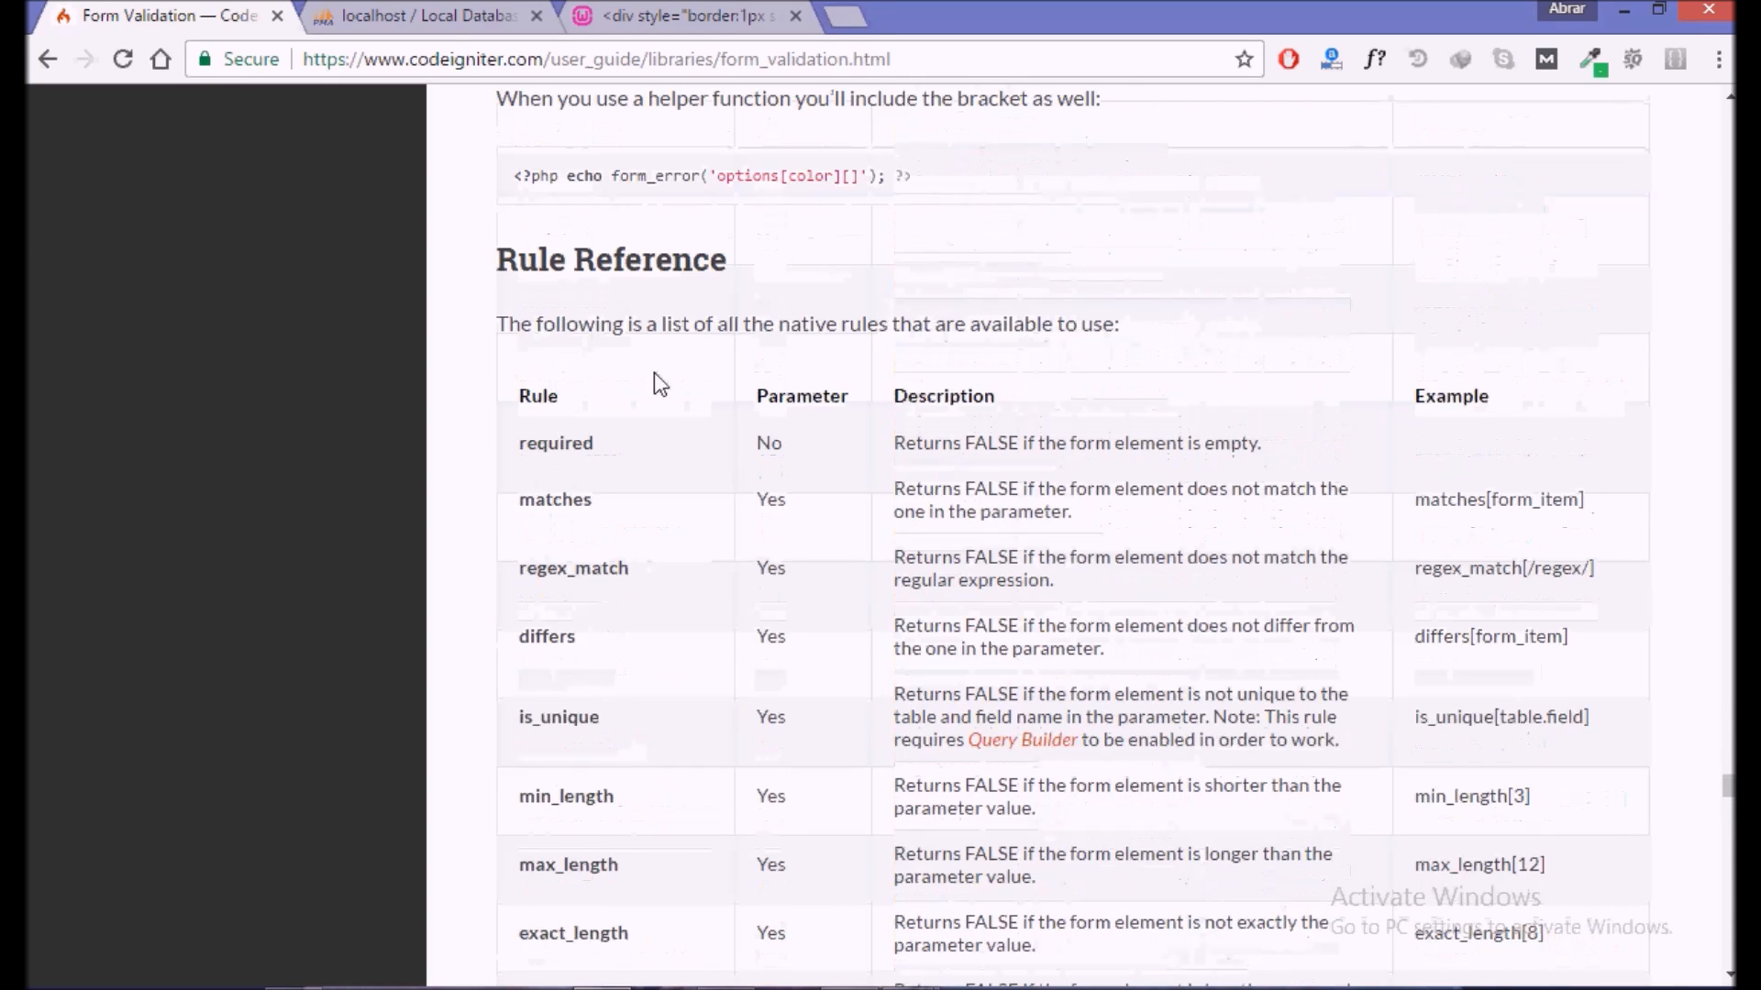
double_click(555, 442)
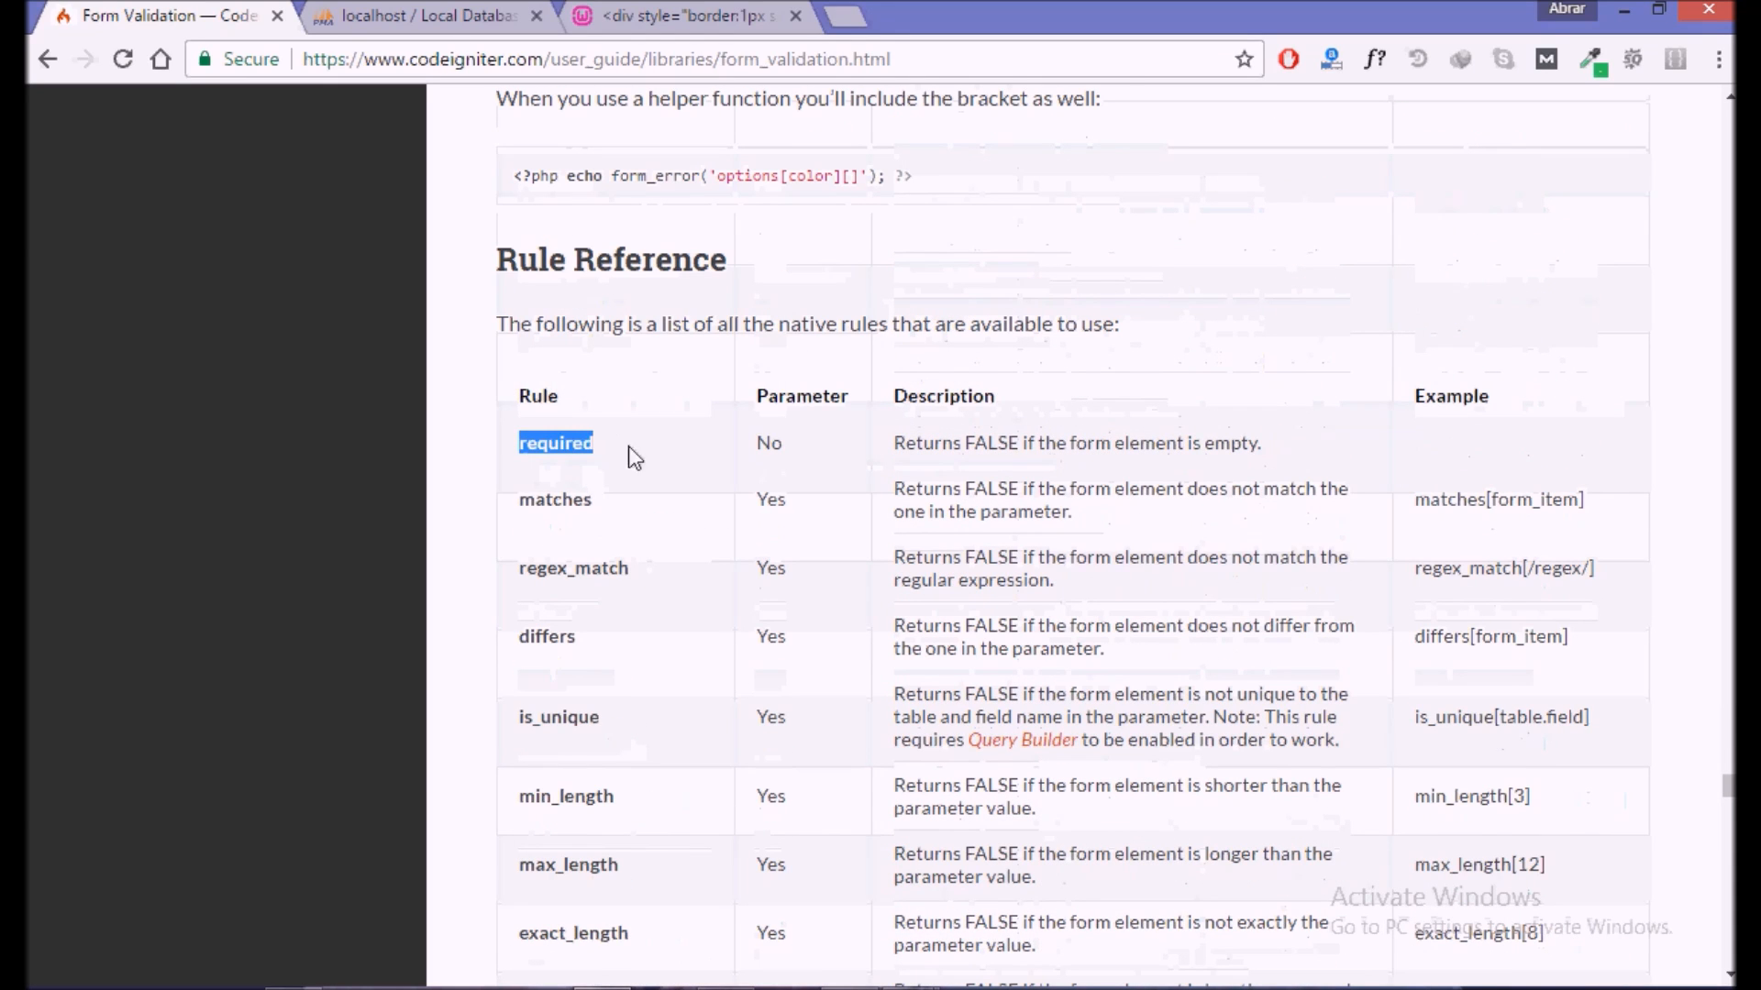
double_click(768, 442)
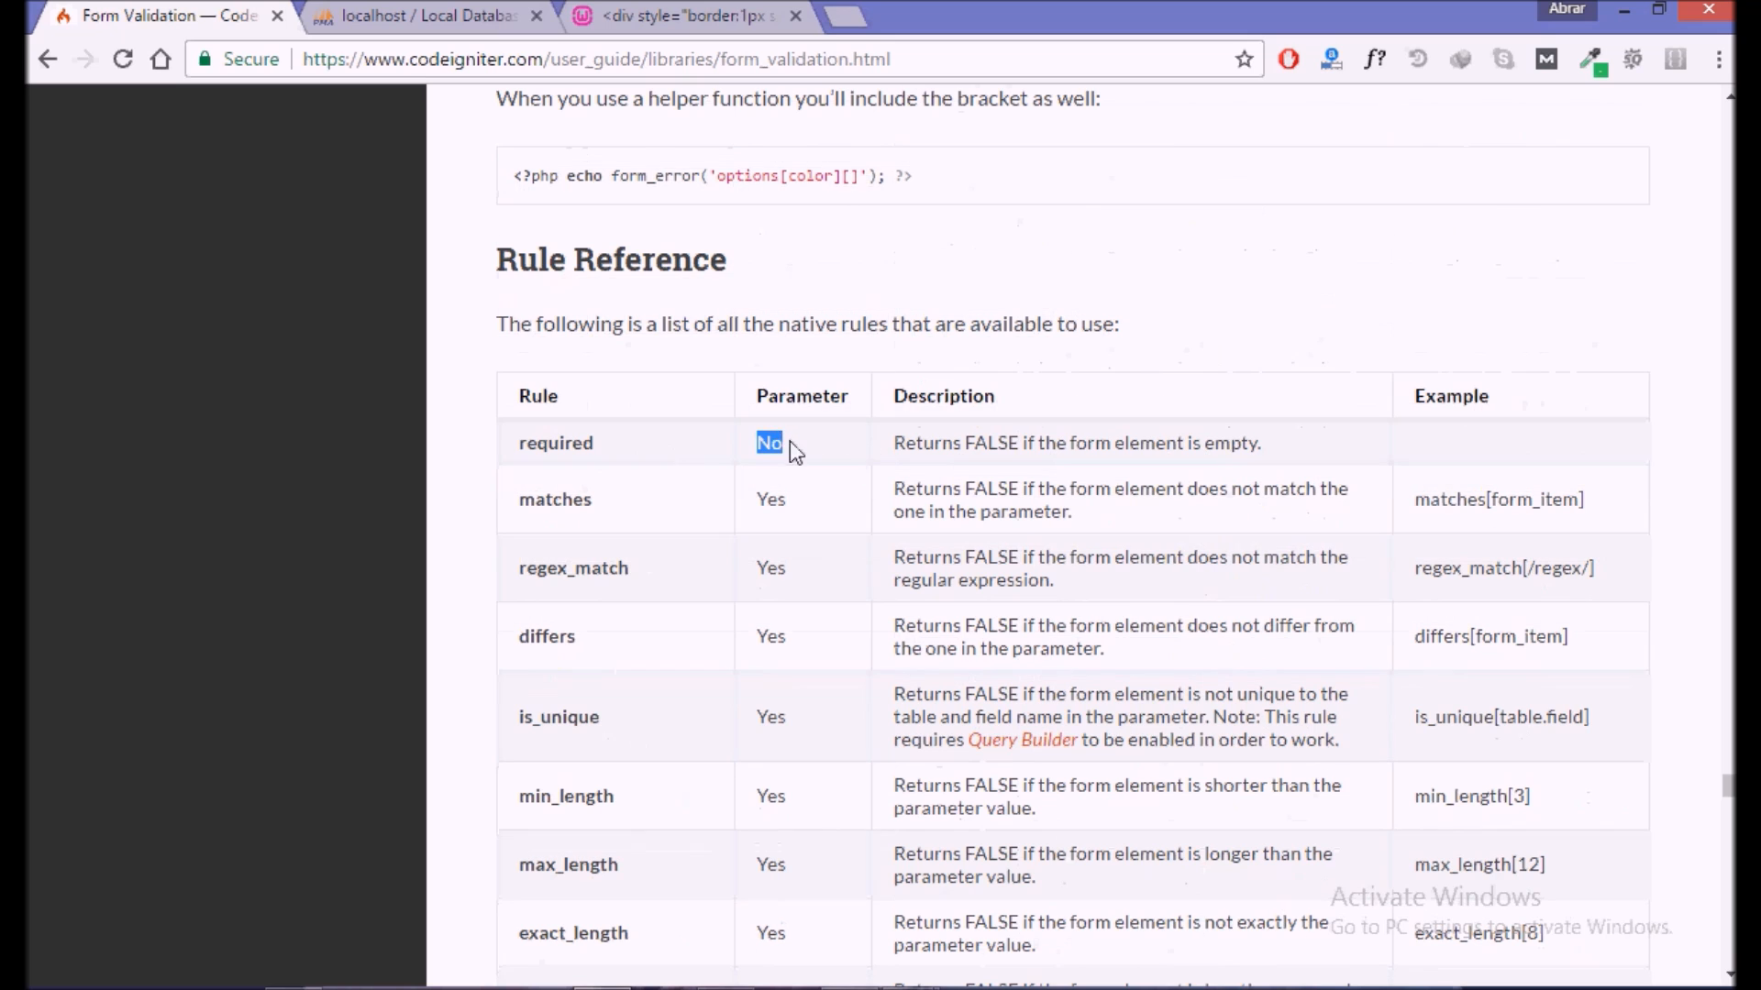
scroll("down", 3)
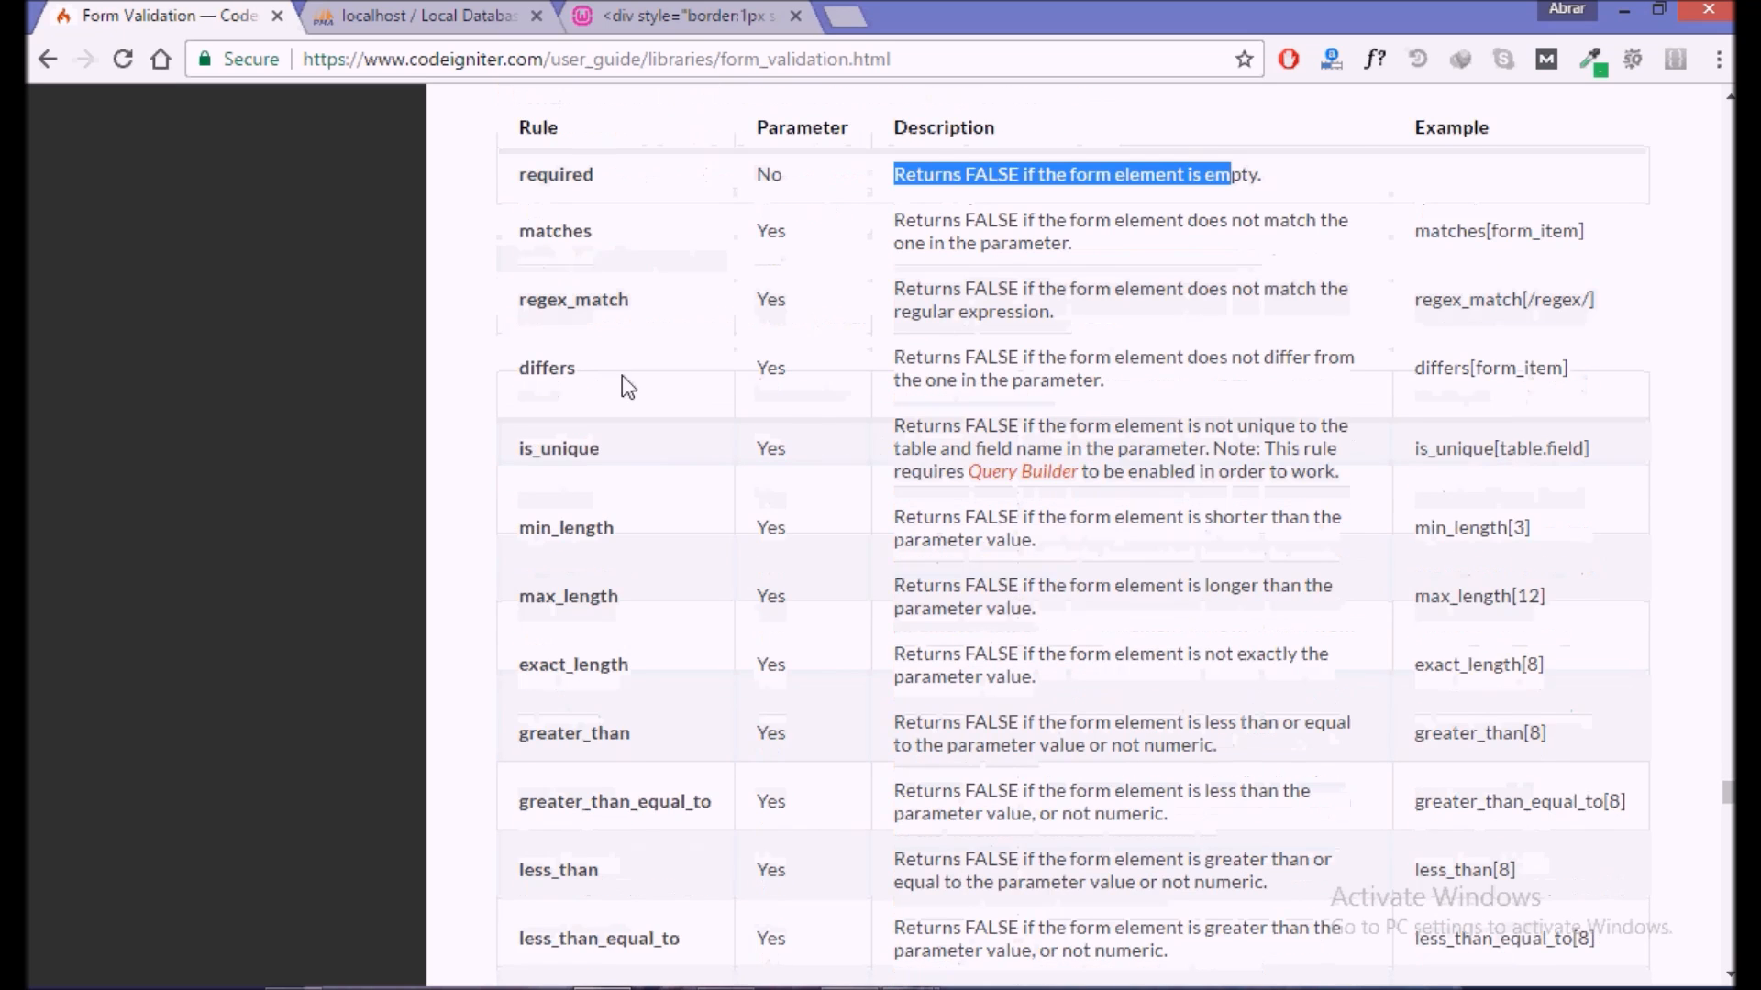
scroll("down", 3)
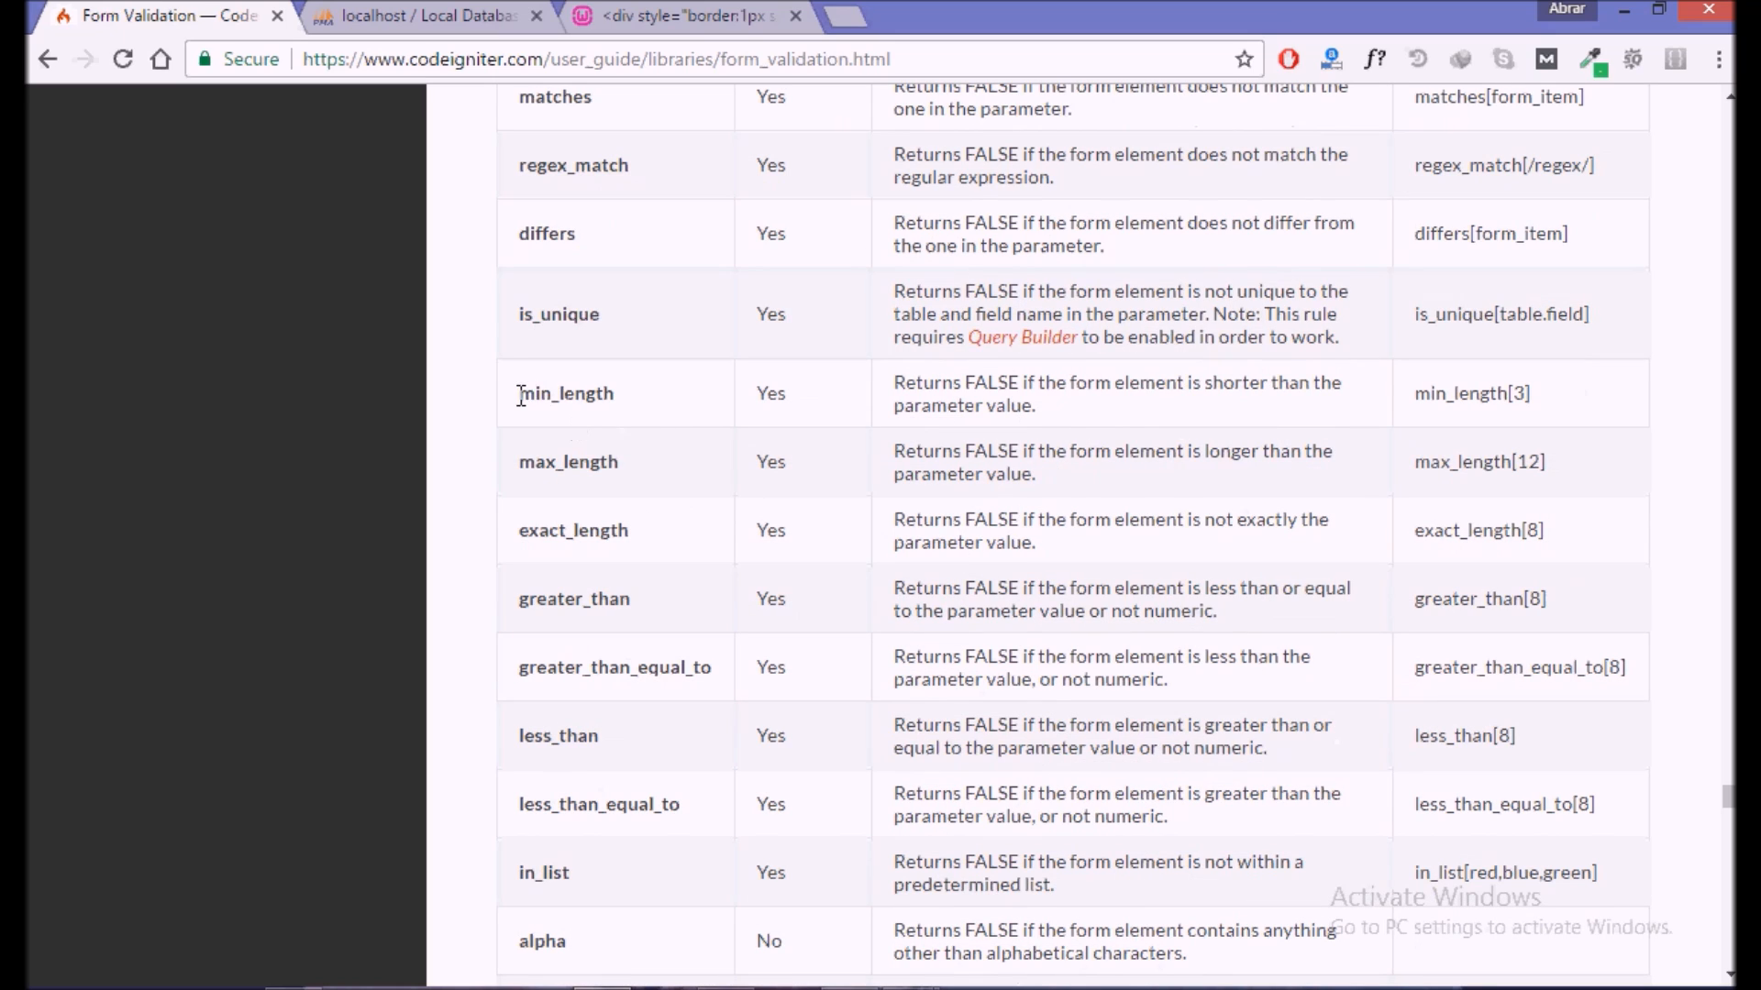
double_click(565, 393)
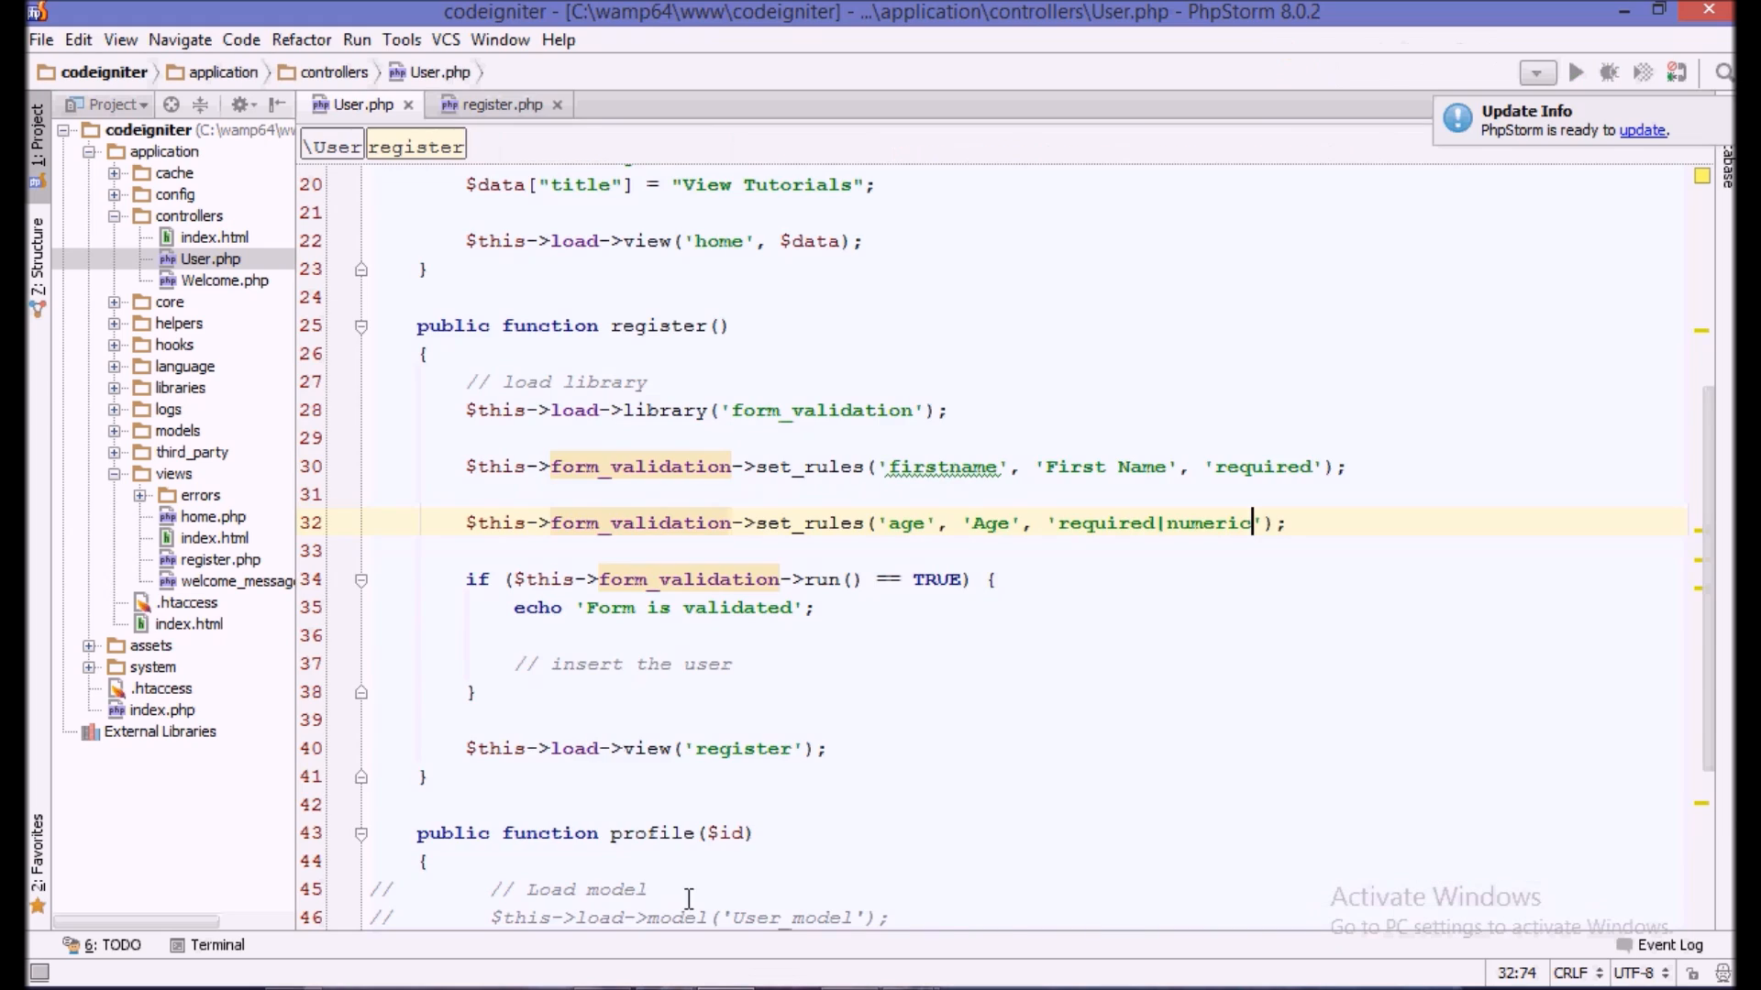
- Extend the age rule after 'required|numeric' with |min_length[5]
scroll("down", 3)
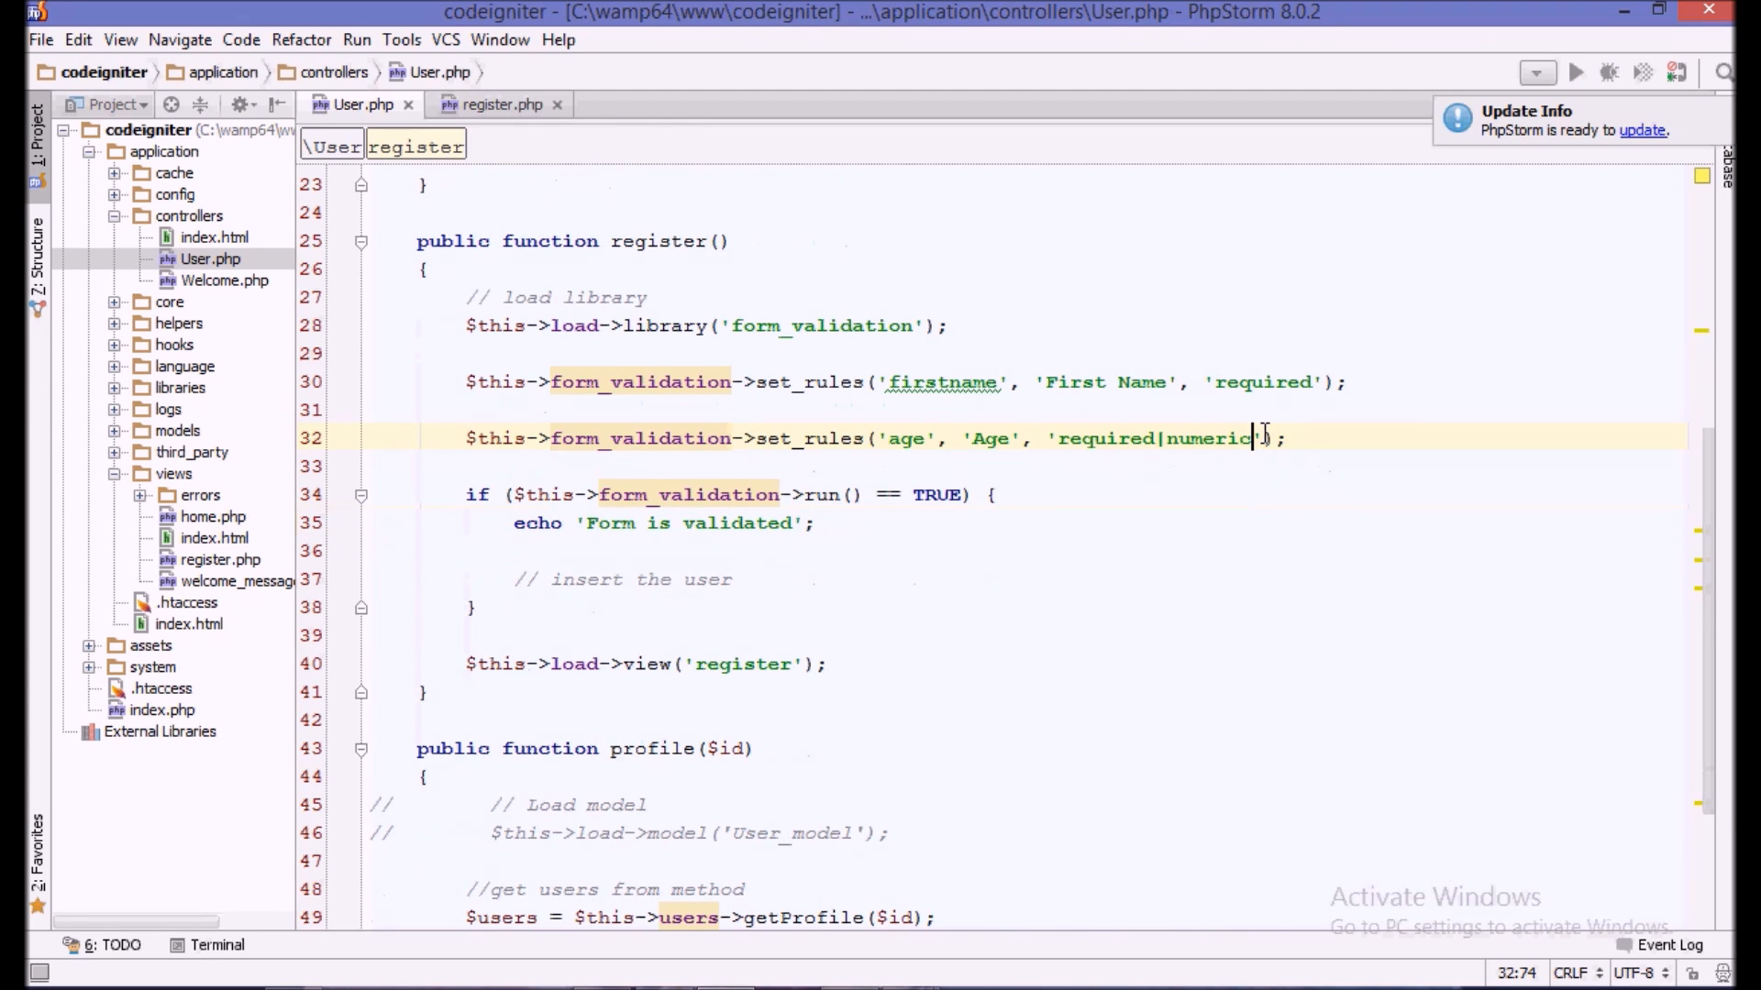
mouse_move(1314, 438)
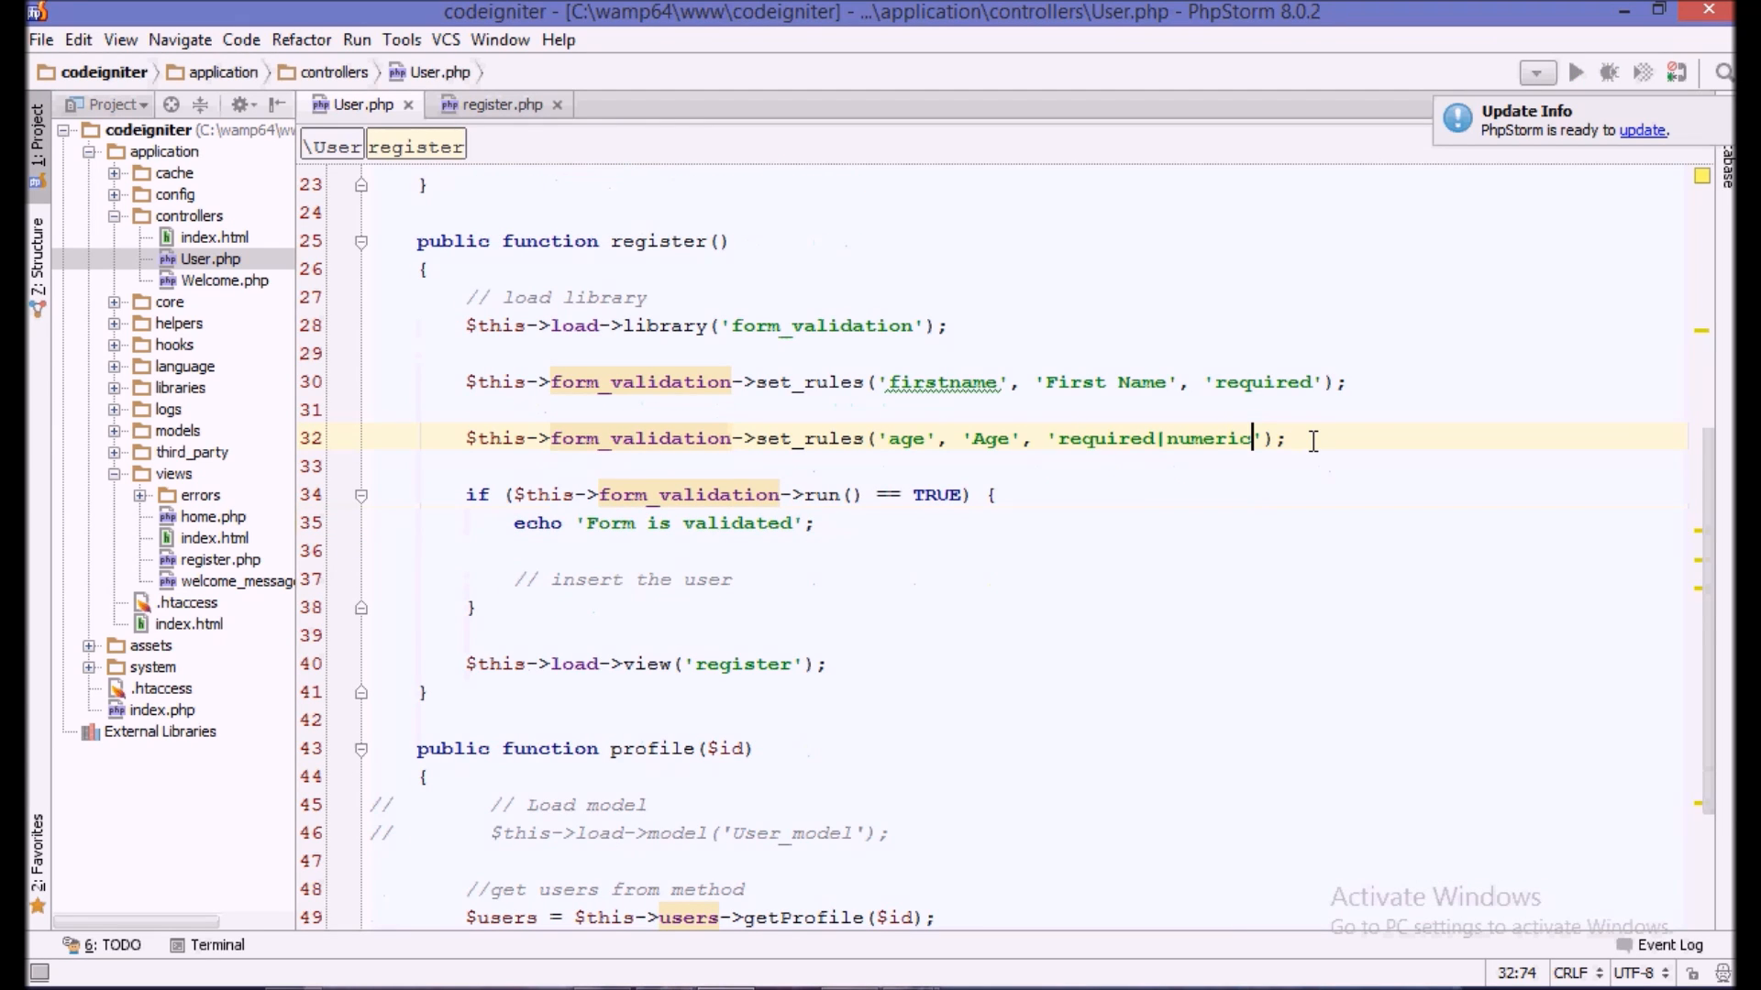
type("|")
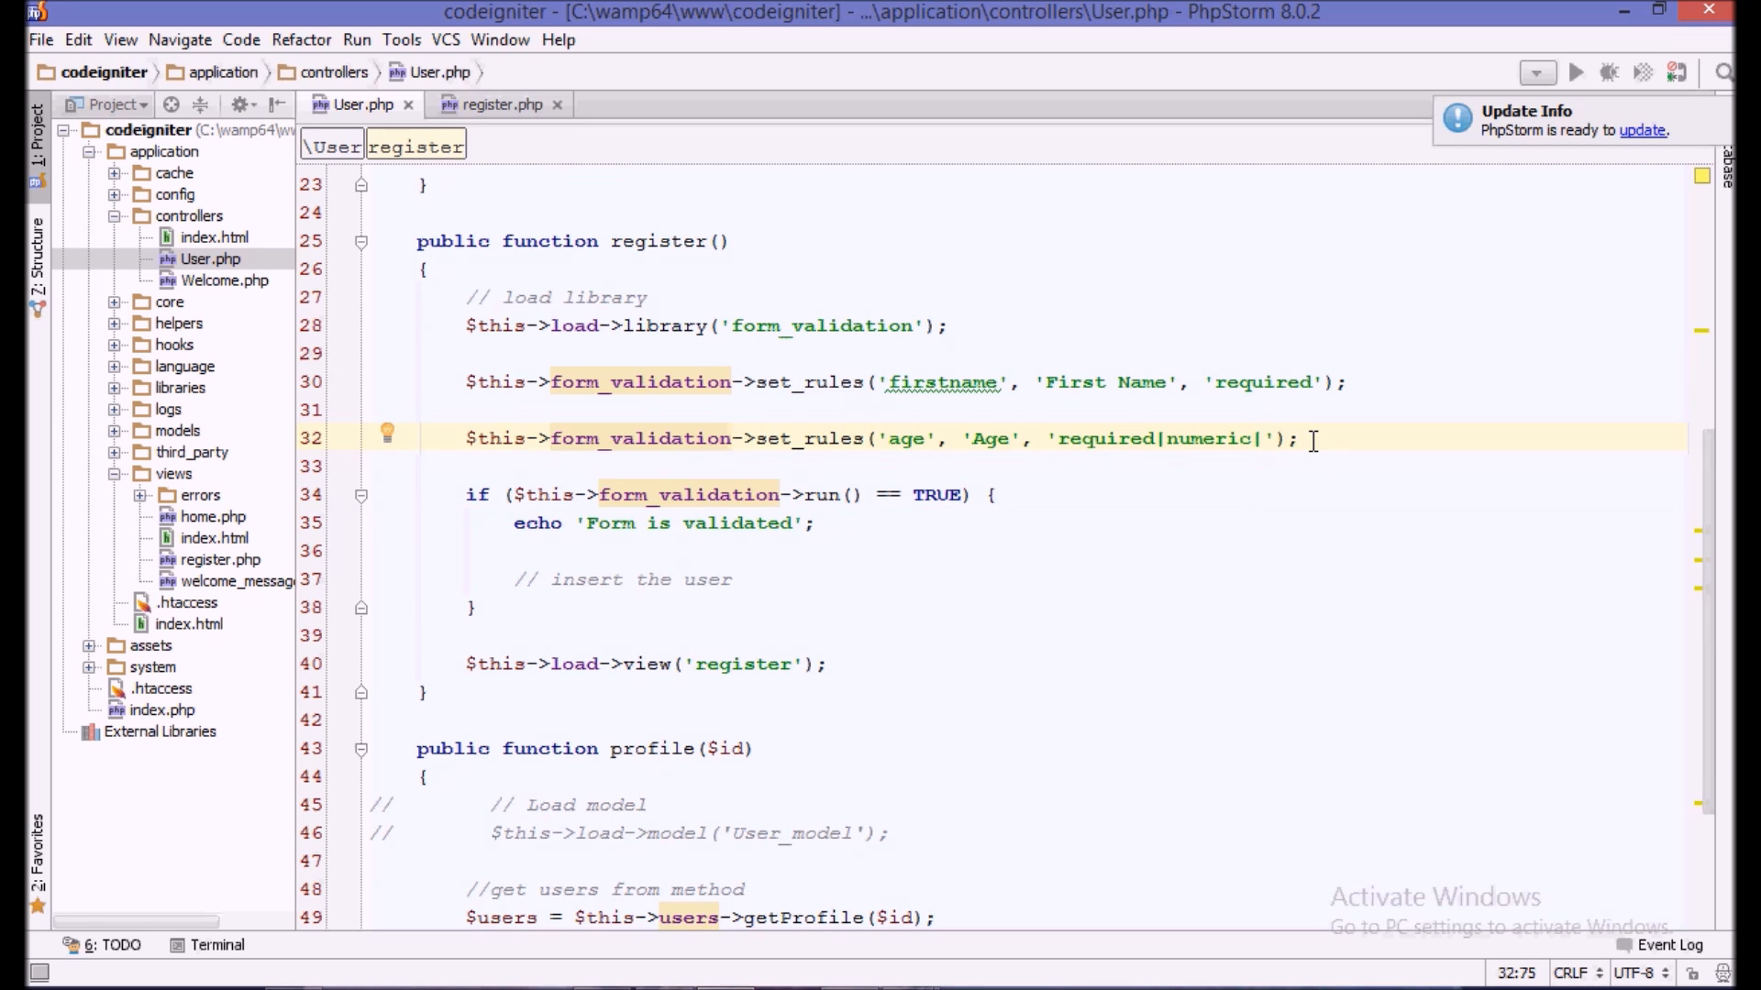
left_click(163, 14)
type("min_length[")
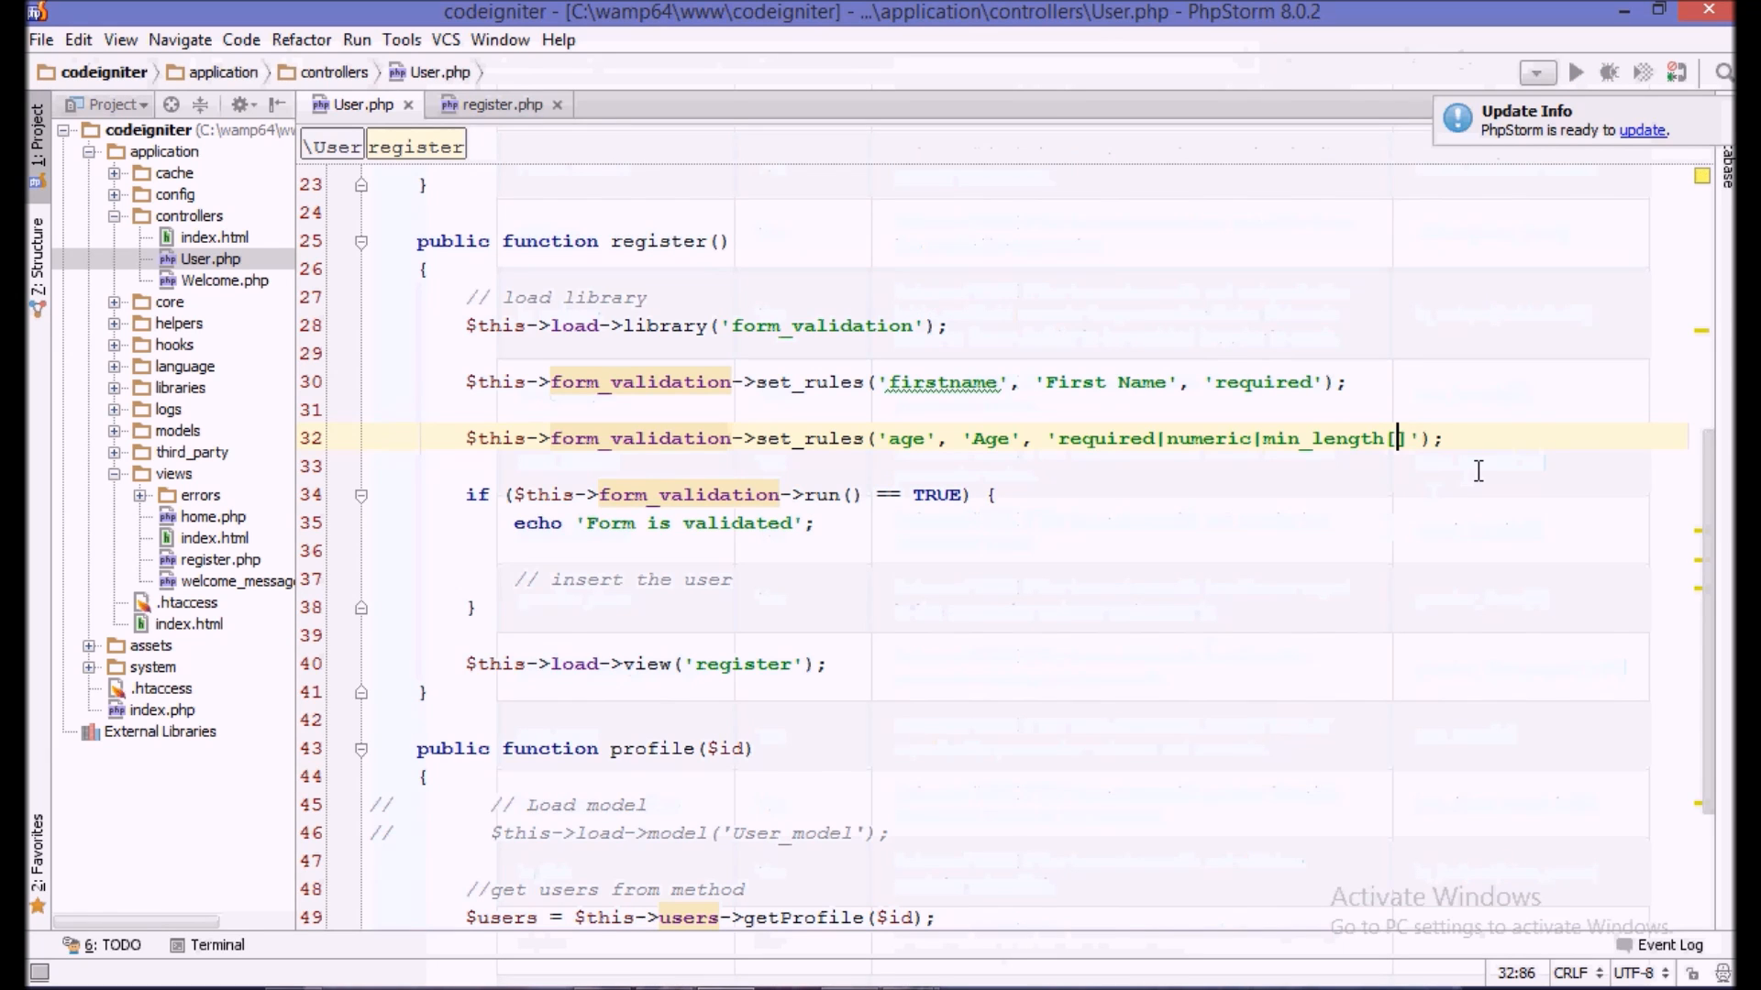
type("5")
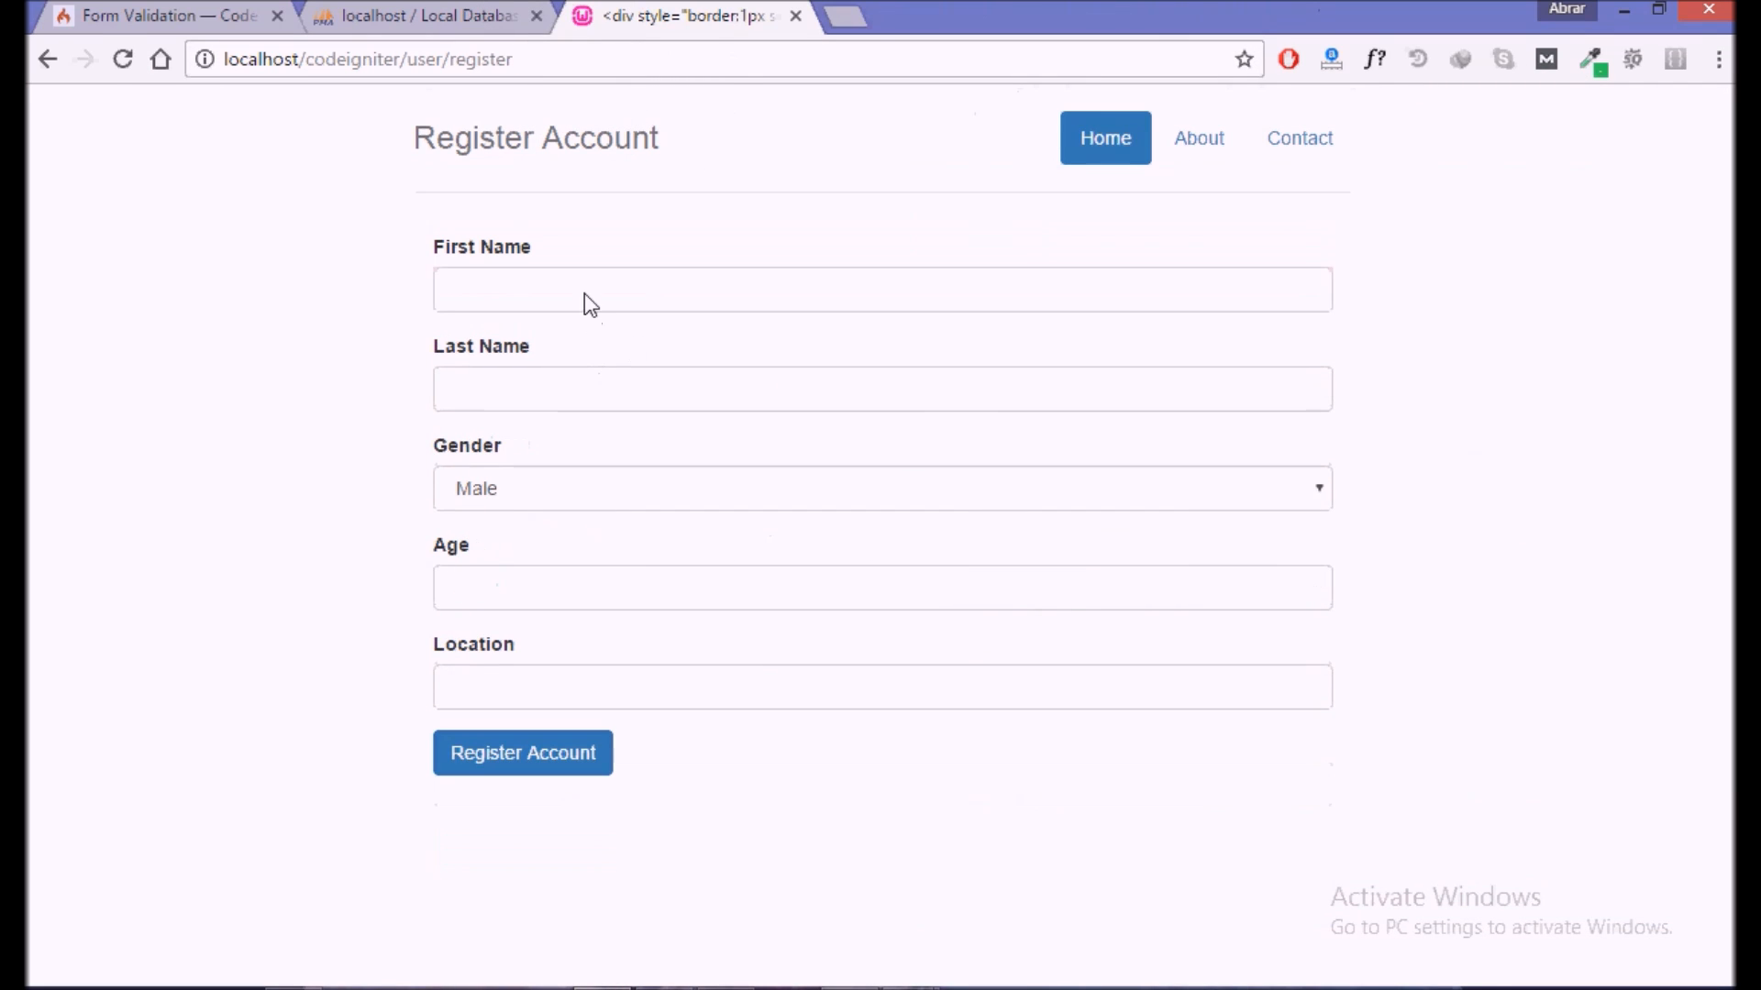
- Fill the register form with name 'sara' and a two-digit age, then submit it
type("sara")
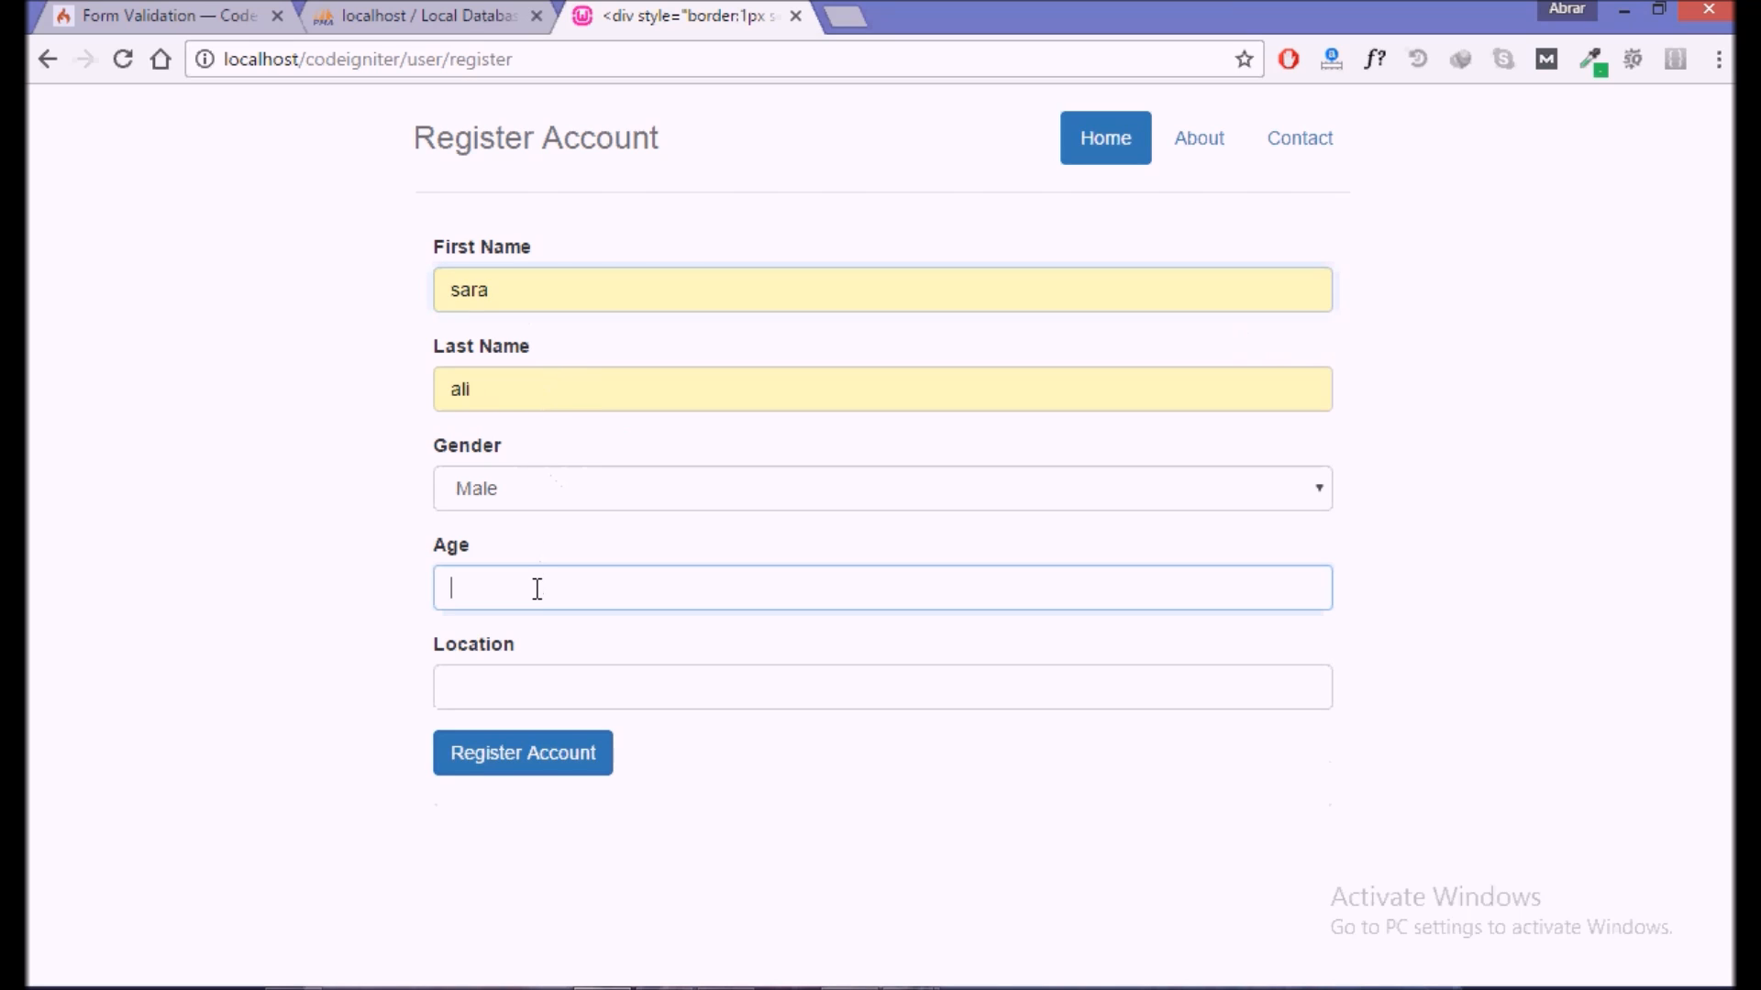
type("12")
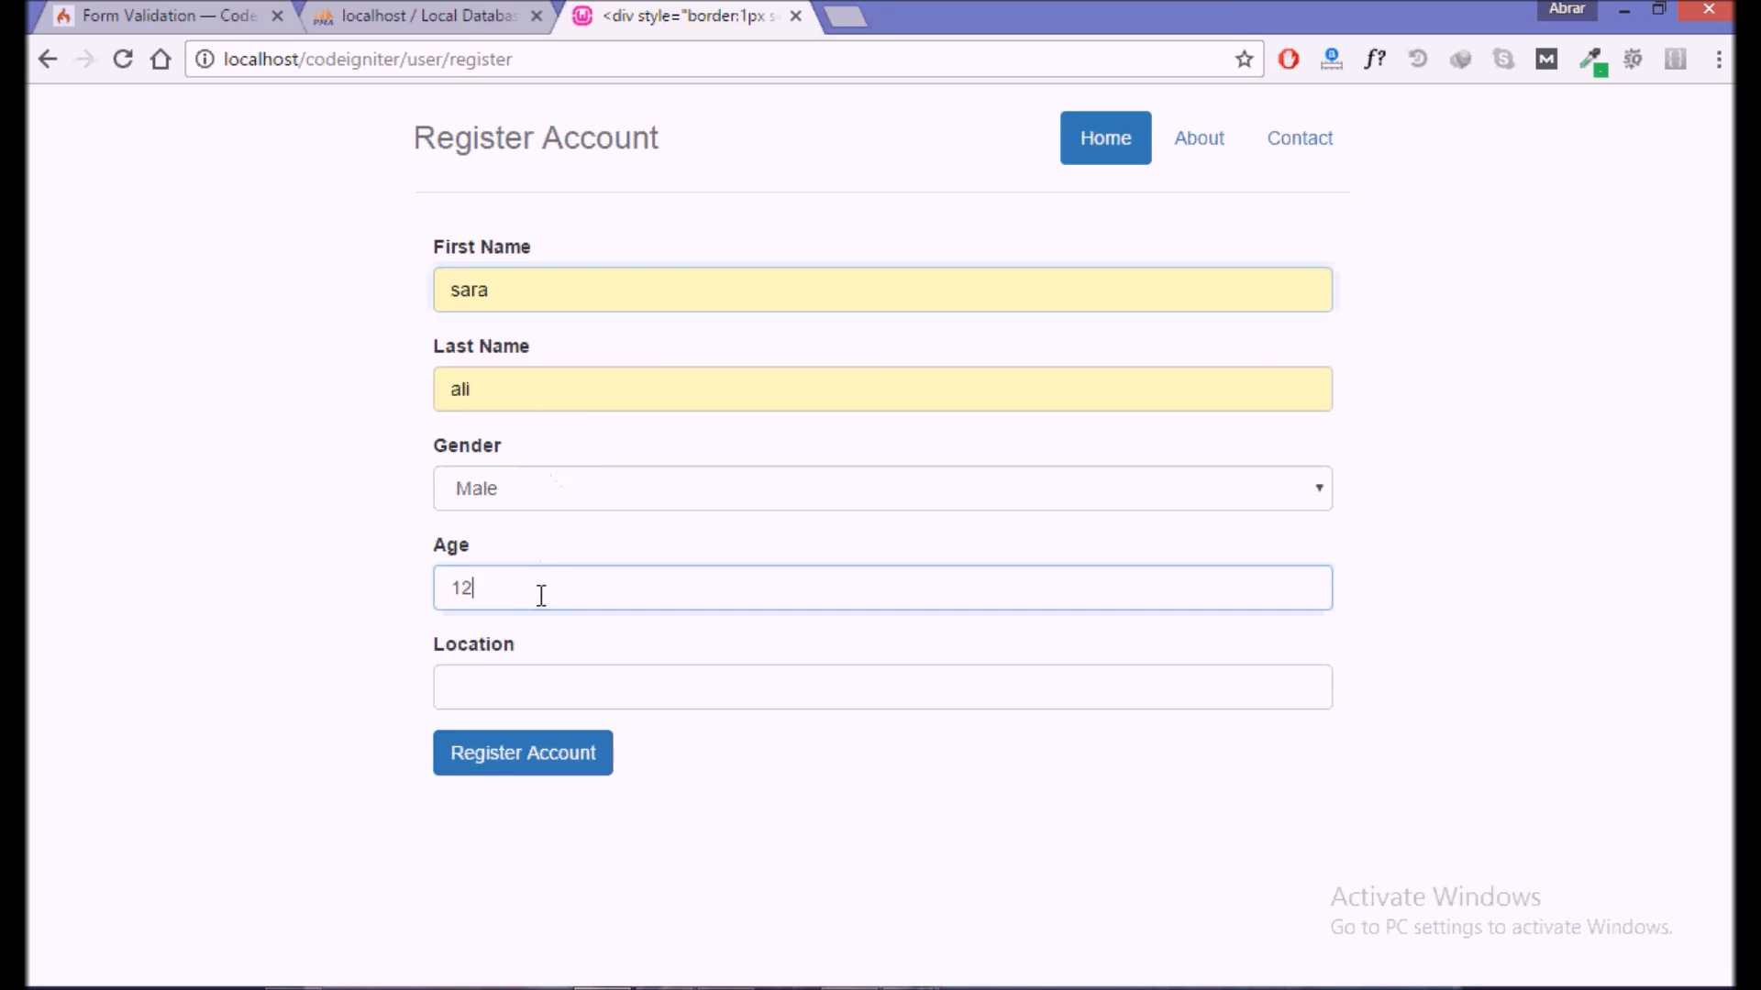
type("123")
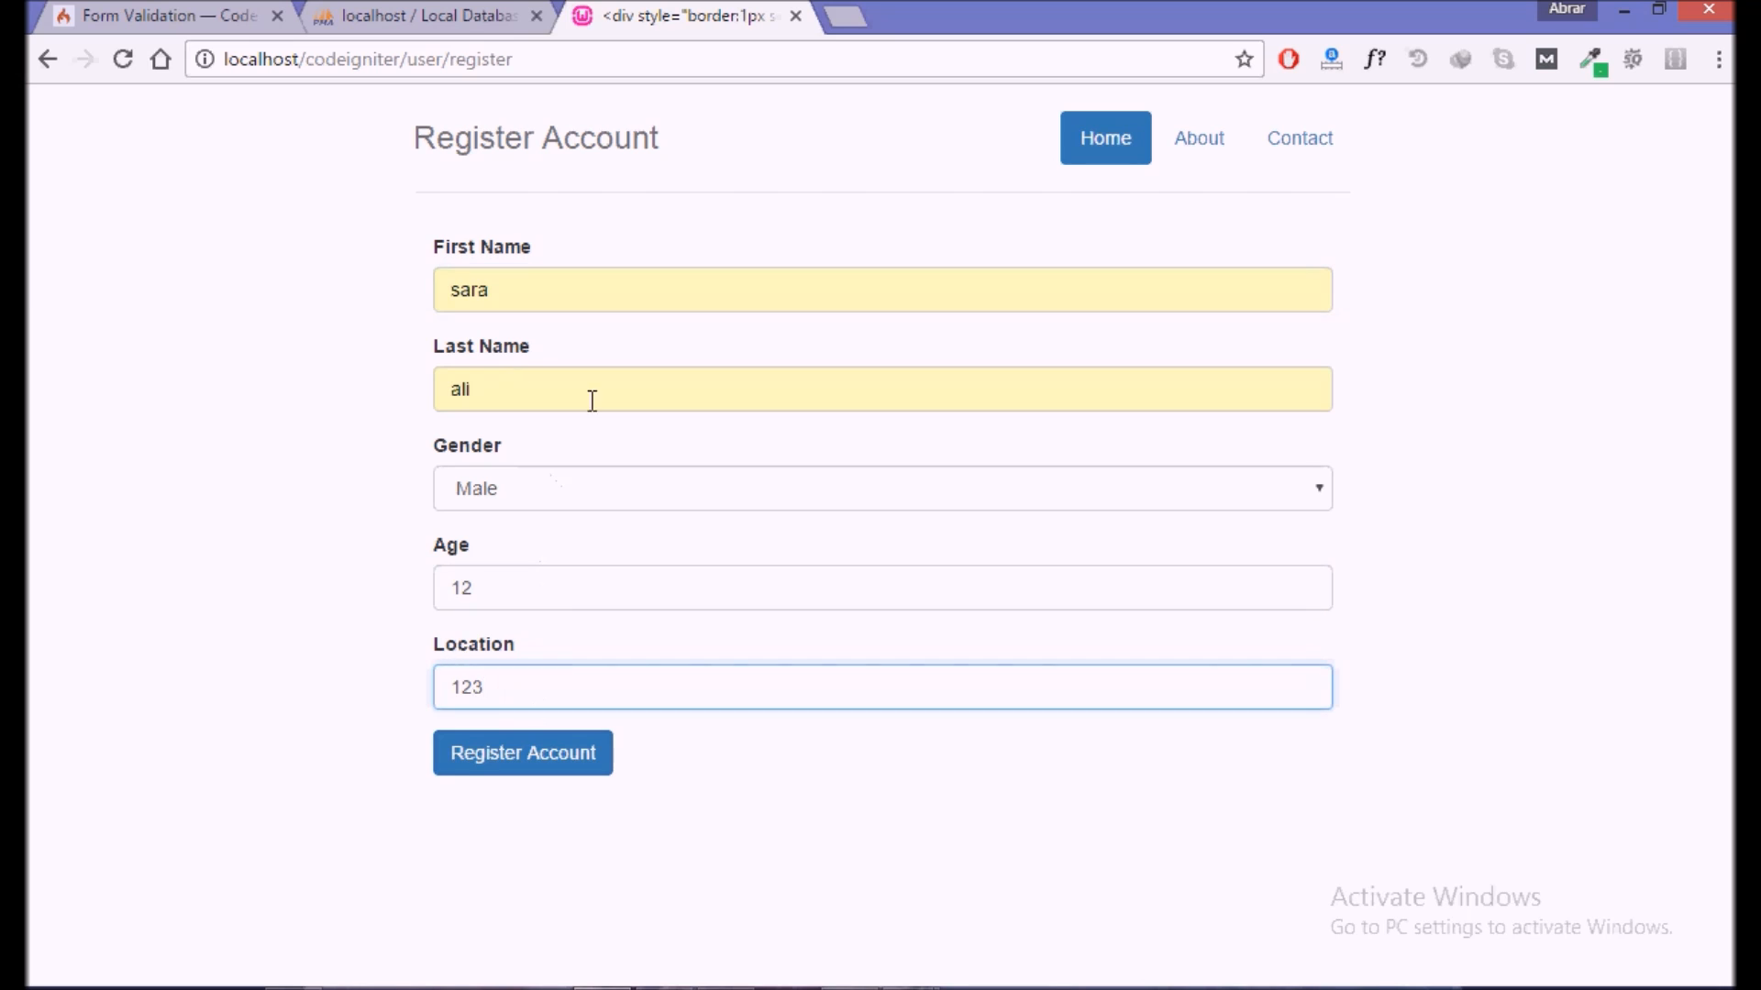
left_click(522, 752)
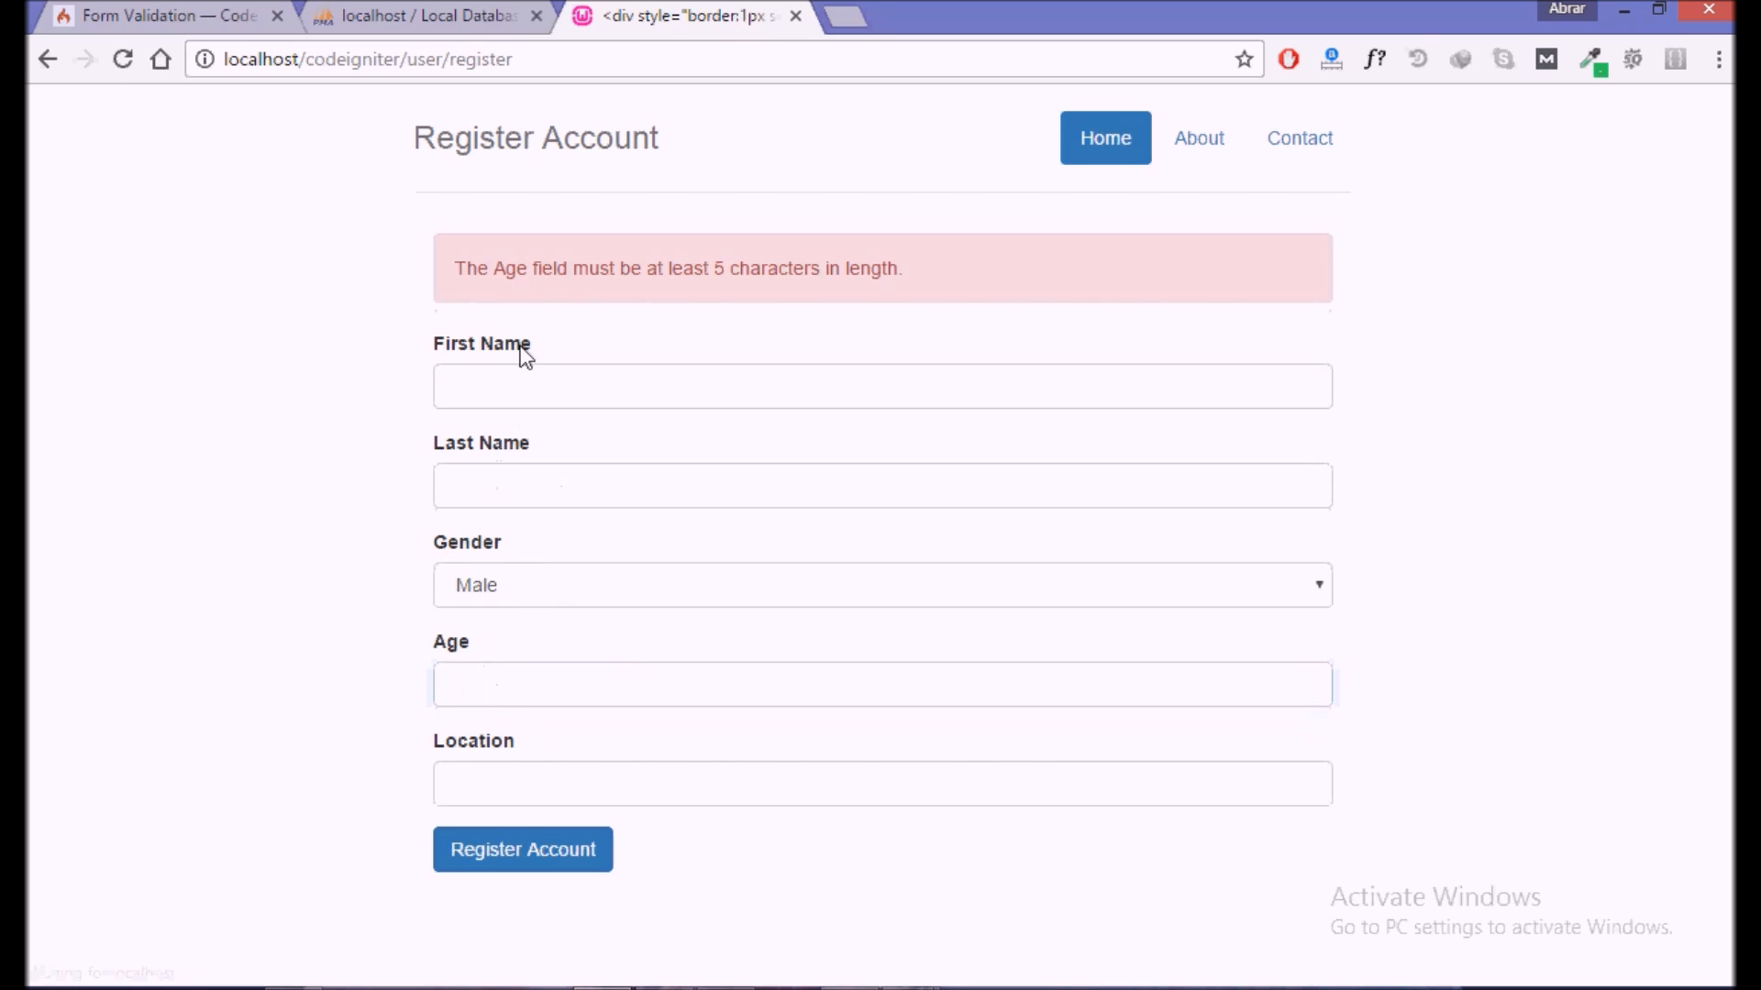
mouse_move(906, 308)
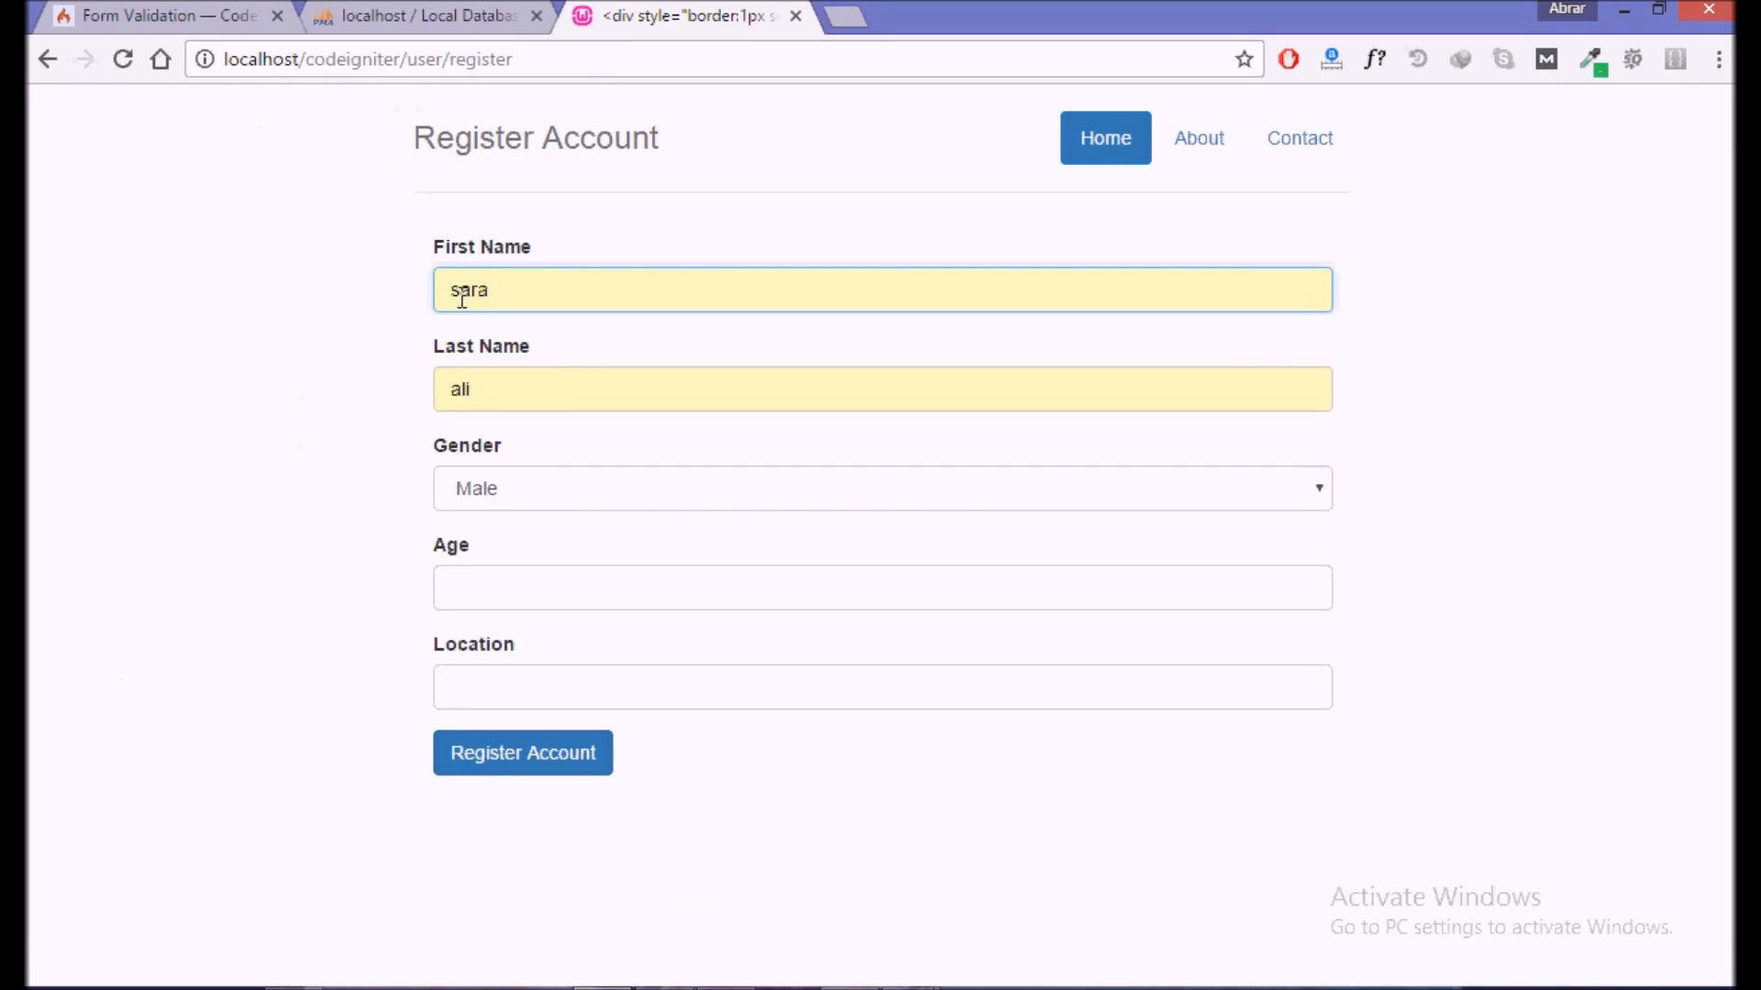
- Resubmit with age 543, getting the First Name minimum 5 characters alert
type("543")
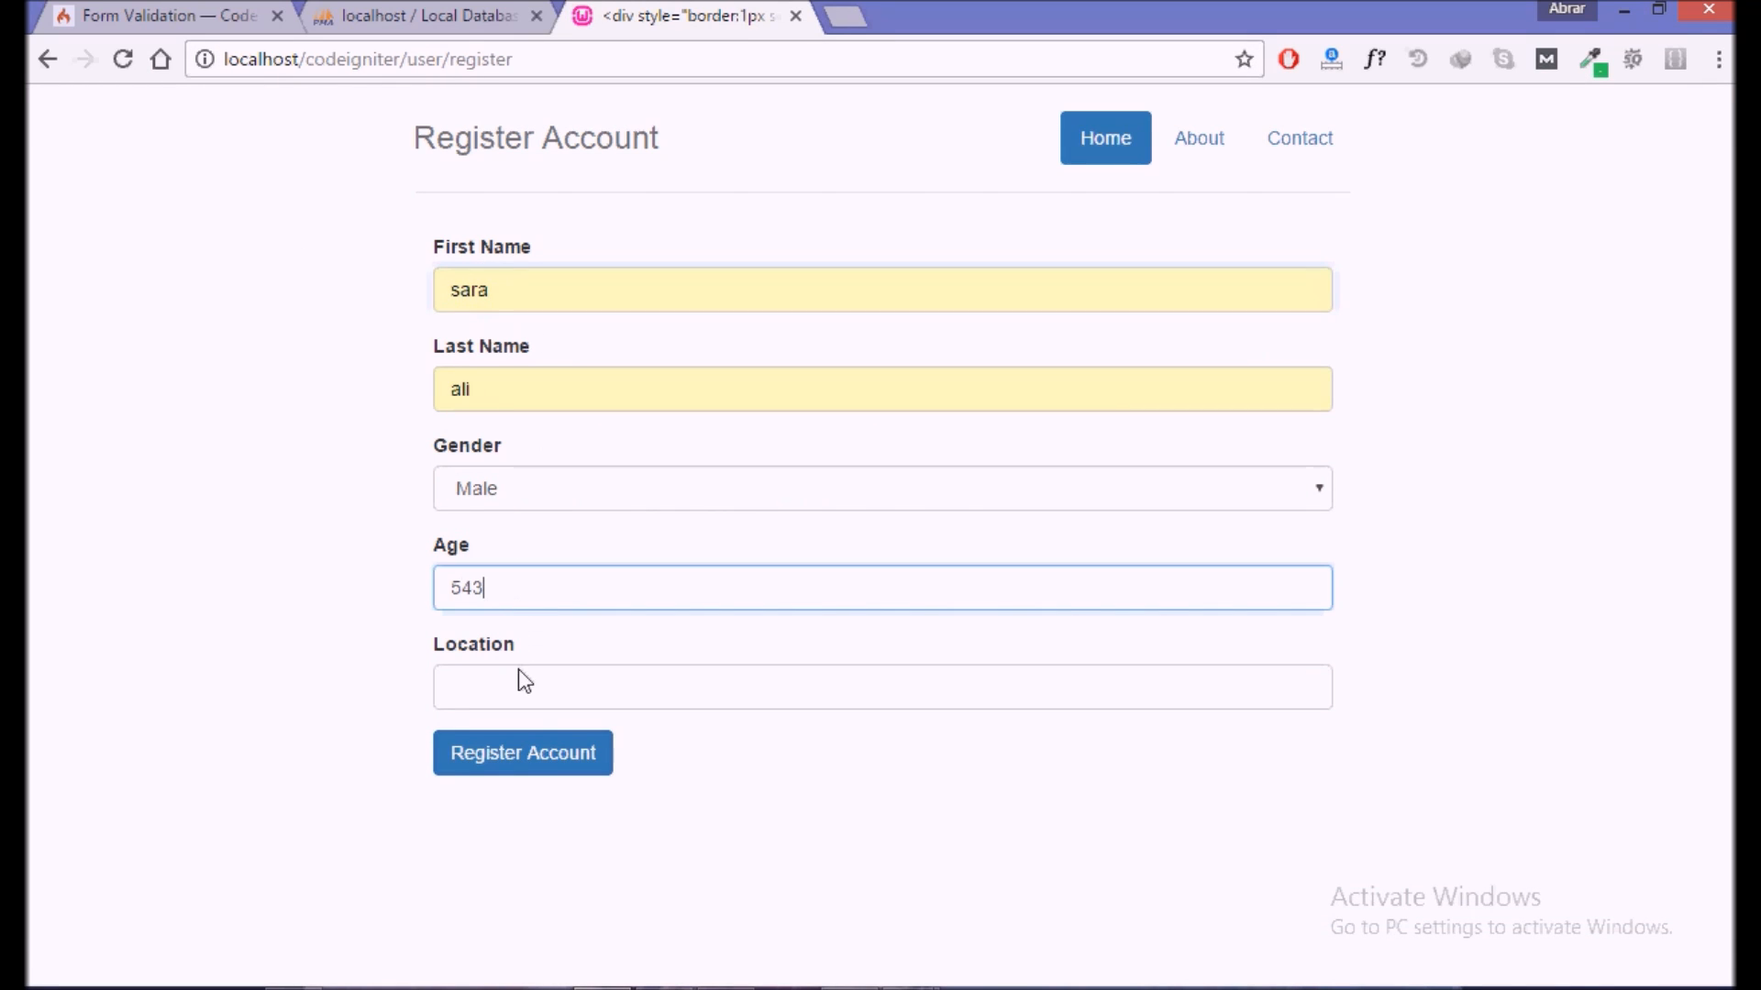
left_click(522, 752)
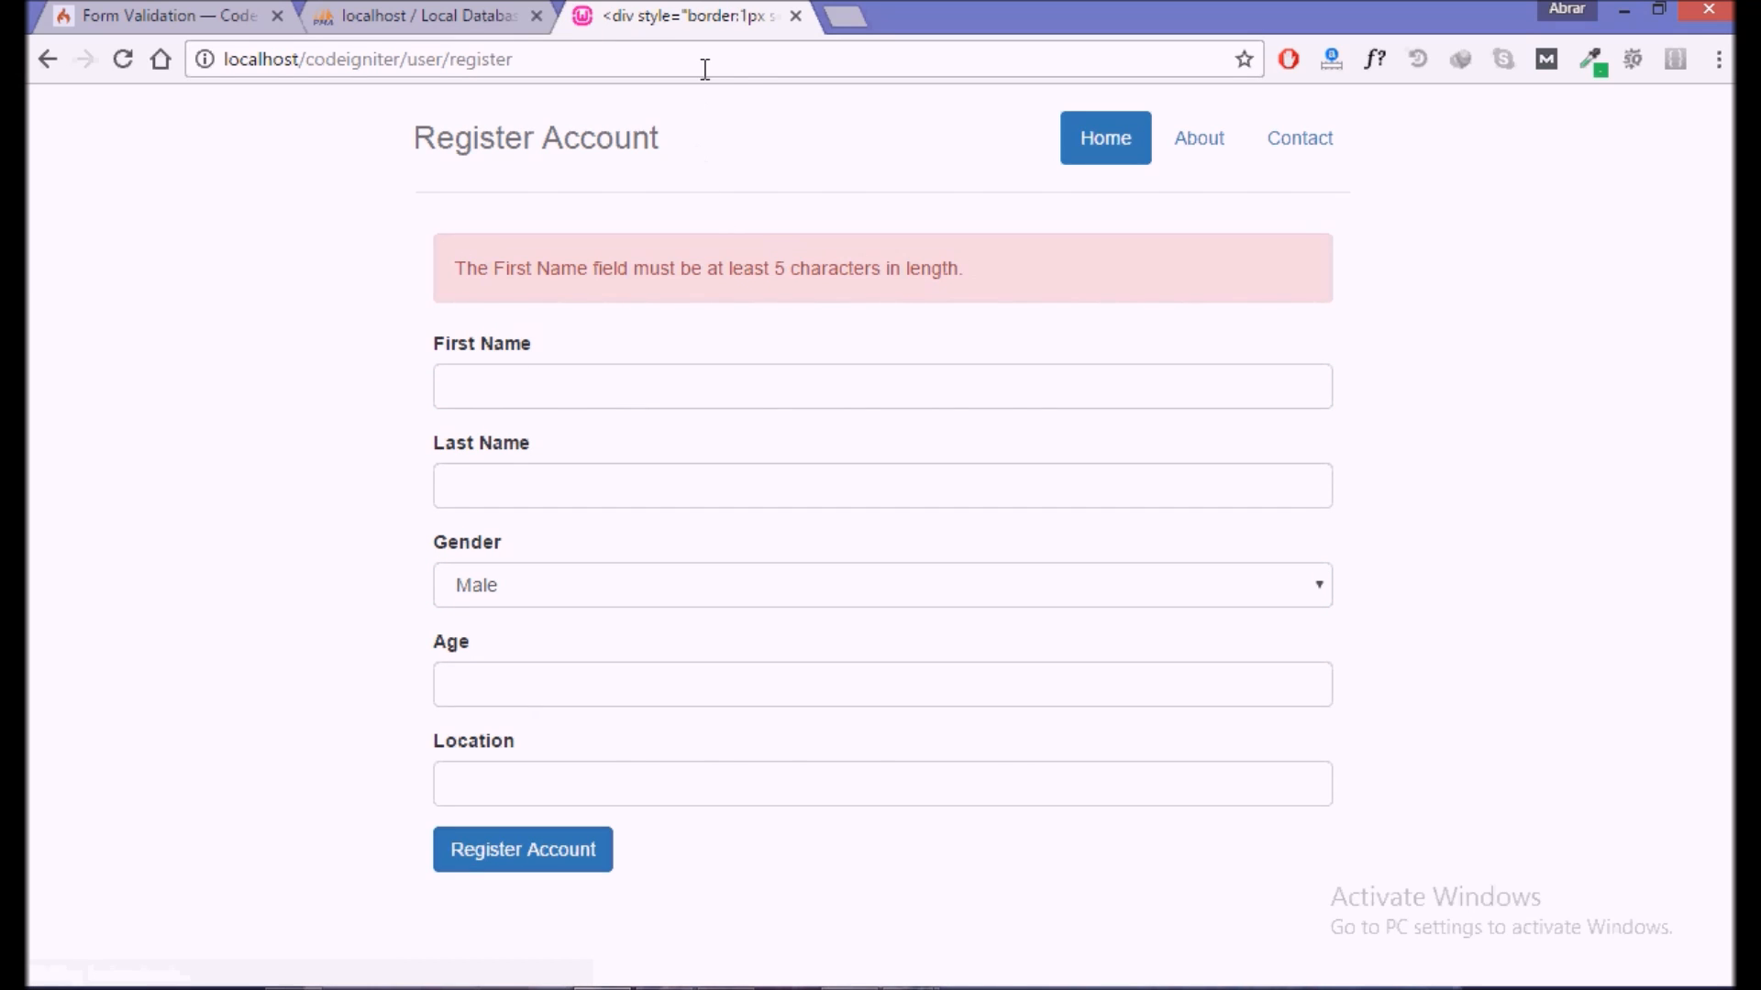
left_click(157, 16)
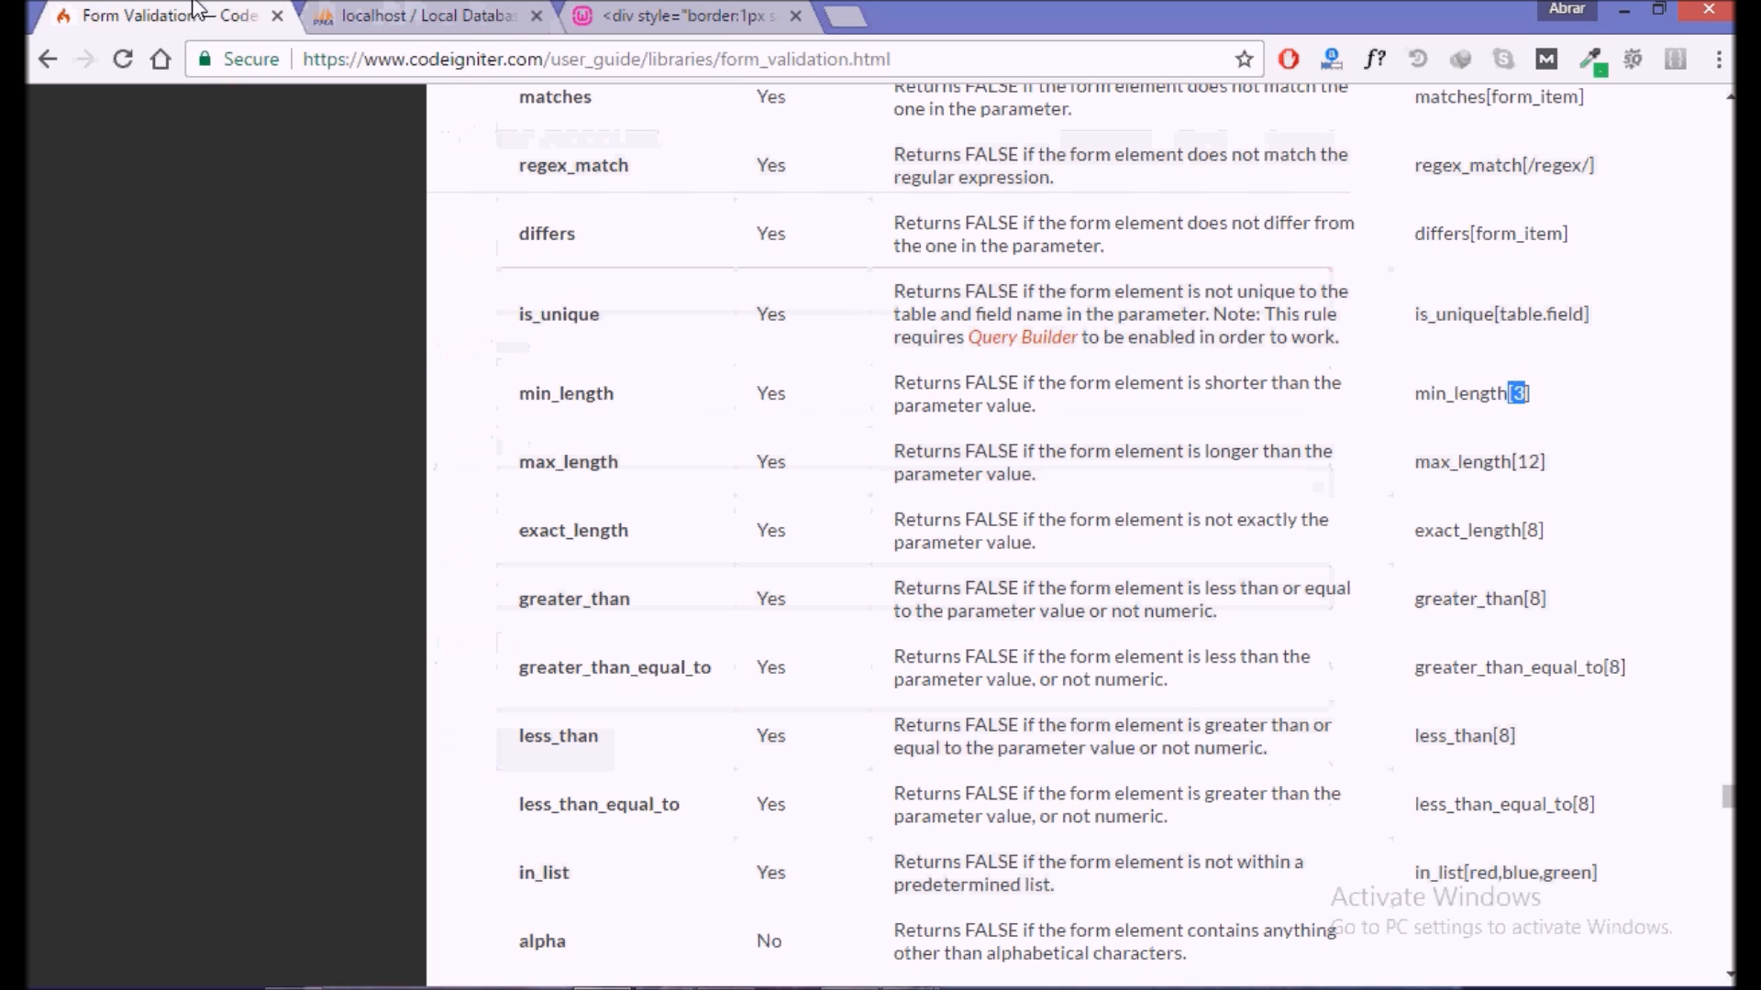
scroll("down", 3)
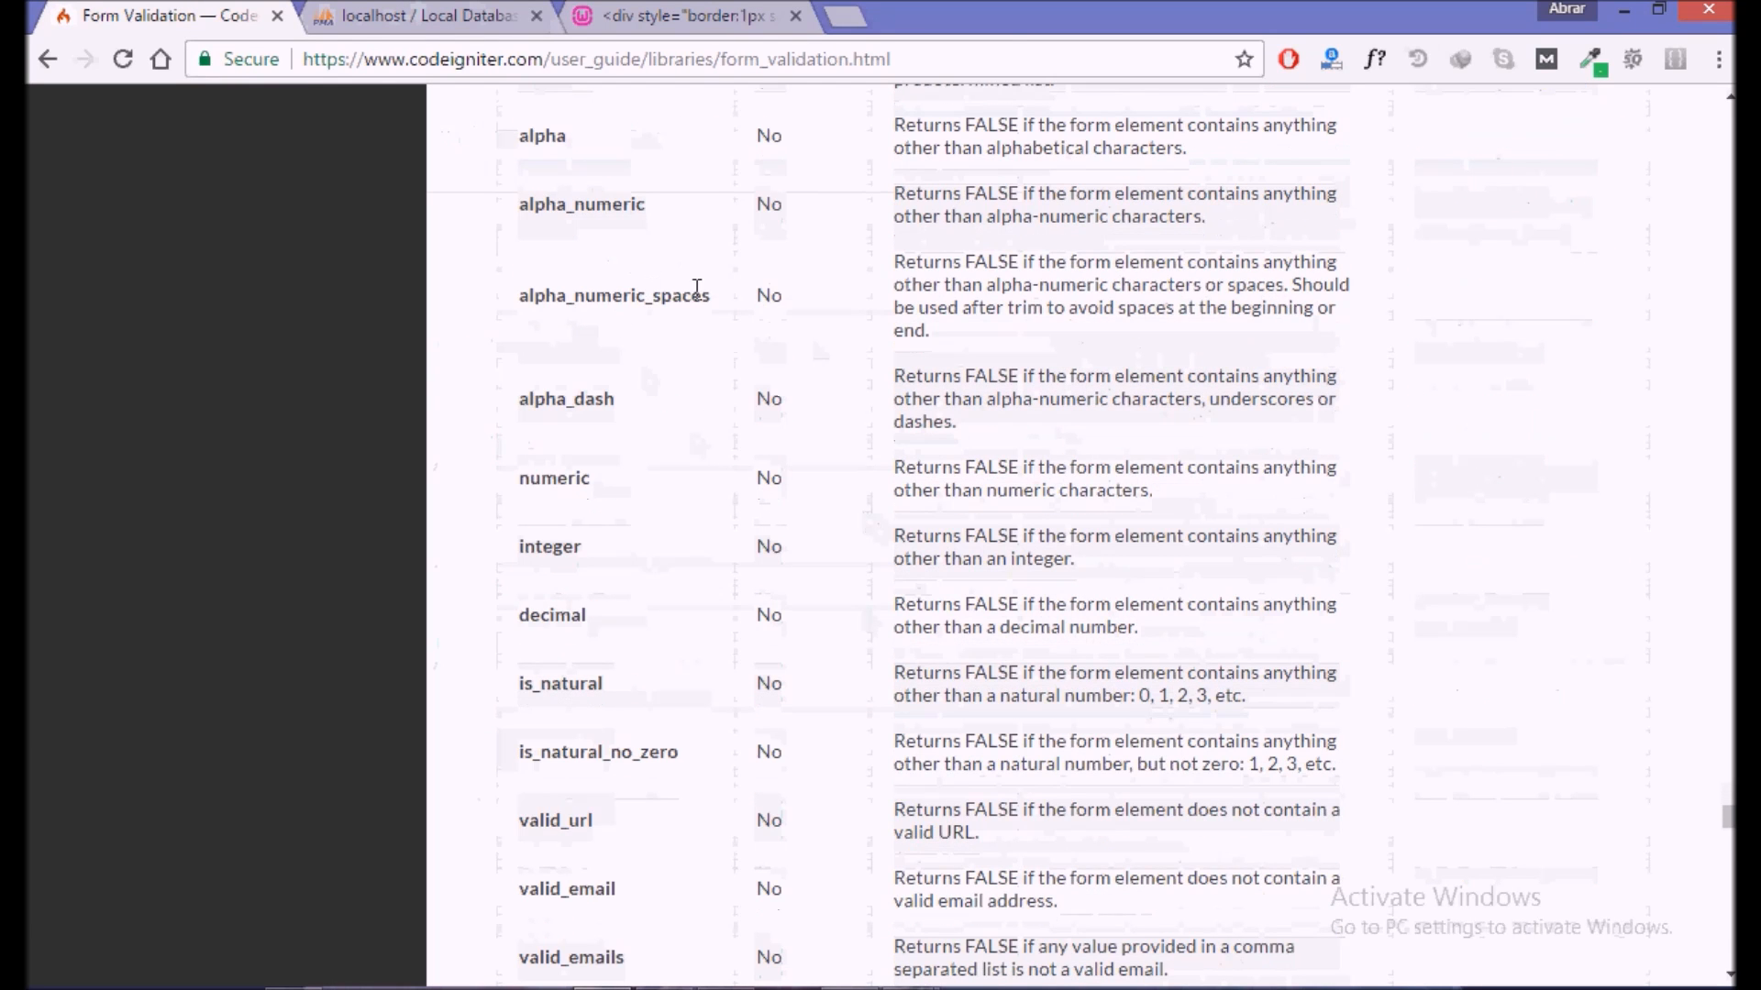
scroll("down", 3)
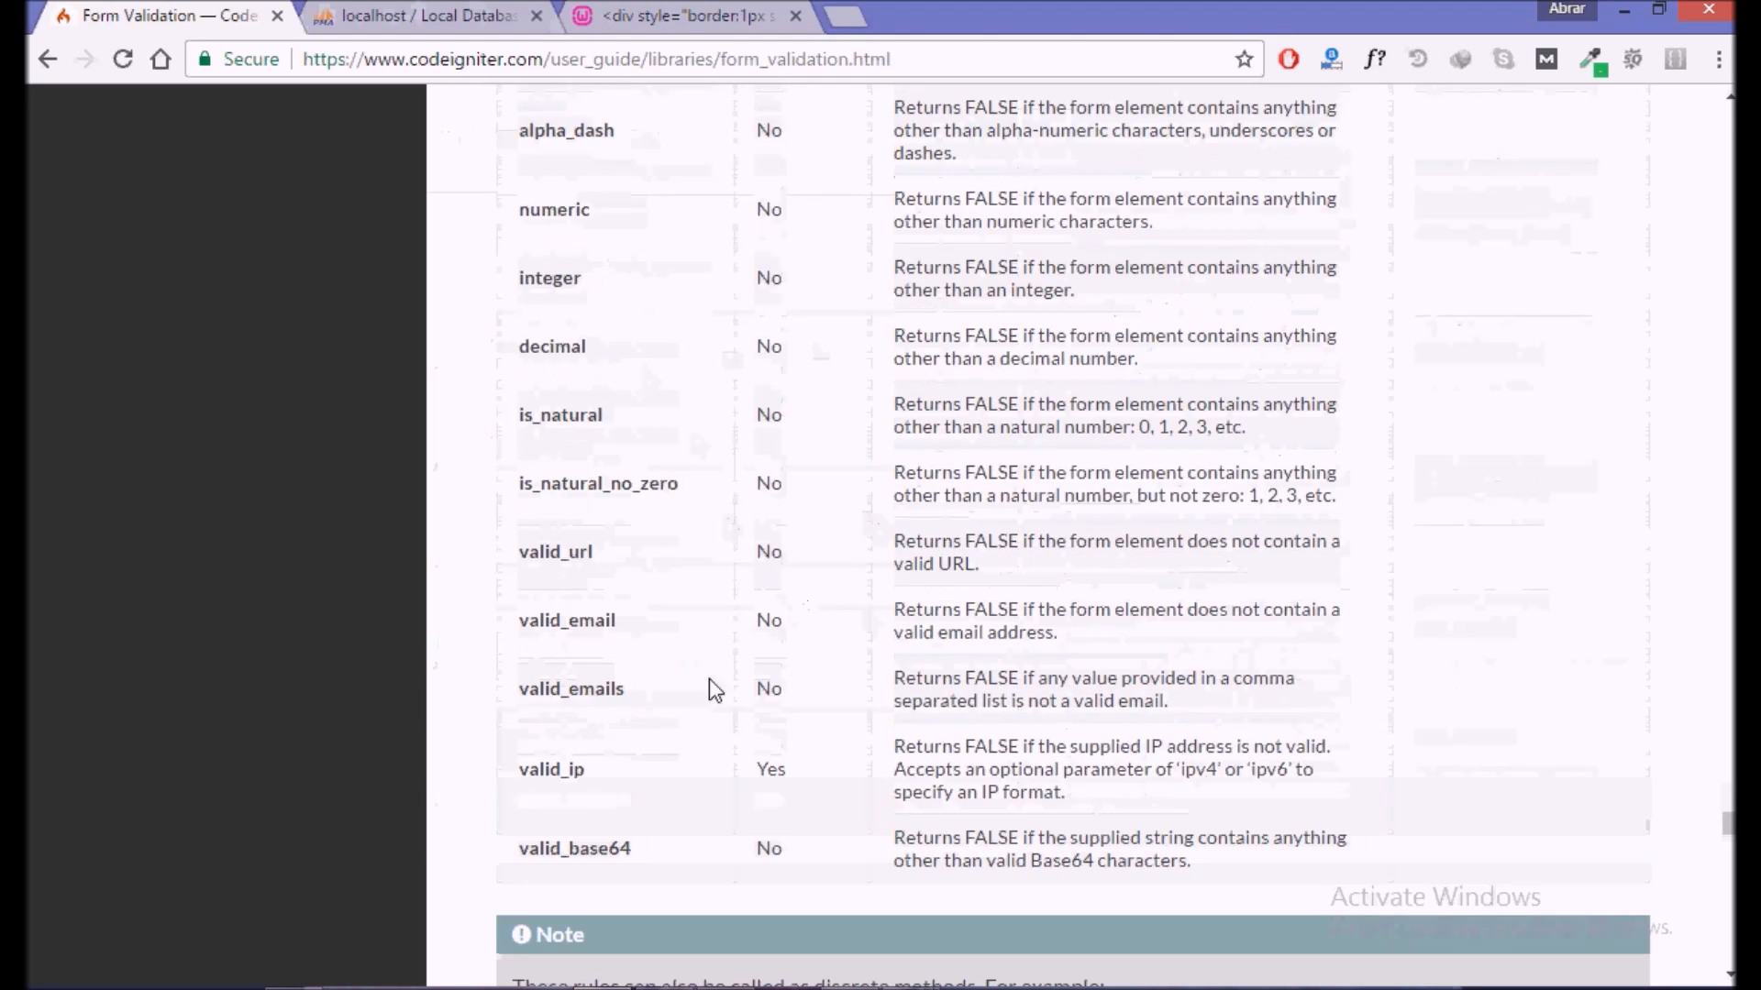
scroll("up", 3)
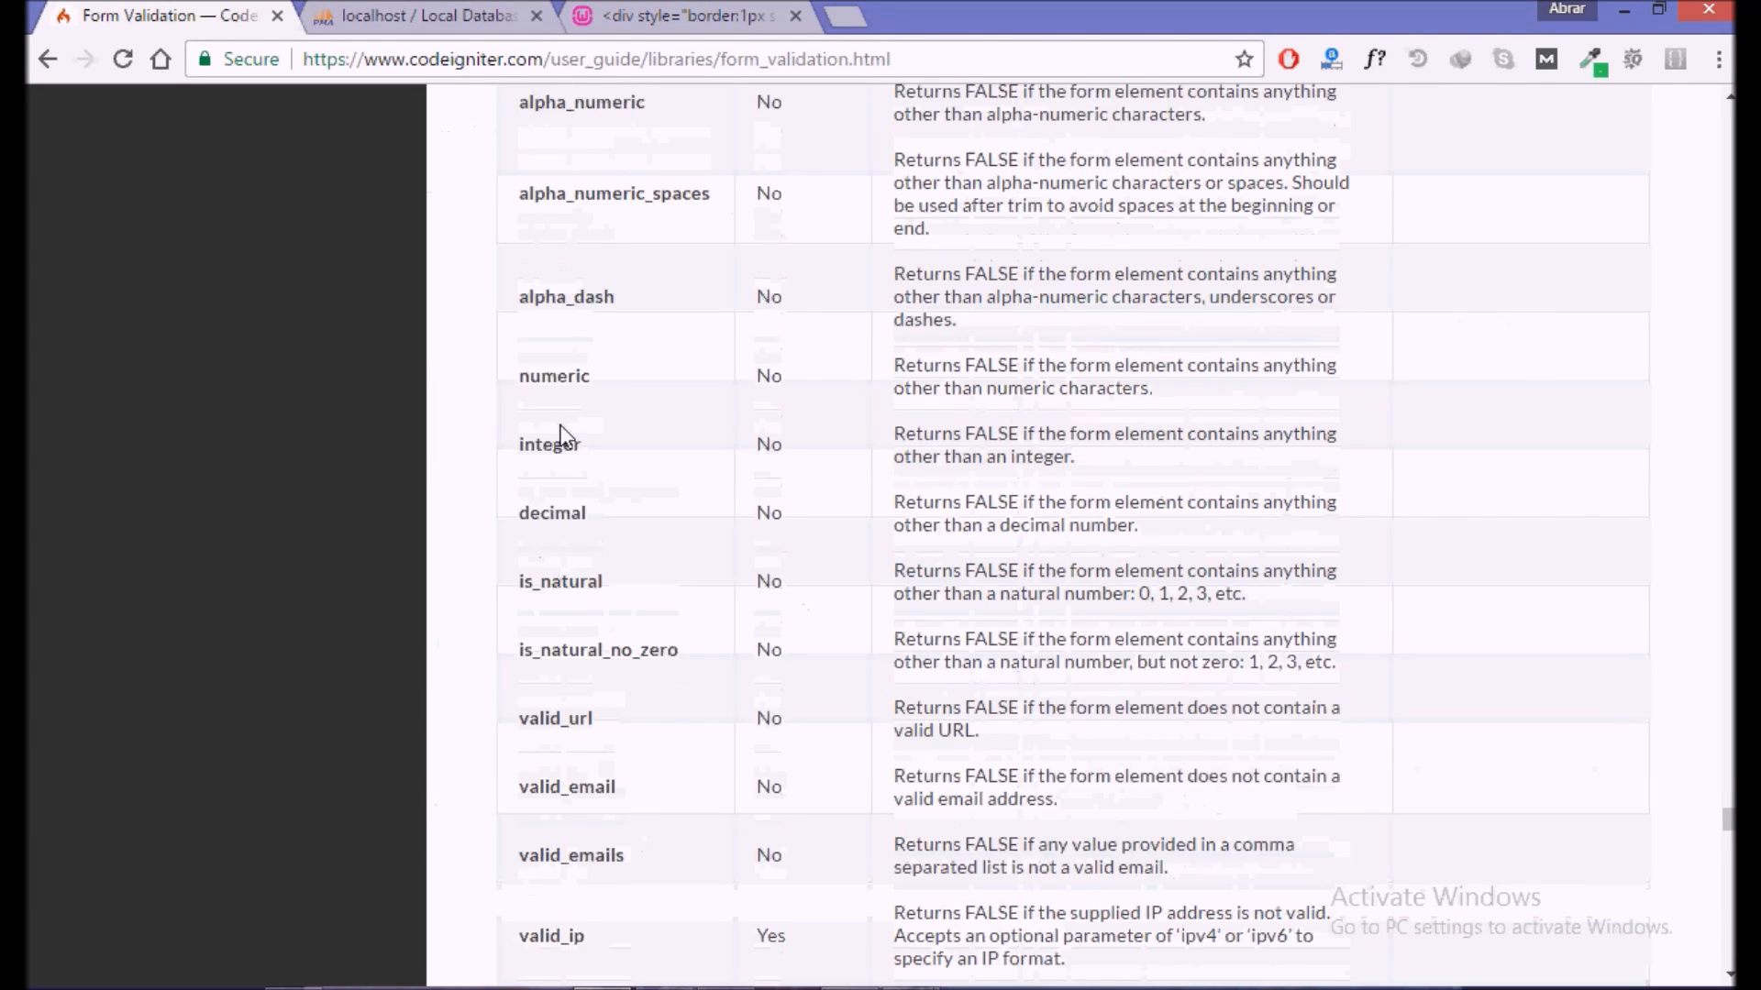
scroll("up", 3)
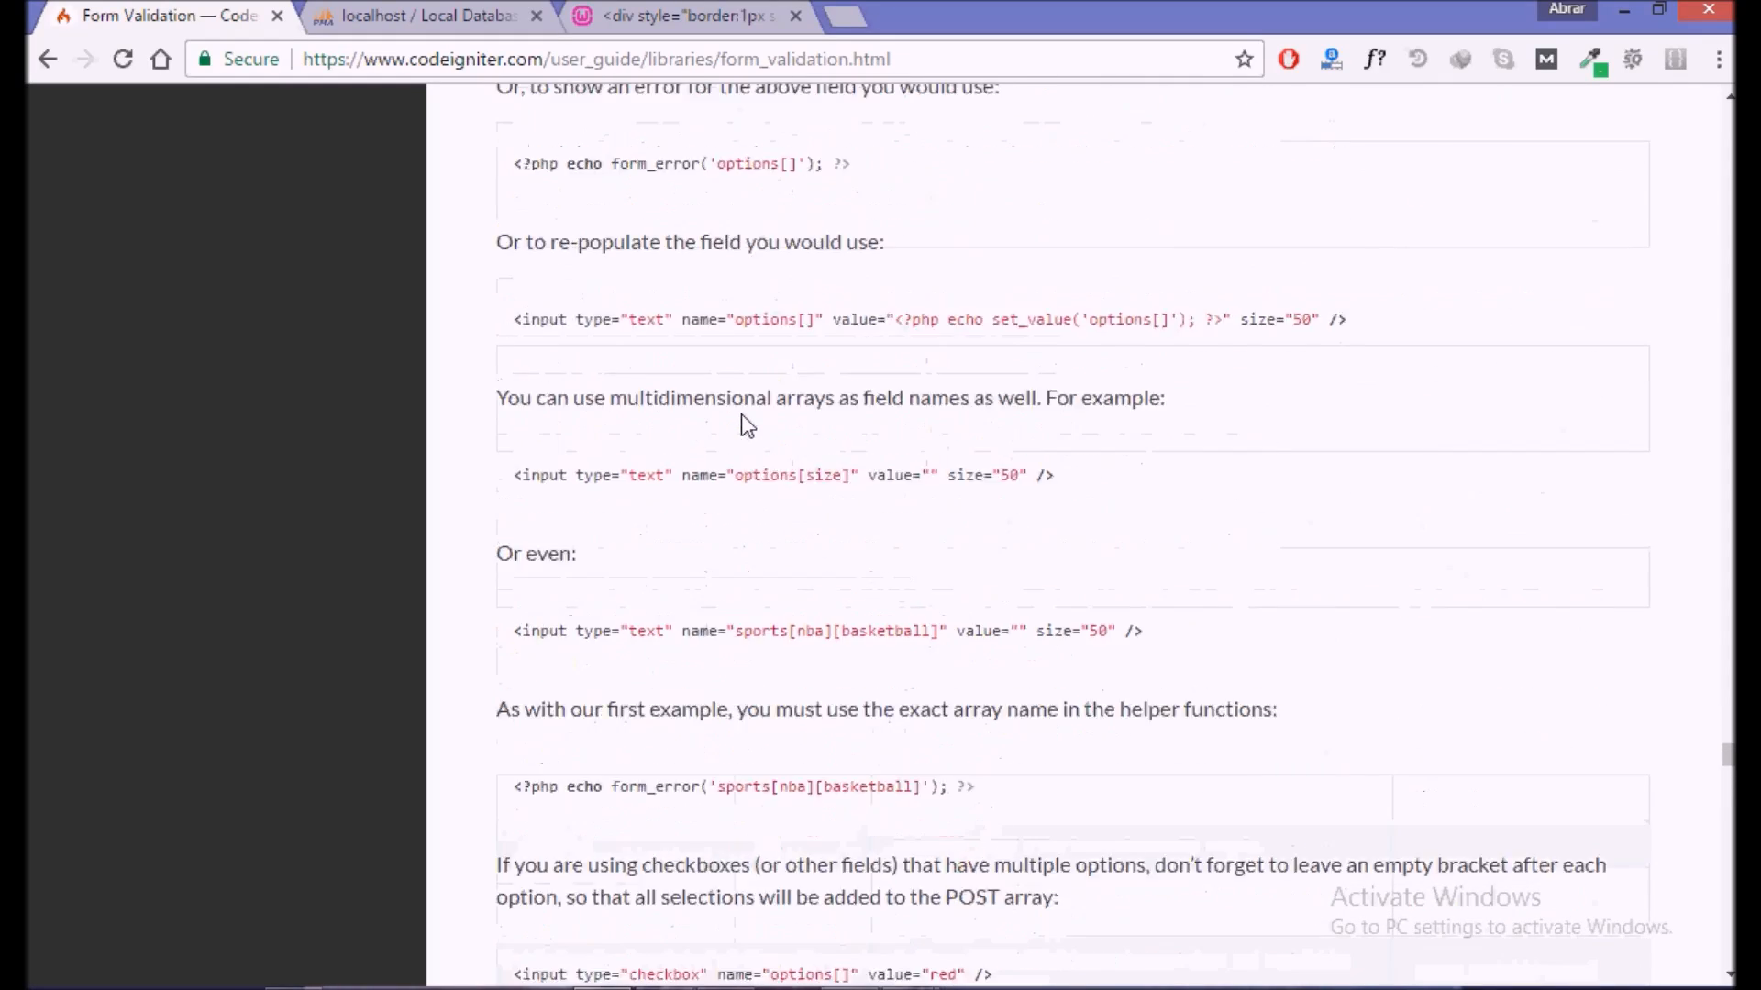
scroll("down", 3)
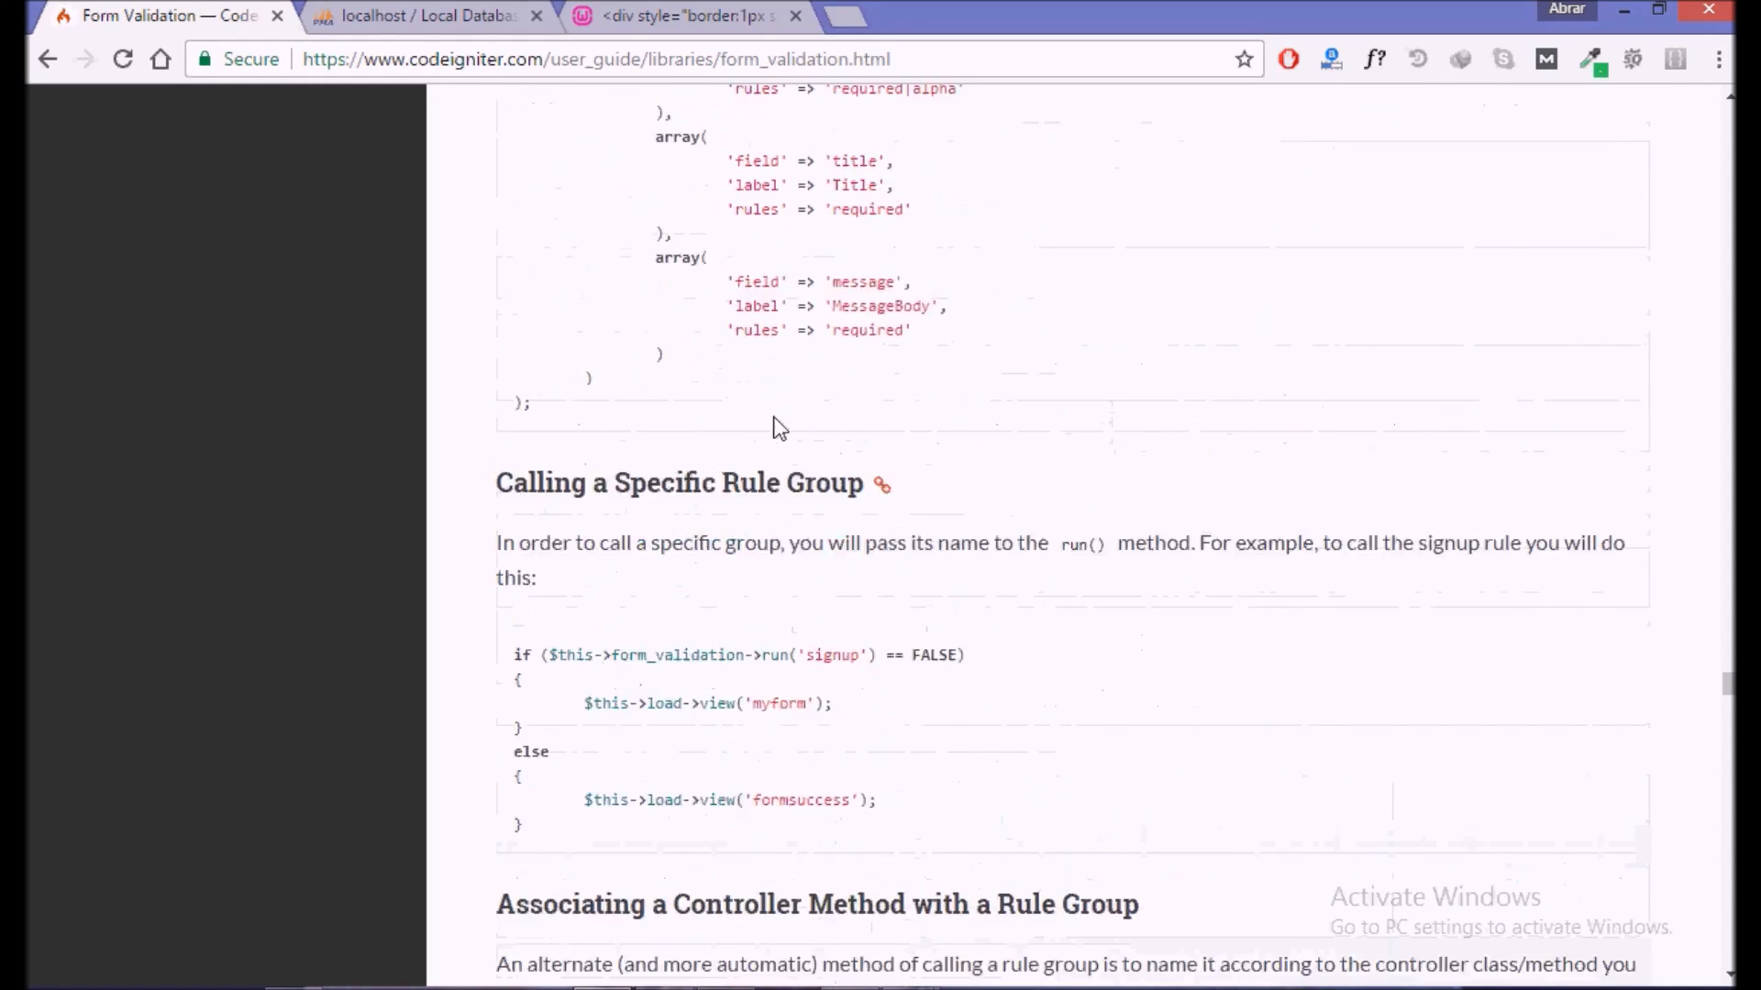
scroll("down", 3)
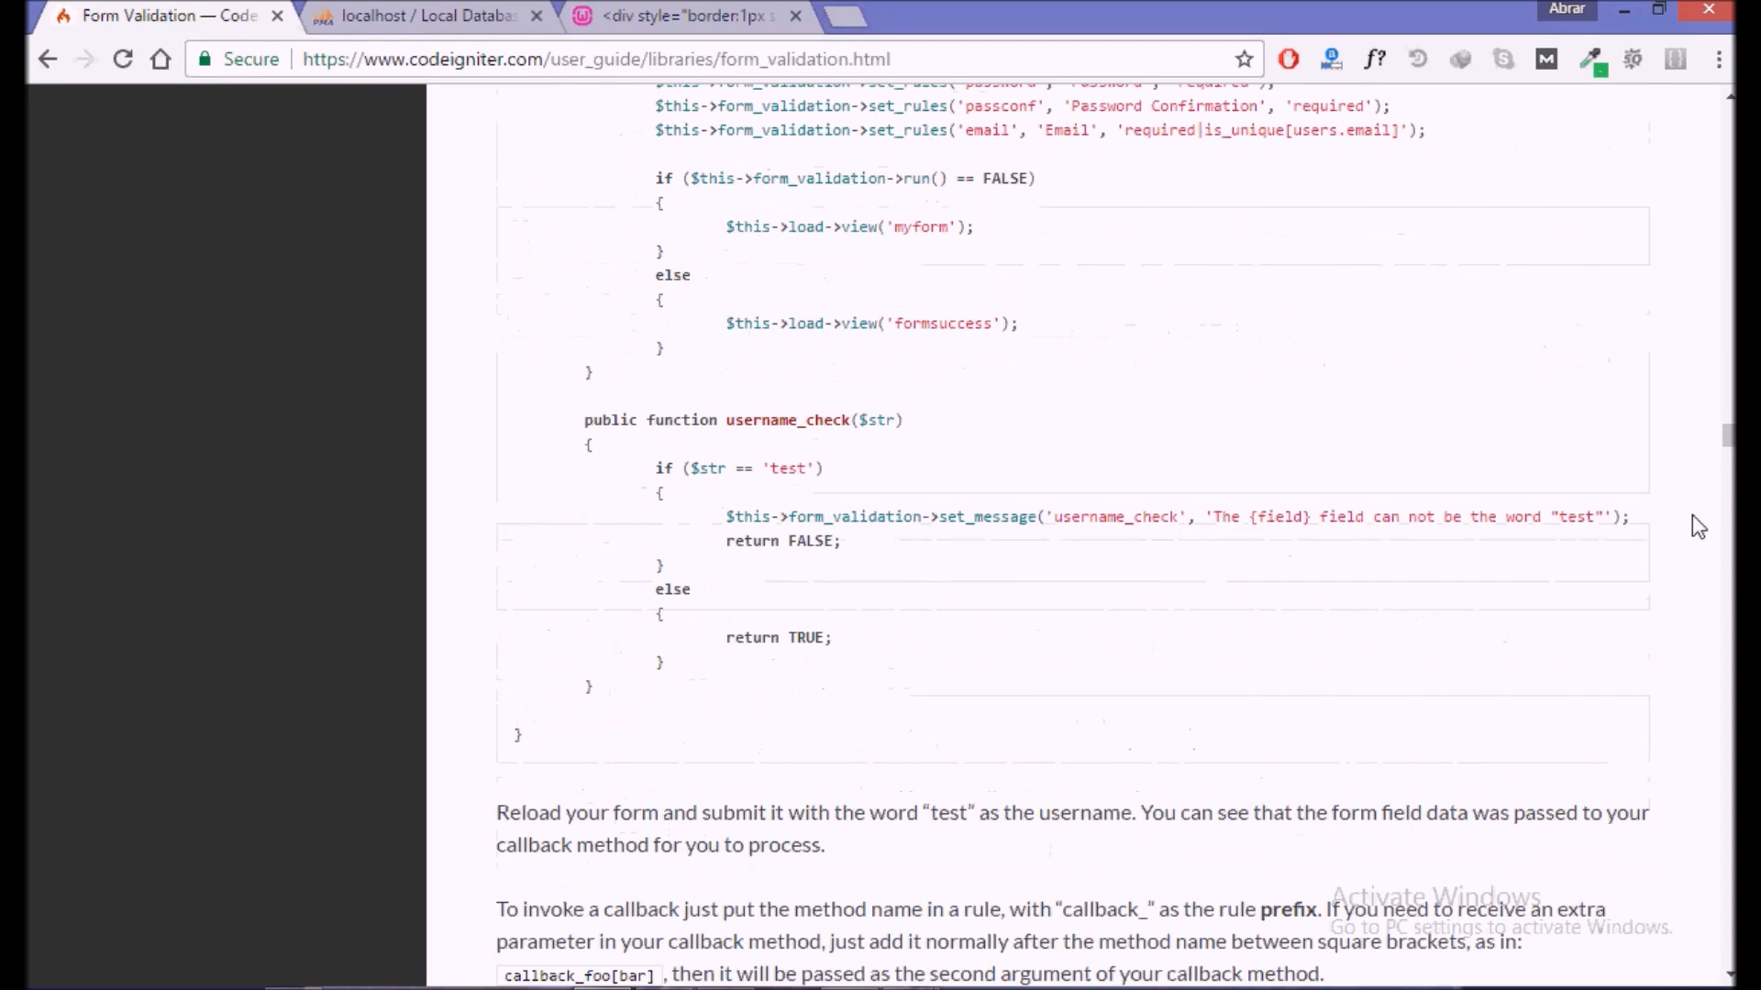
scroll("up", 3)
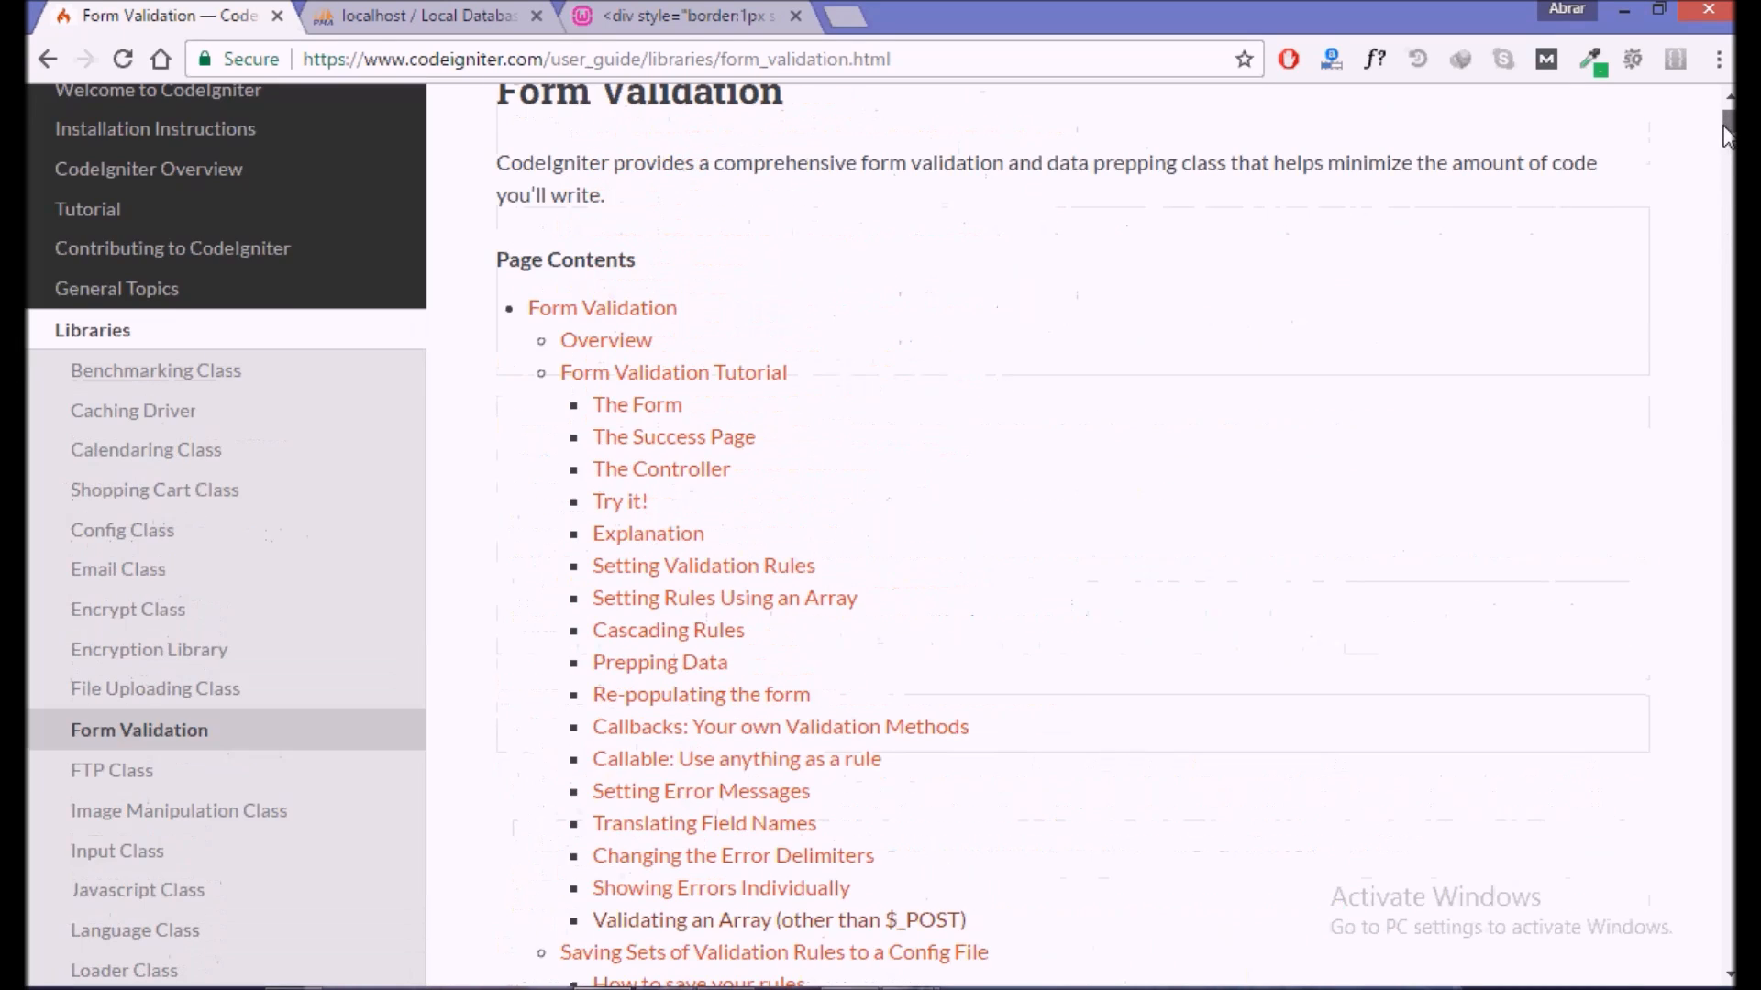
scroll("up", 3)
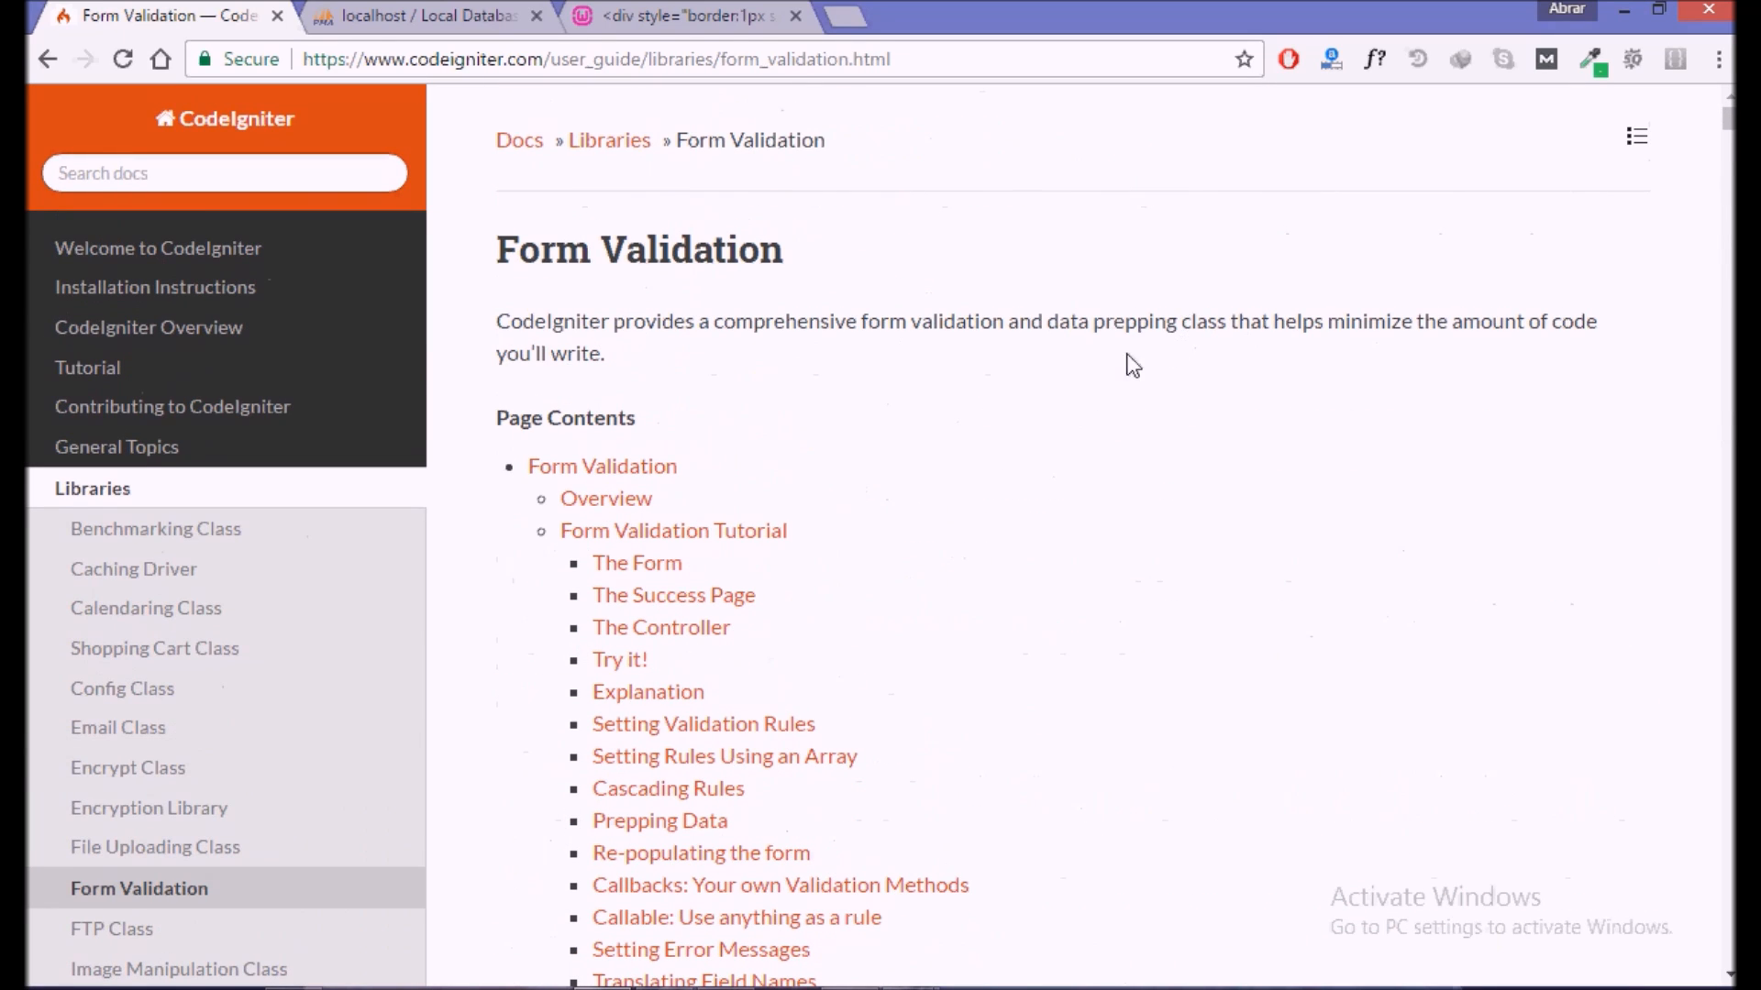